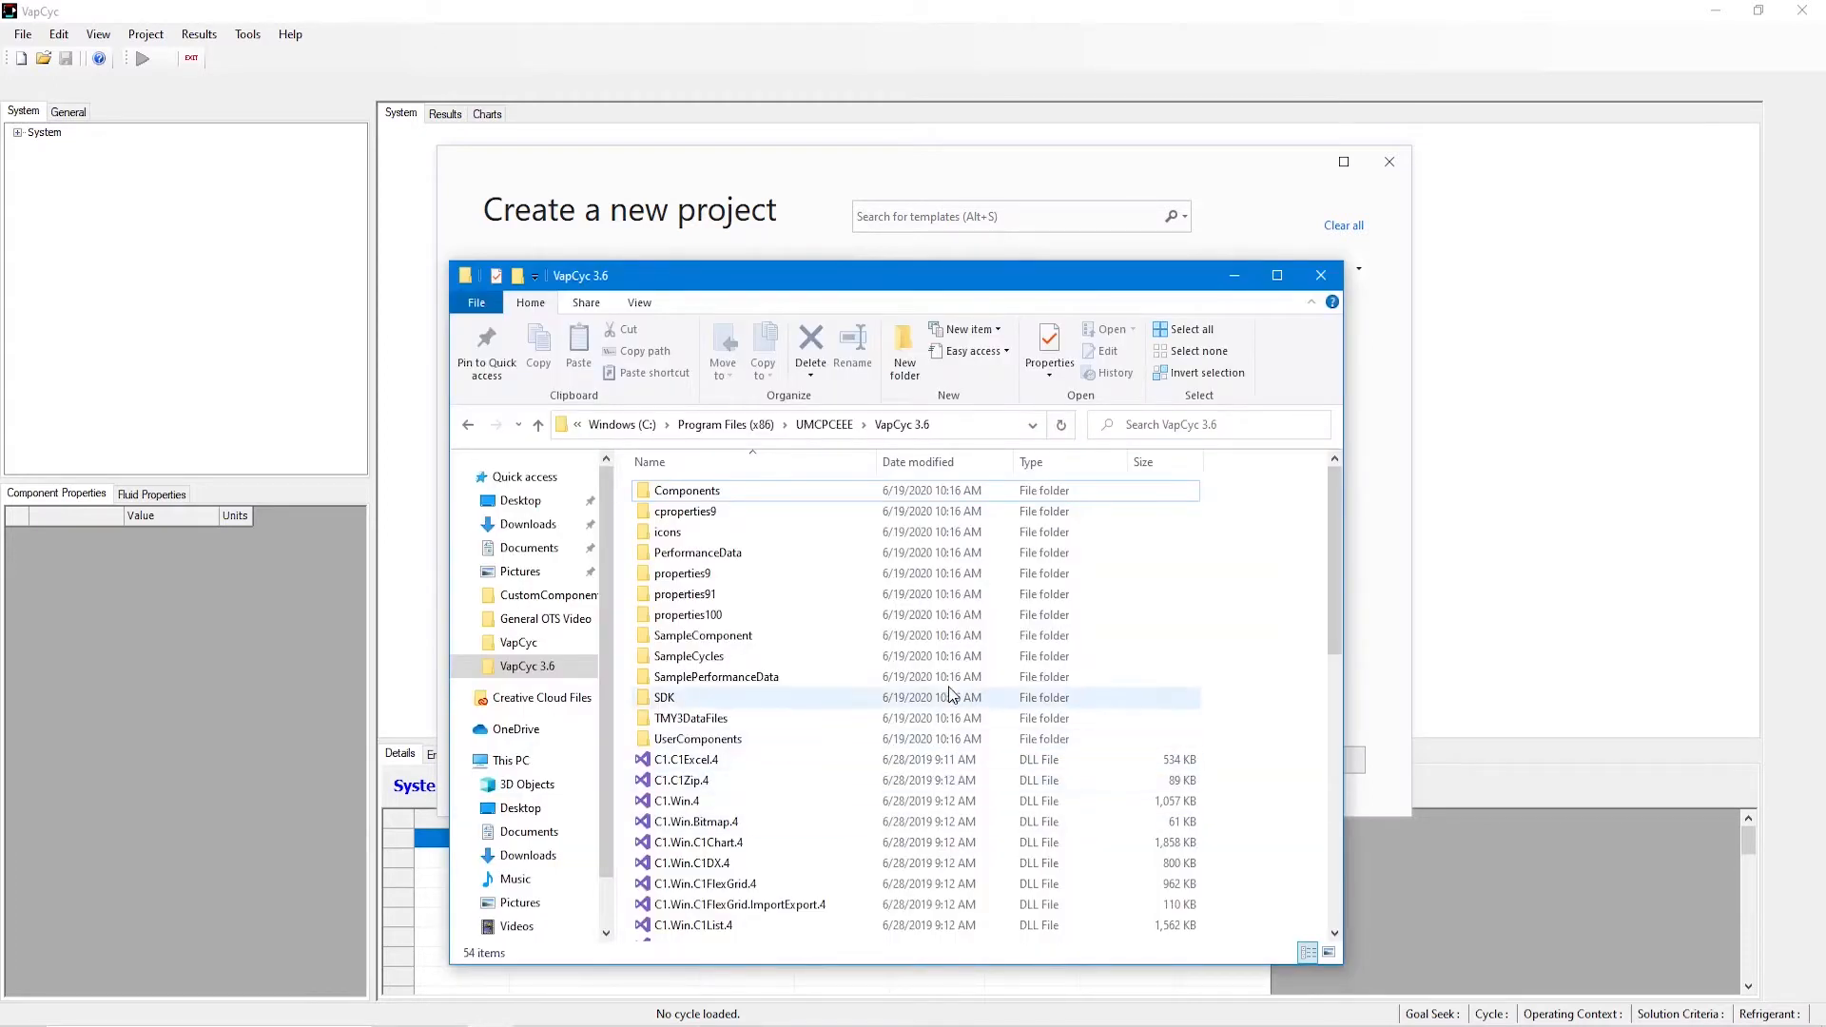
Open the SampleComponent folder under the VapCyc 3.6 install directory
double_click(702, 635)
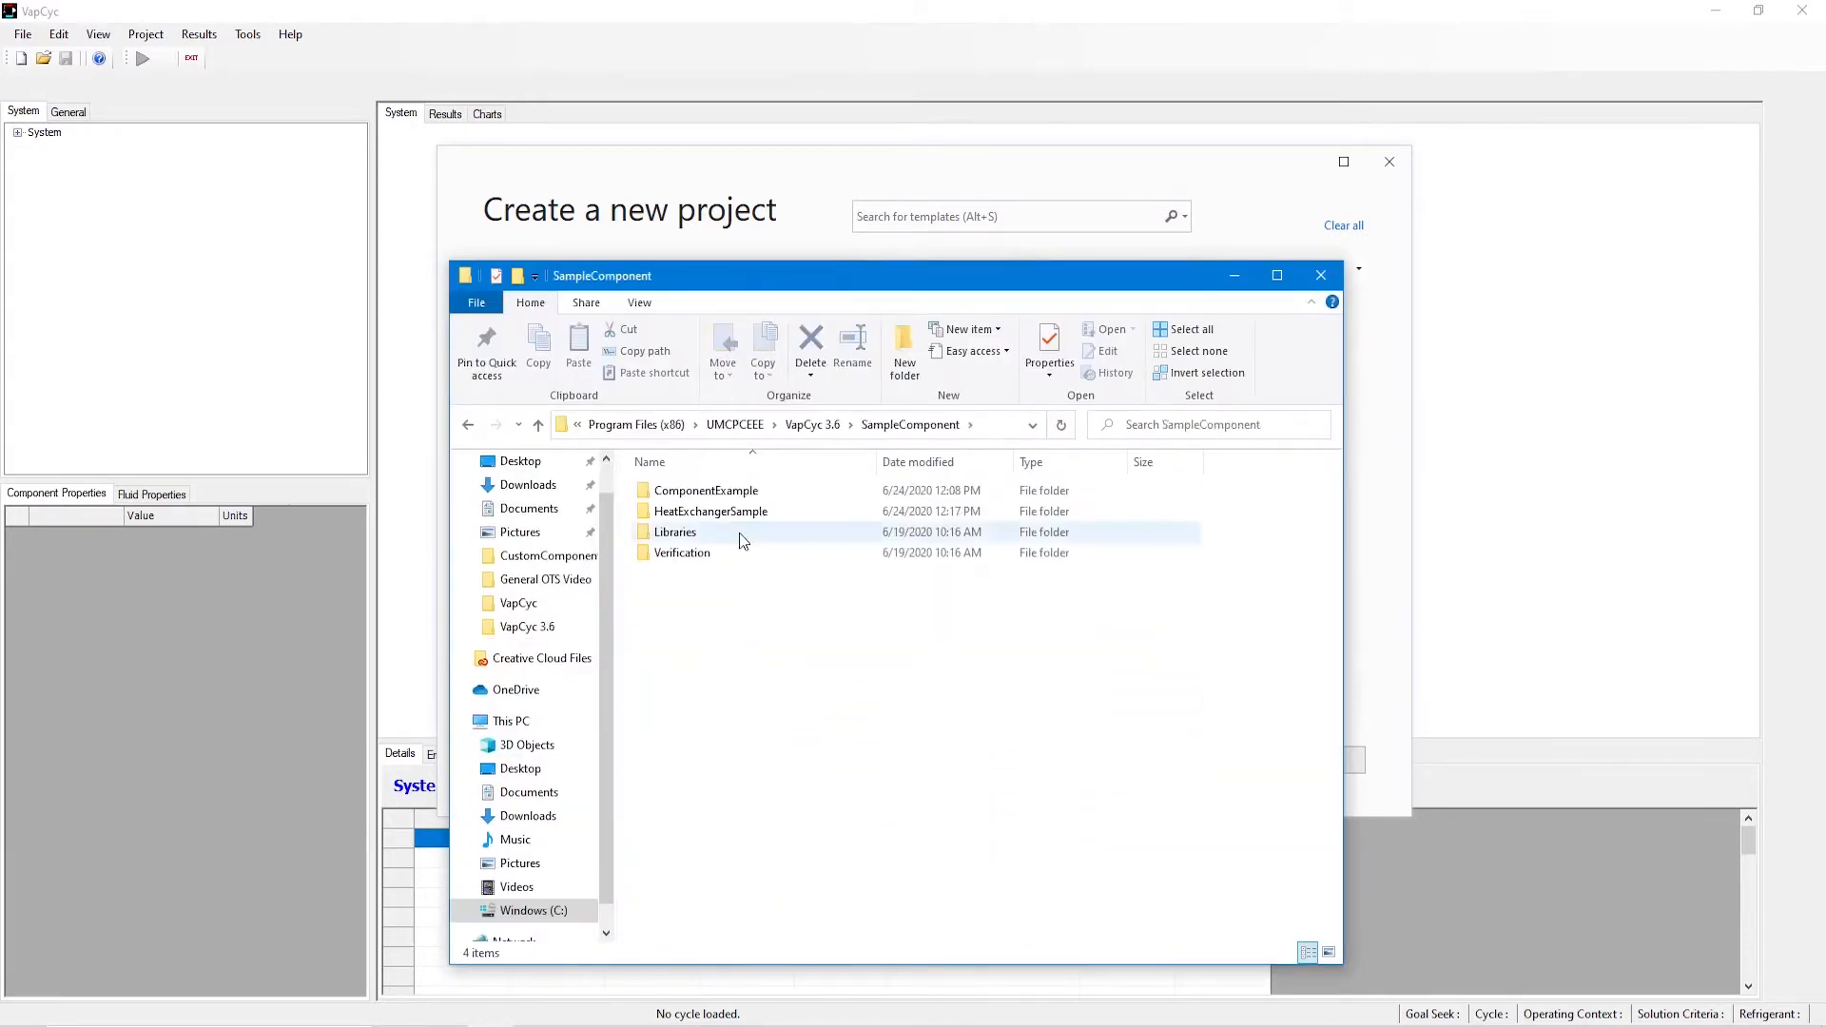
mouse_move(704, 491)
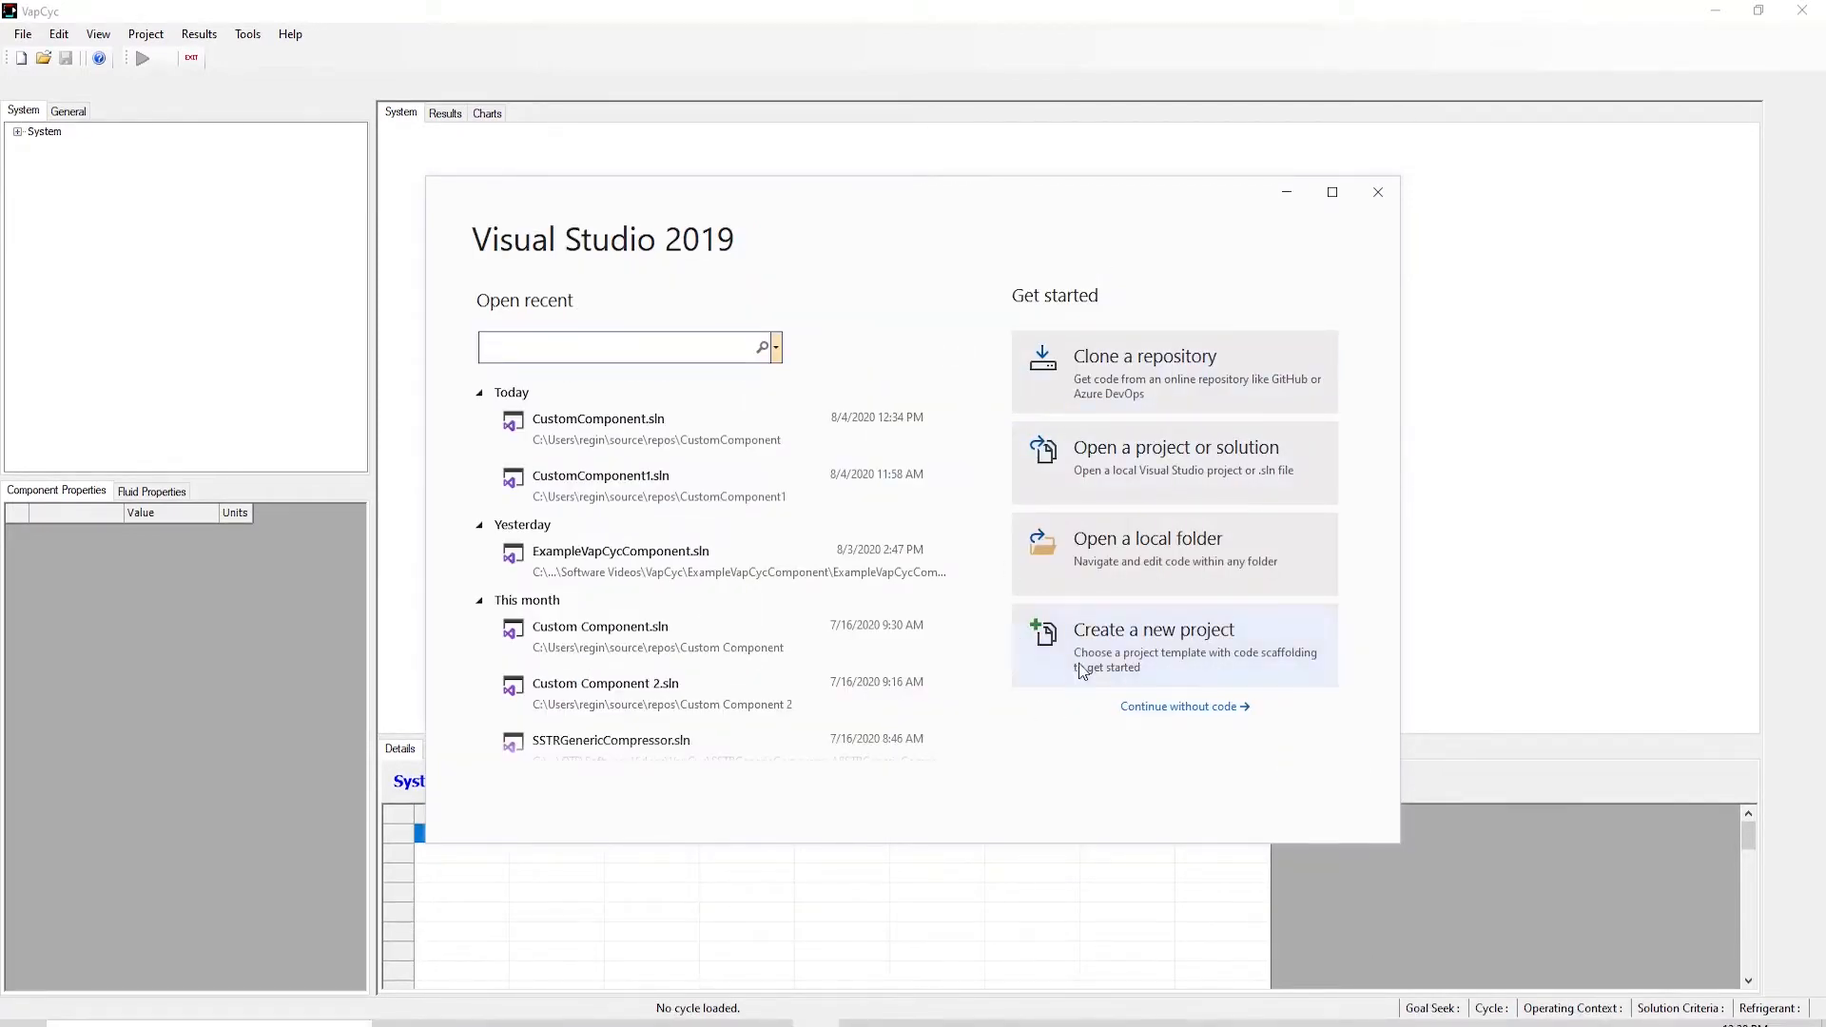
Start a new project and choose the C# Class Library (.NET Framework) template
left_click(1152, 630)
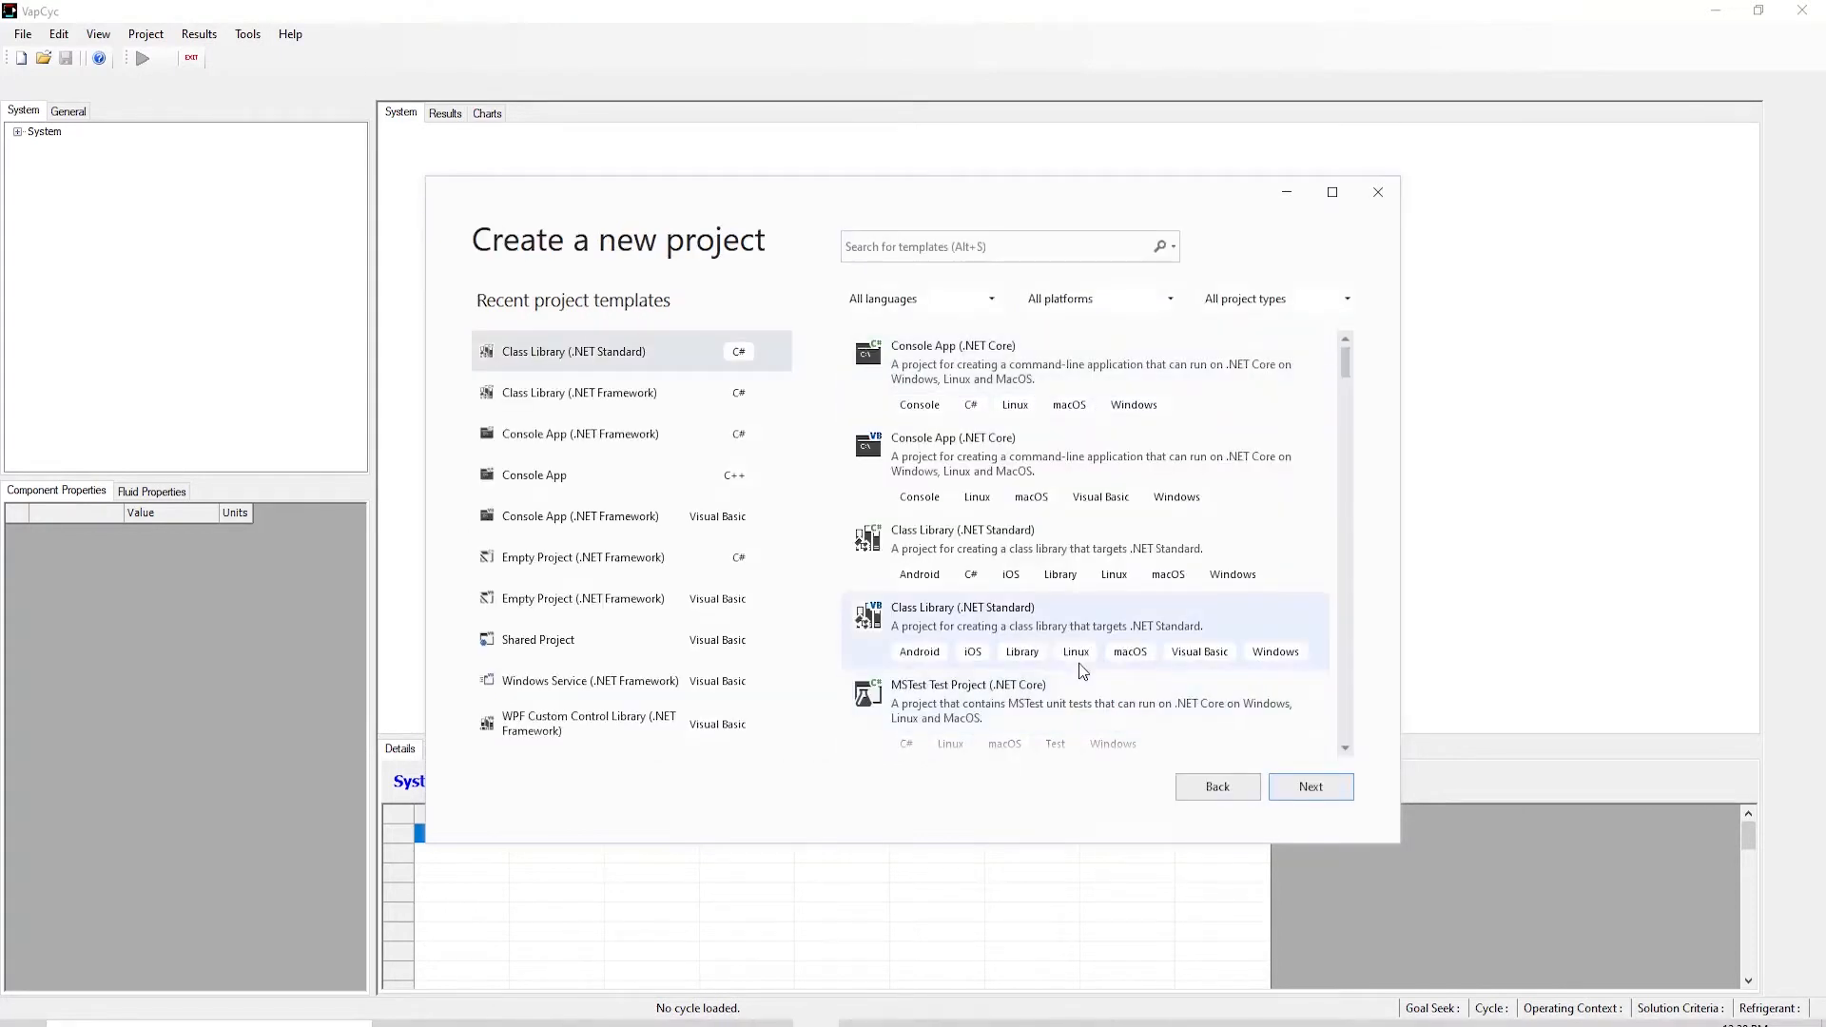
left_click(1003, 246)
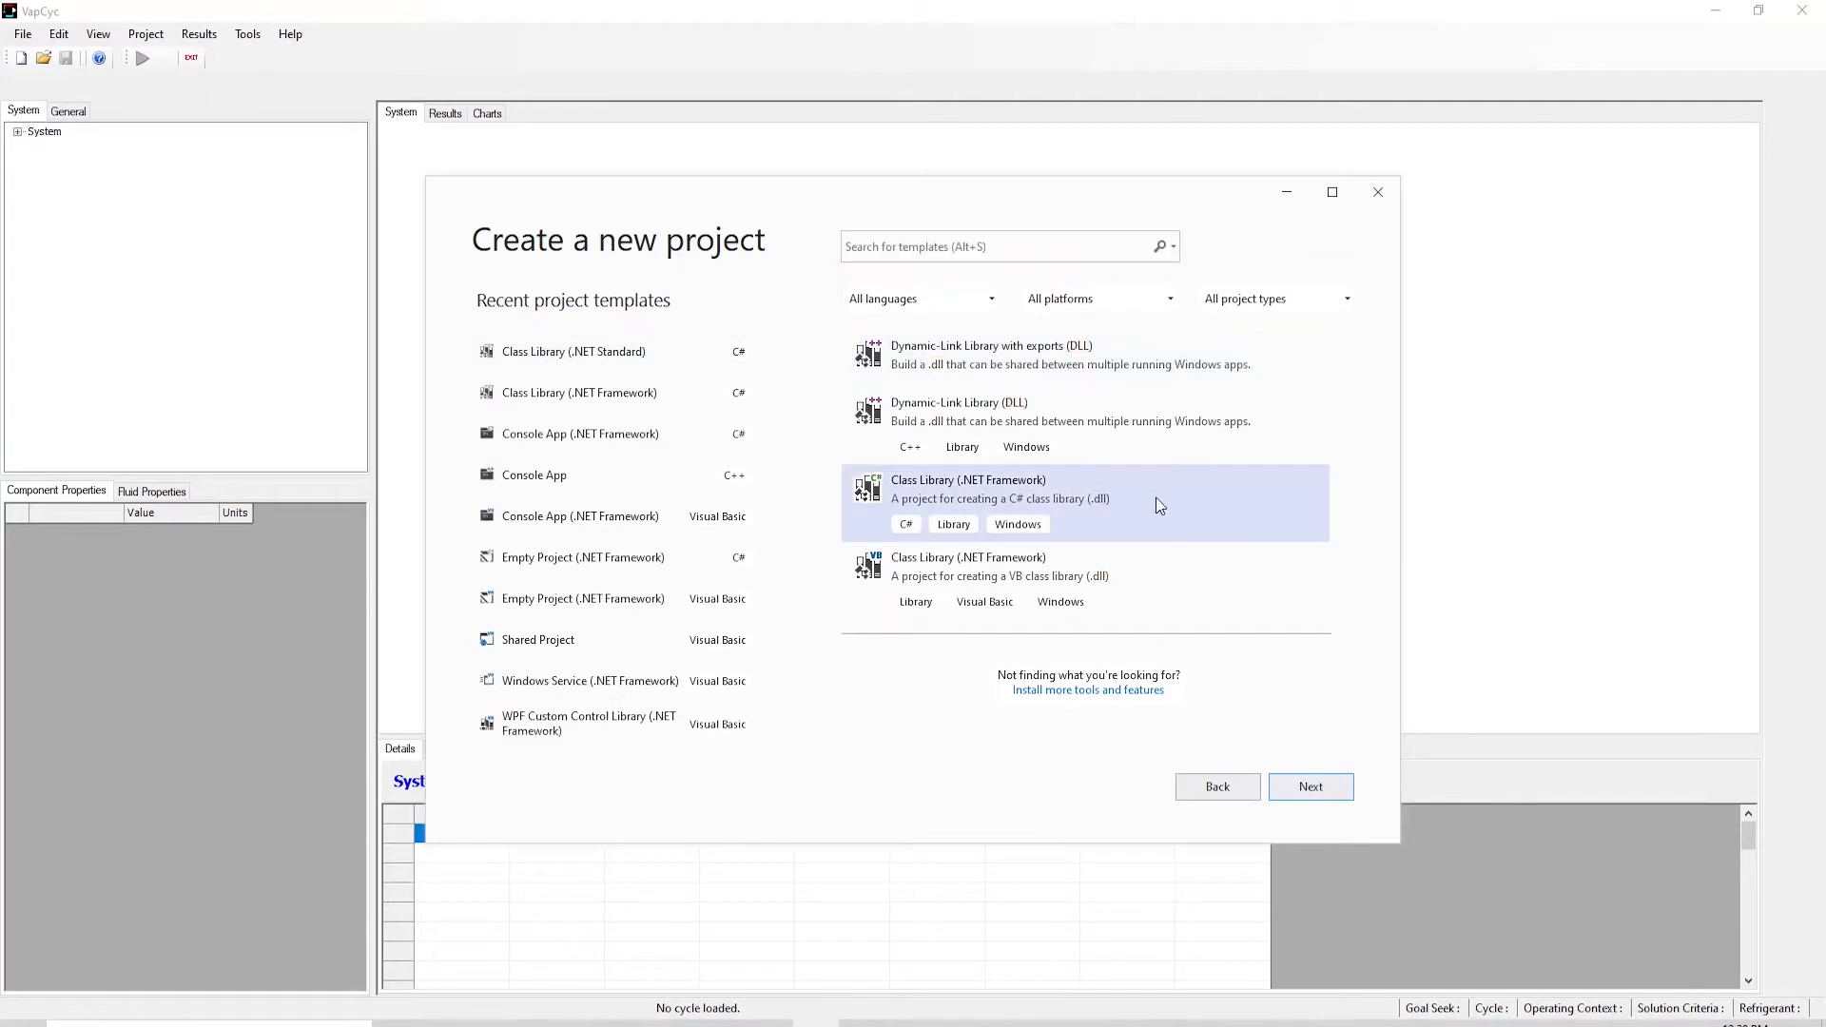
mouse_move(1196, 512)
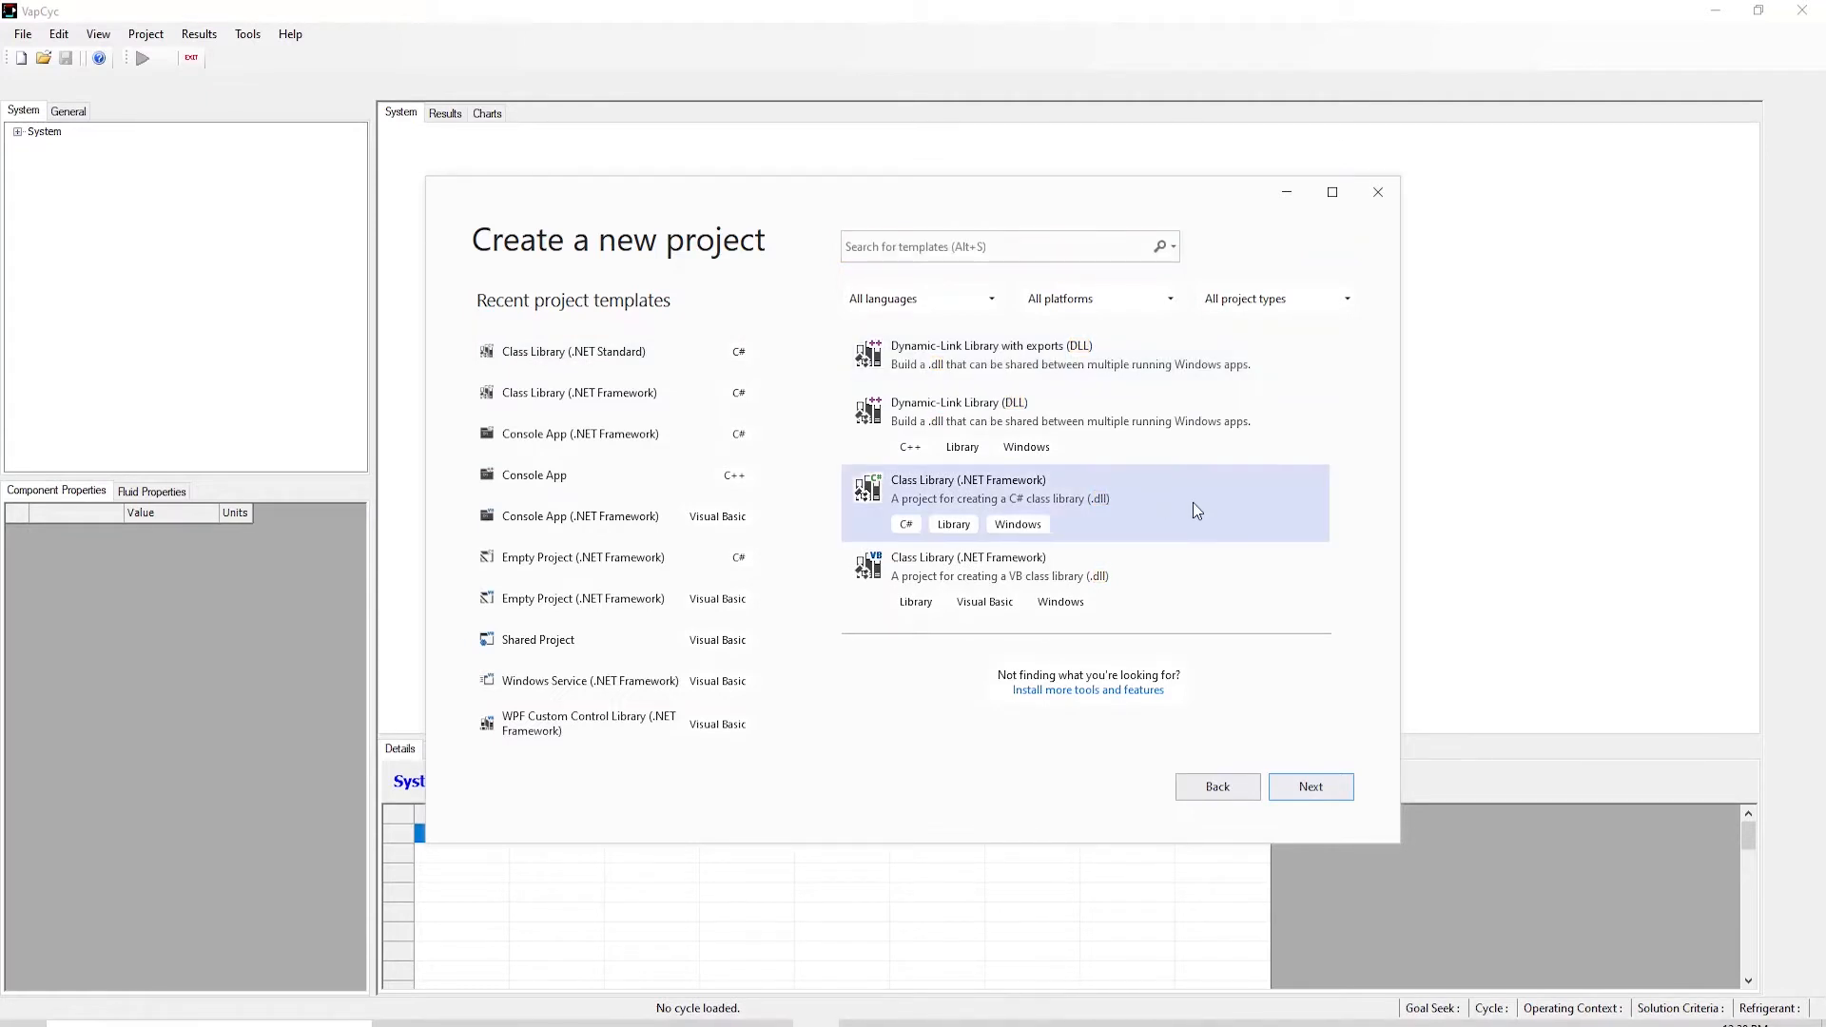
mouse_move(1102, 515)
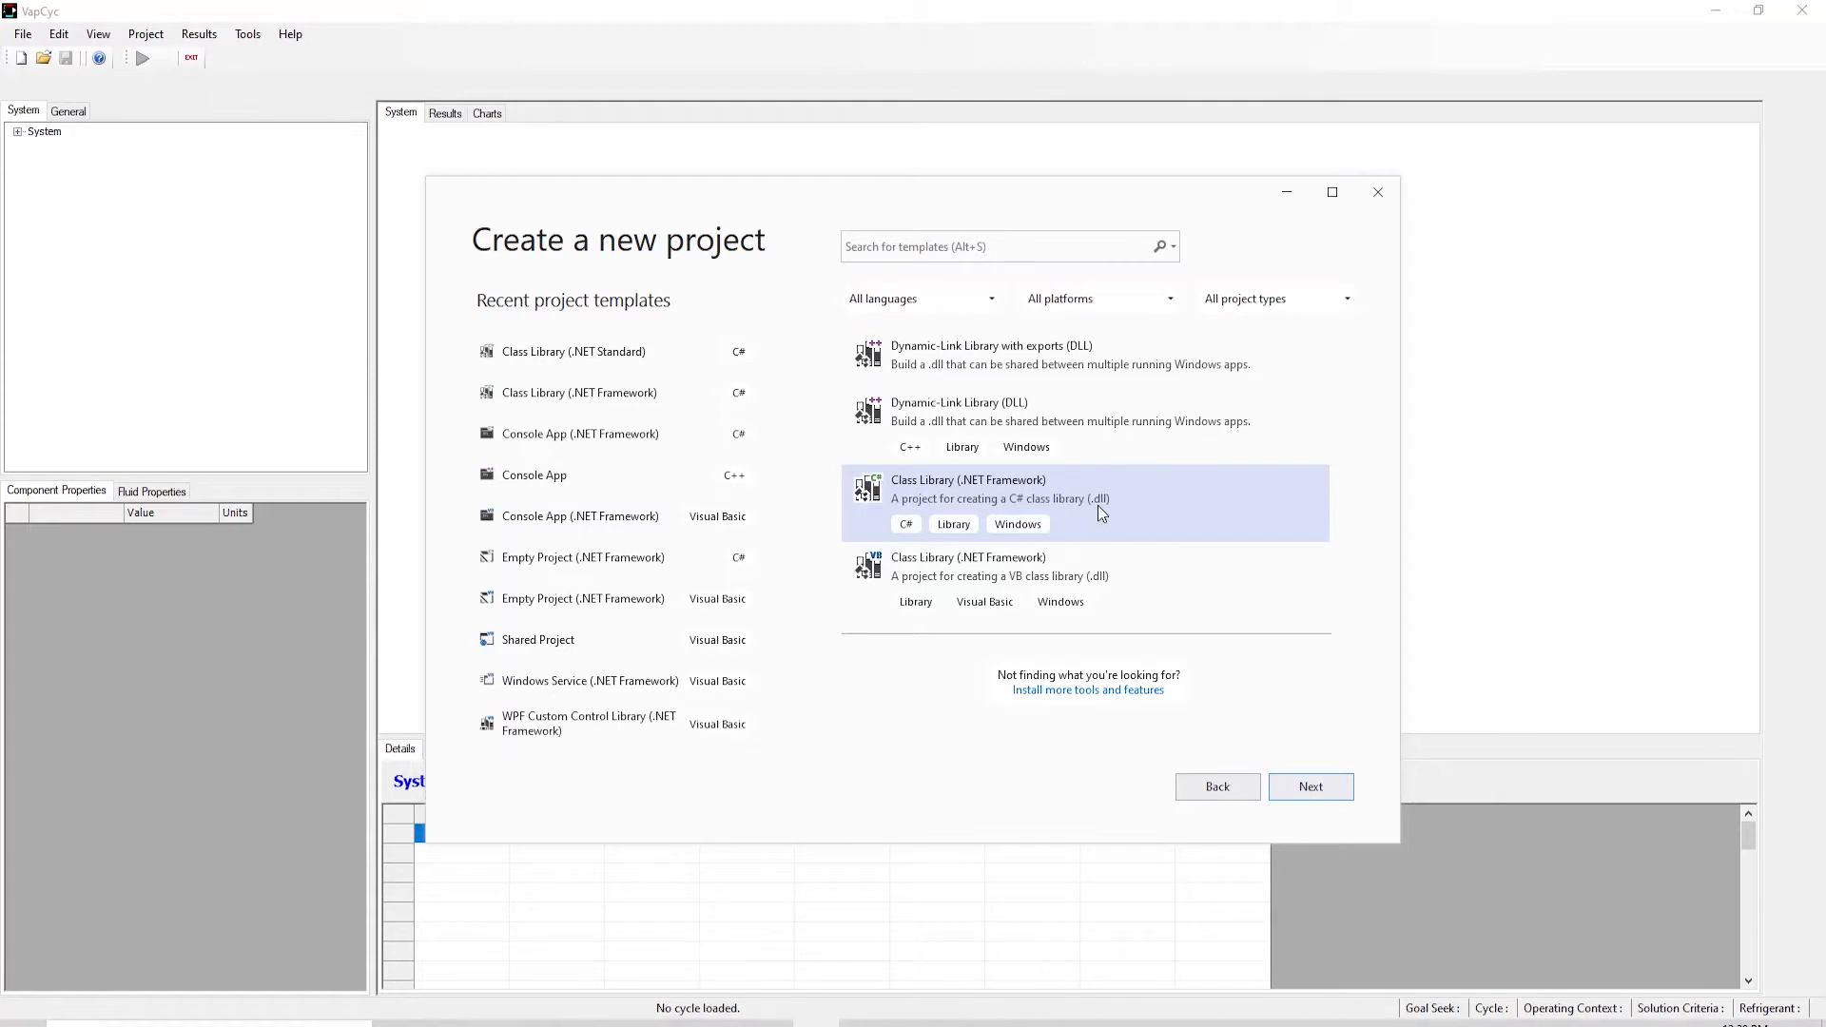
Name the new project CustomComponent and create it
left_click(1308, 785)
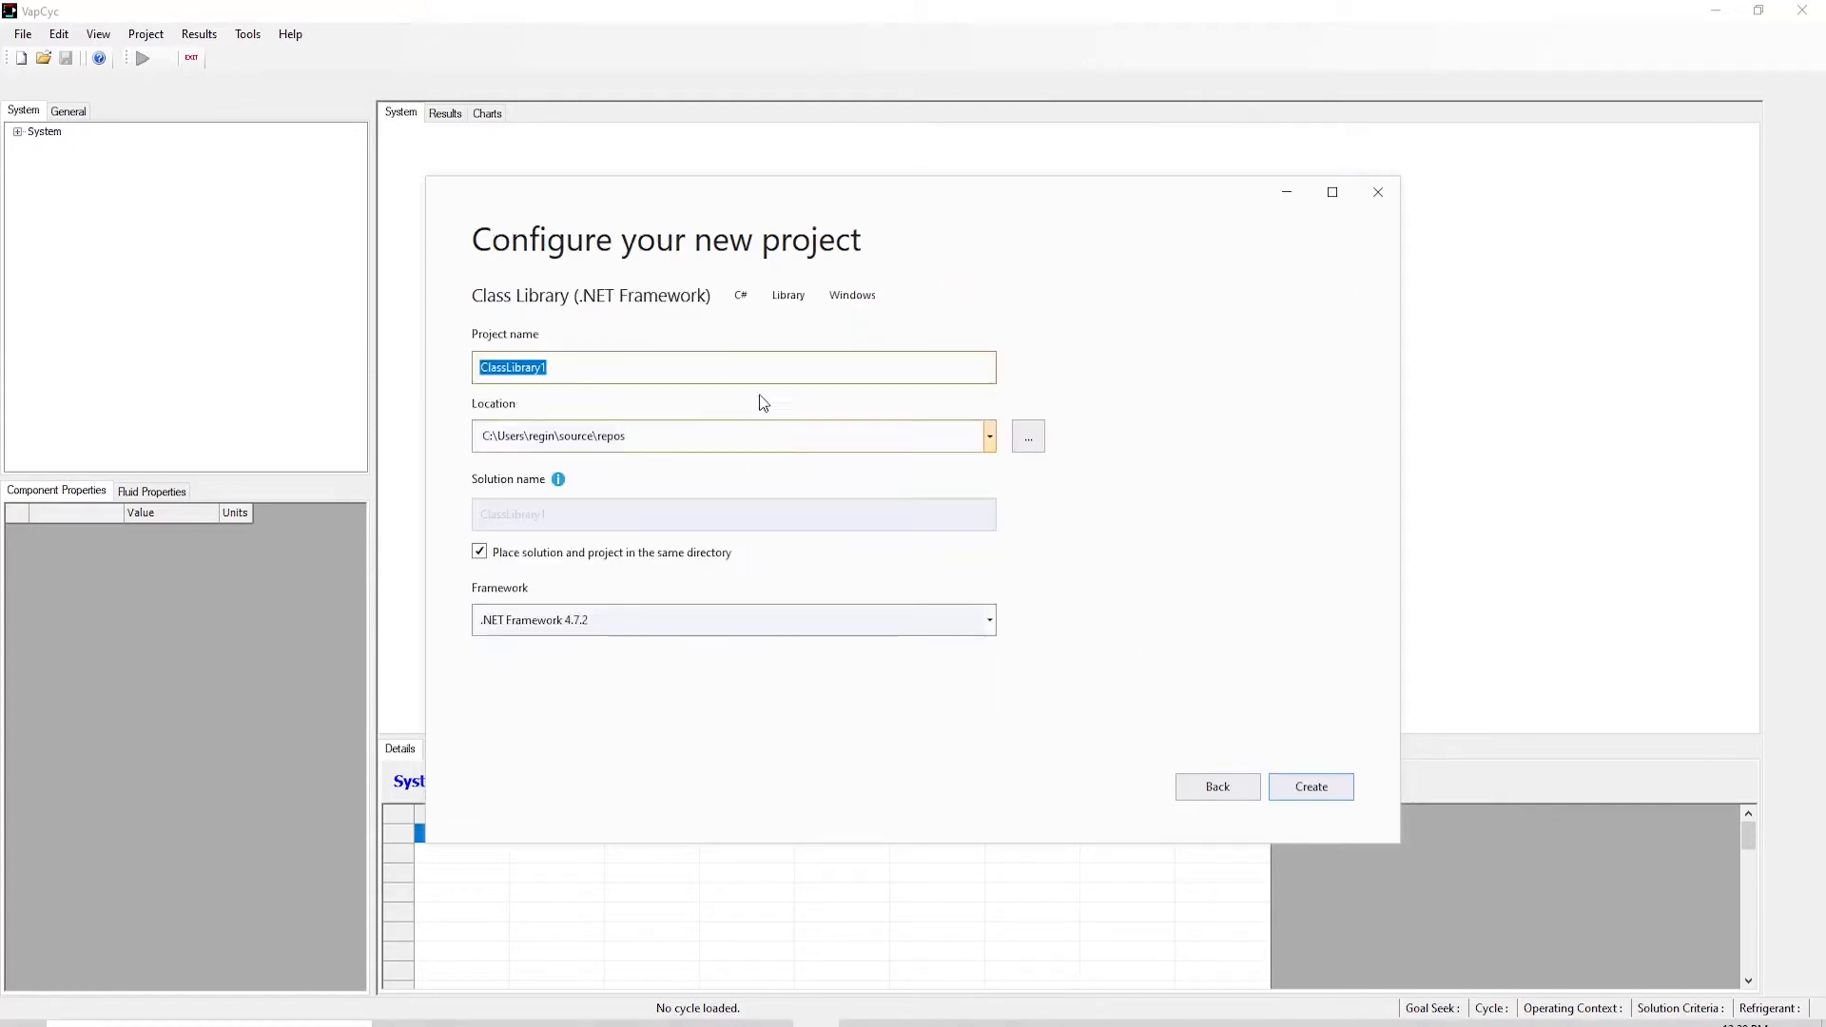
type("CustomP")
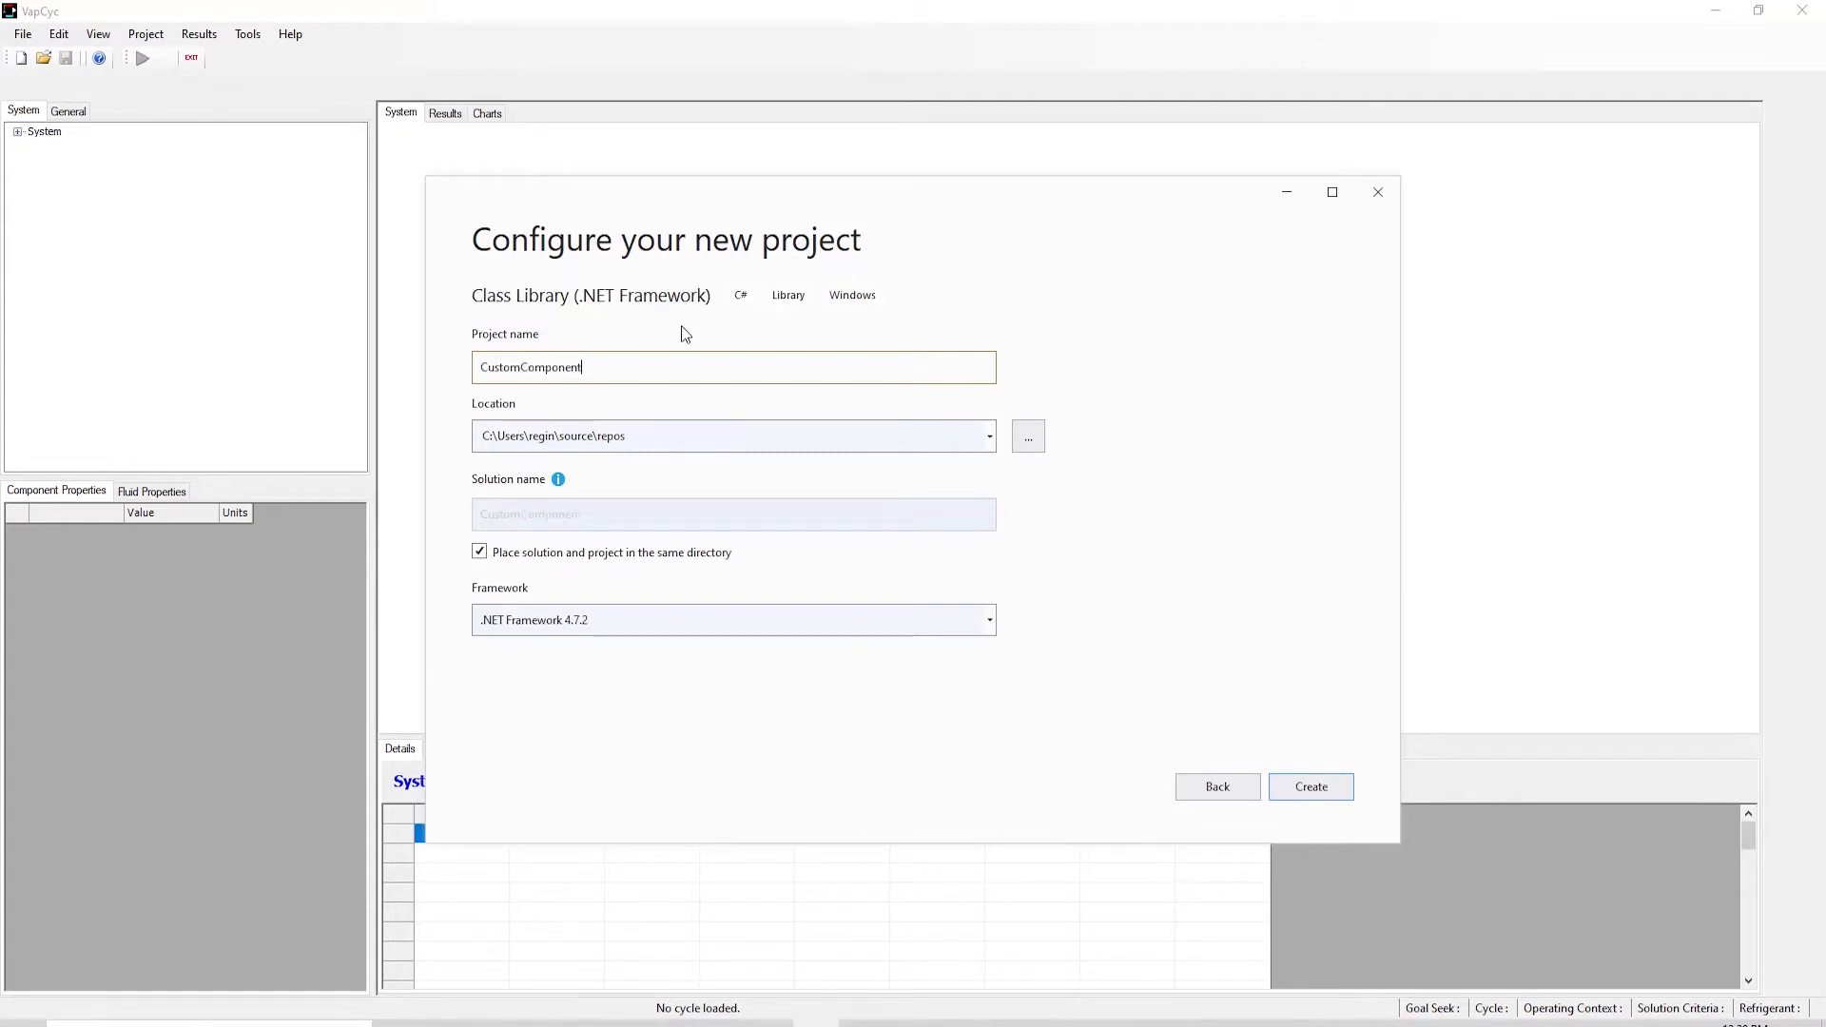
mouse_move(672, 367)
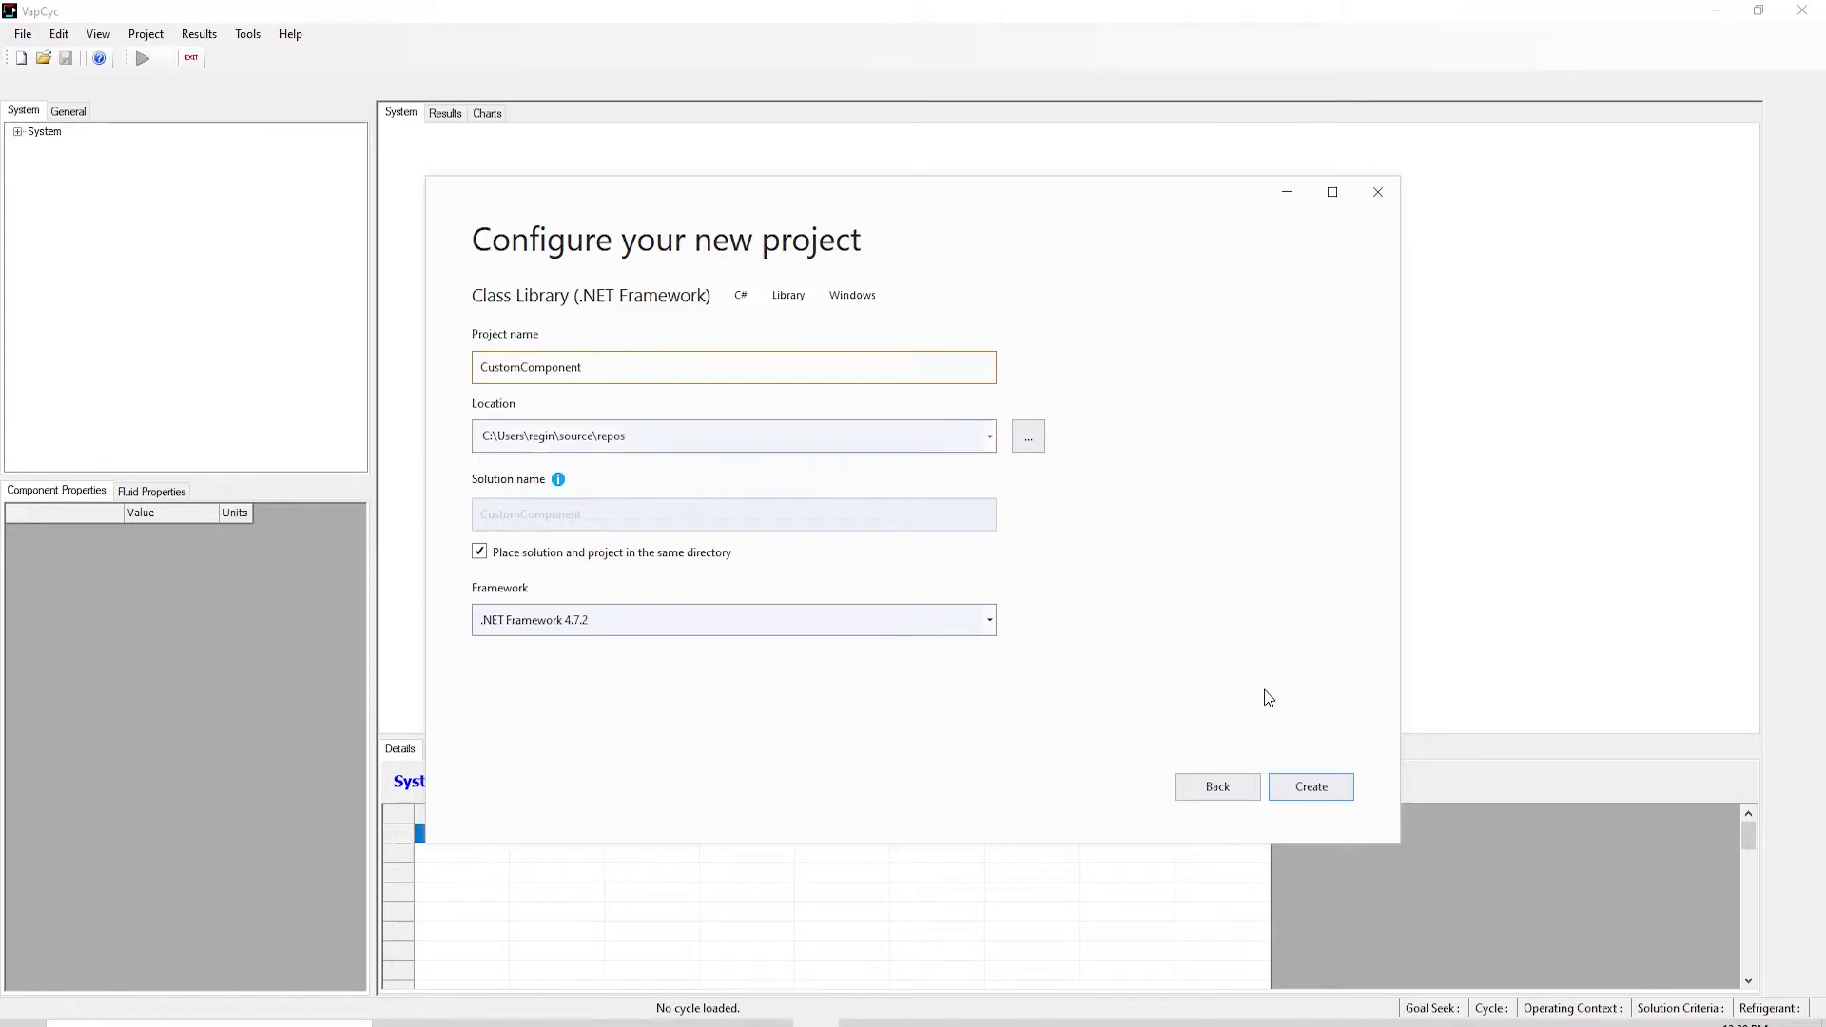
left_click(1308, 785)
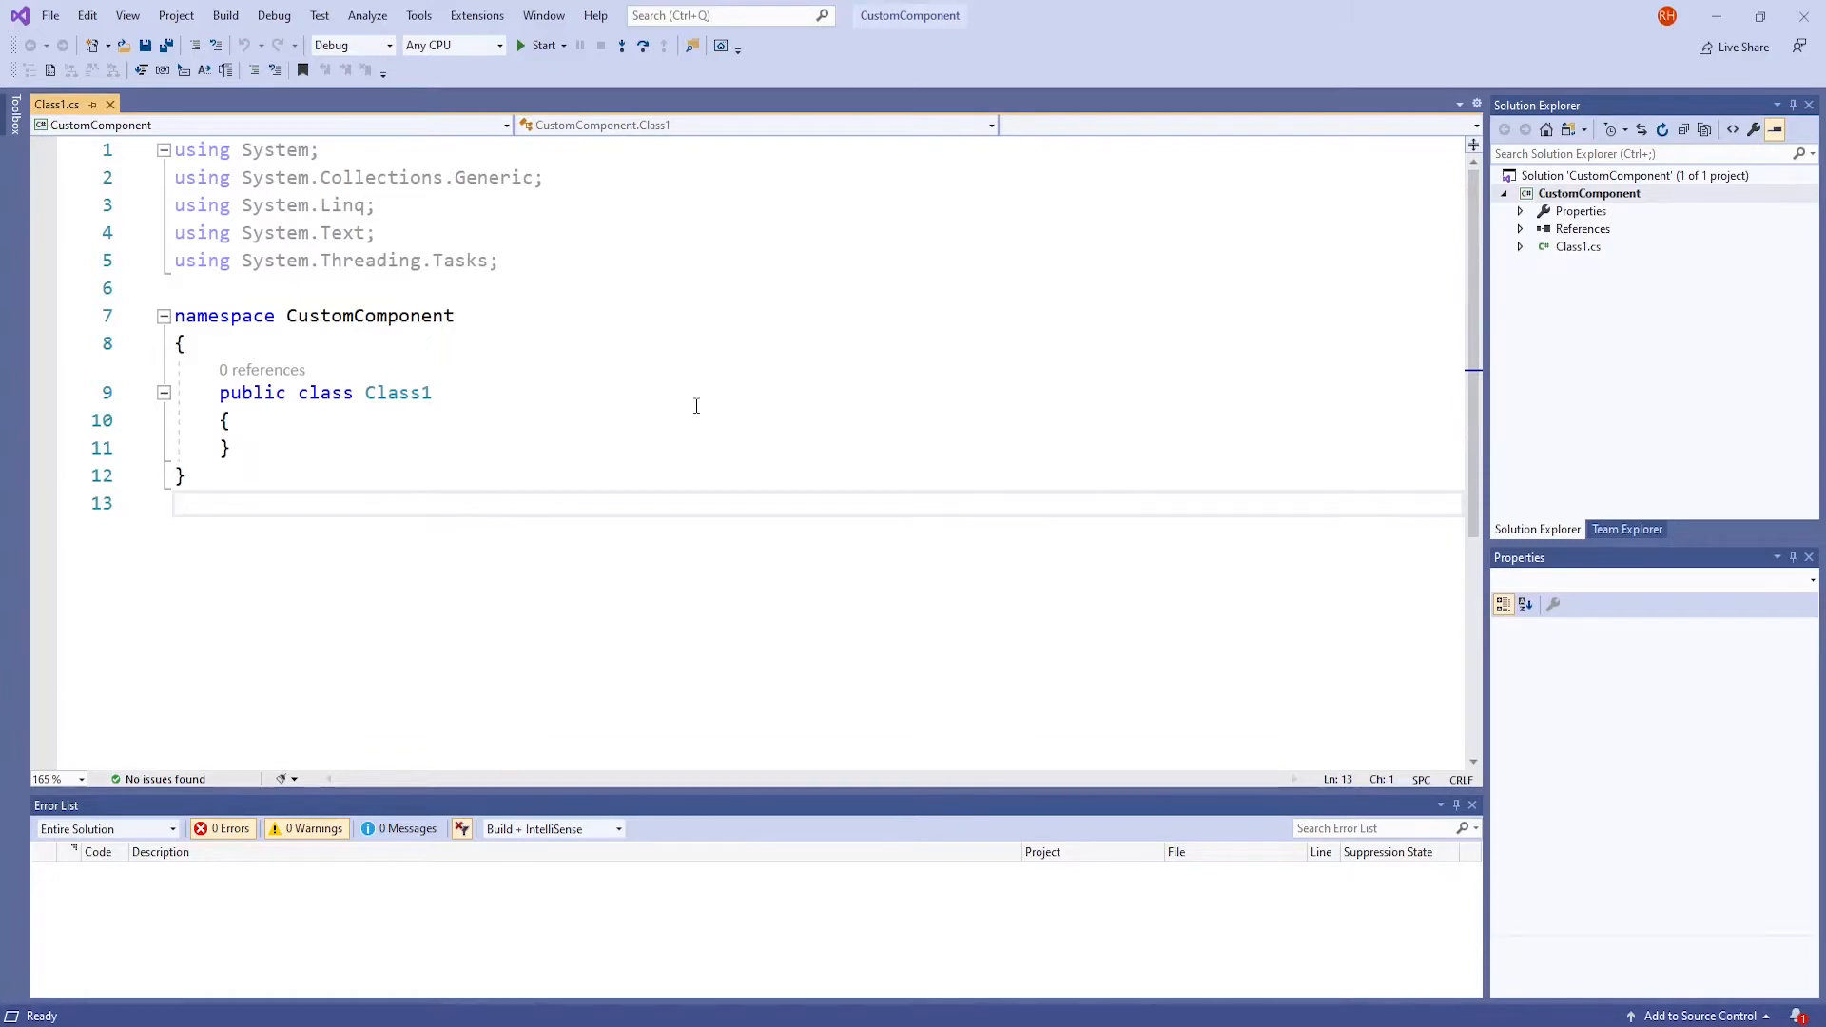
mouse_move(1095, 428)
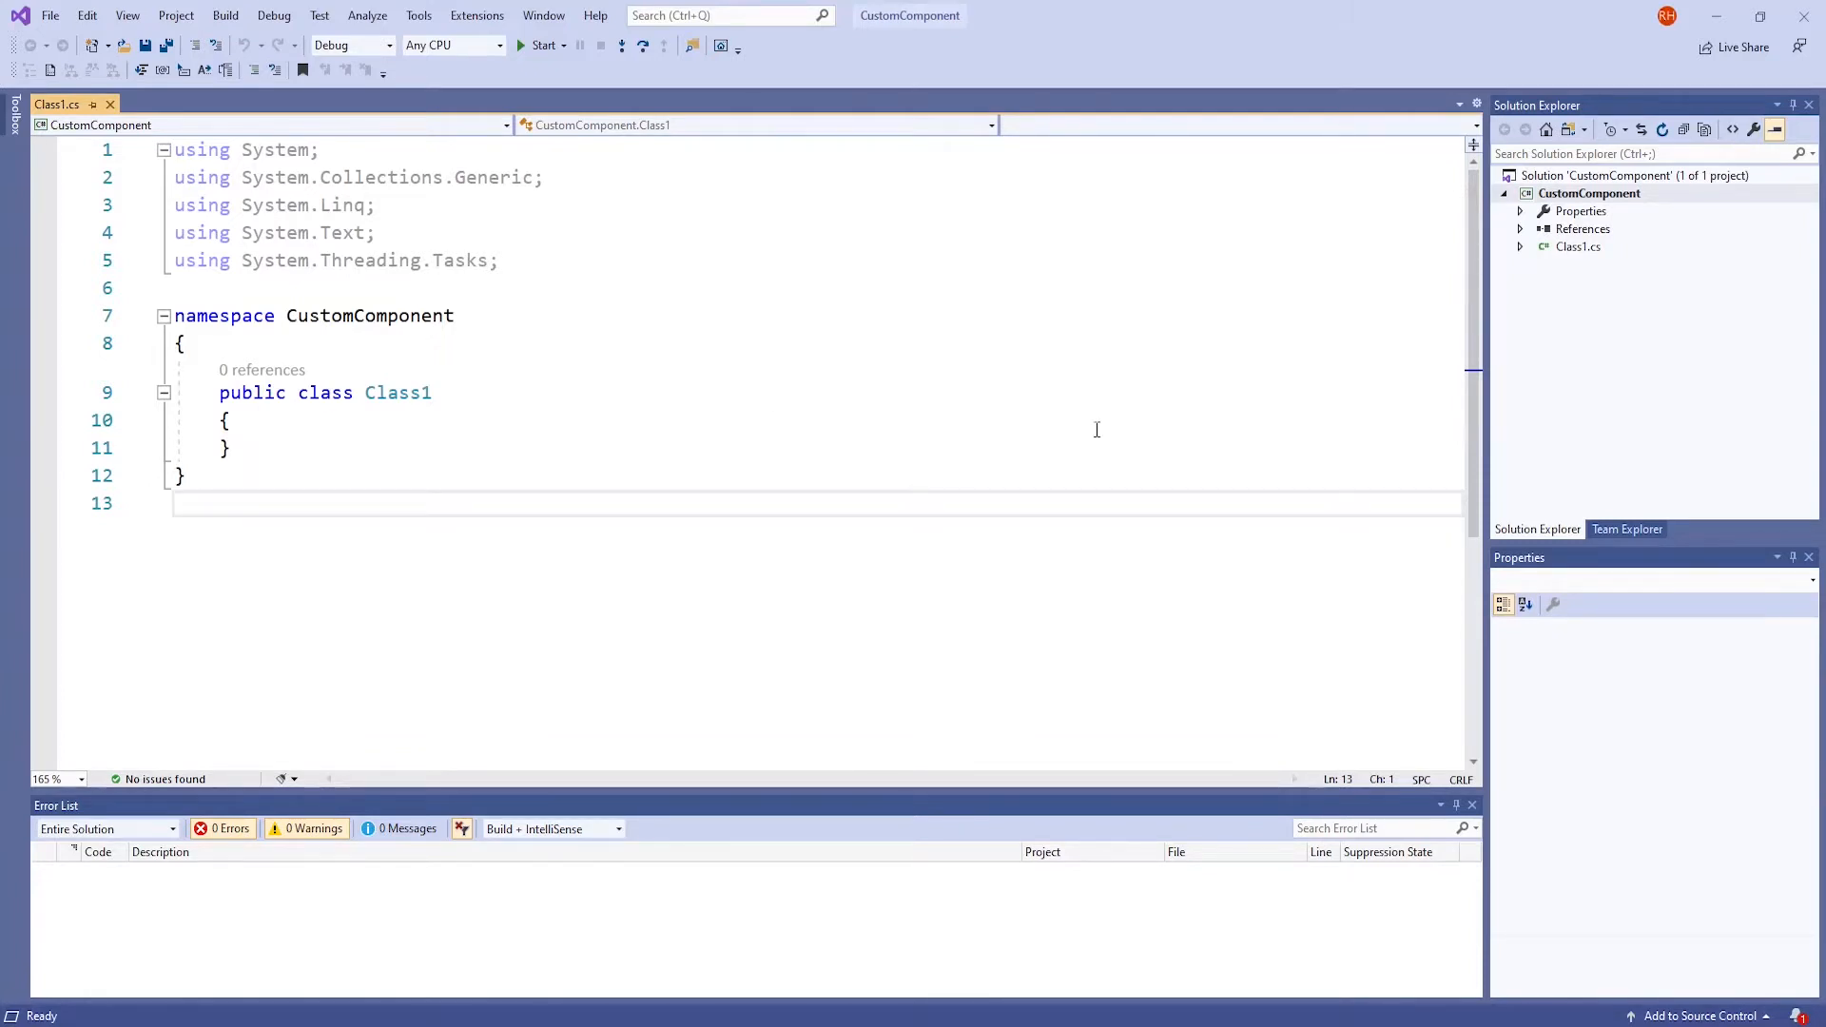
mouse_move(1180, 432)
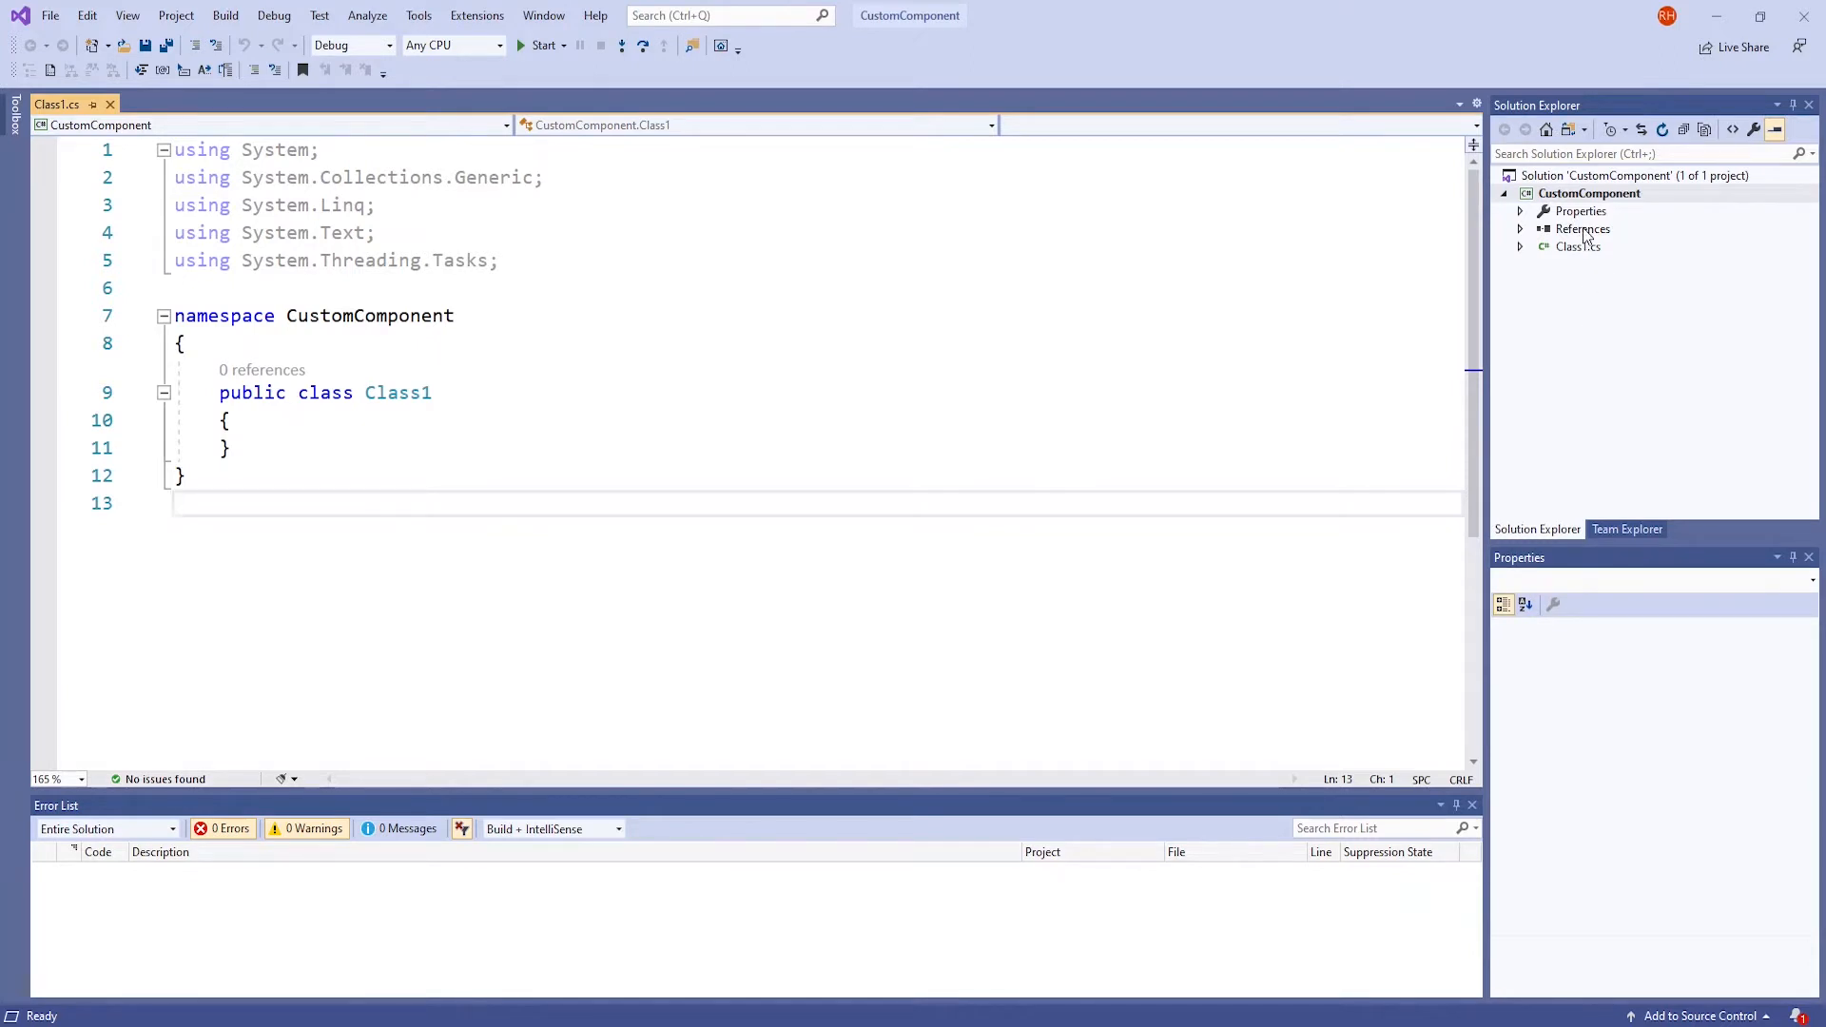
Bring up the References context menu, then the Project menu's add commands
right_click(1583, 228)
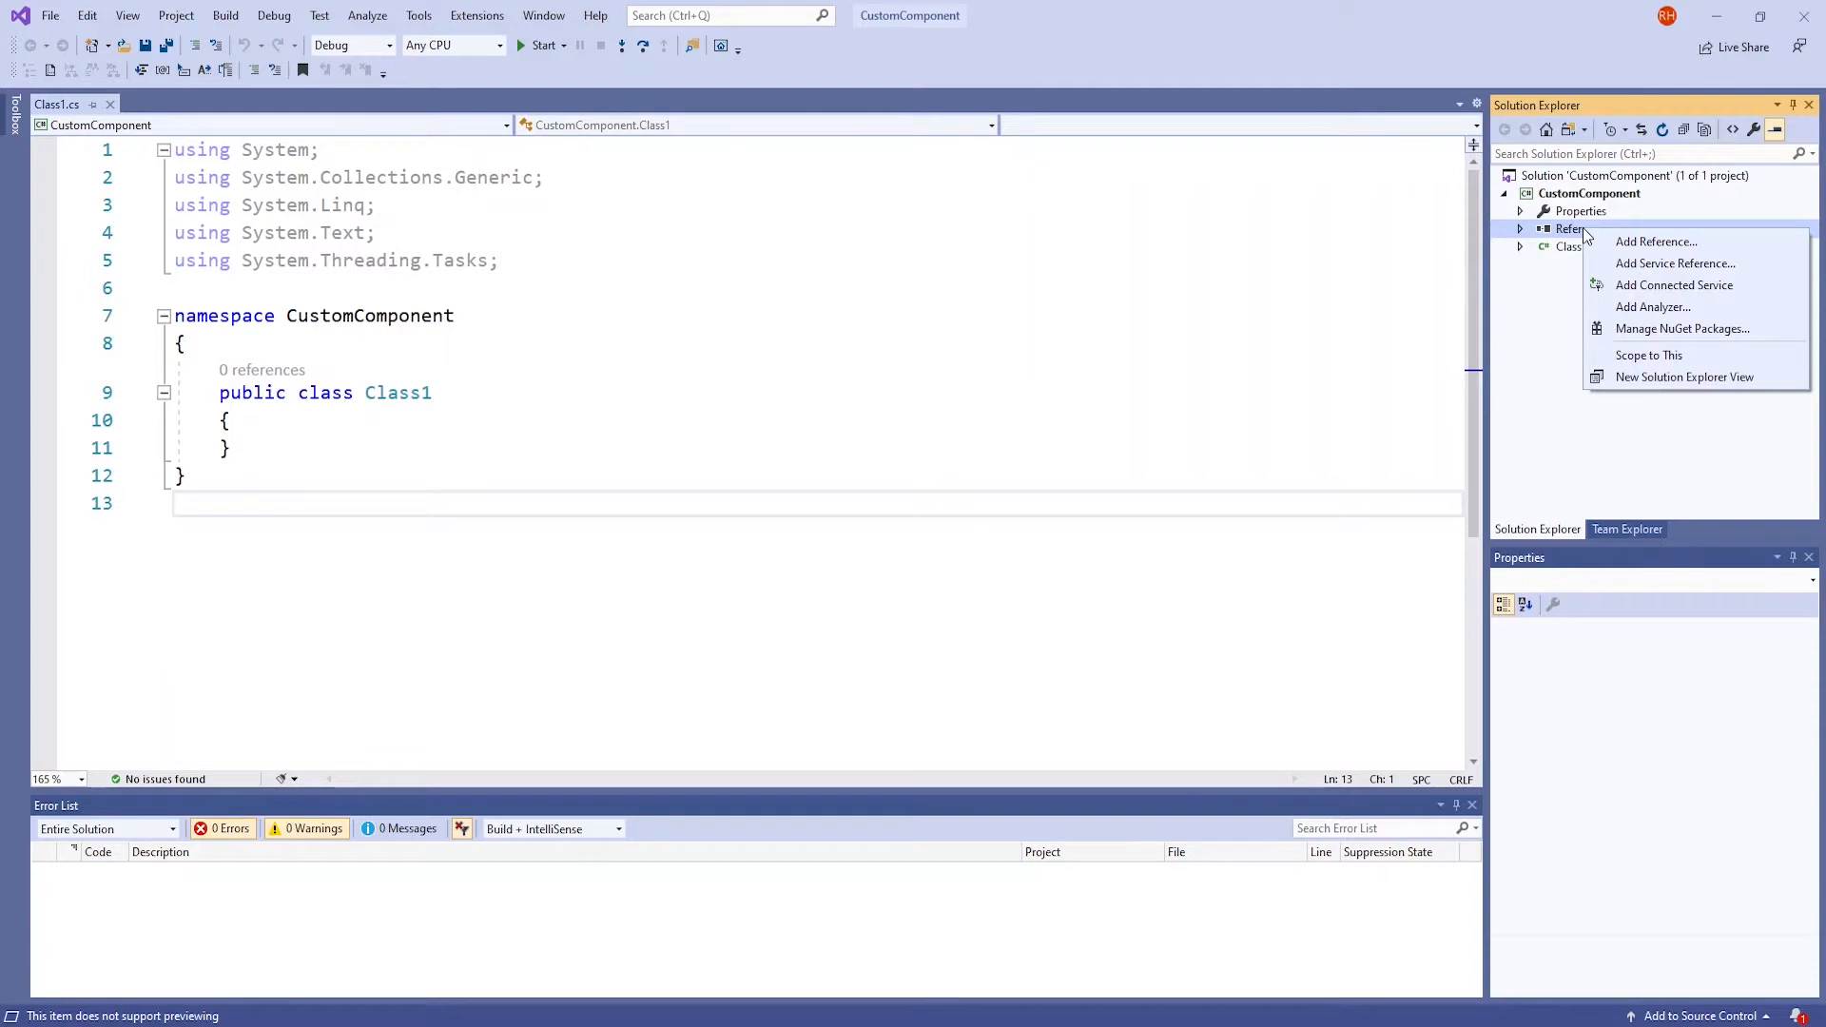
mouse_move(1654, 242)
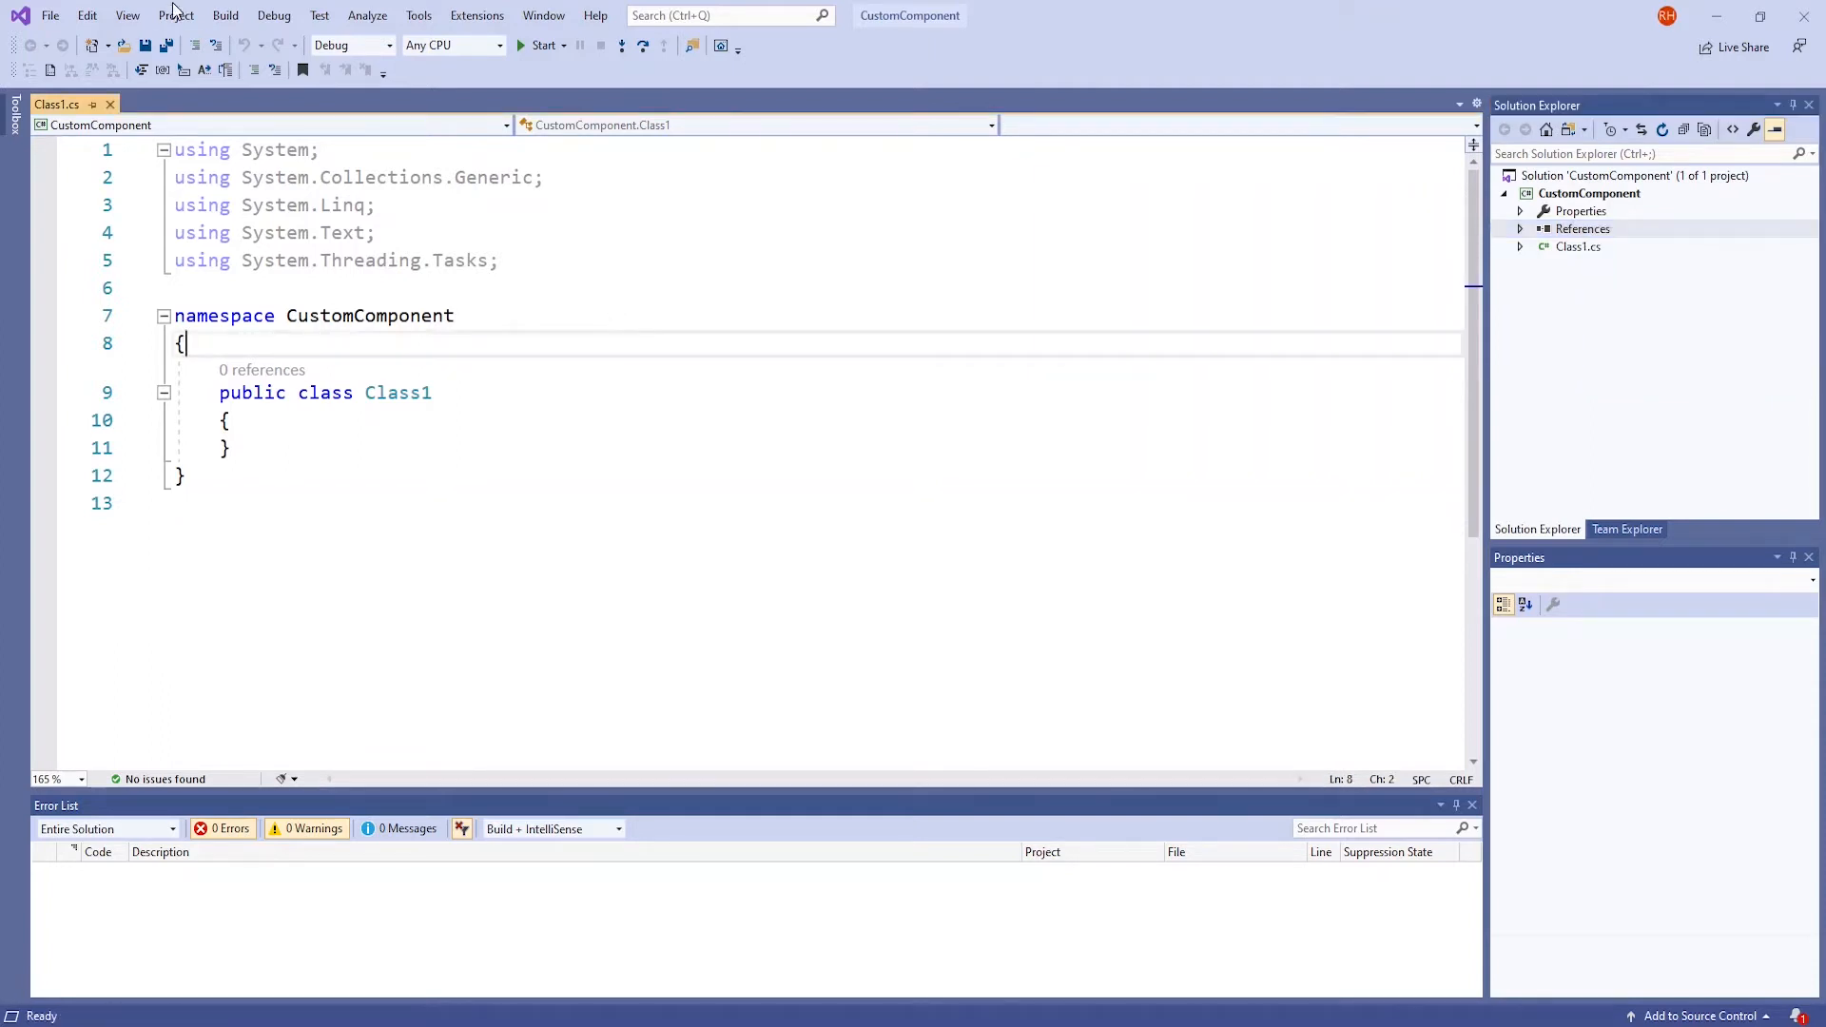
left_click(175, 16)
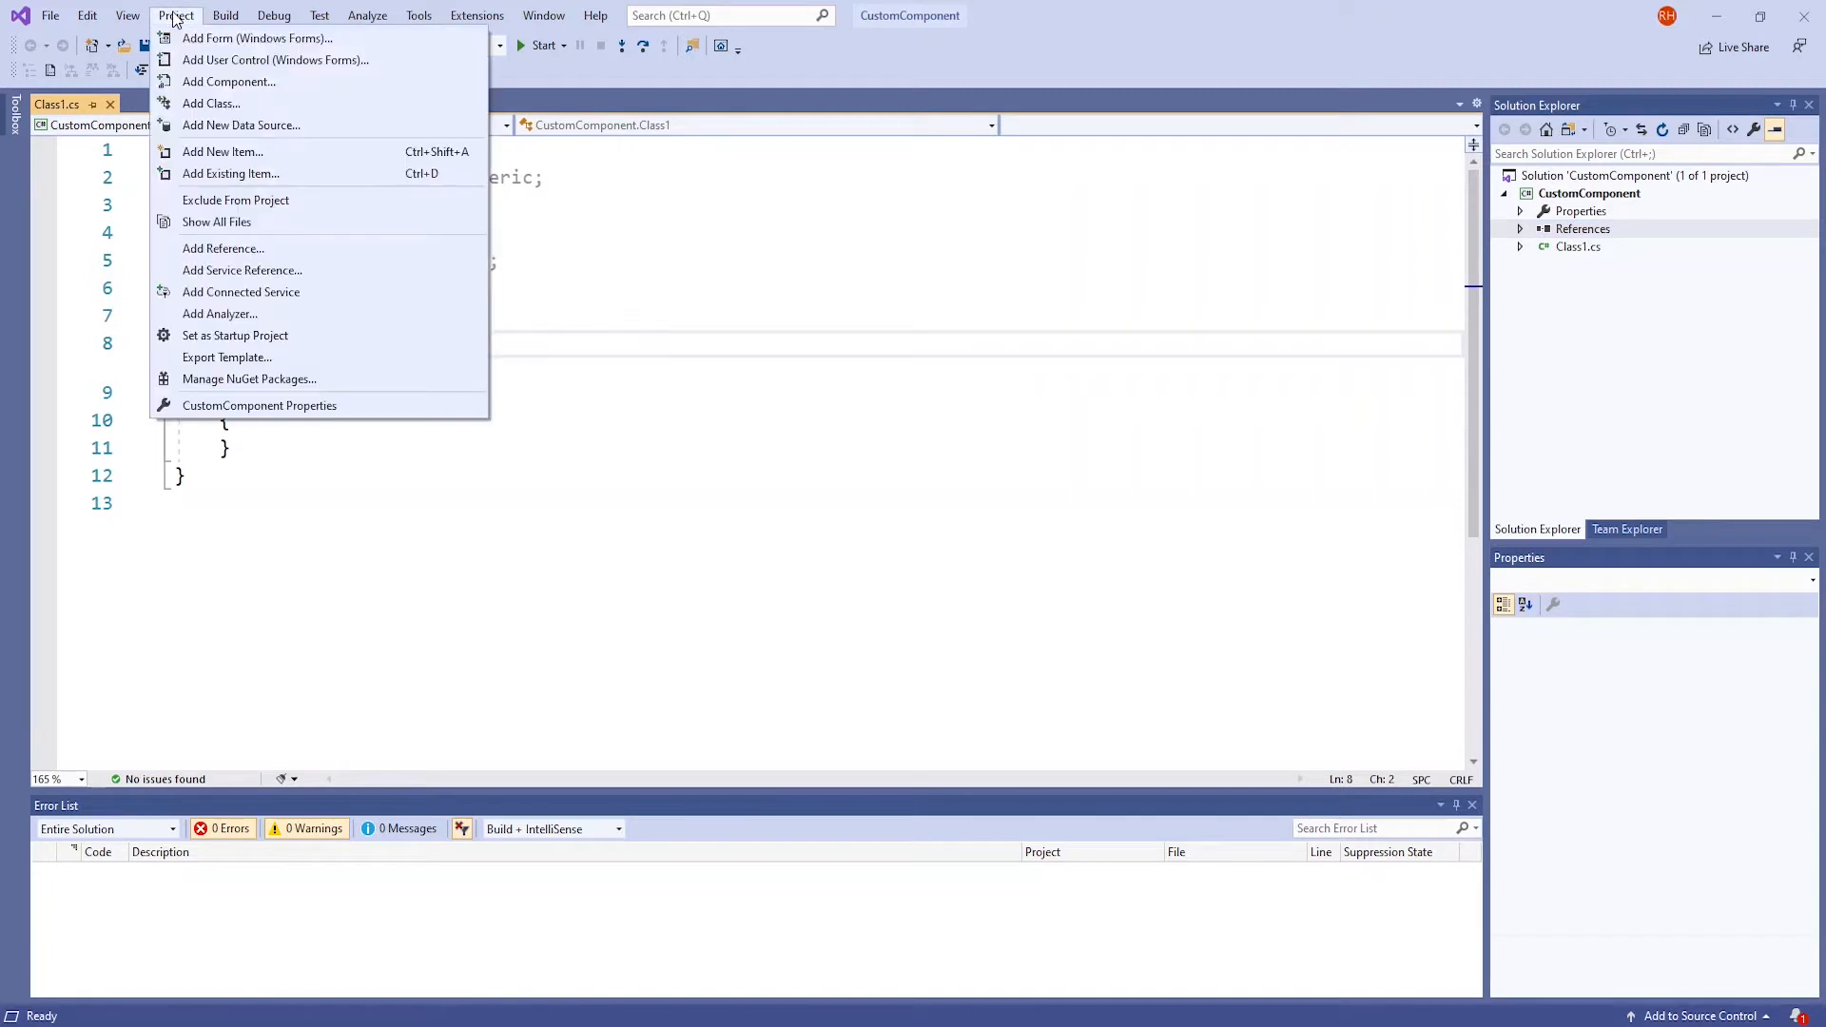
mouse_move(236, 200)
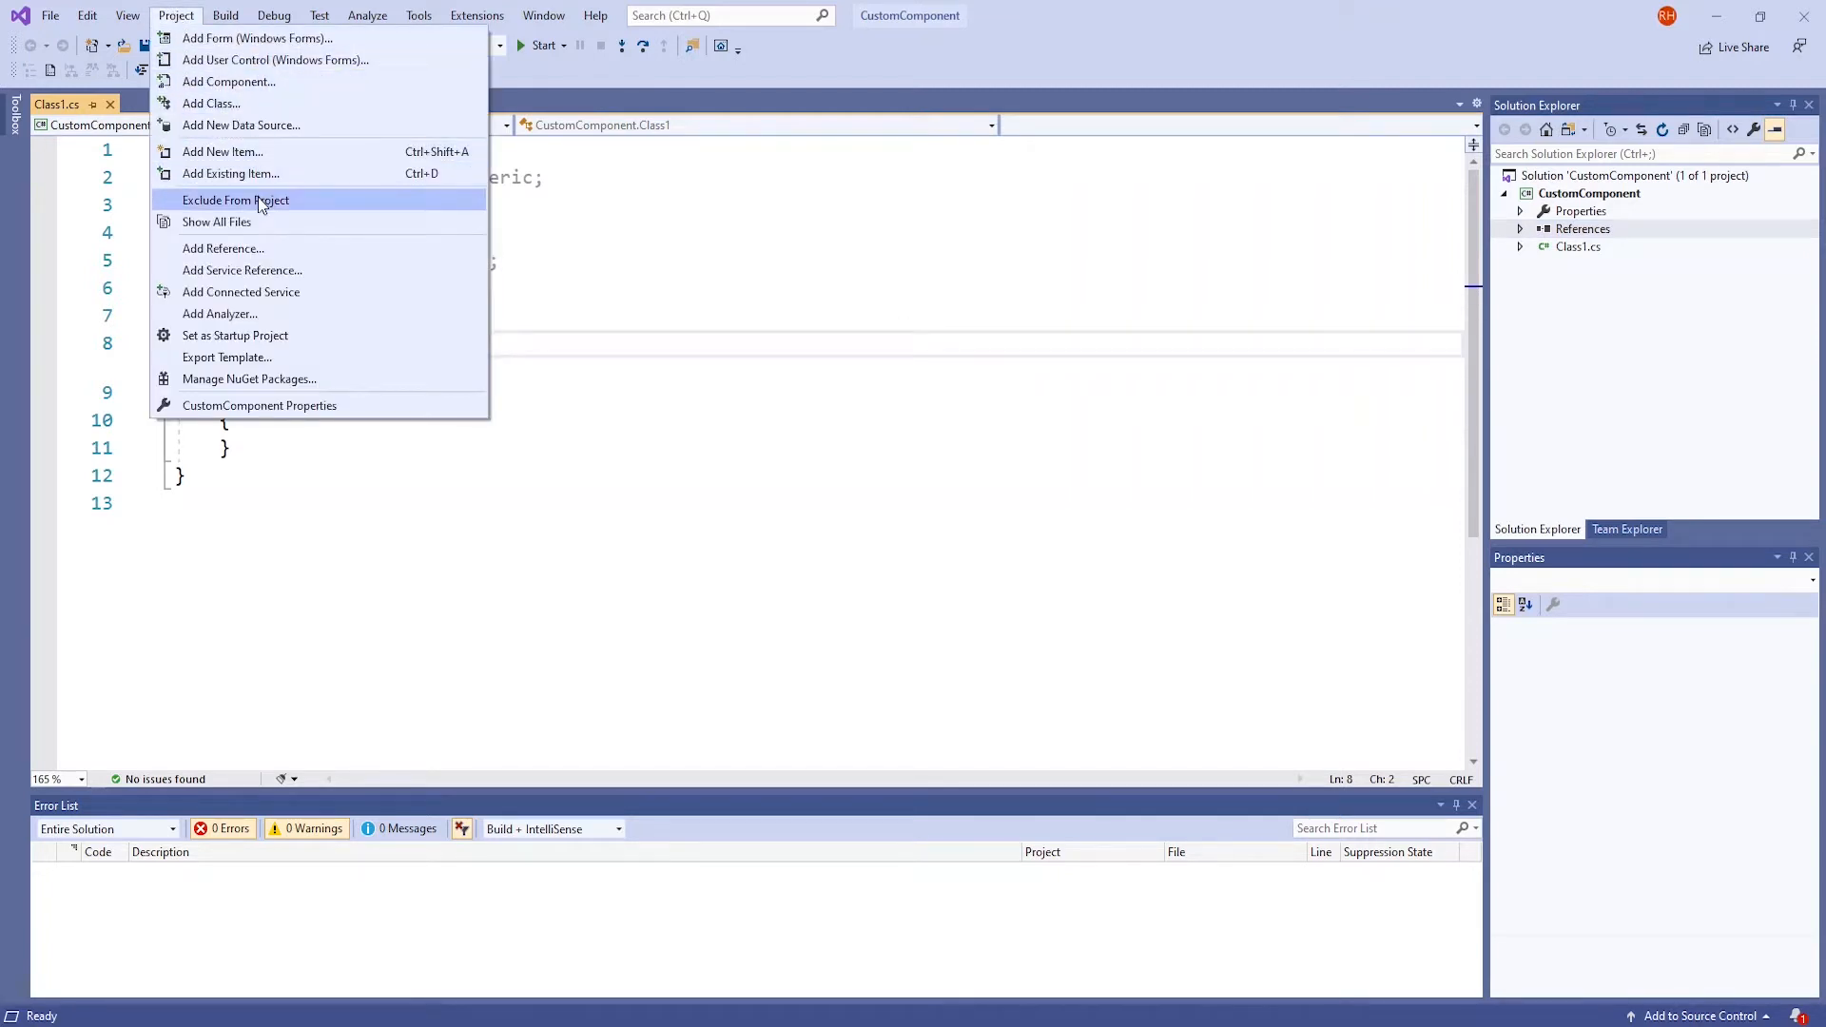
Browse to VapCyc 3.6 and add VapCycStandard.dll and UMDCEEE.Common.dll in Reference Manager
left_click(225, 247)
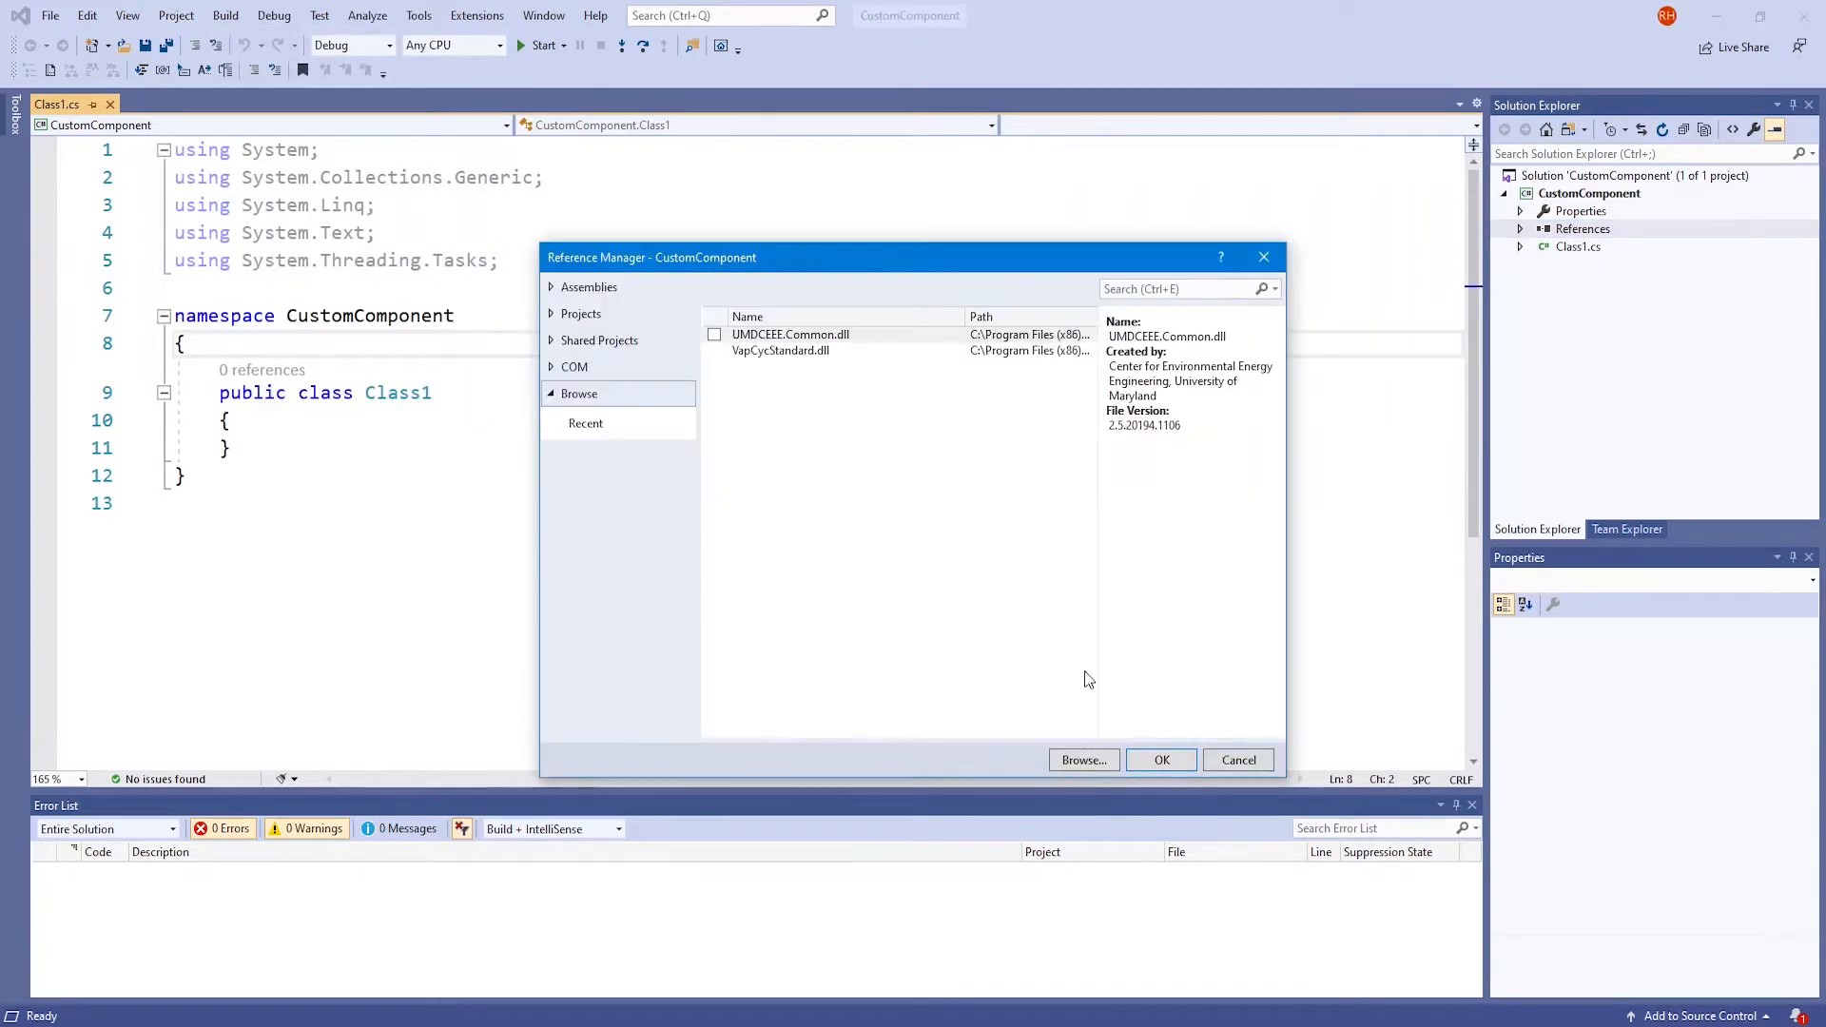
mouse_move(601, 402)
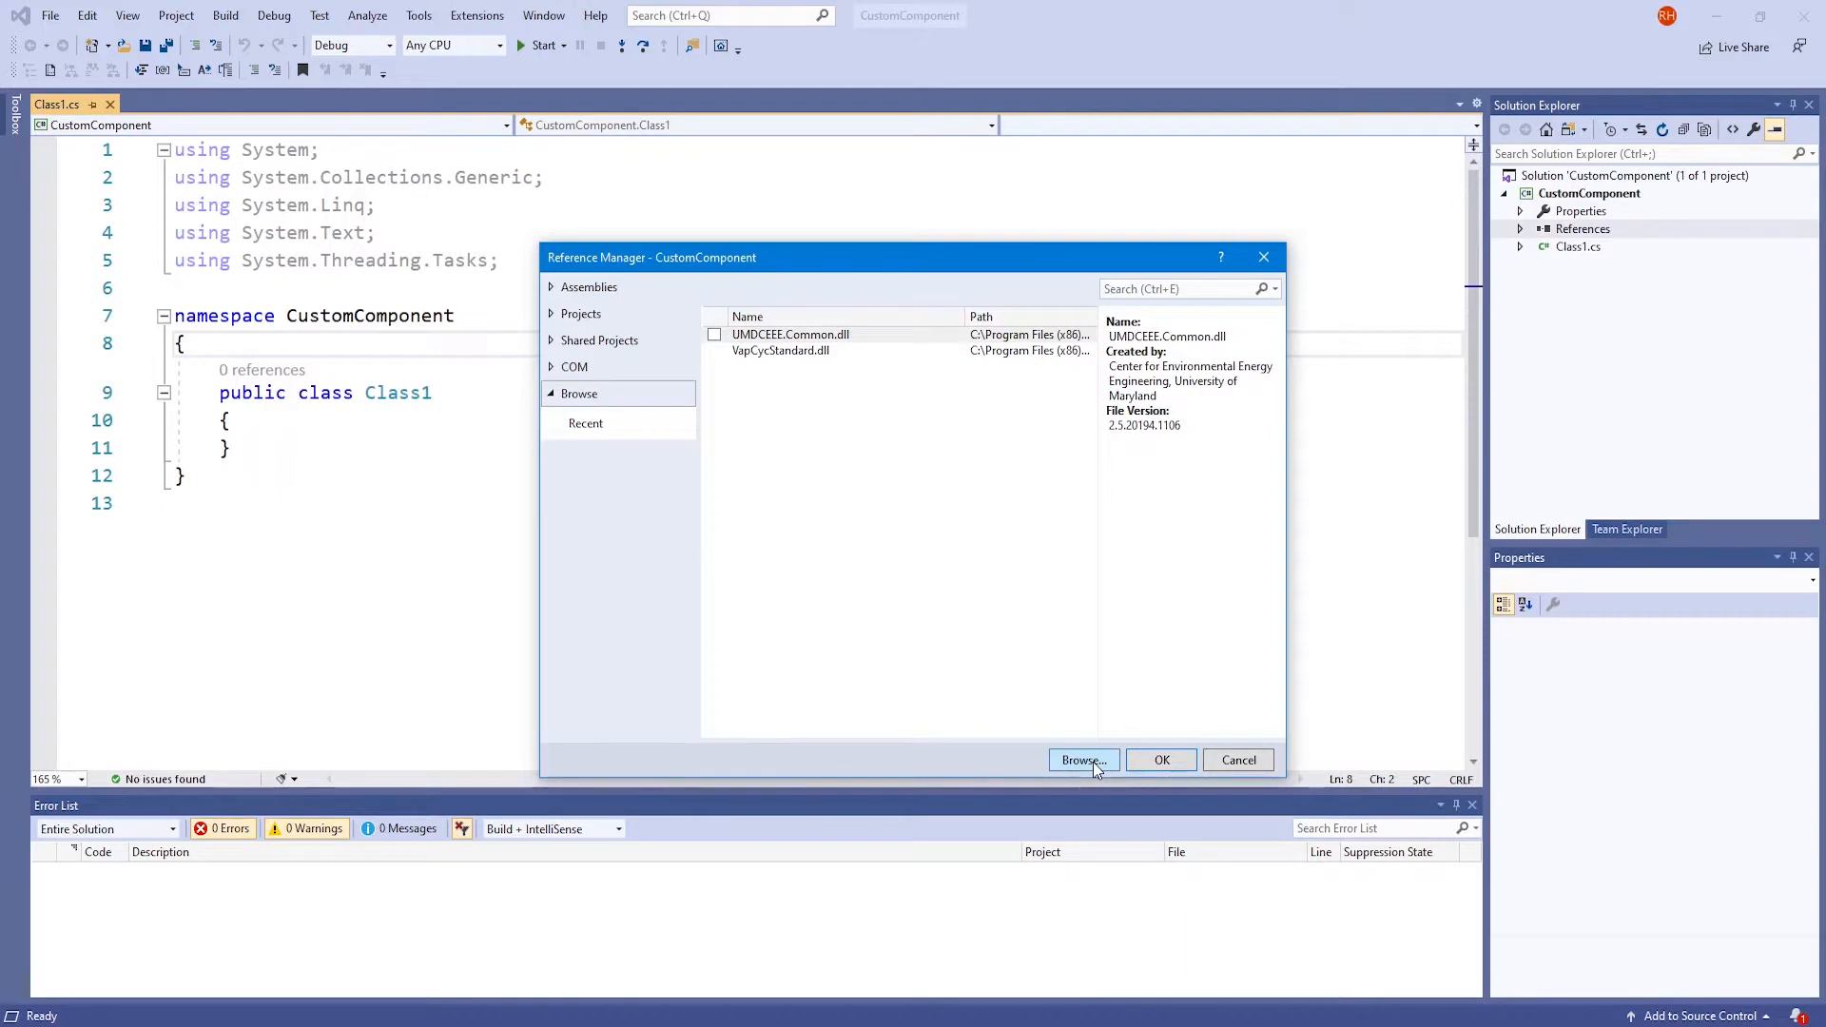
left_click(1082, 759)
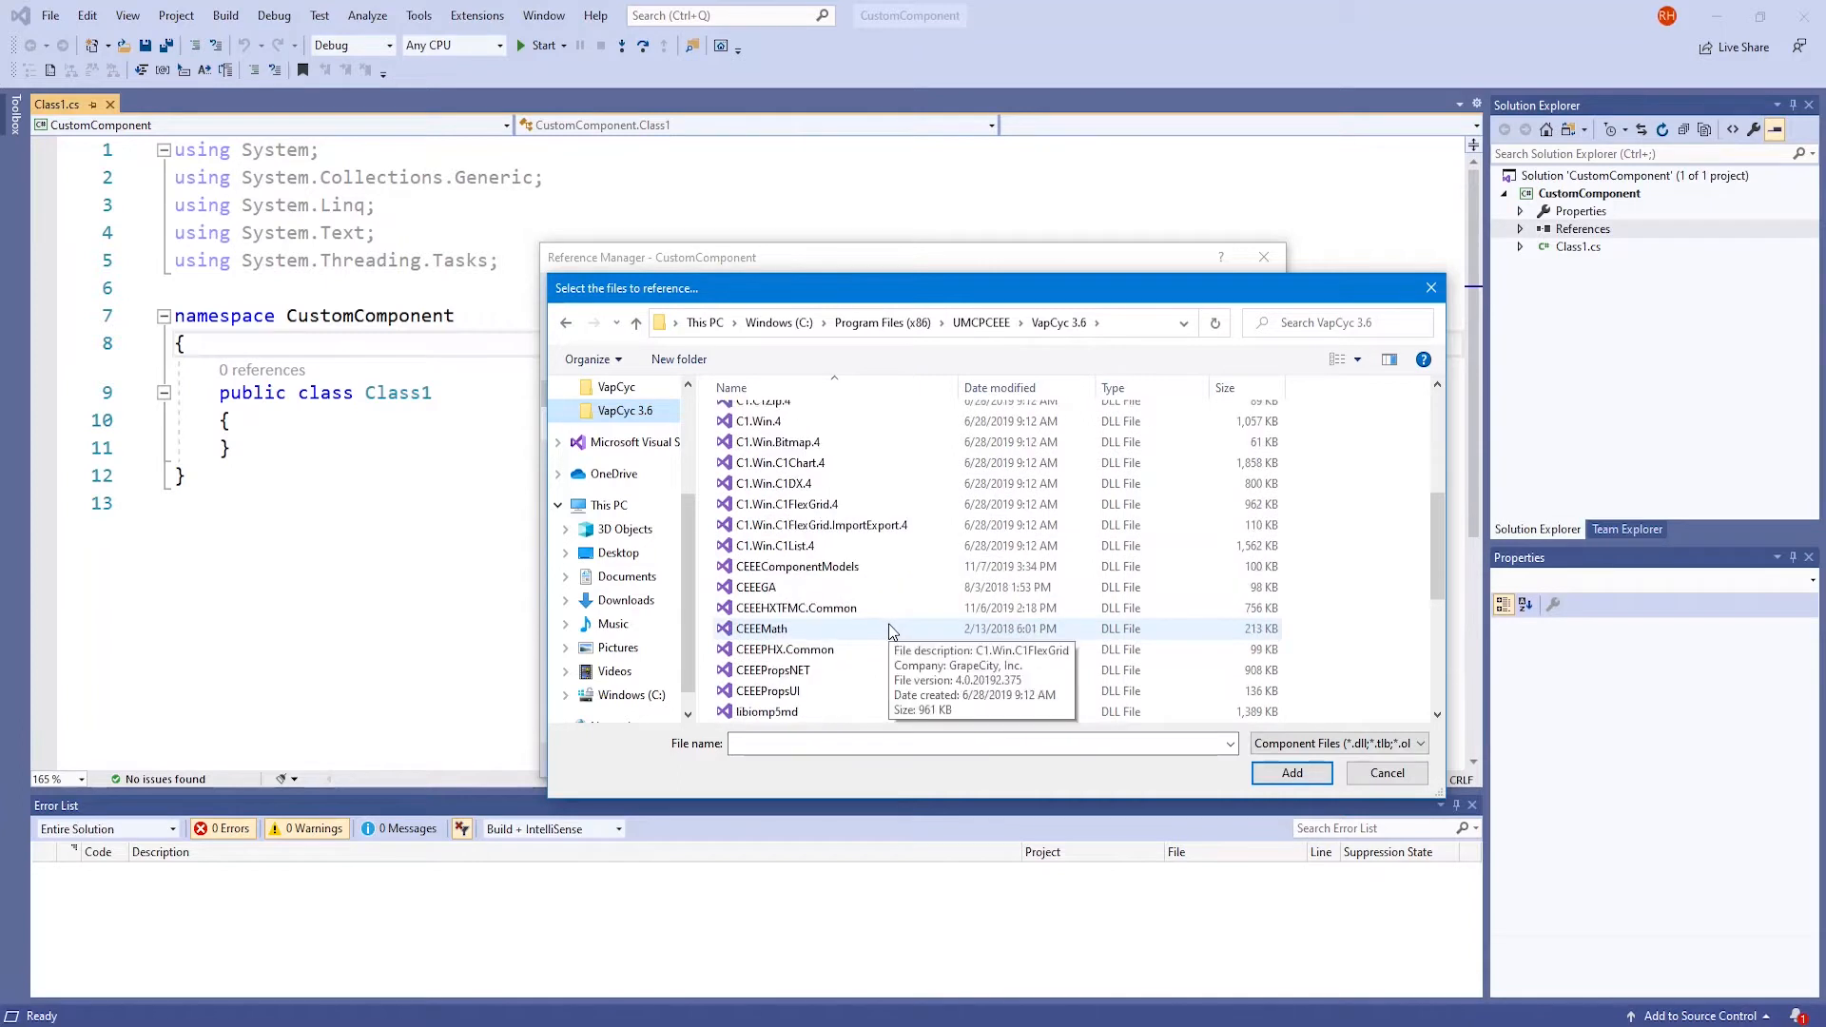
scroll("down", 3)
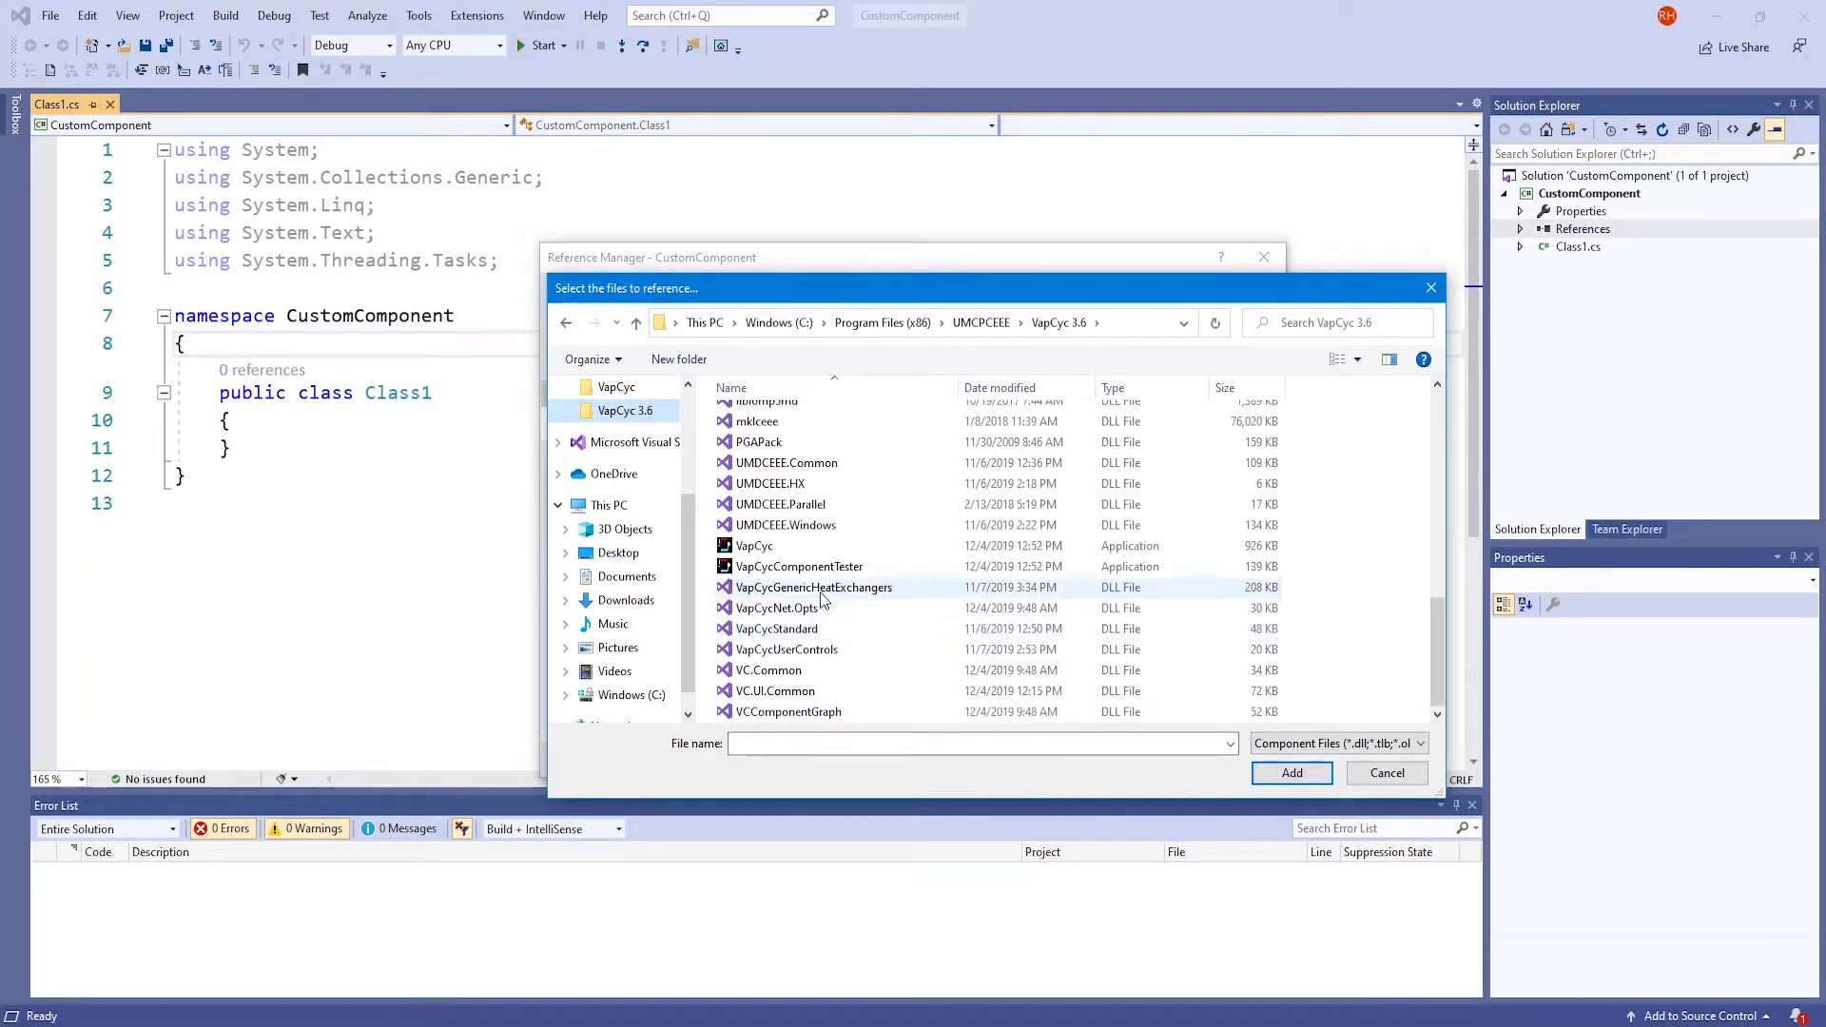
left_click(776, 629)
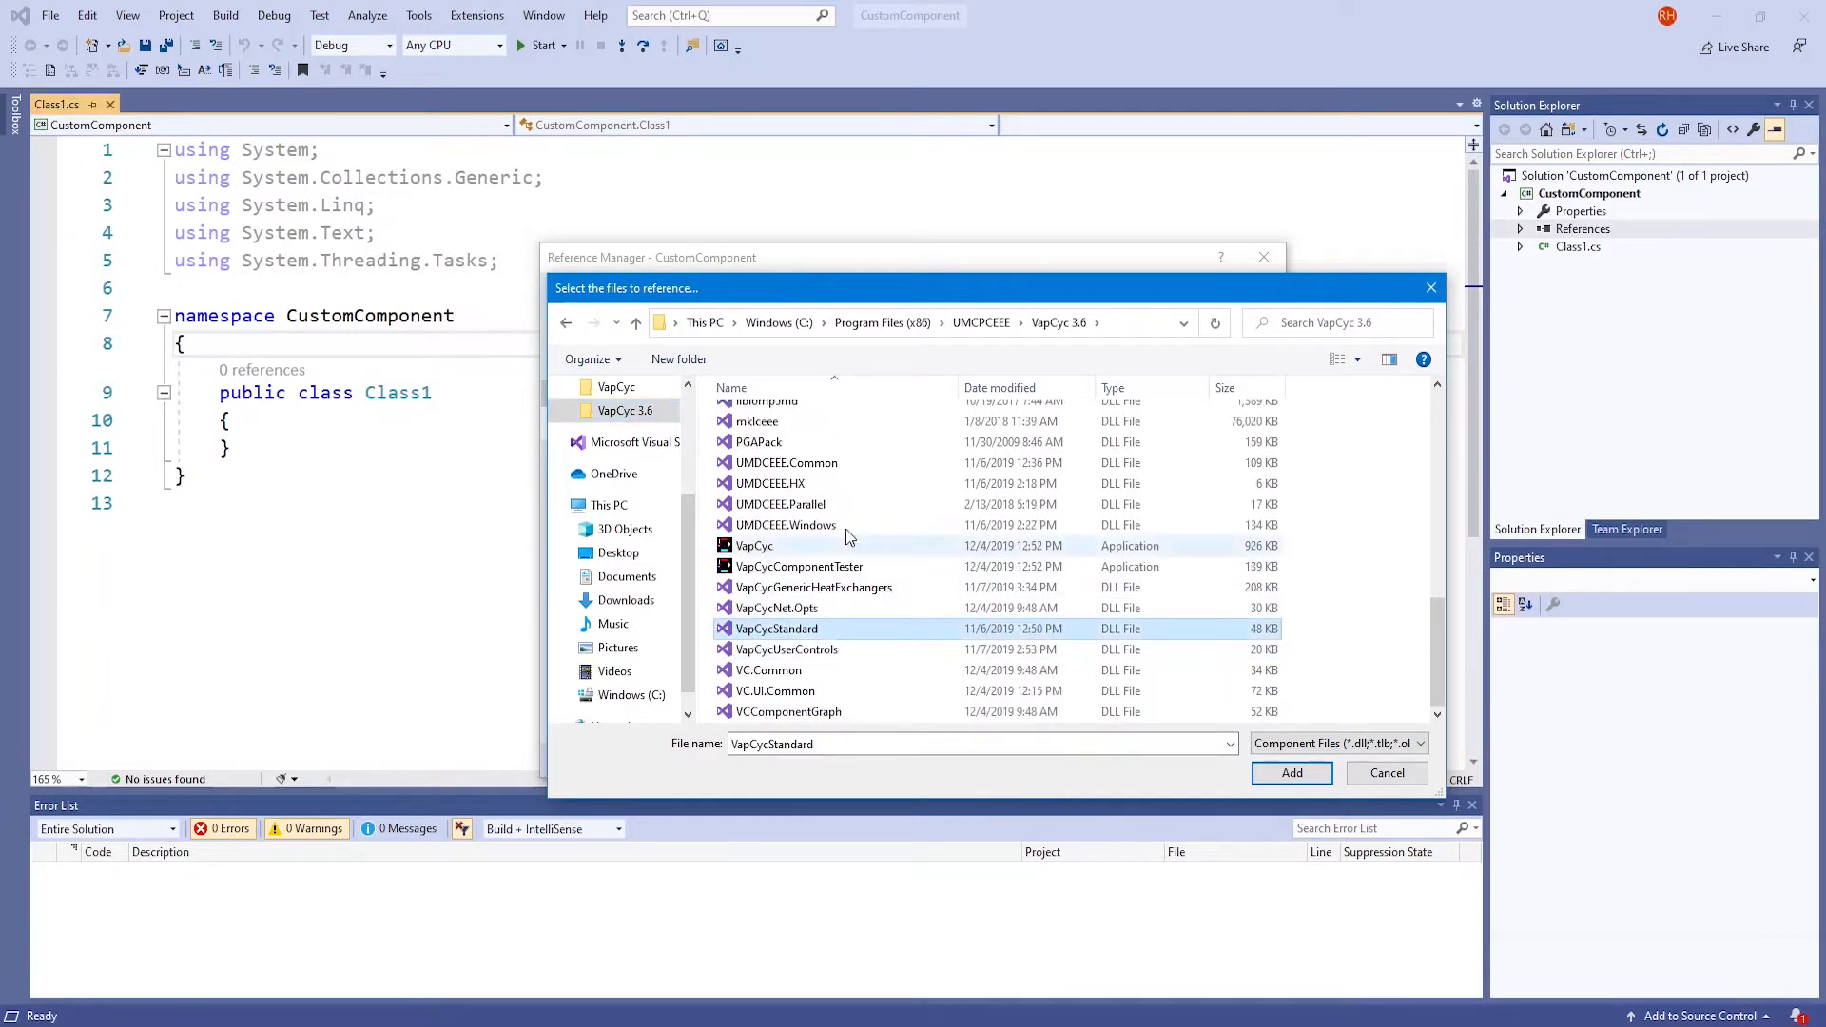
mouse_move(786, 462)
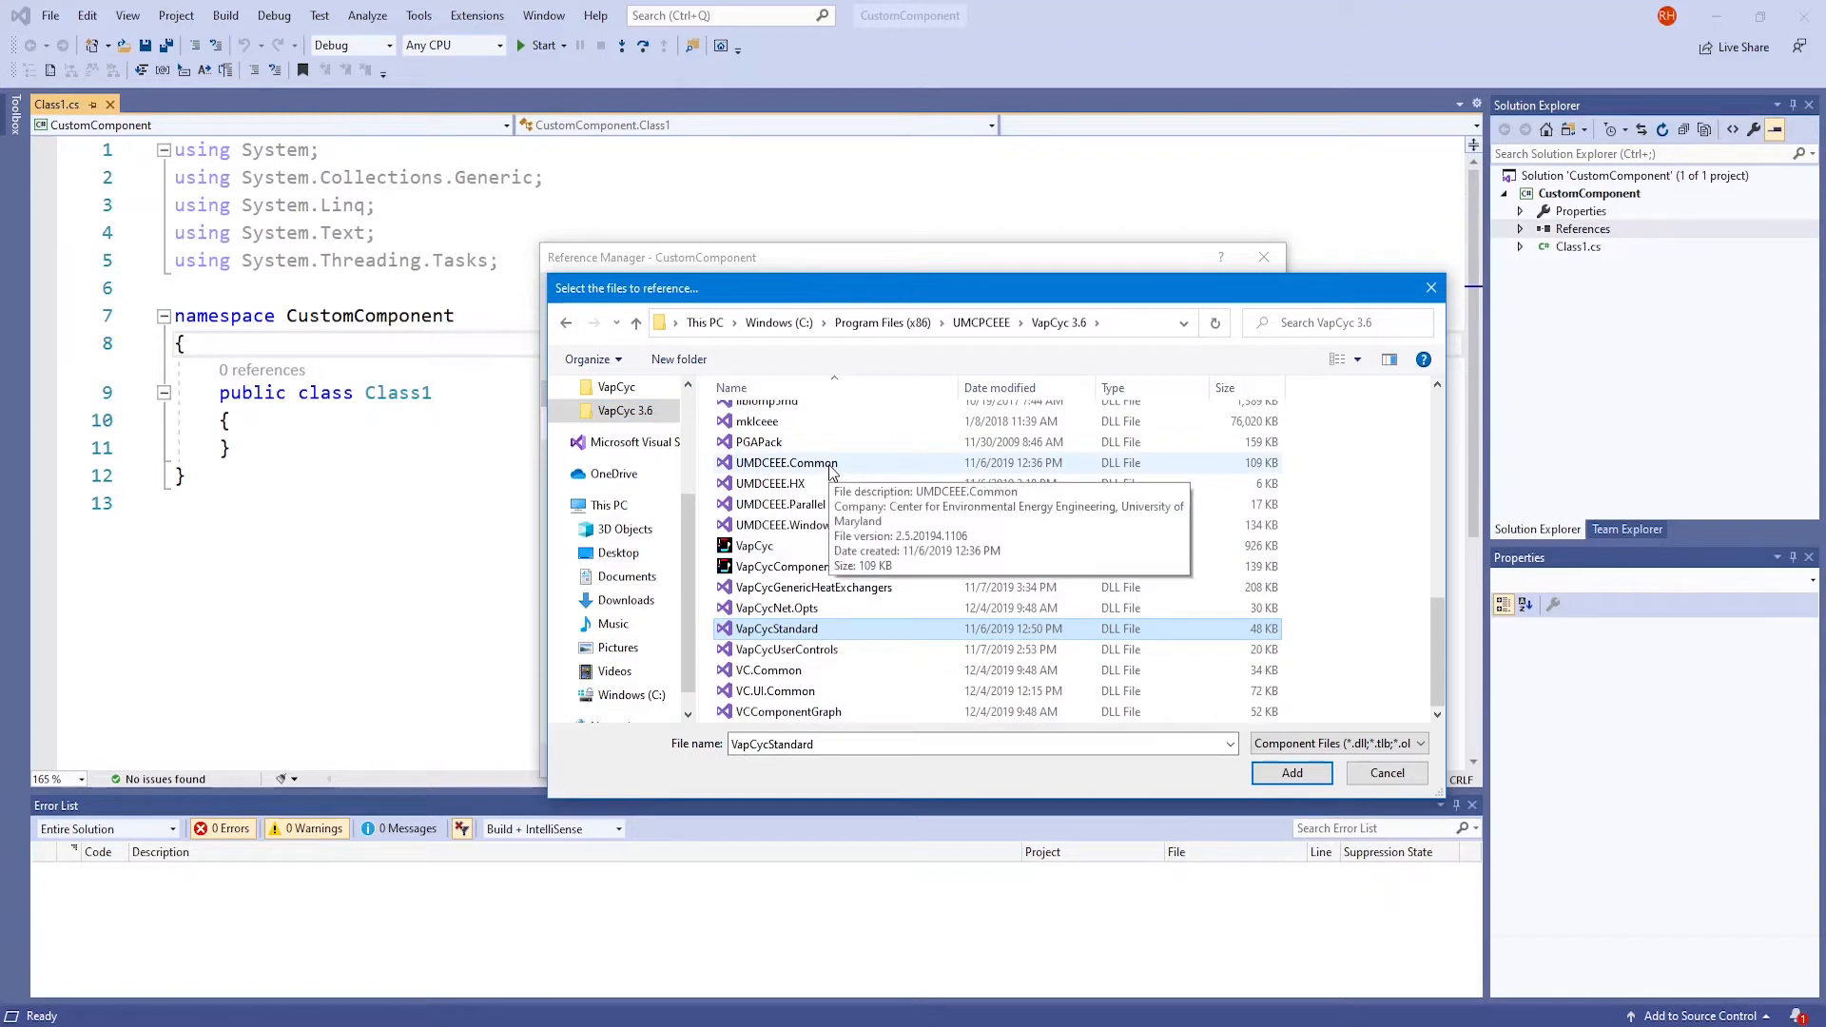
left_click(1289, 772)
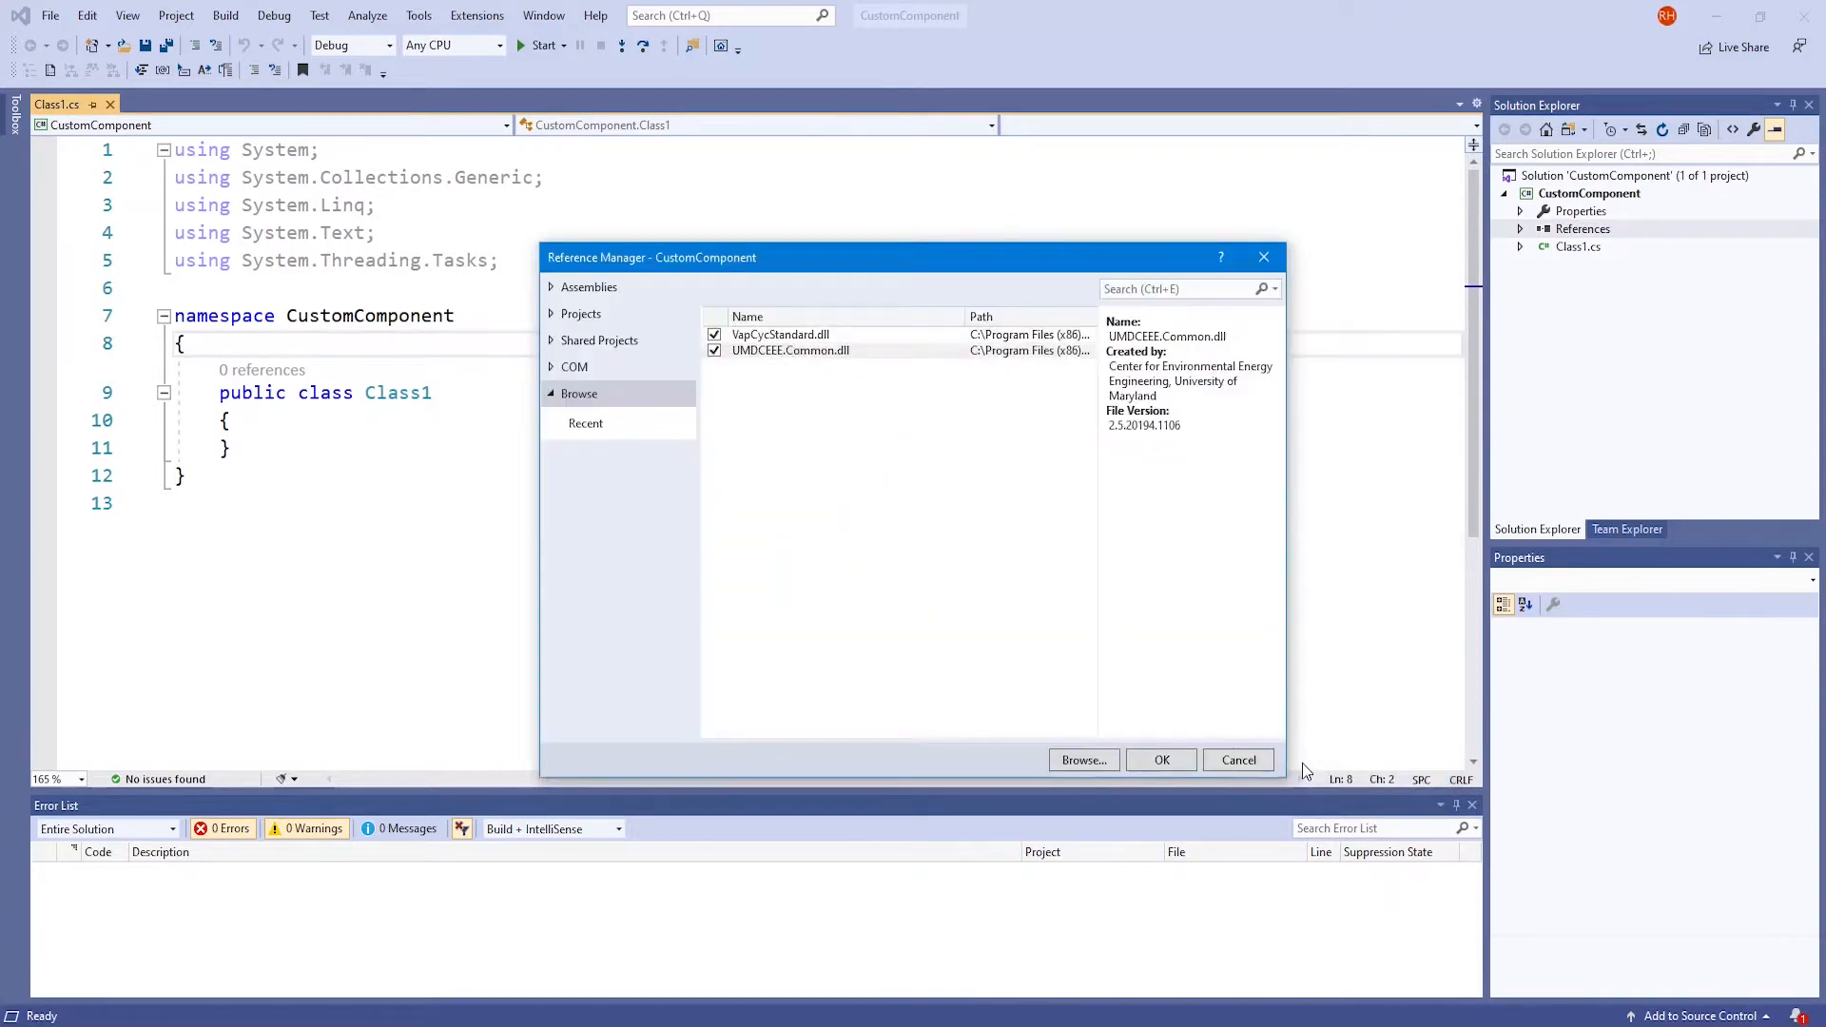
mouse_move(728, 367)
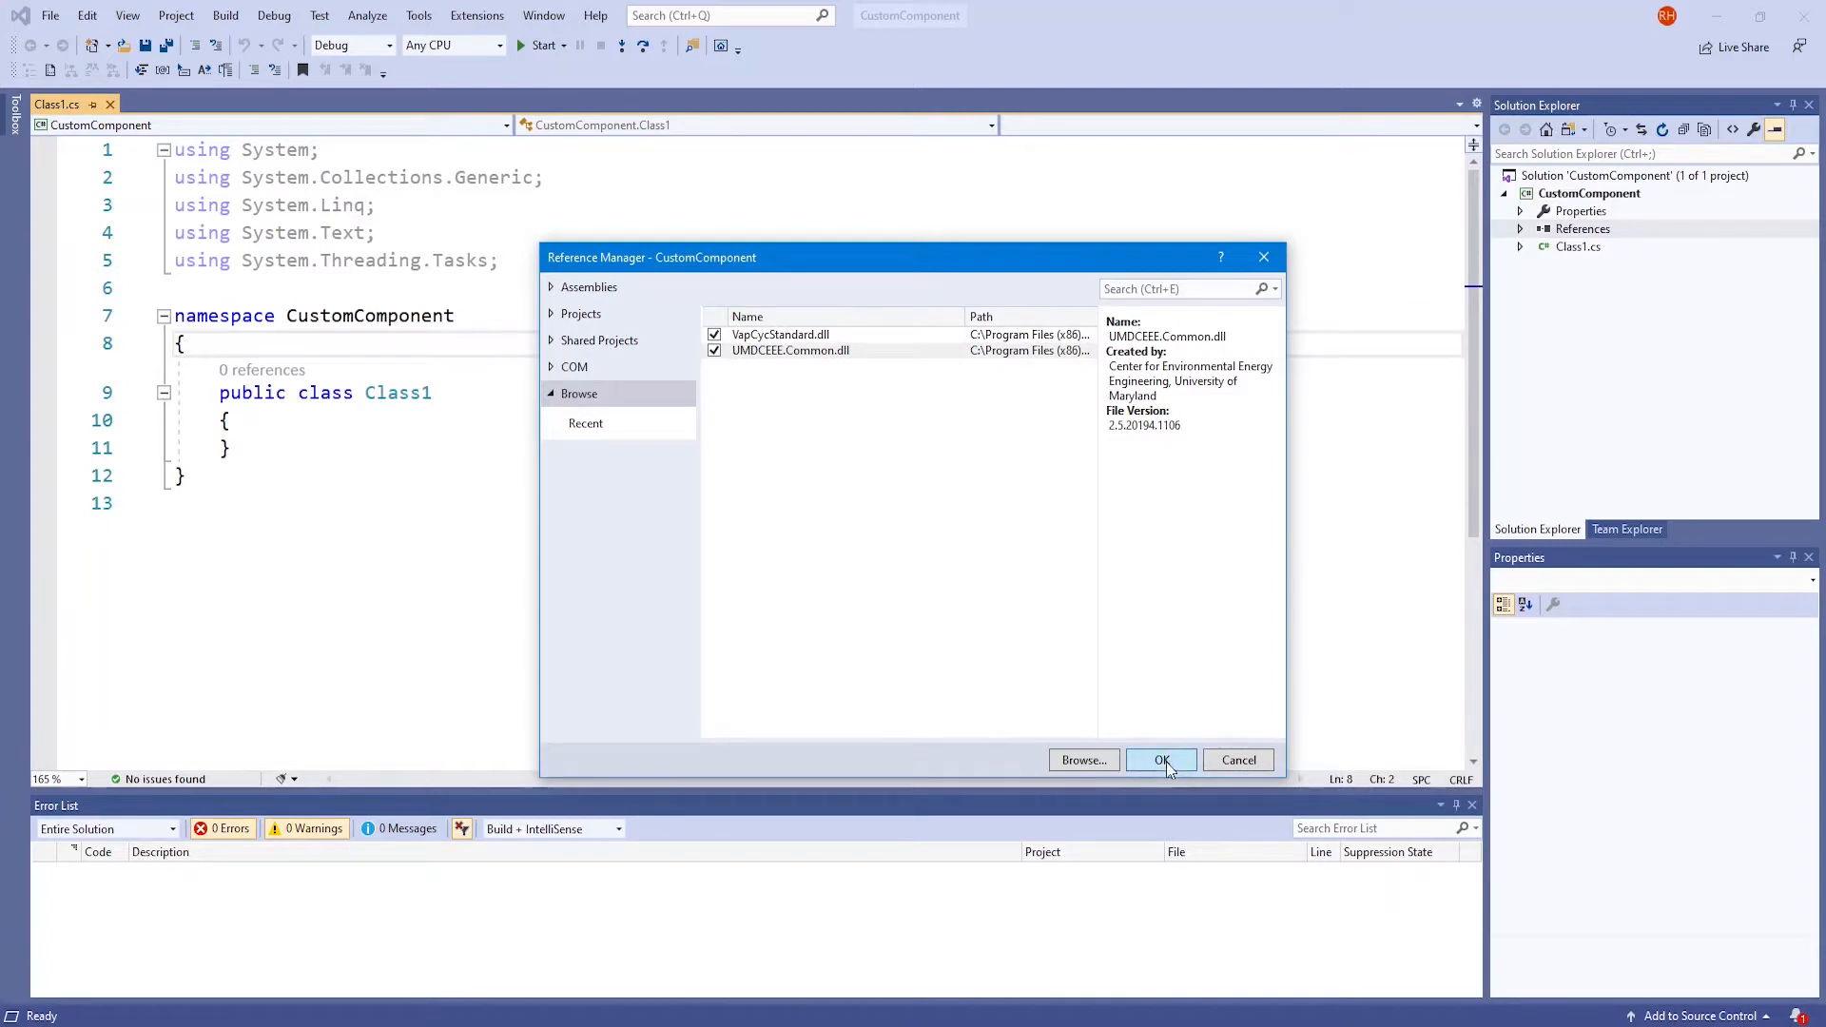
Confirm the Reference Manager so both libraries join the project references
left_click(1160, 759)
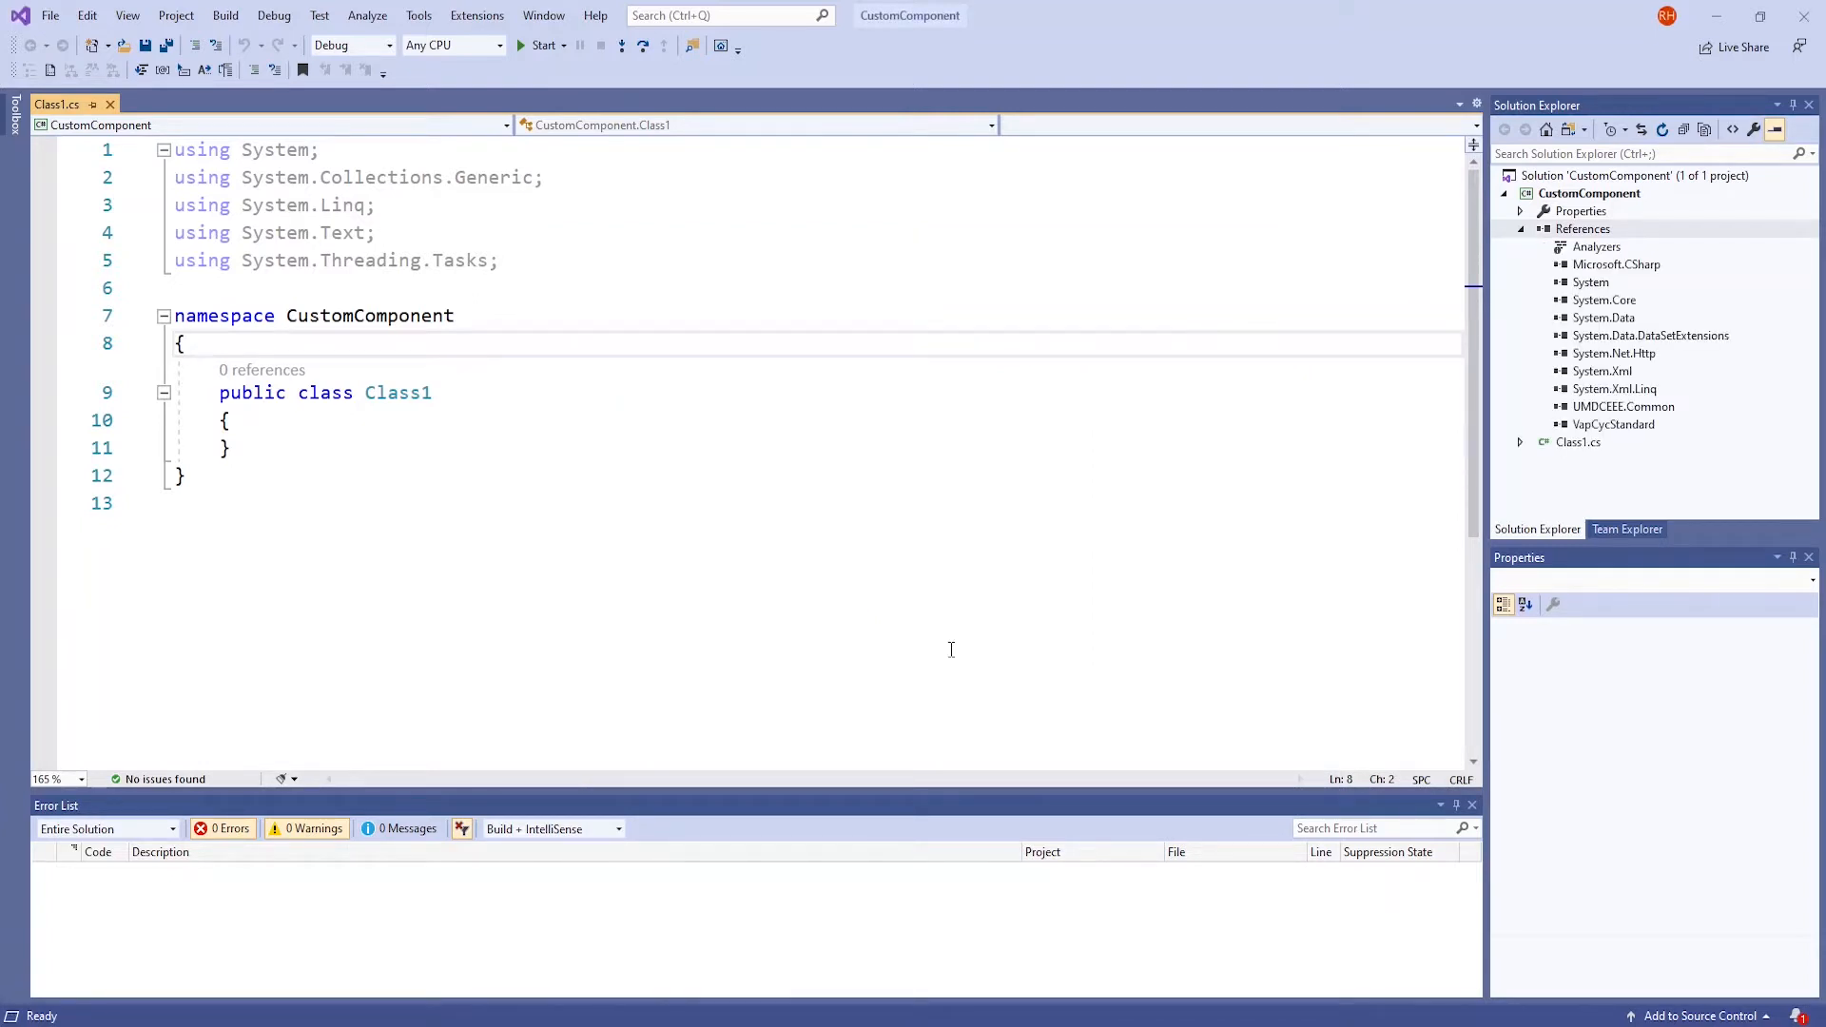
mouse_move(1543, 538)
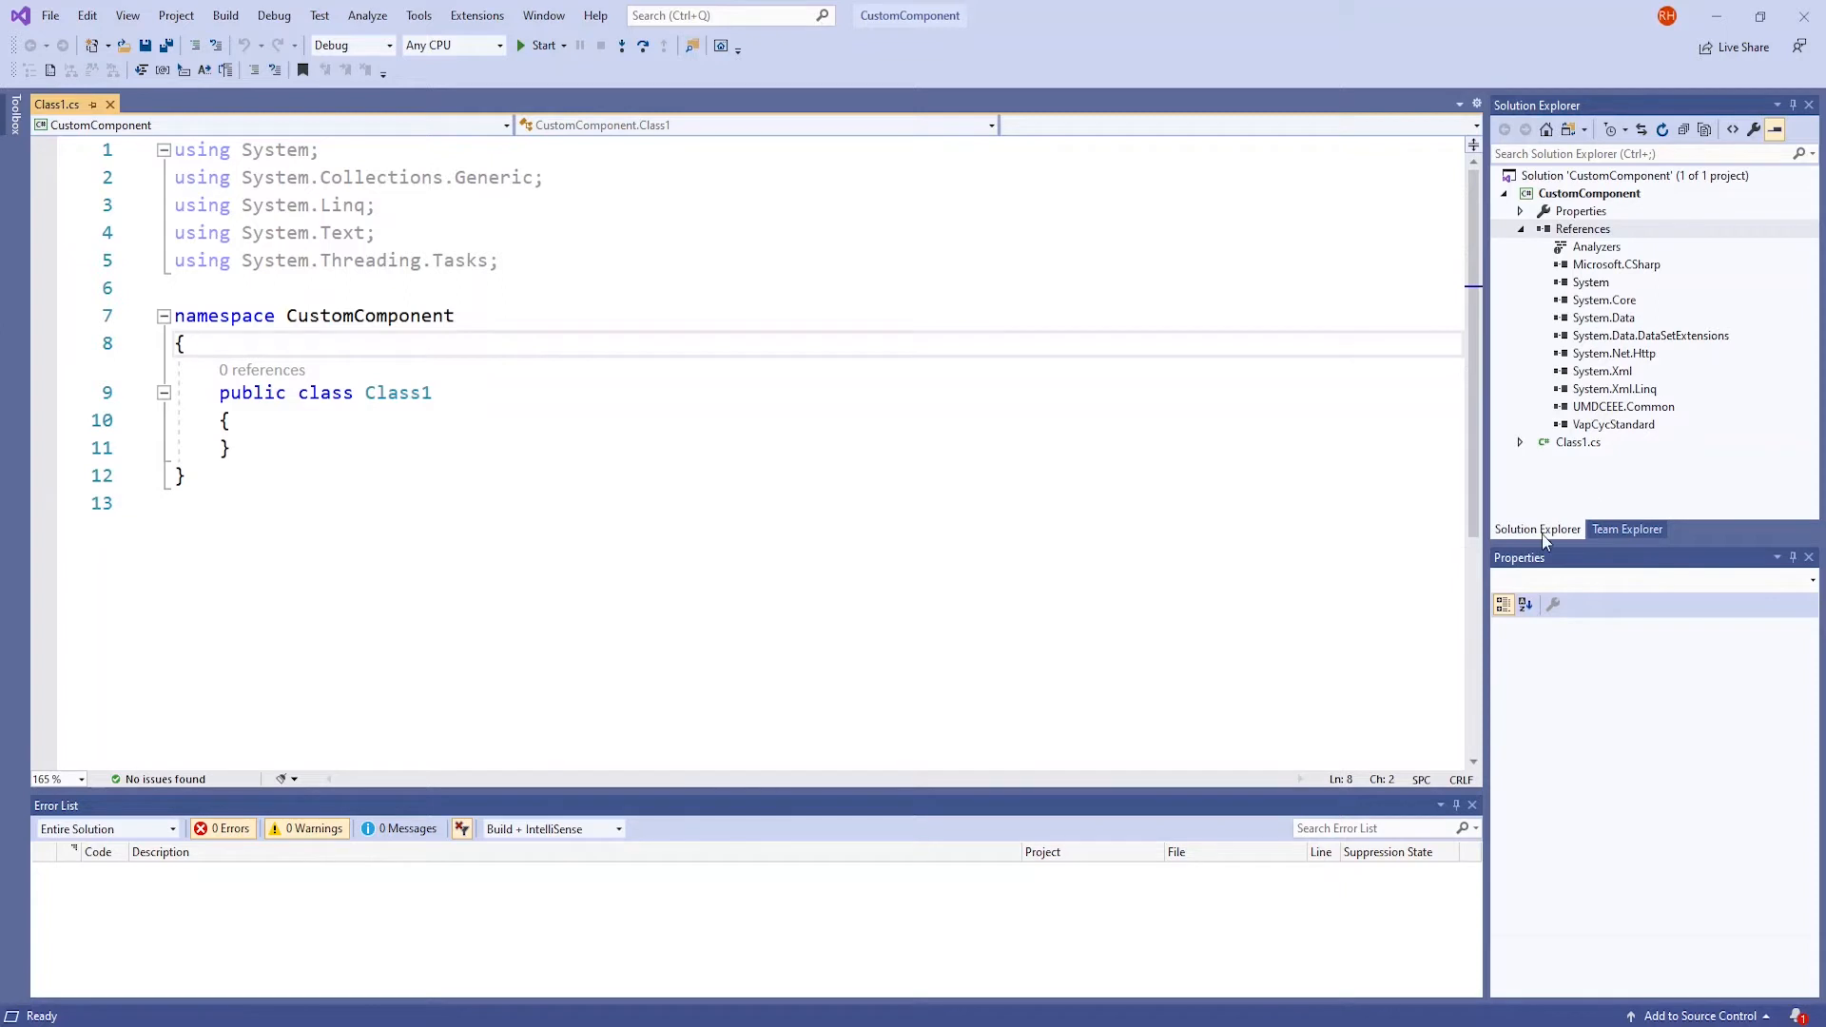
mouse_move(1674, 434)
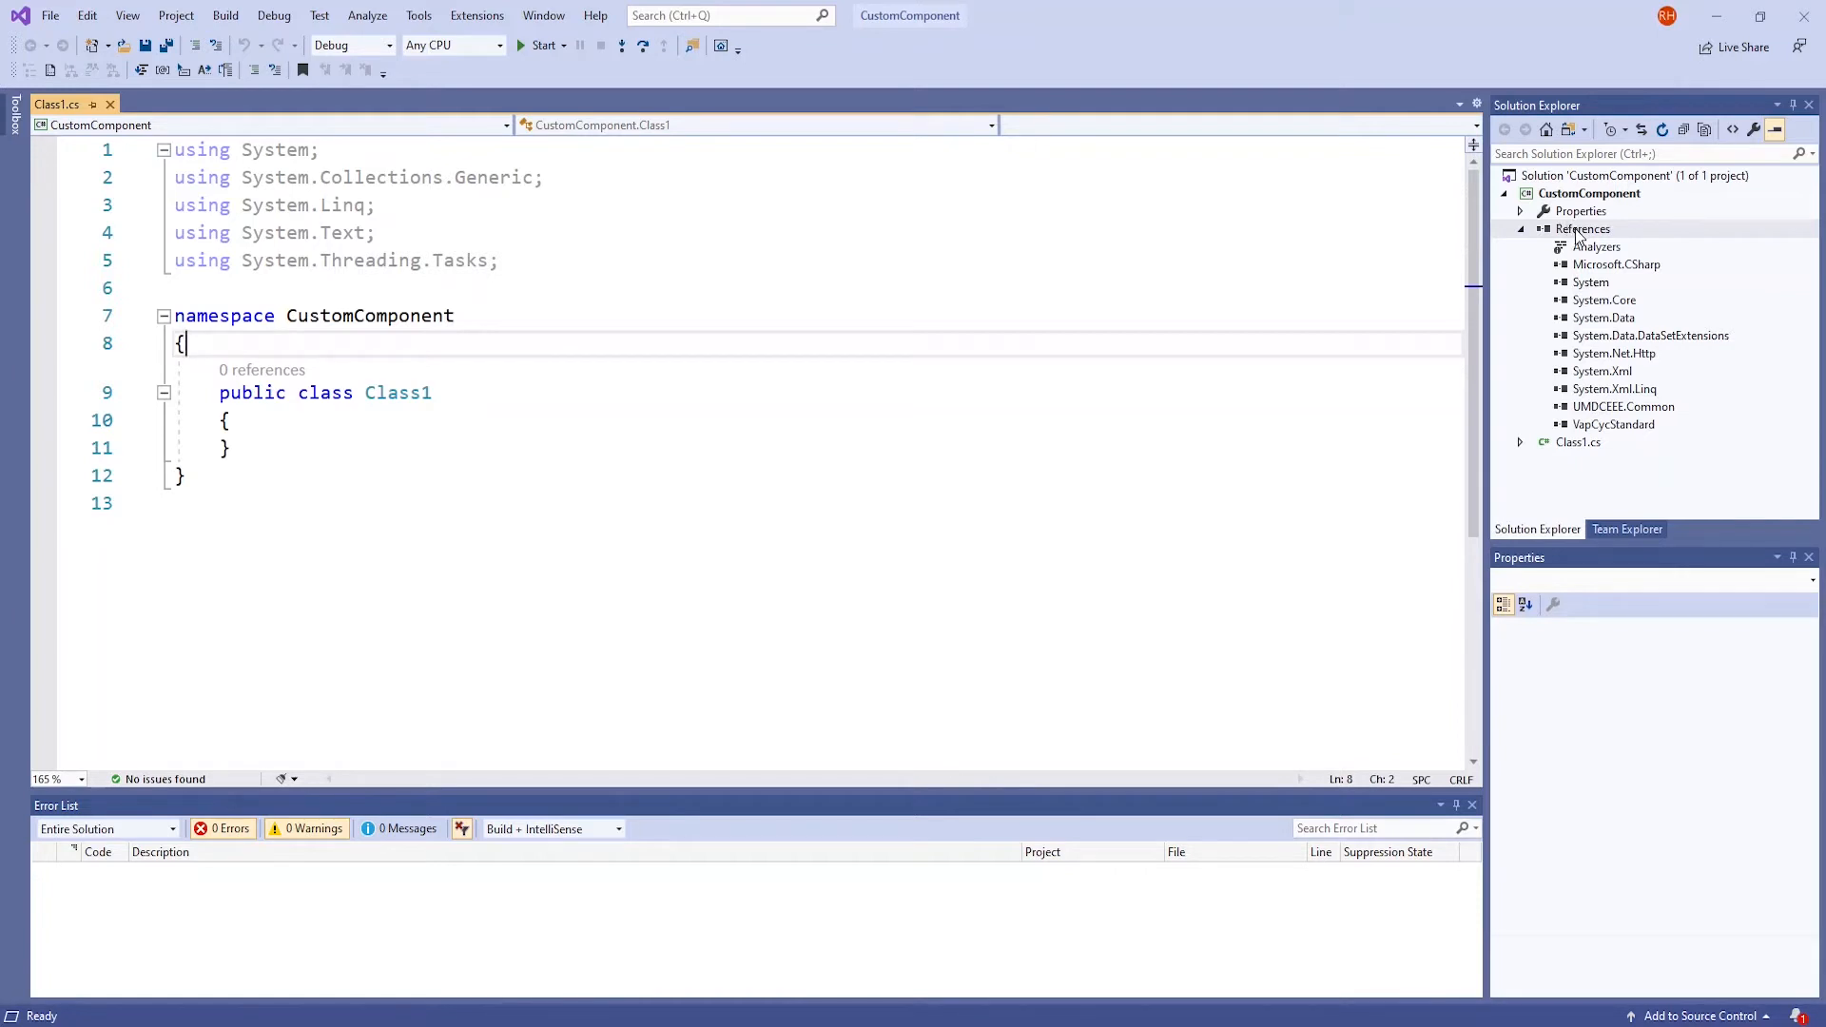
Declare Class1 as implementing UMDCEEE.VapCycStandard.IVapCycComponent
double_click(398, 392)
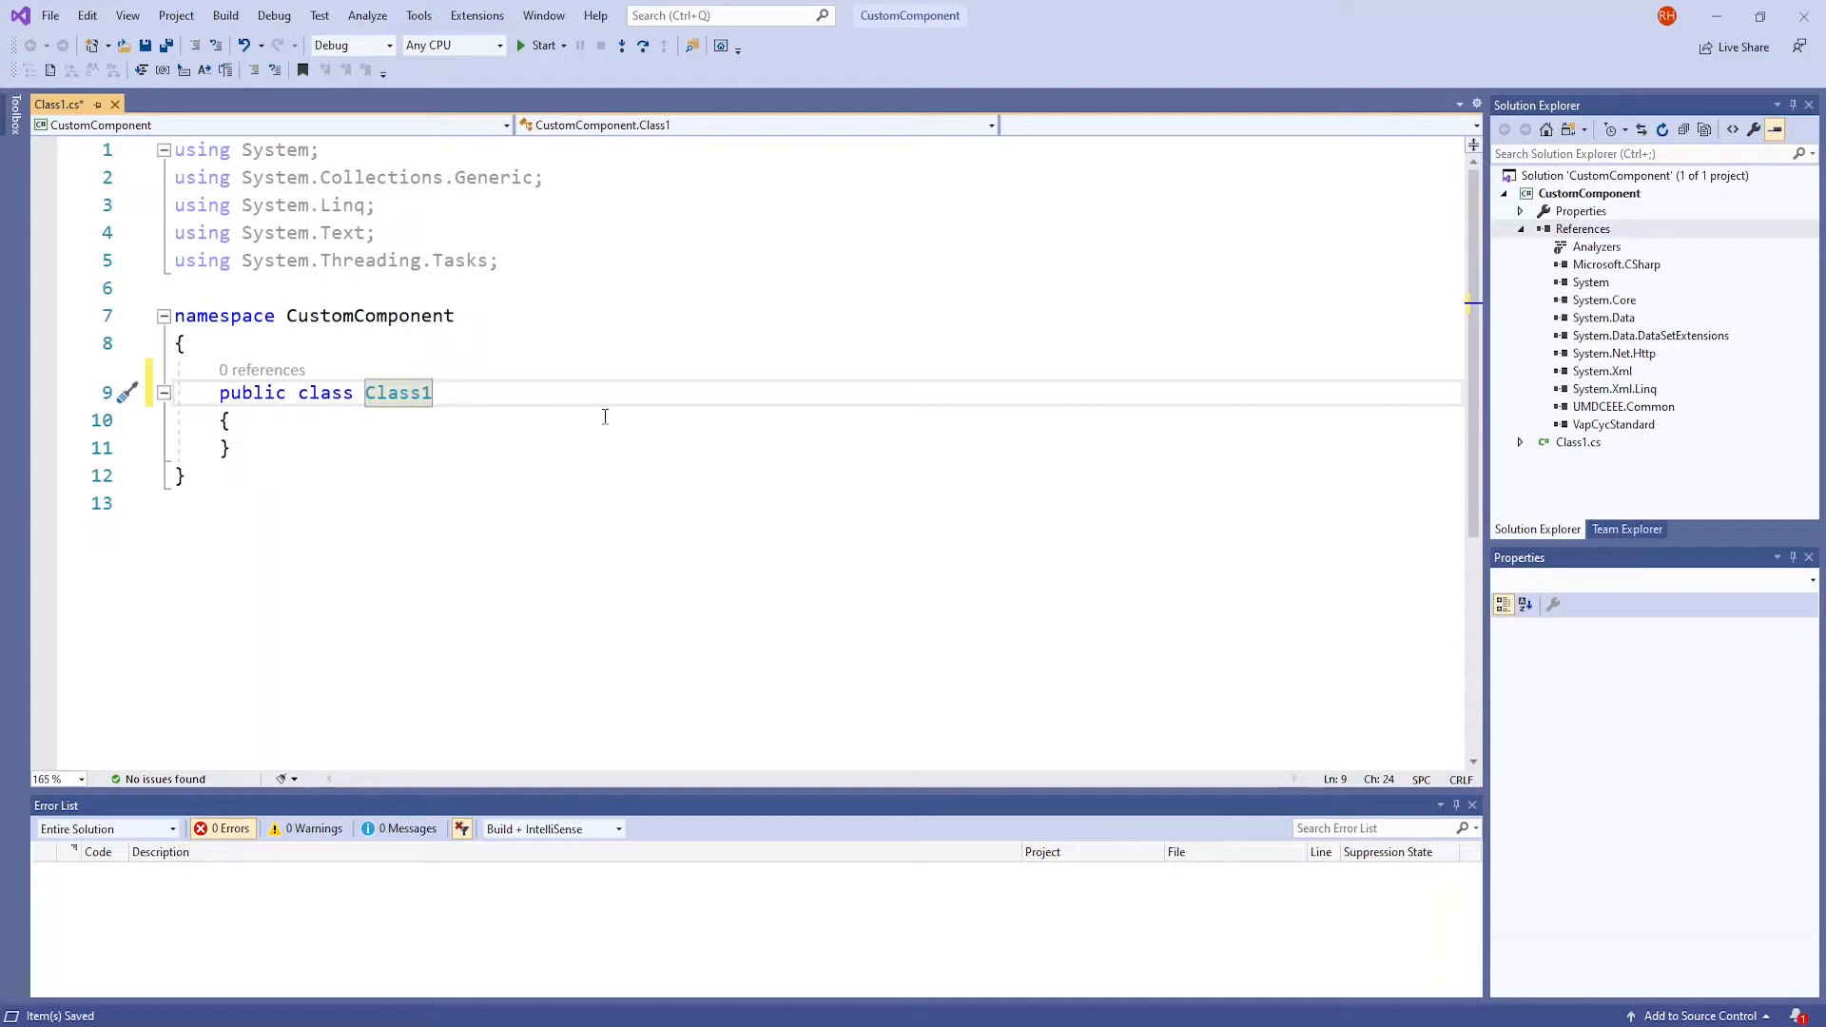
type(":")
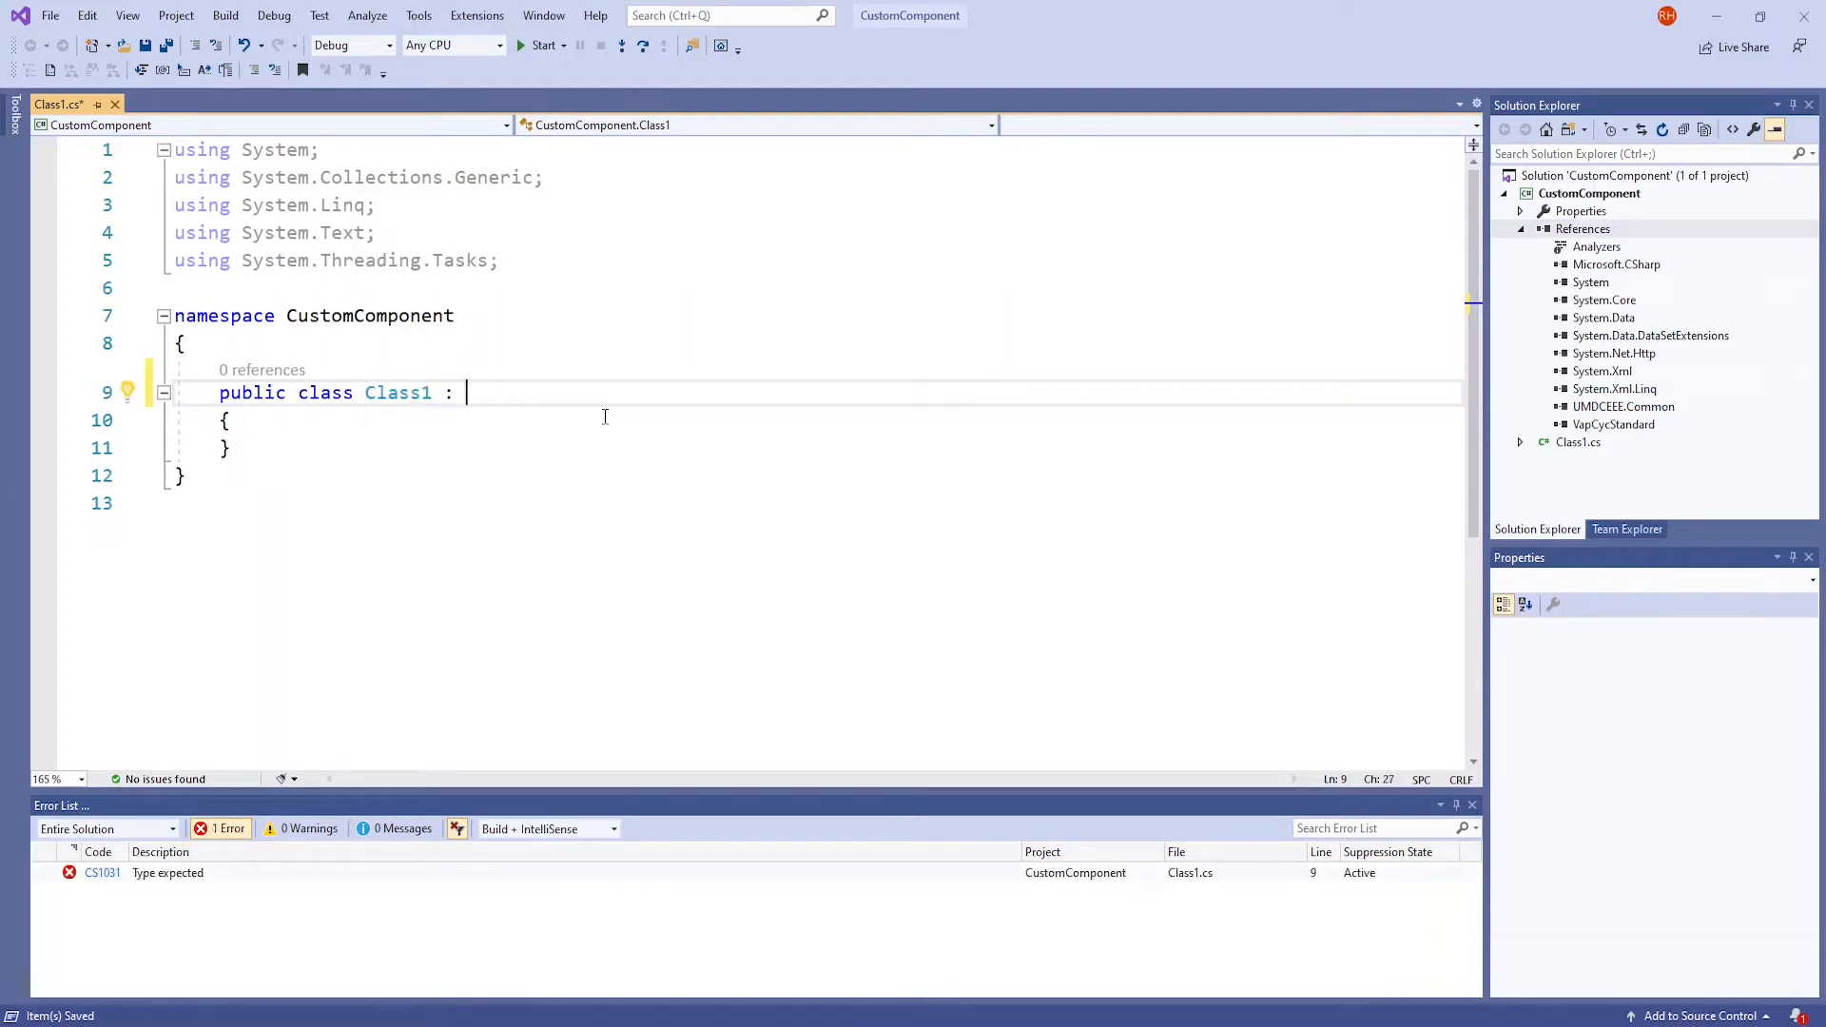
type("UMD")
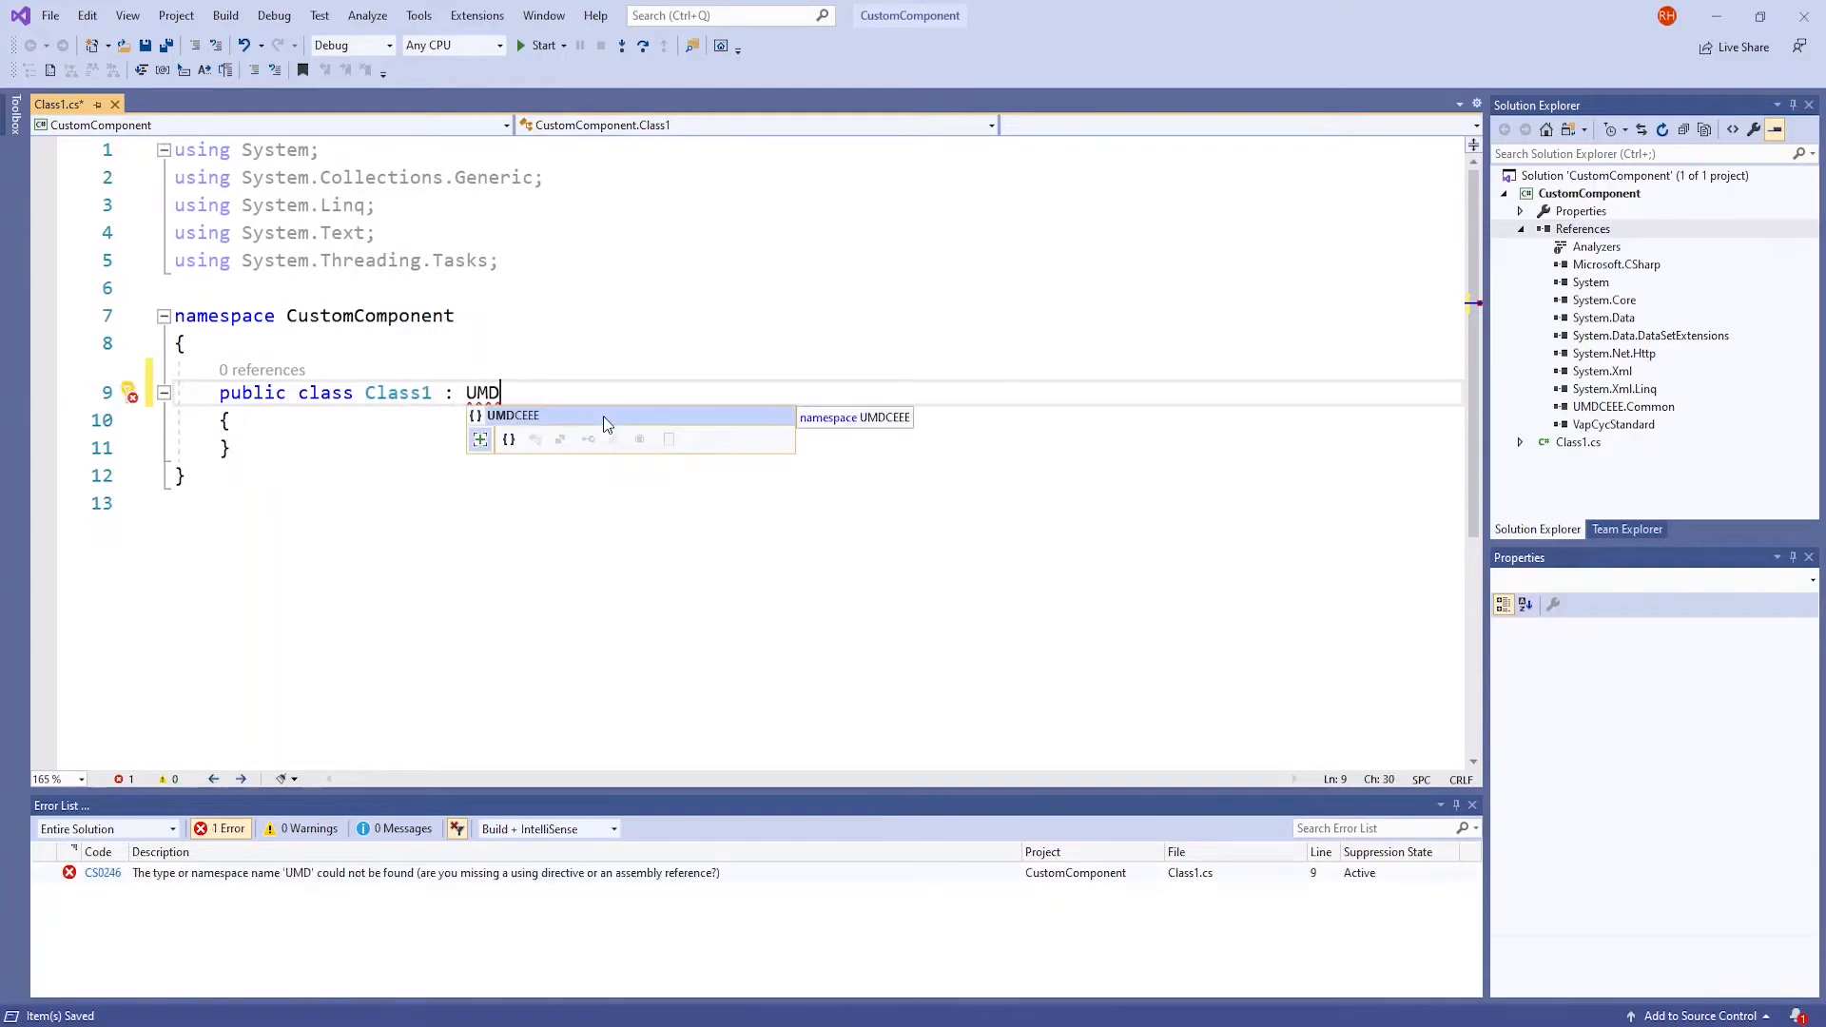
type("CEEE.")
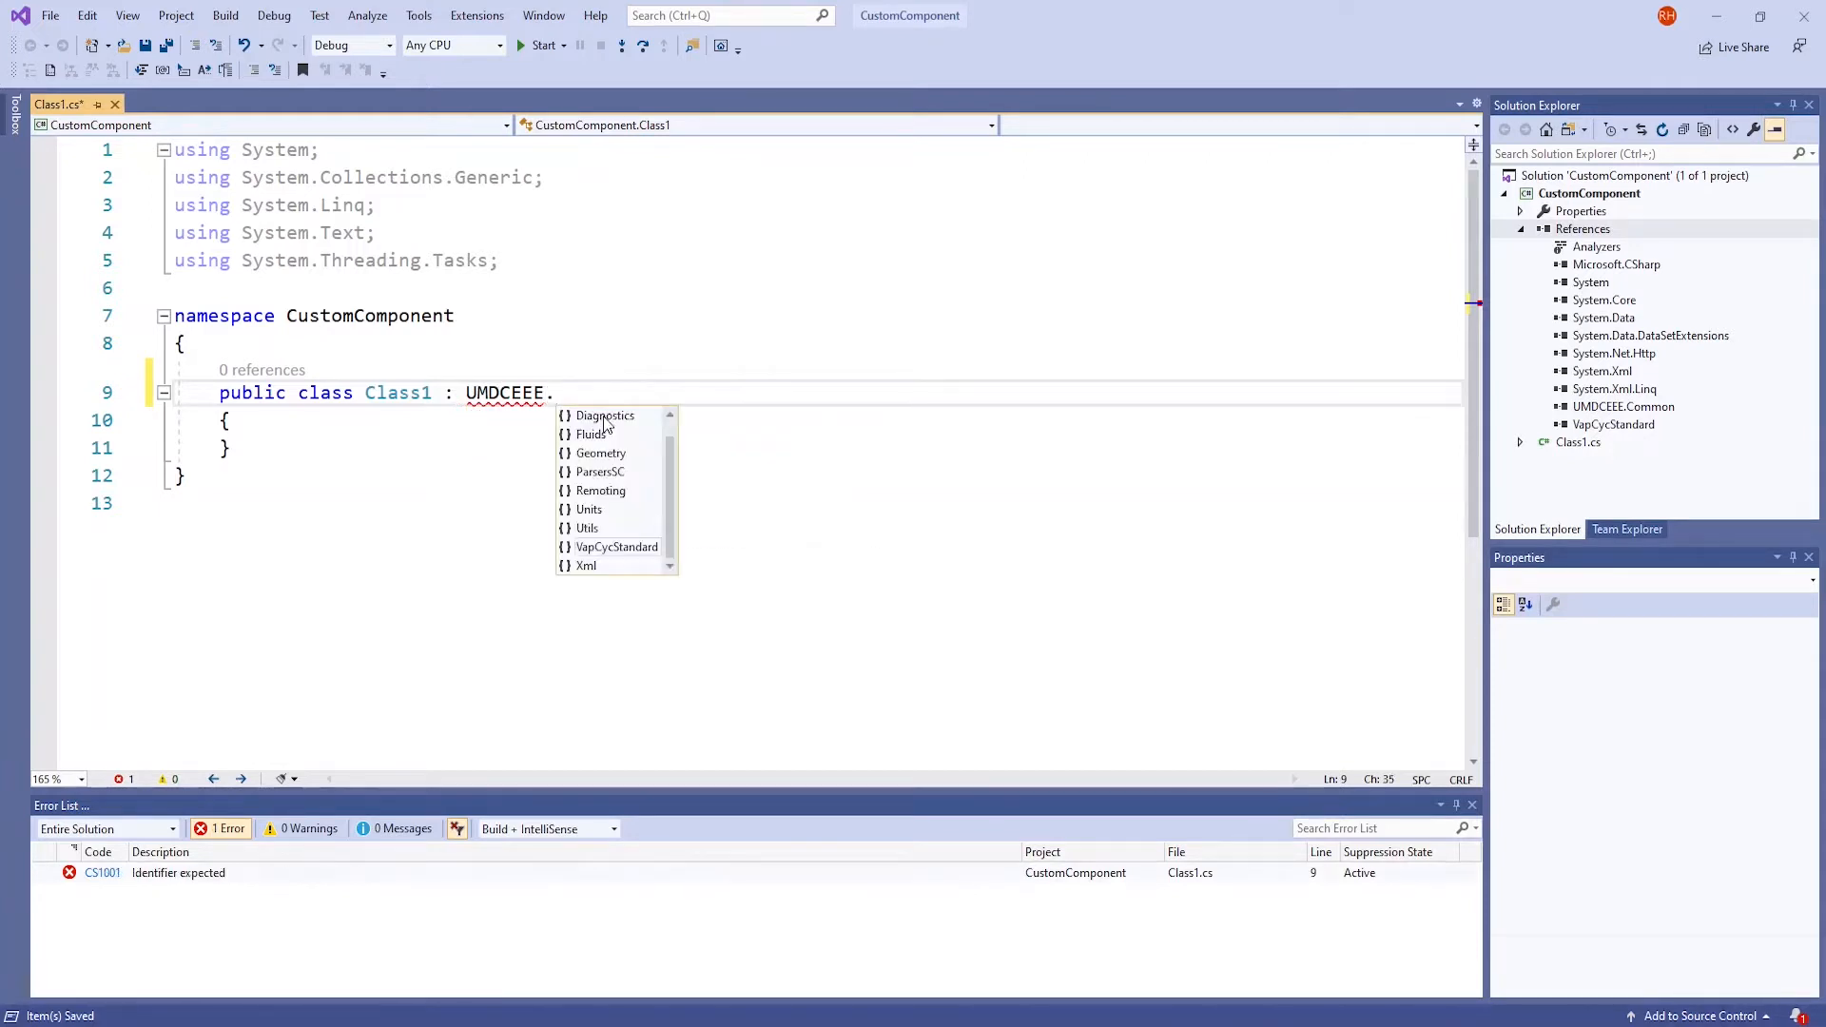
type("VapCycStandard")
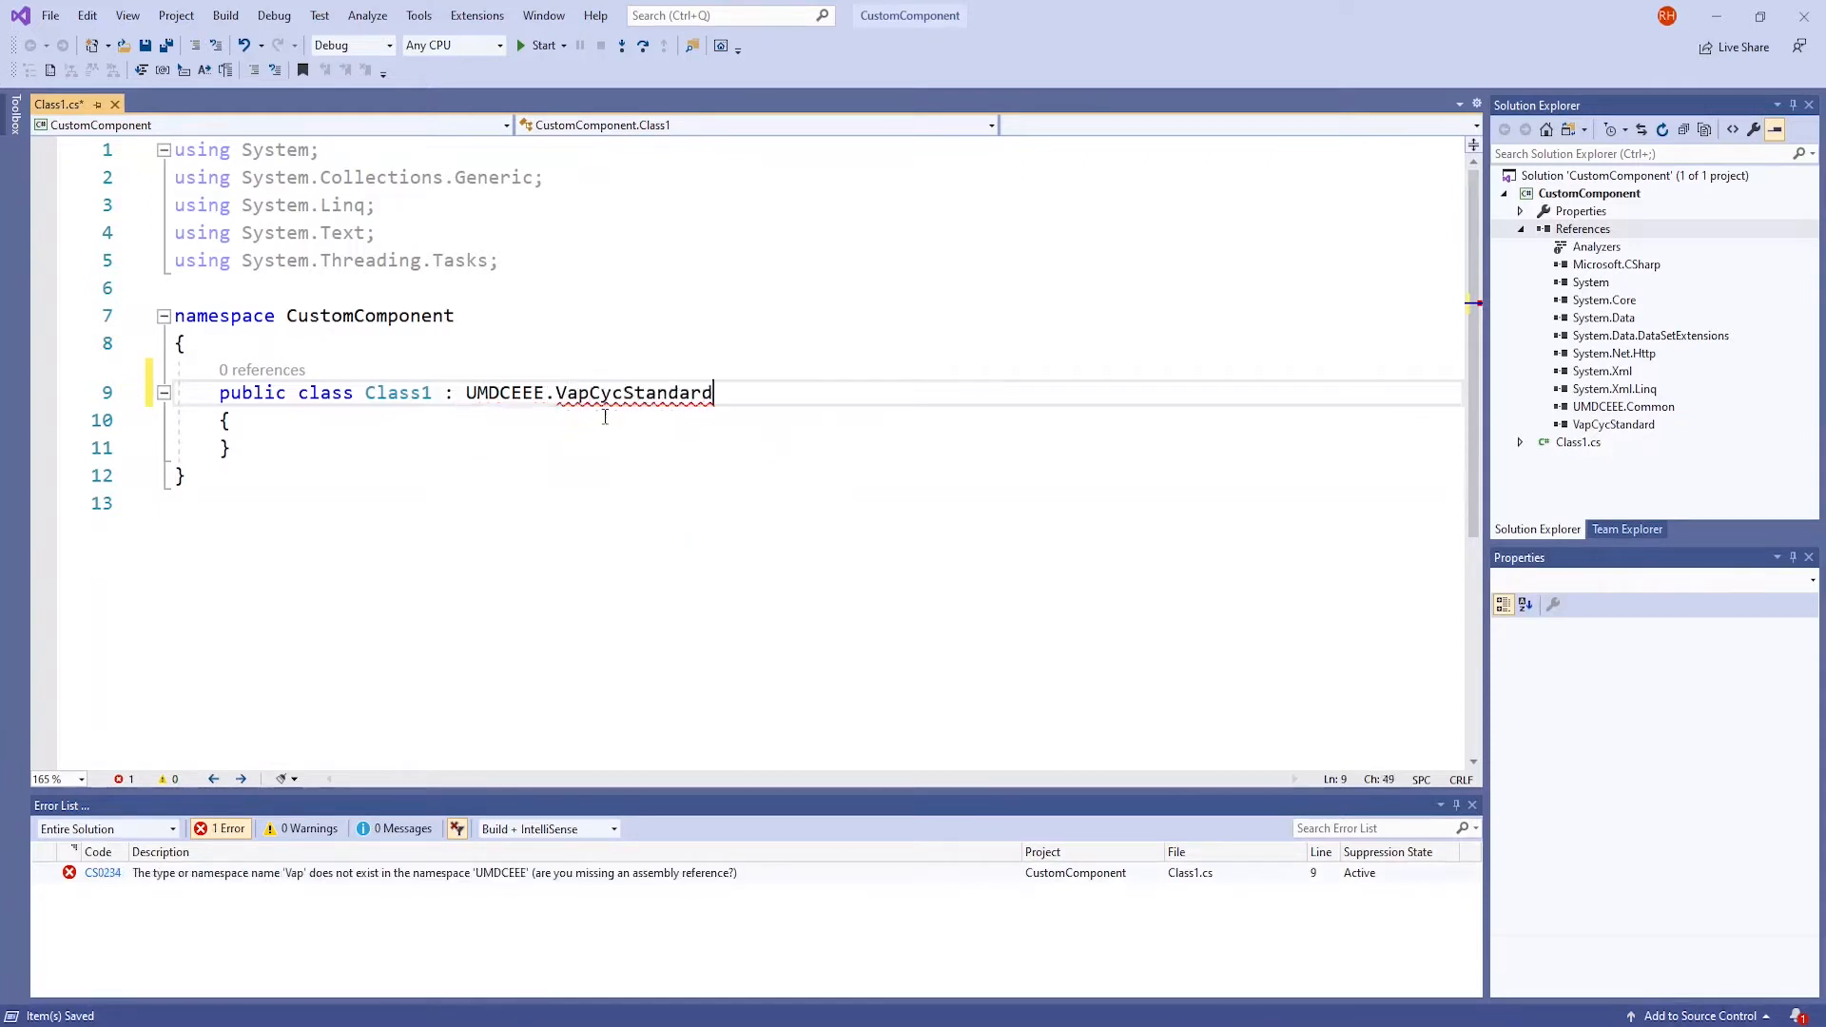
type(".IVapCycComponent")
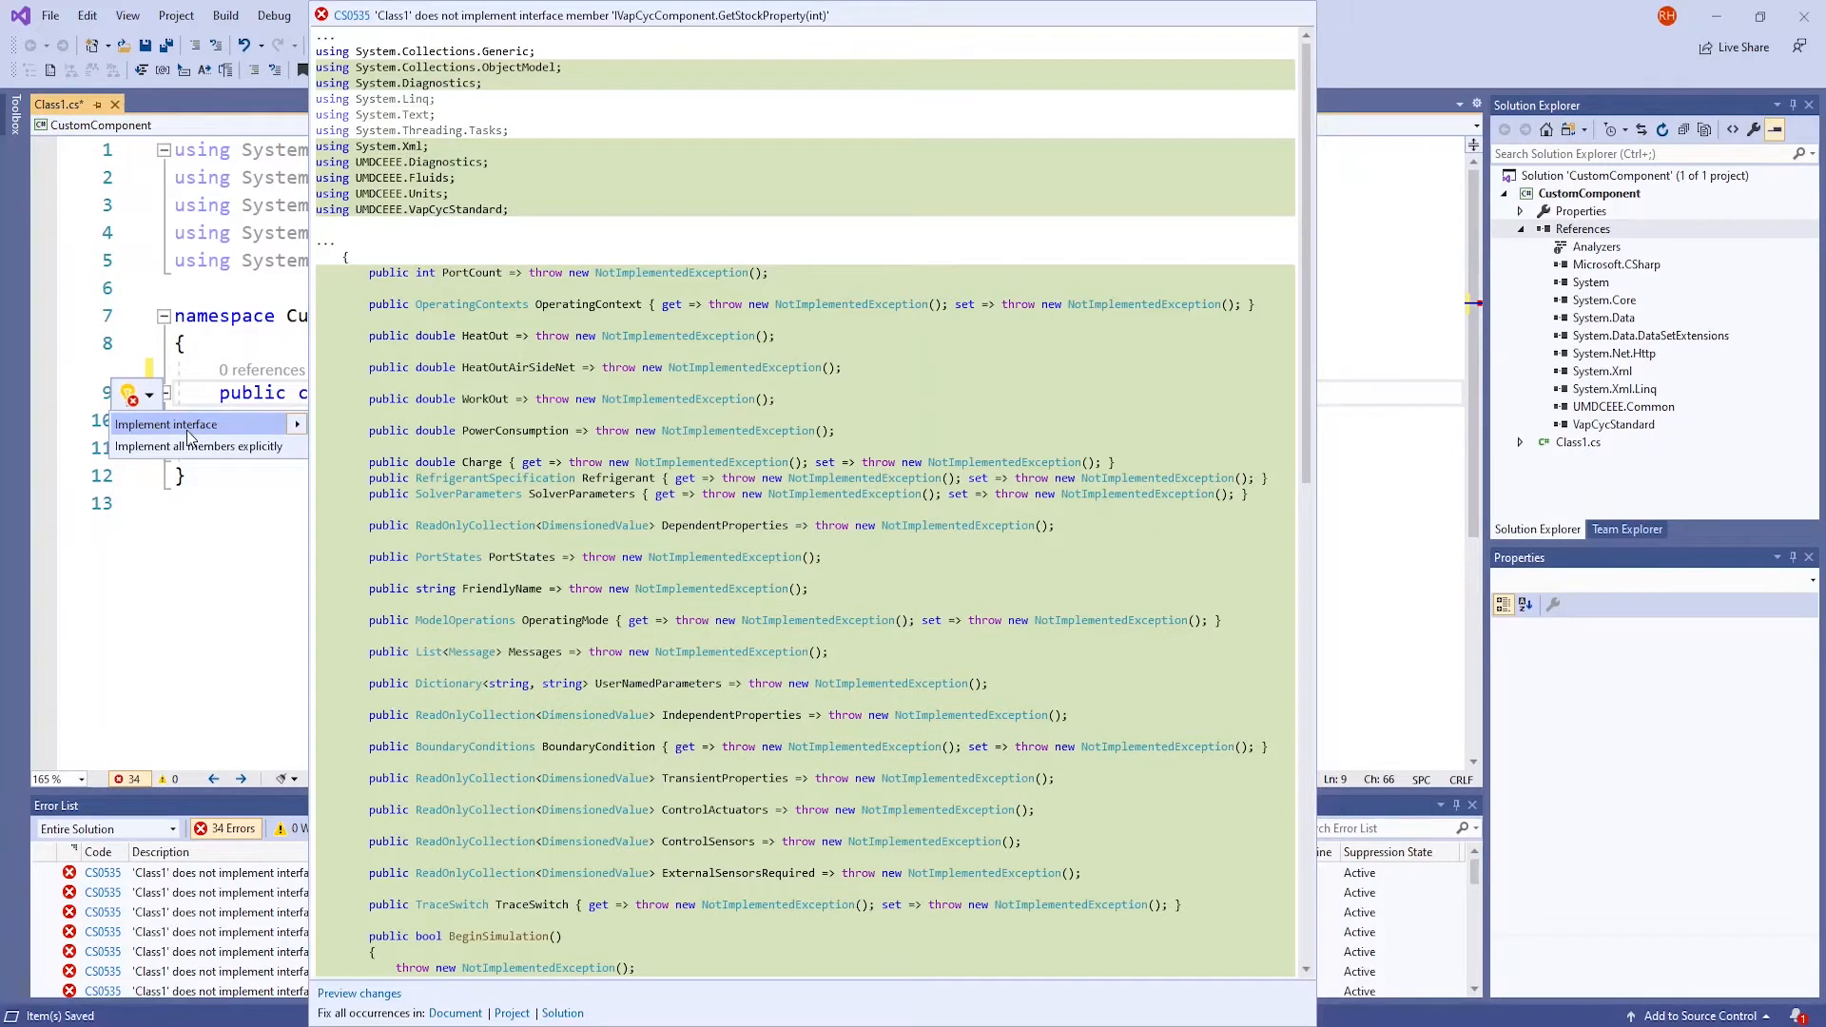
Generate stub implementations of all IVapCycComponent members via Implement interface
left_click(166, 424)
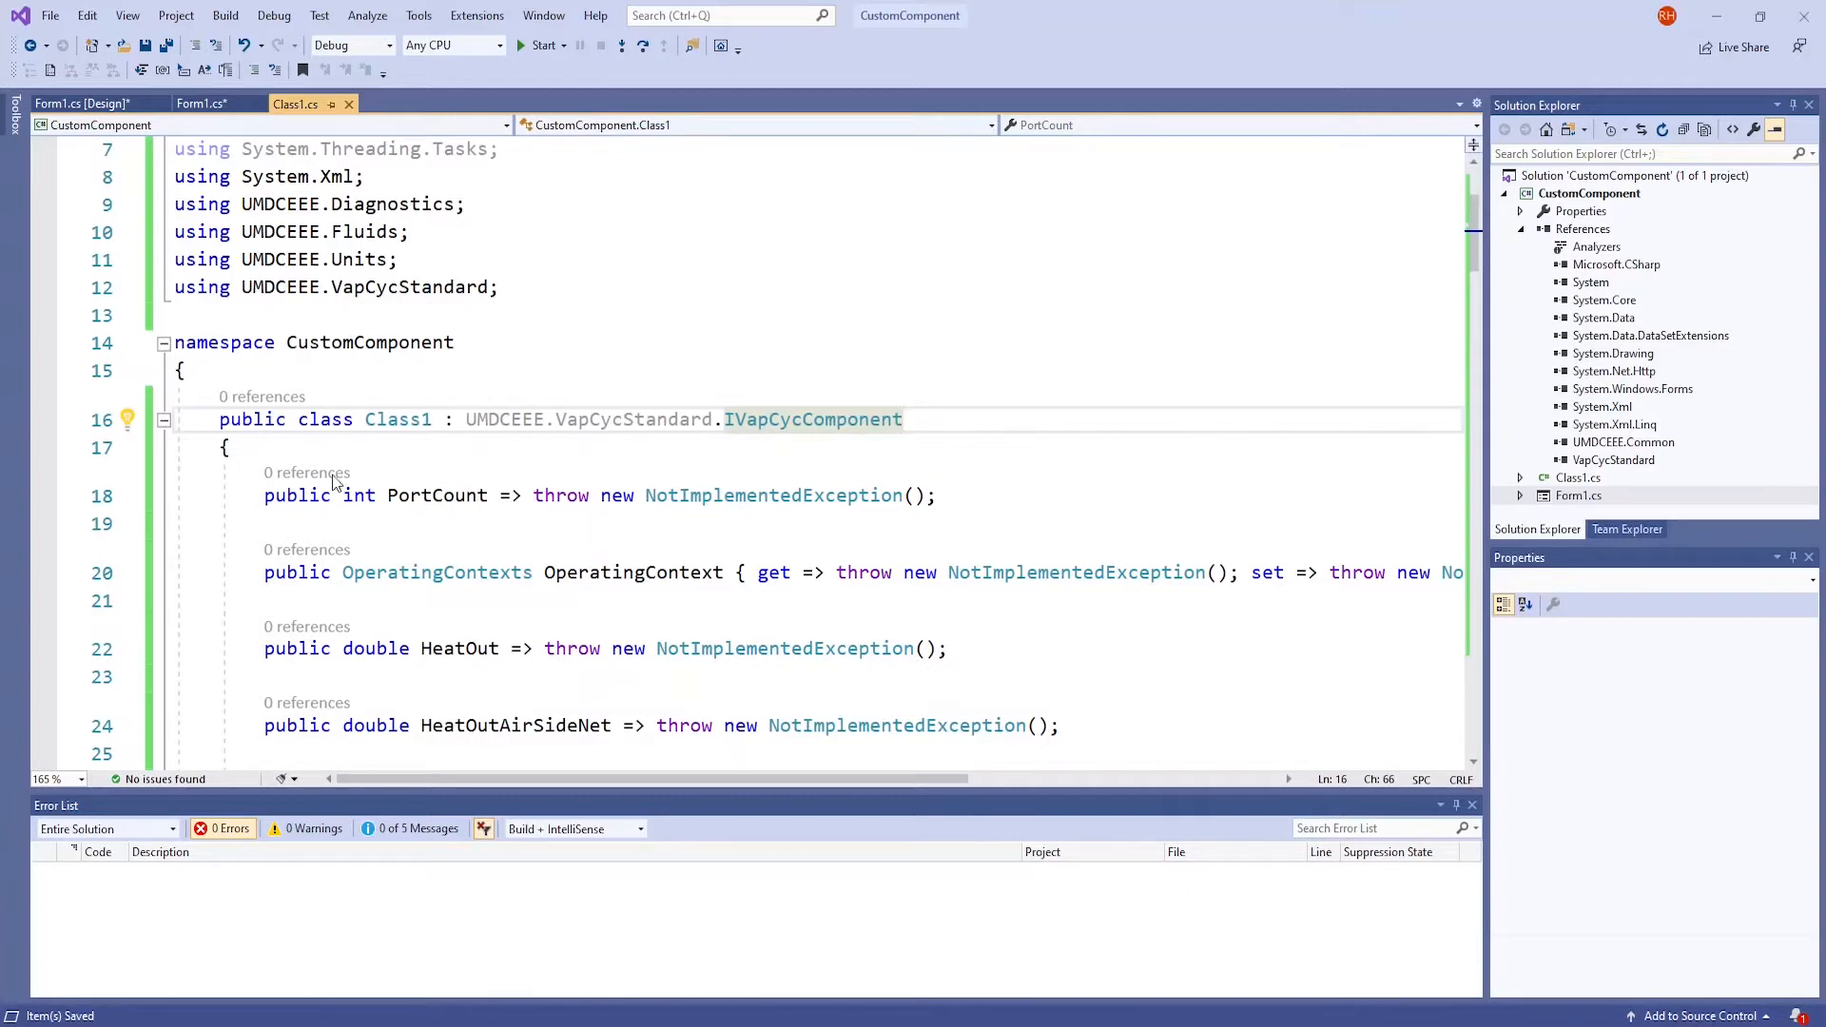
Declare a 'double mHeatLoad;' field at the top of Class1
left_click(230, 448)
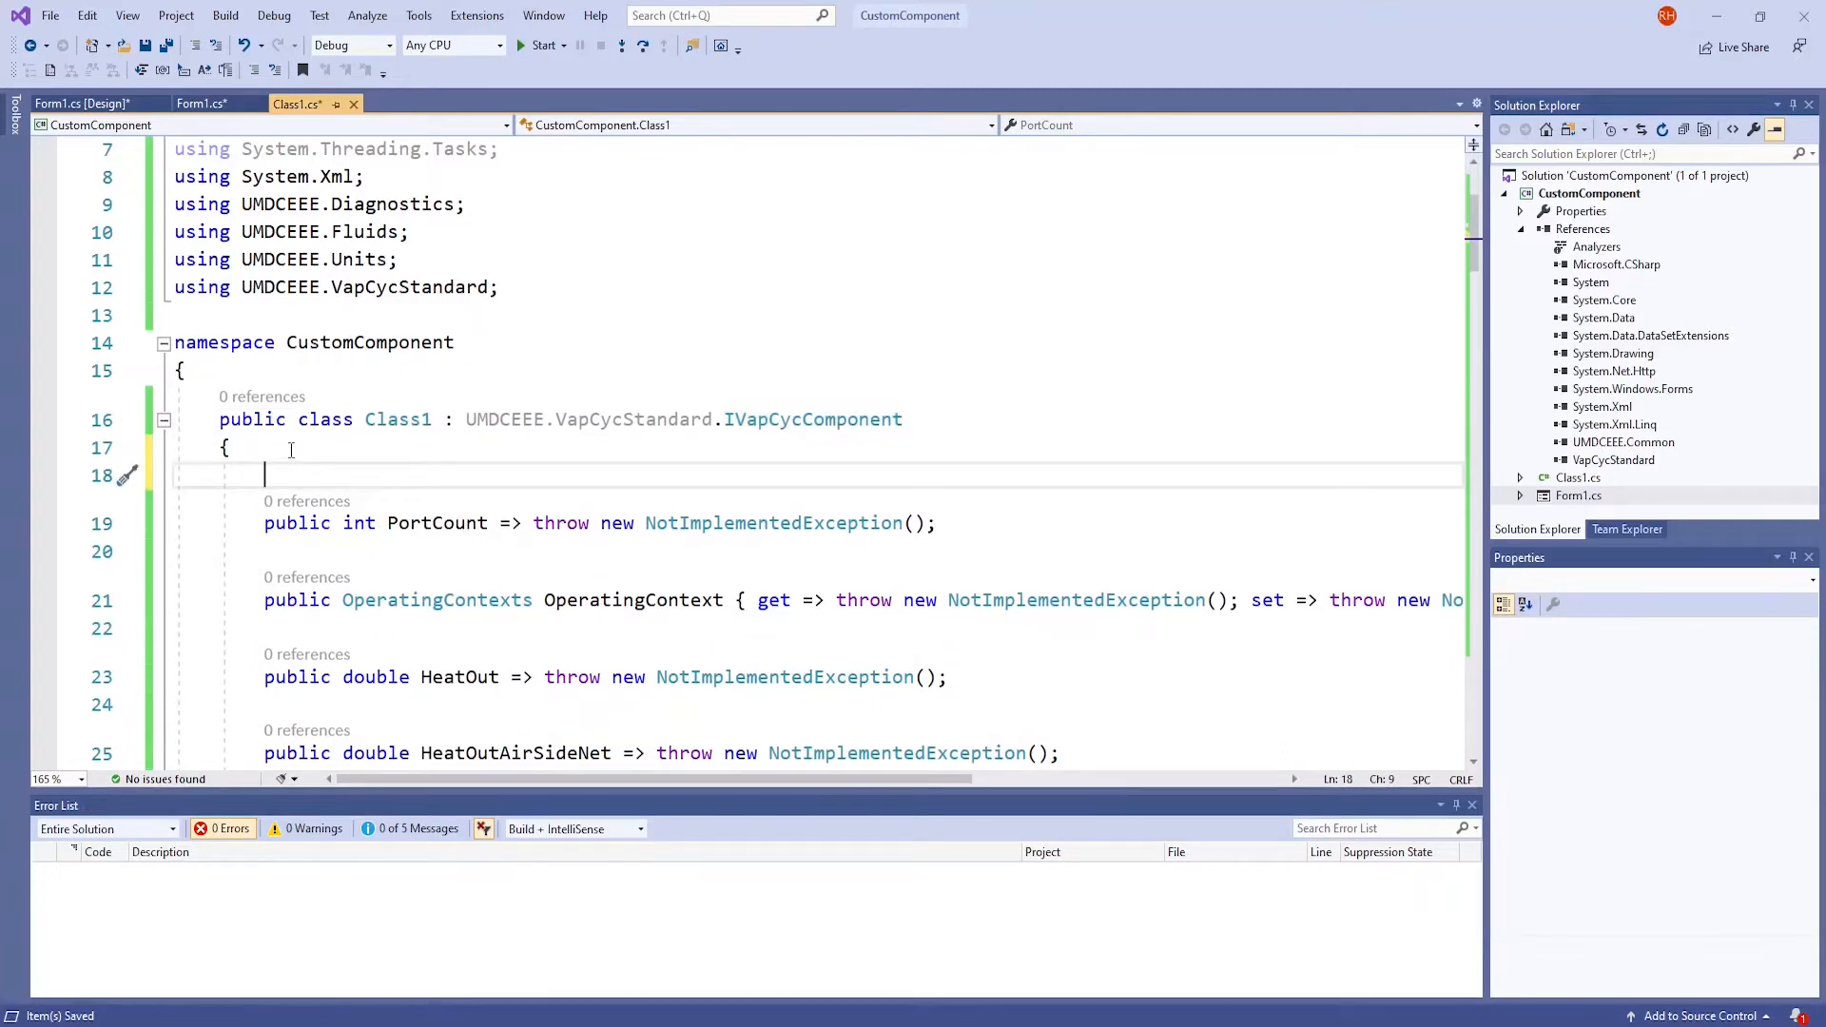
type("double m")
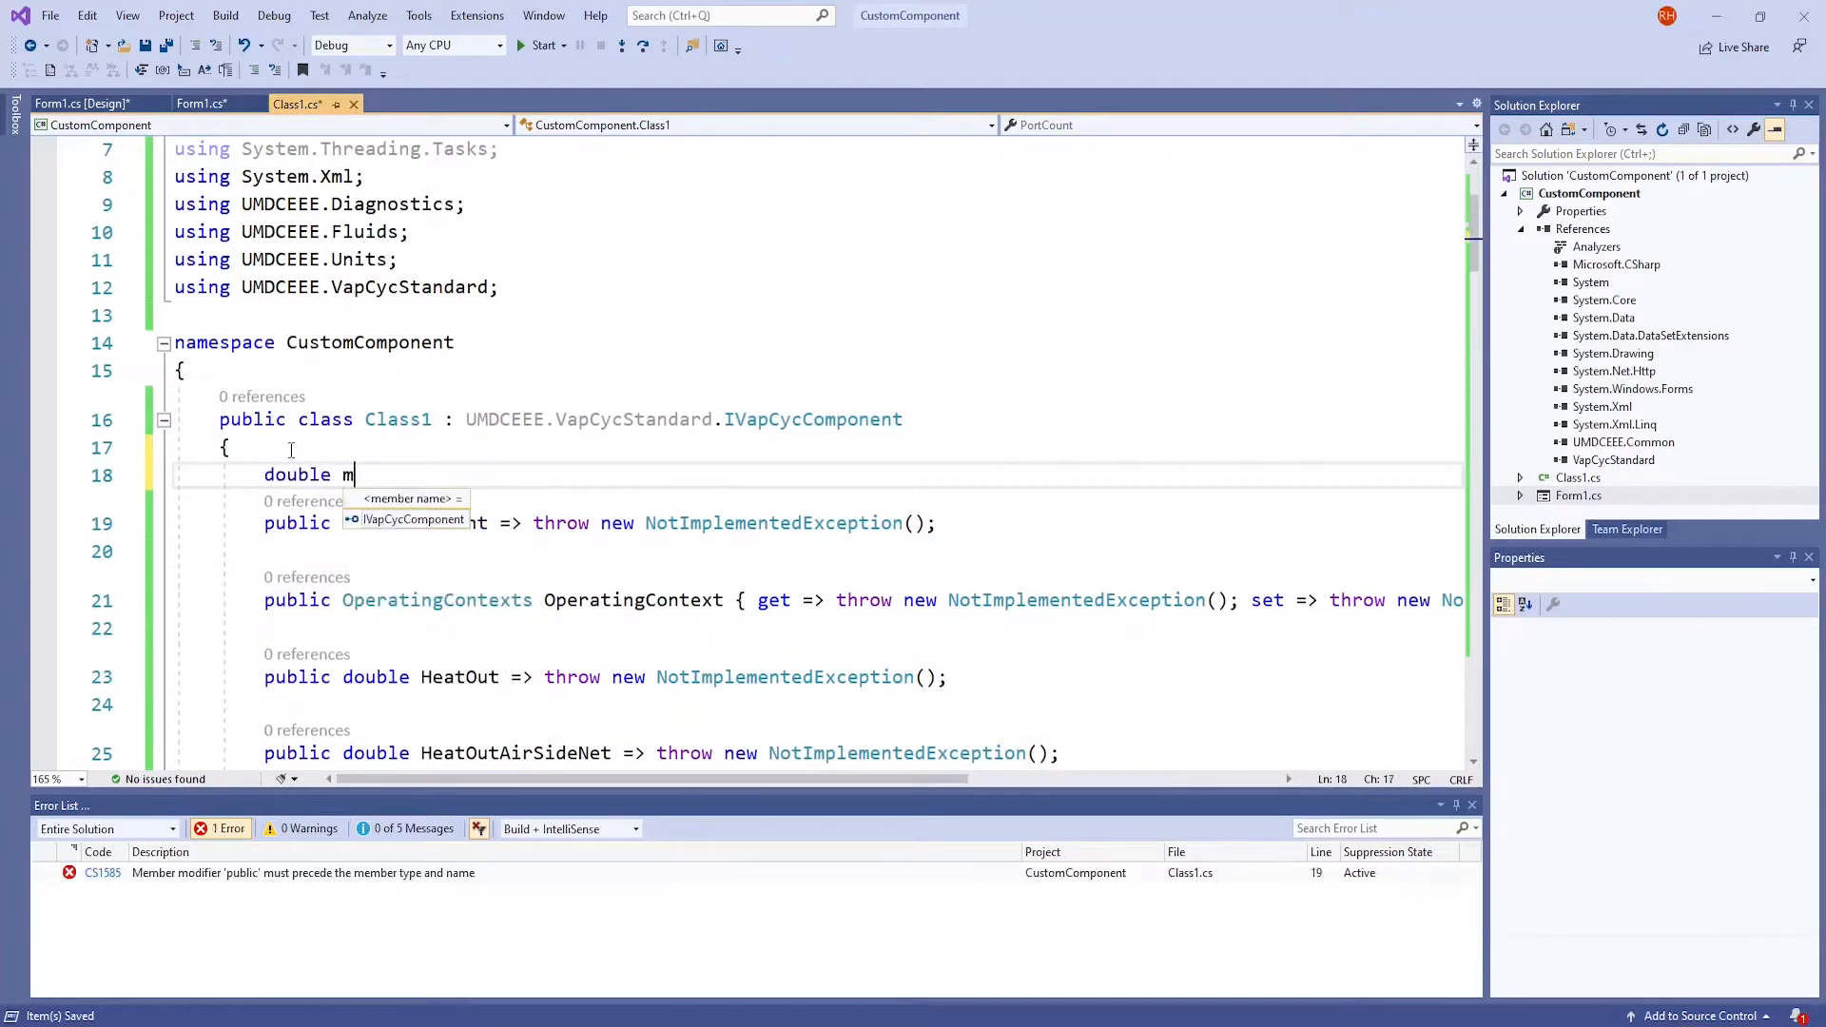
type("HeatLoad")
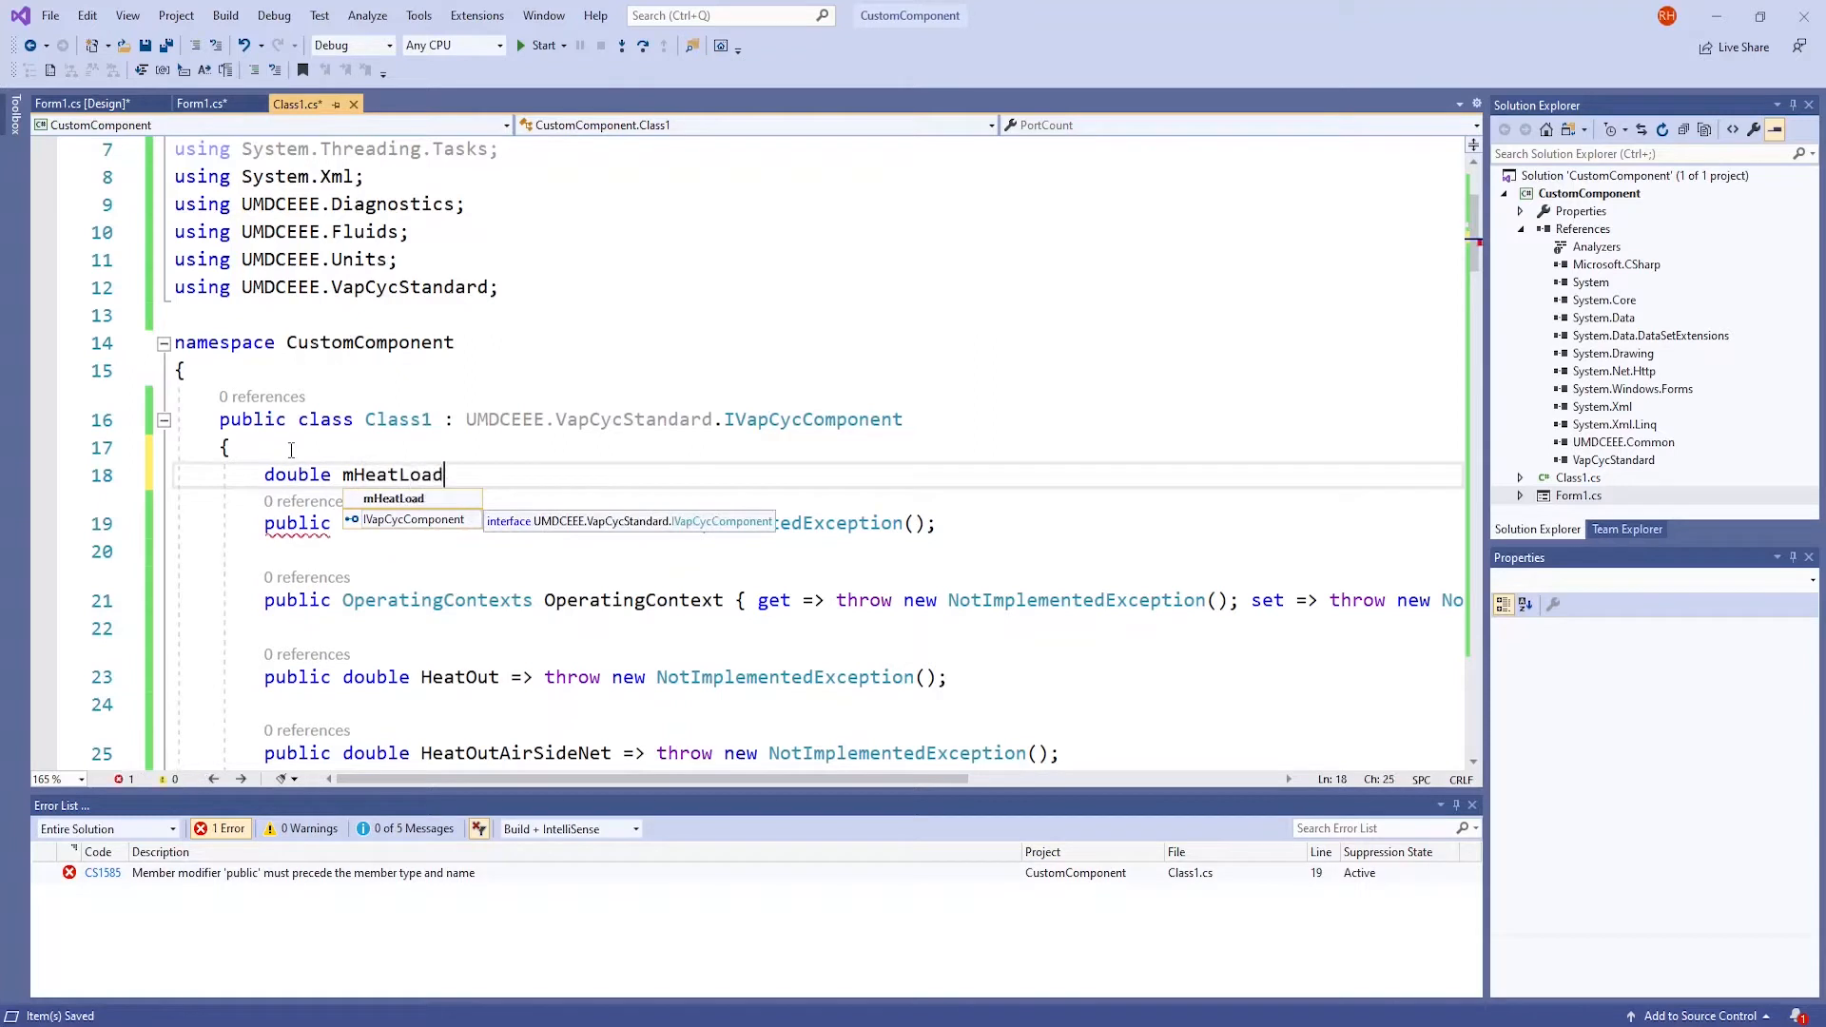
type(";")
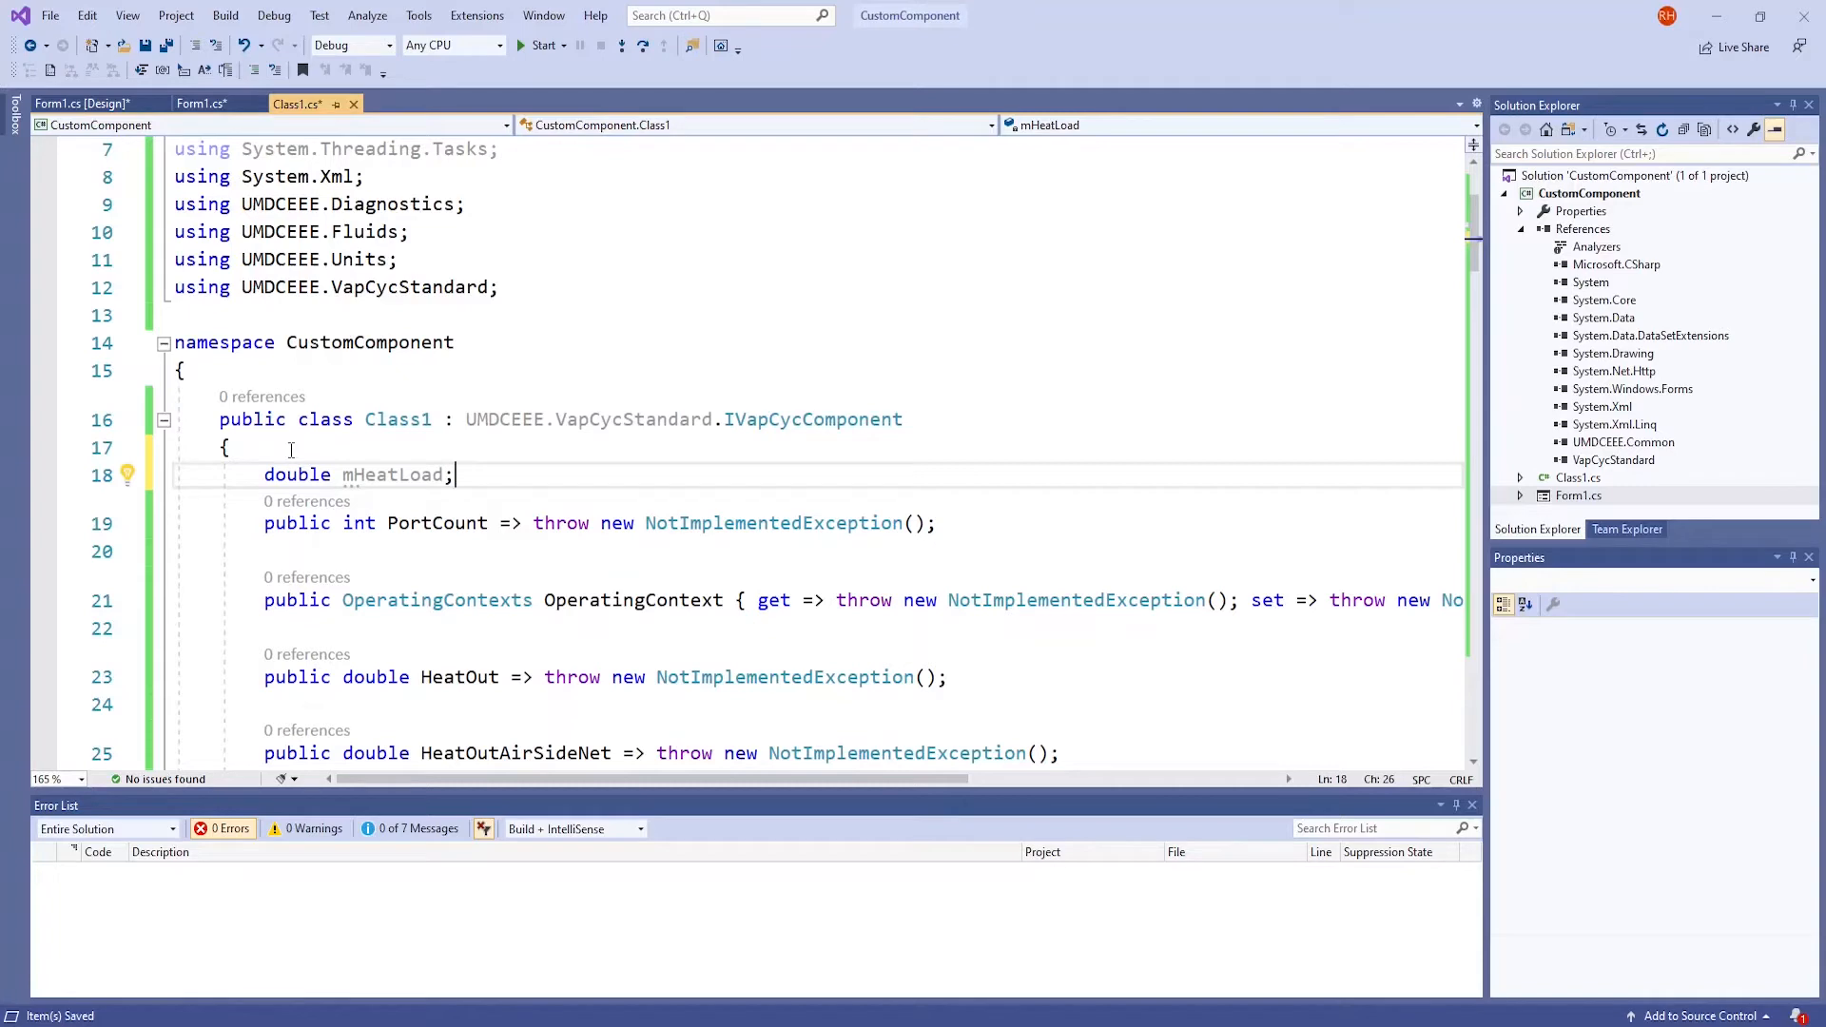
mouse_move(582, 576)
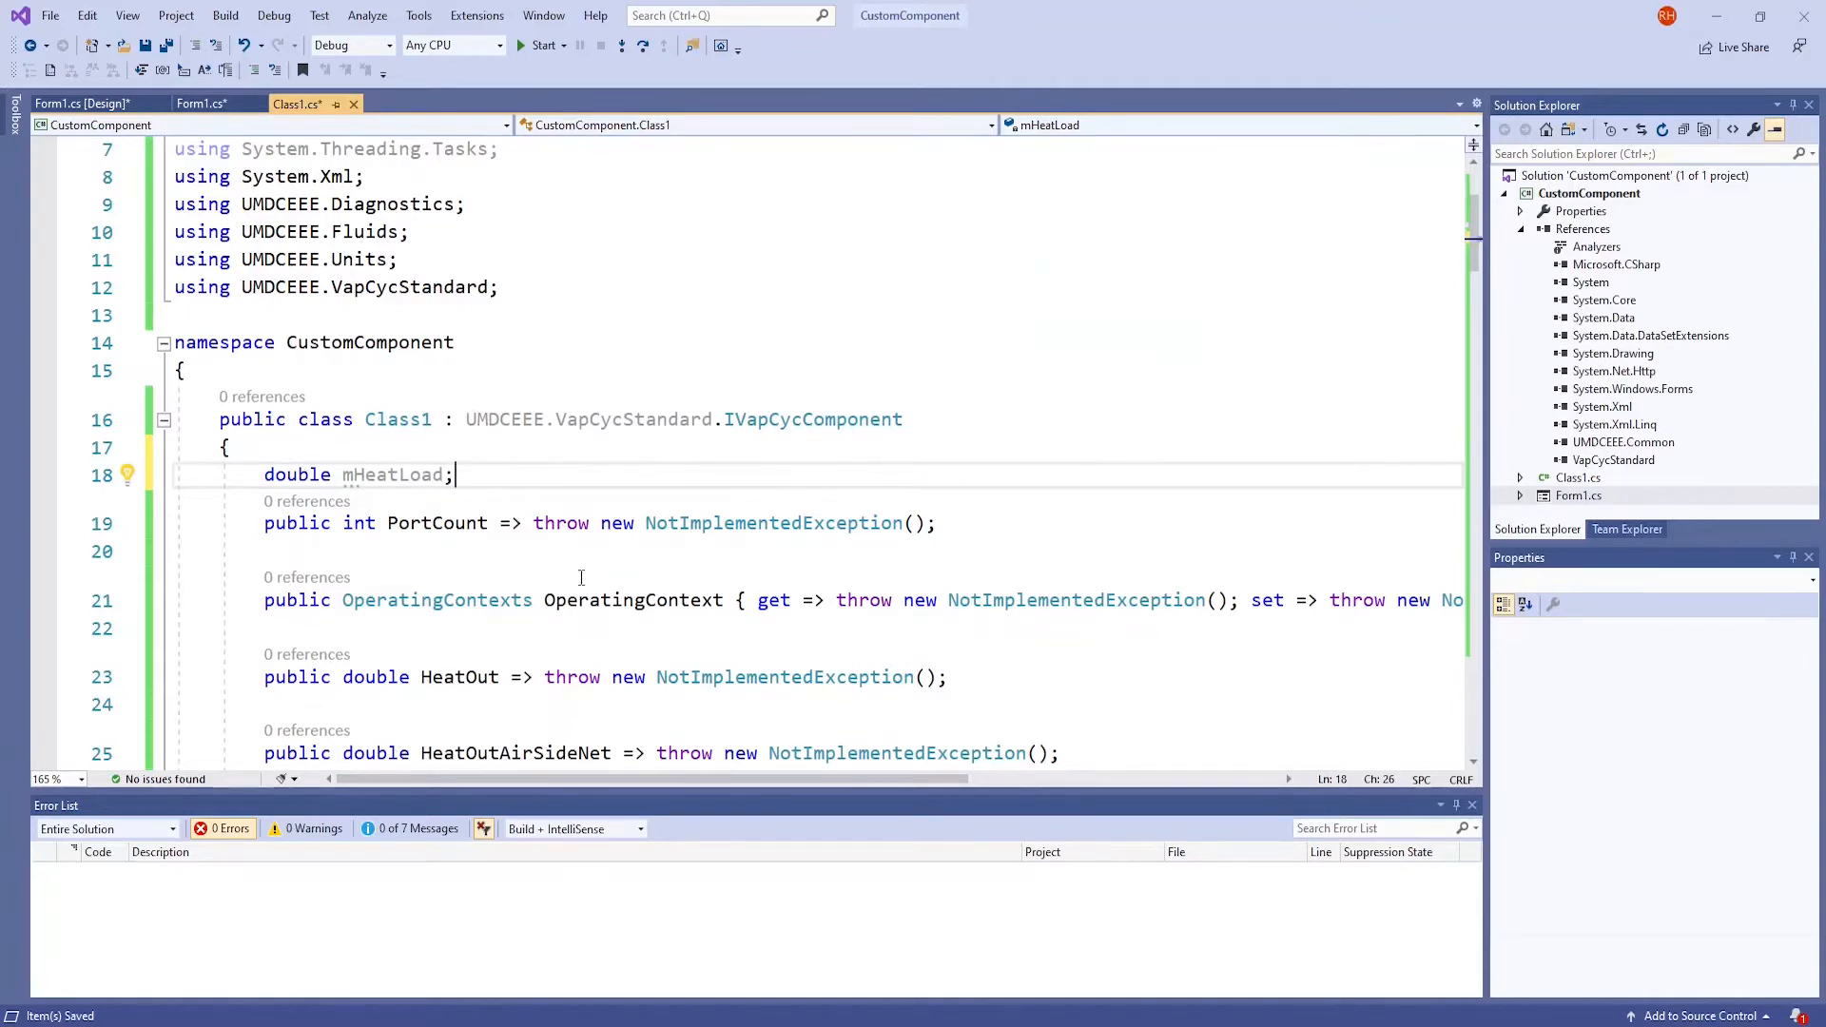
Add the comment '//actions that happen as the dialog box opens' in BeginSimulation
scroll("down", 3)
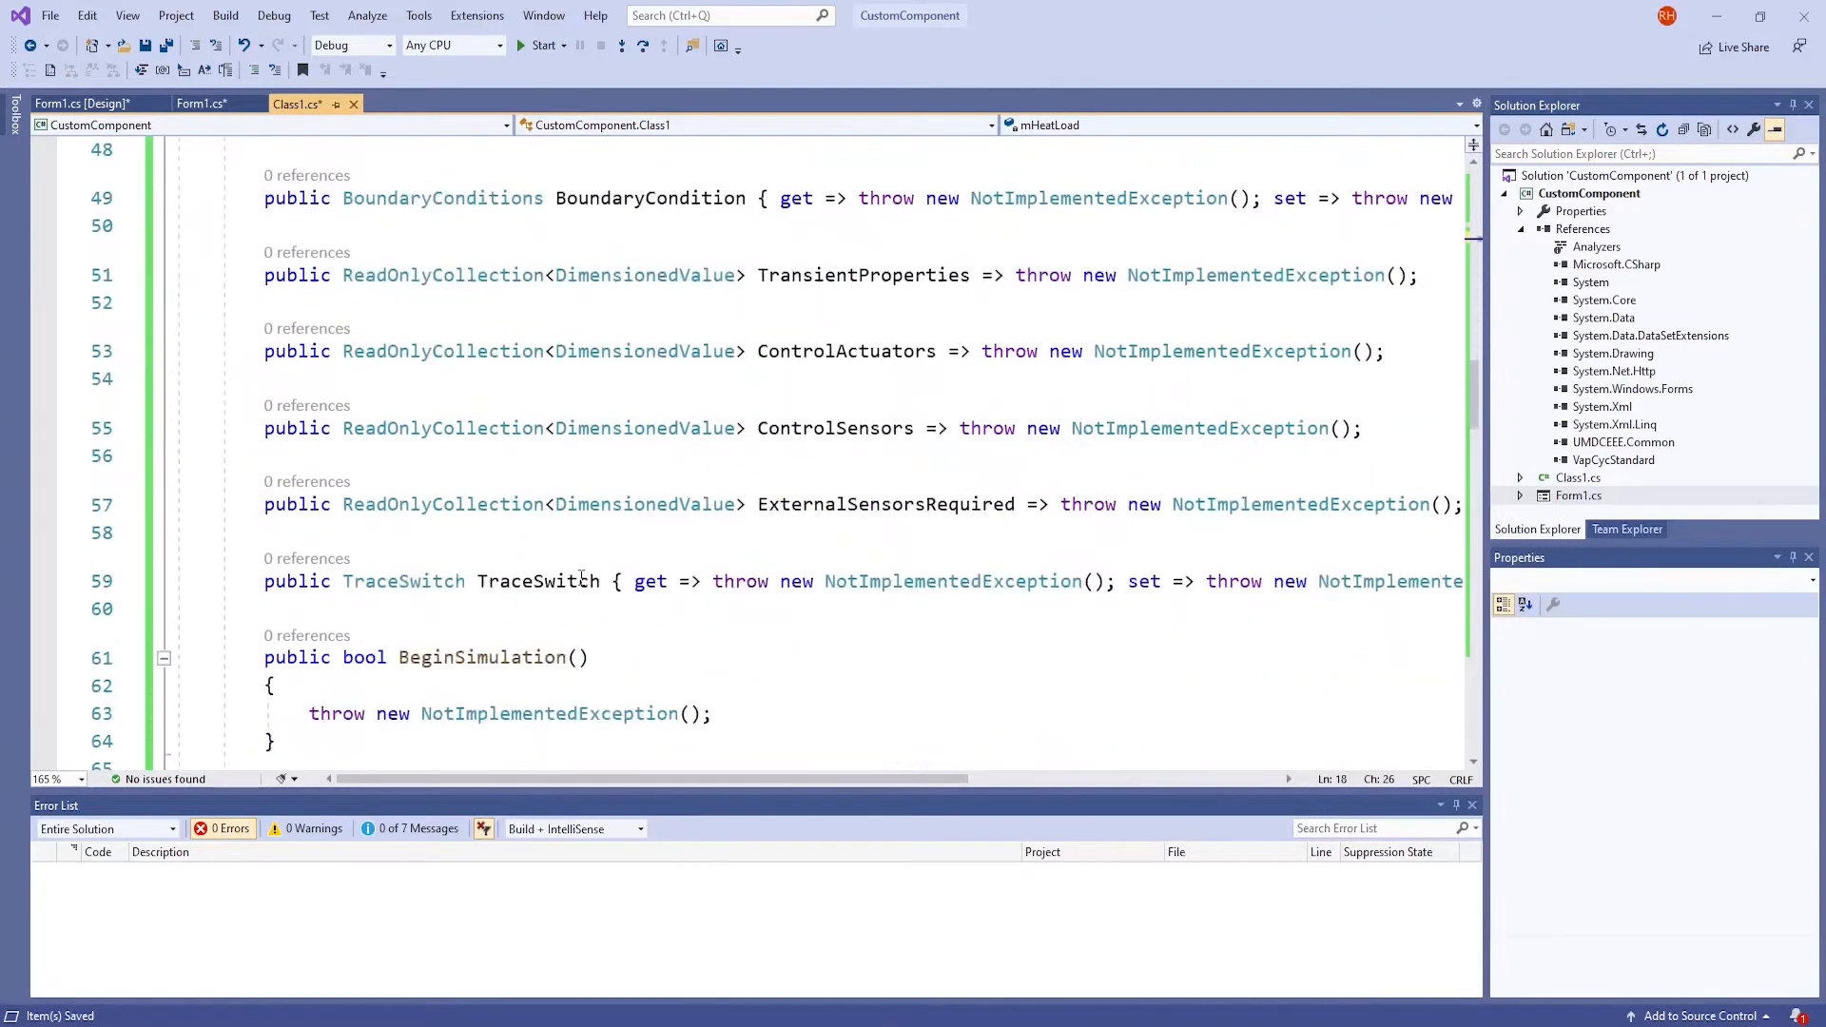
scroll("down", 3)
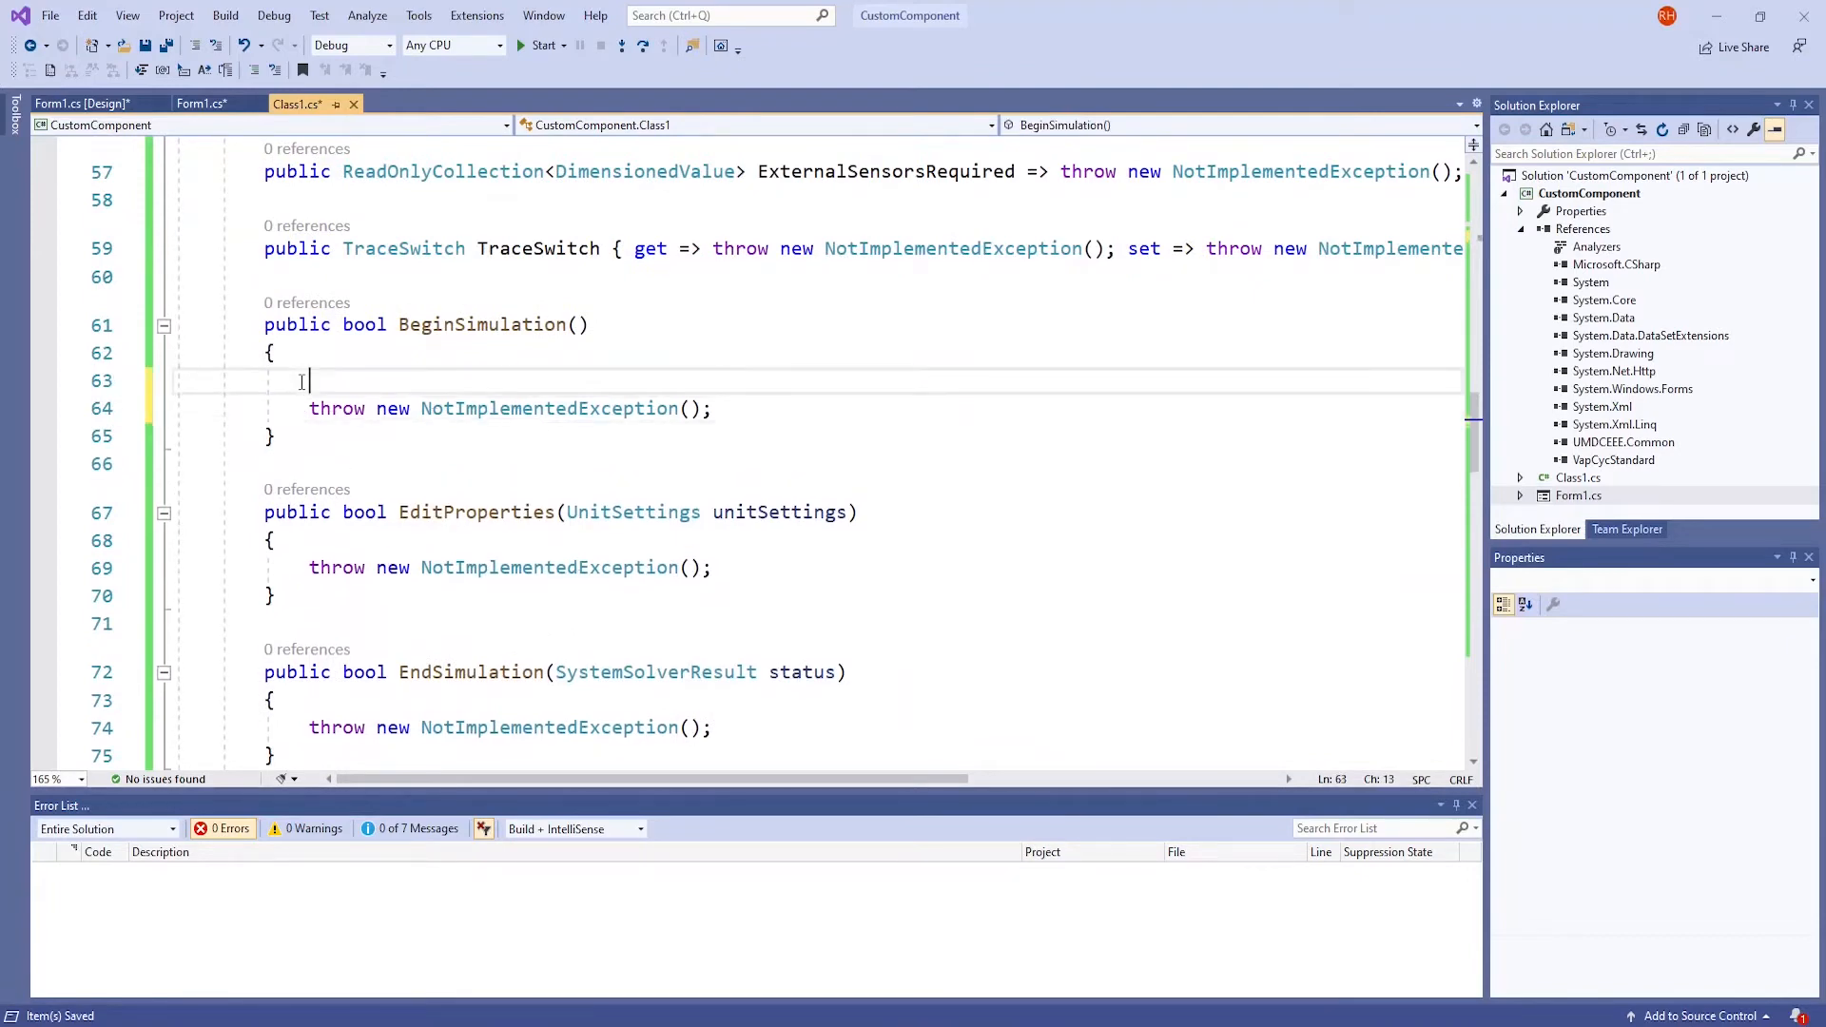
type("//actions that happen as the dialog box opens")
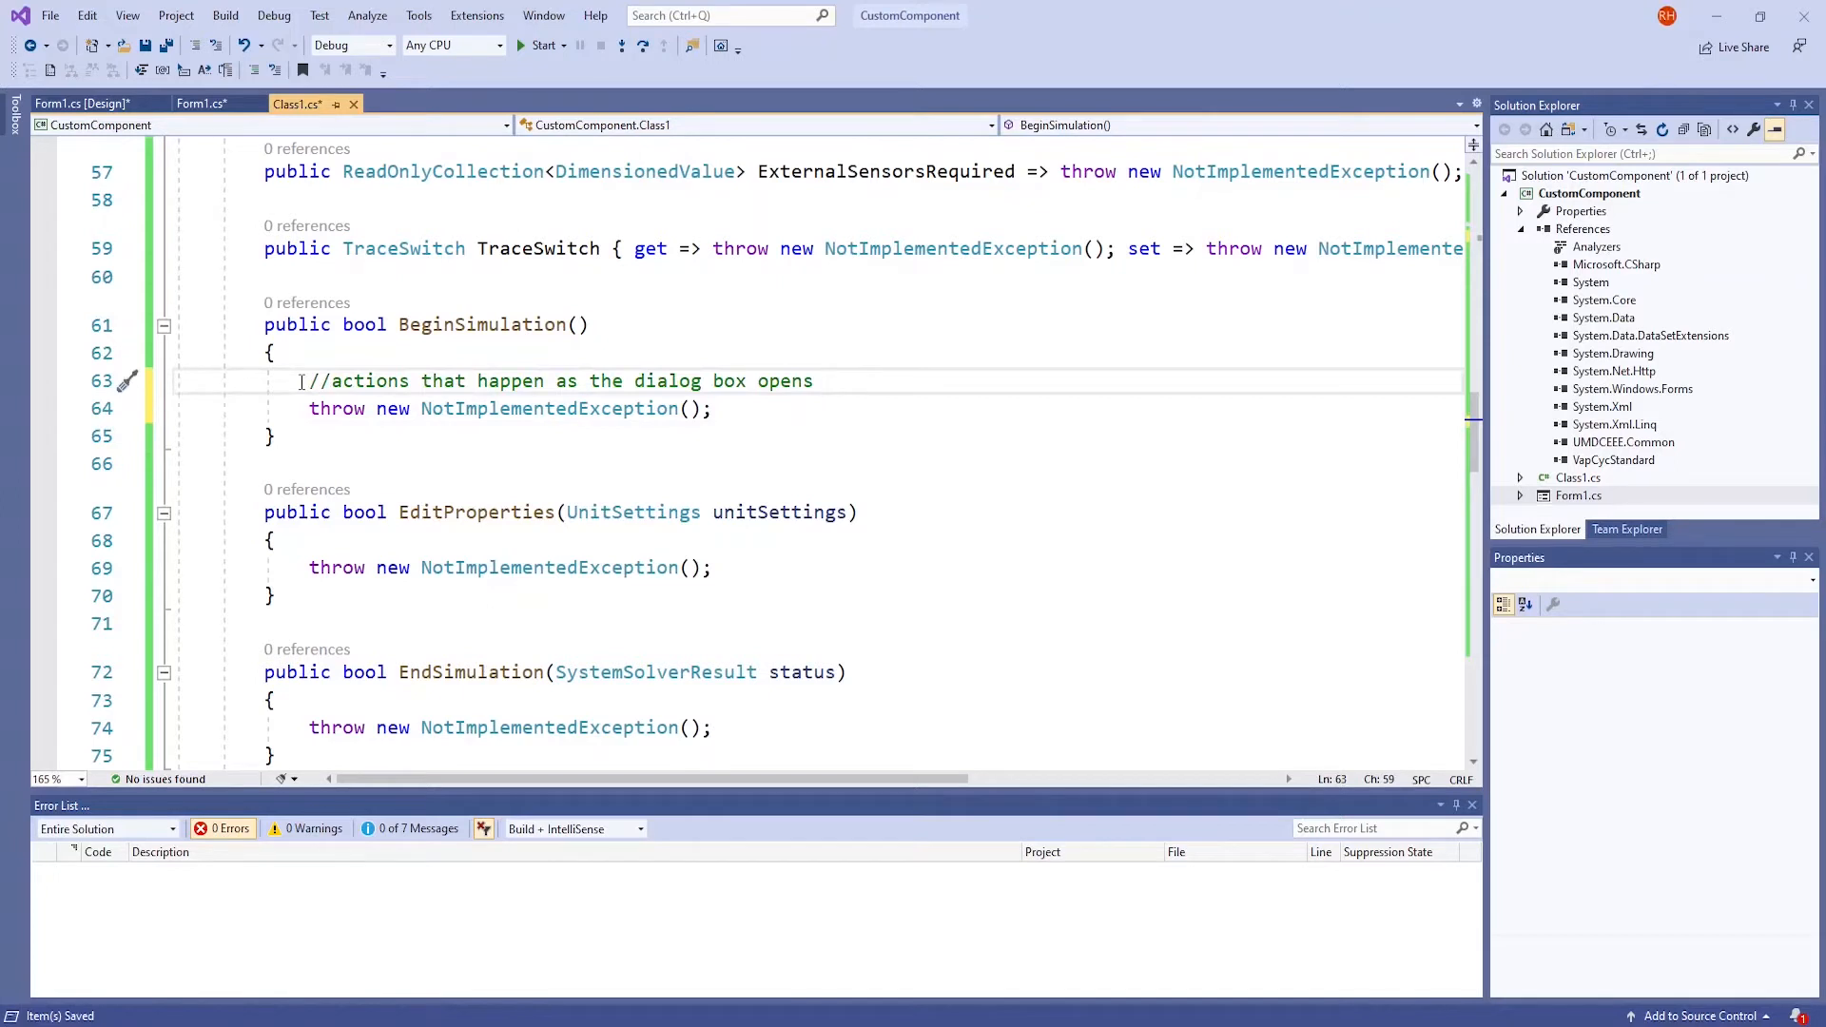
left_click(301, 381)
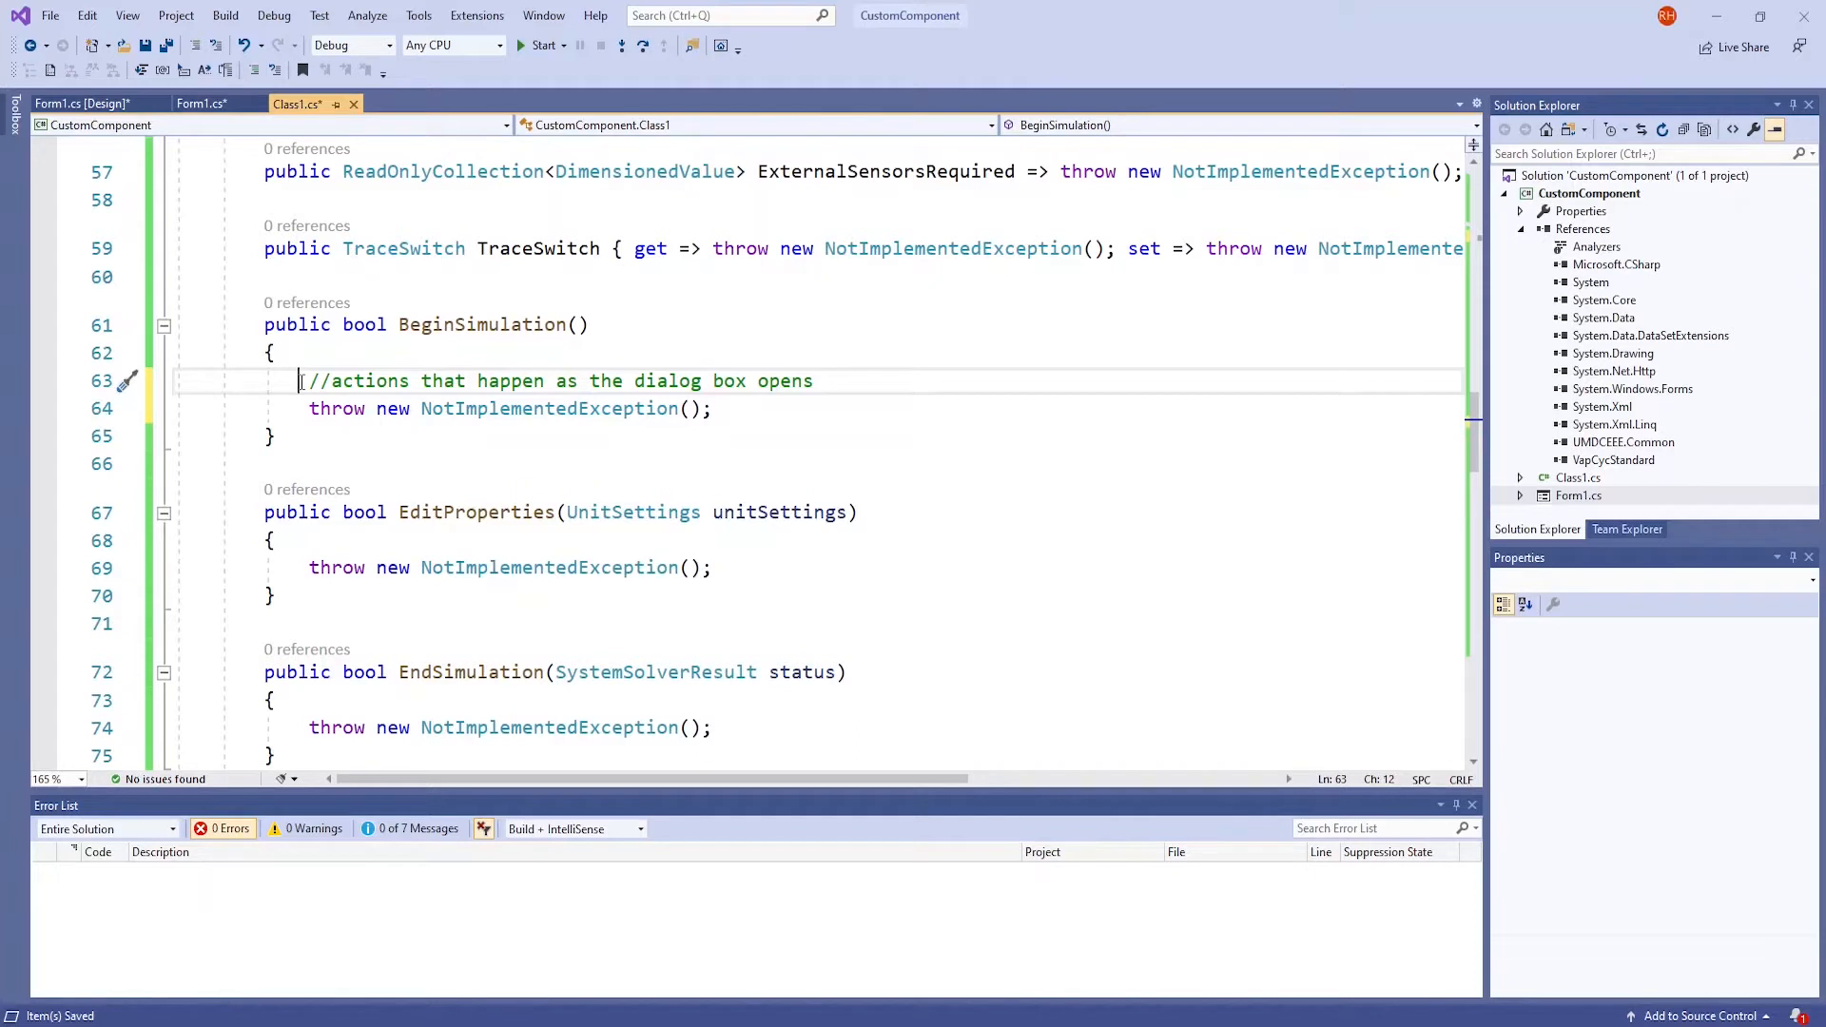
mouse_move(478, 615)
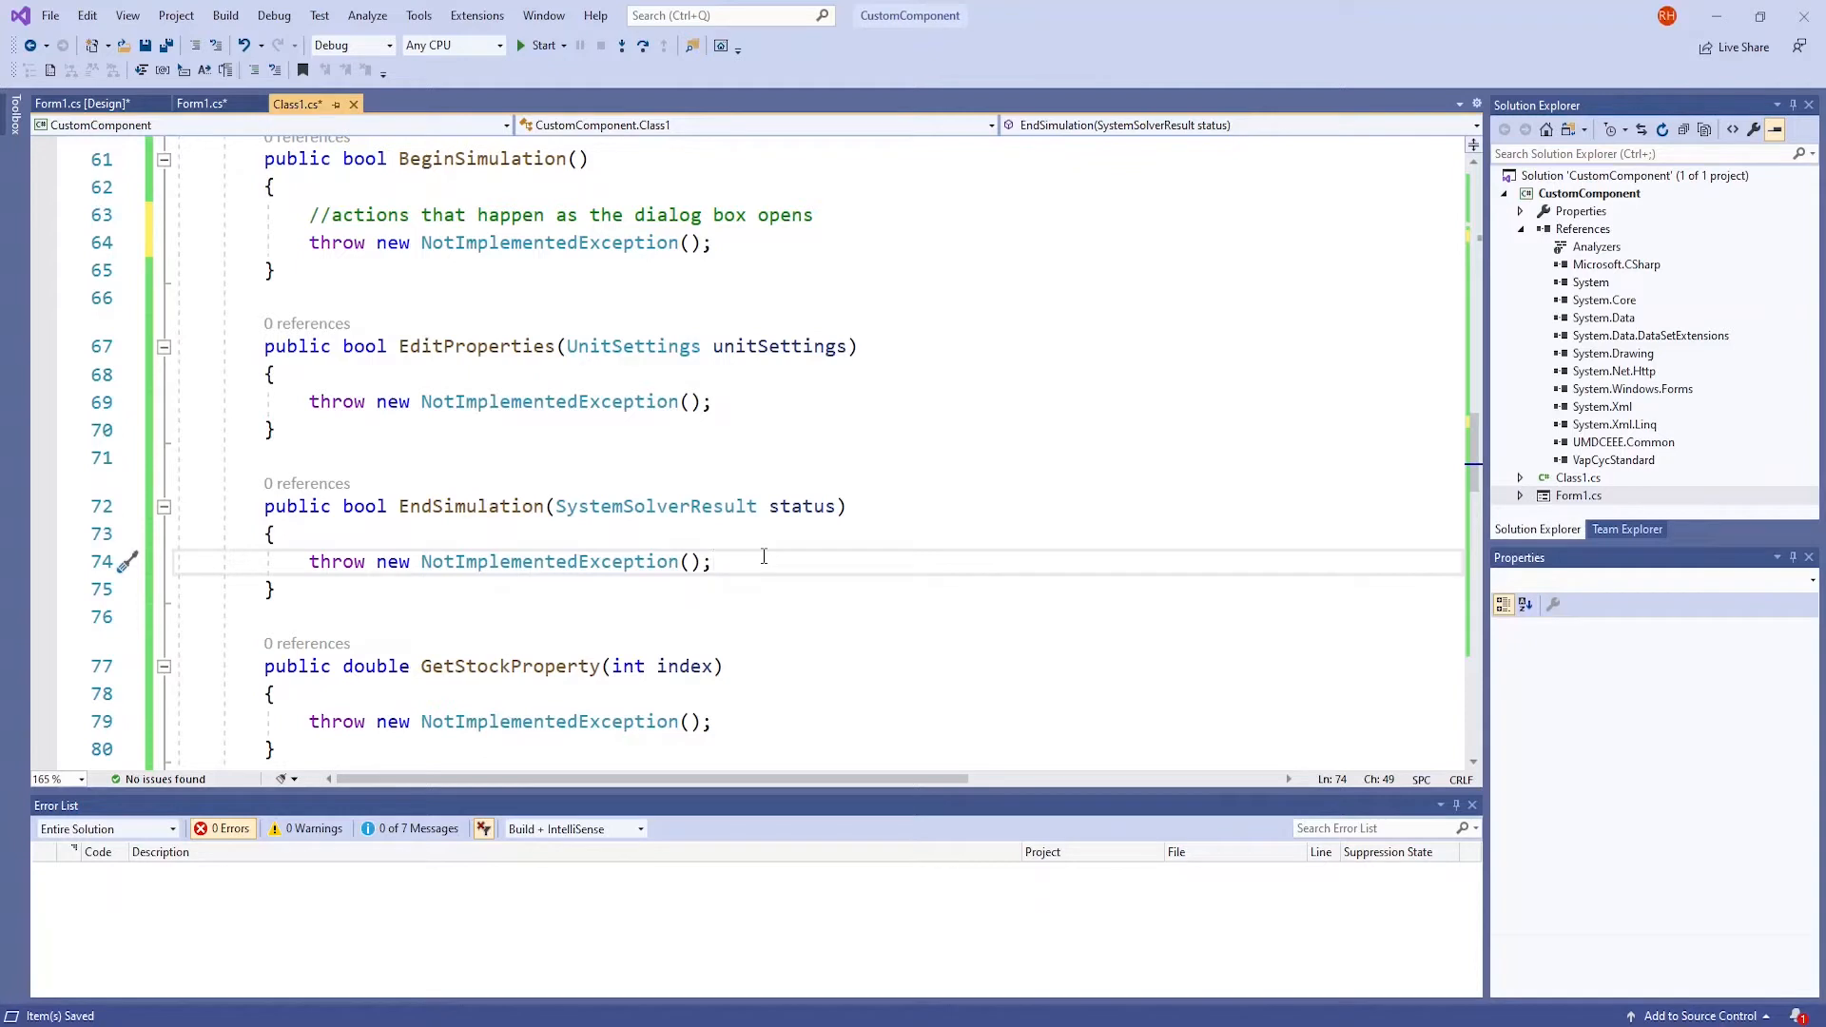
Write EditProperties to create Form1, exchange mHeatLoad via the dialog, and return true
left_click(755, 401)
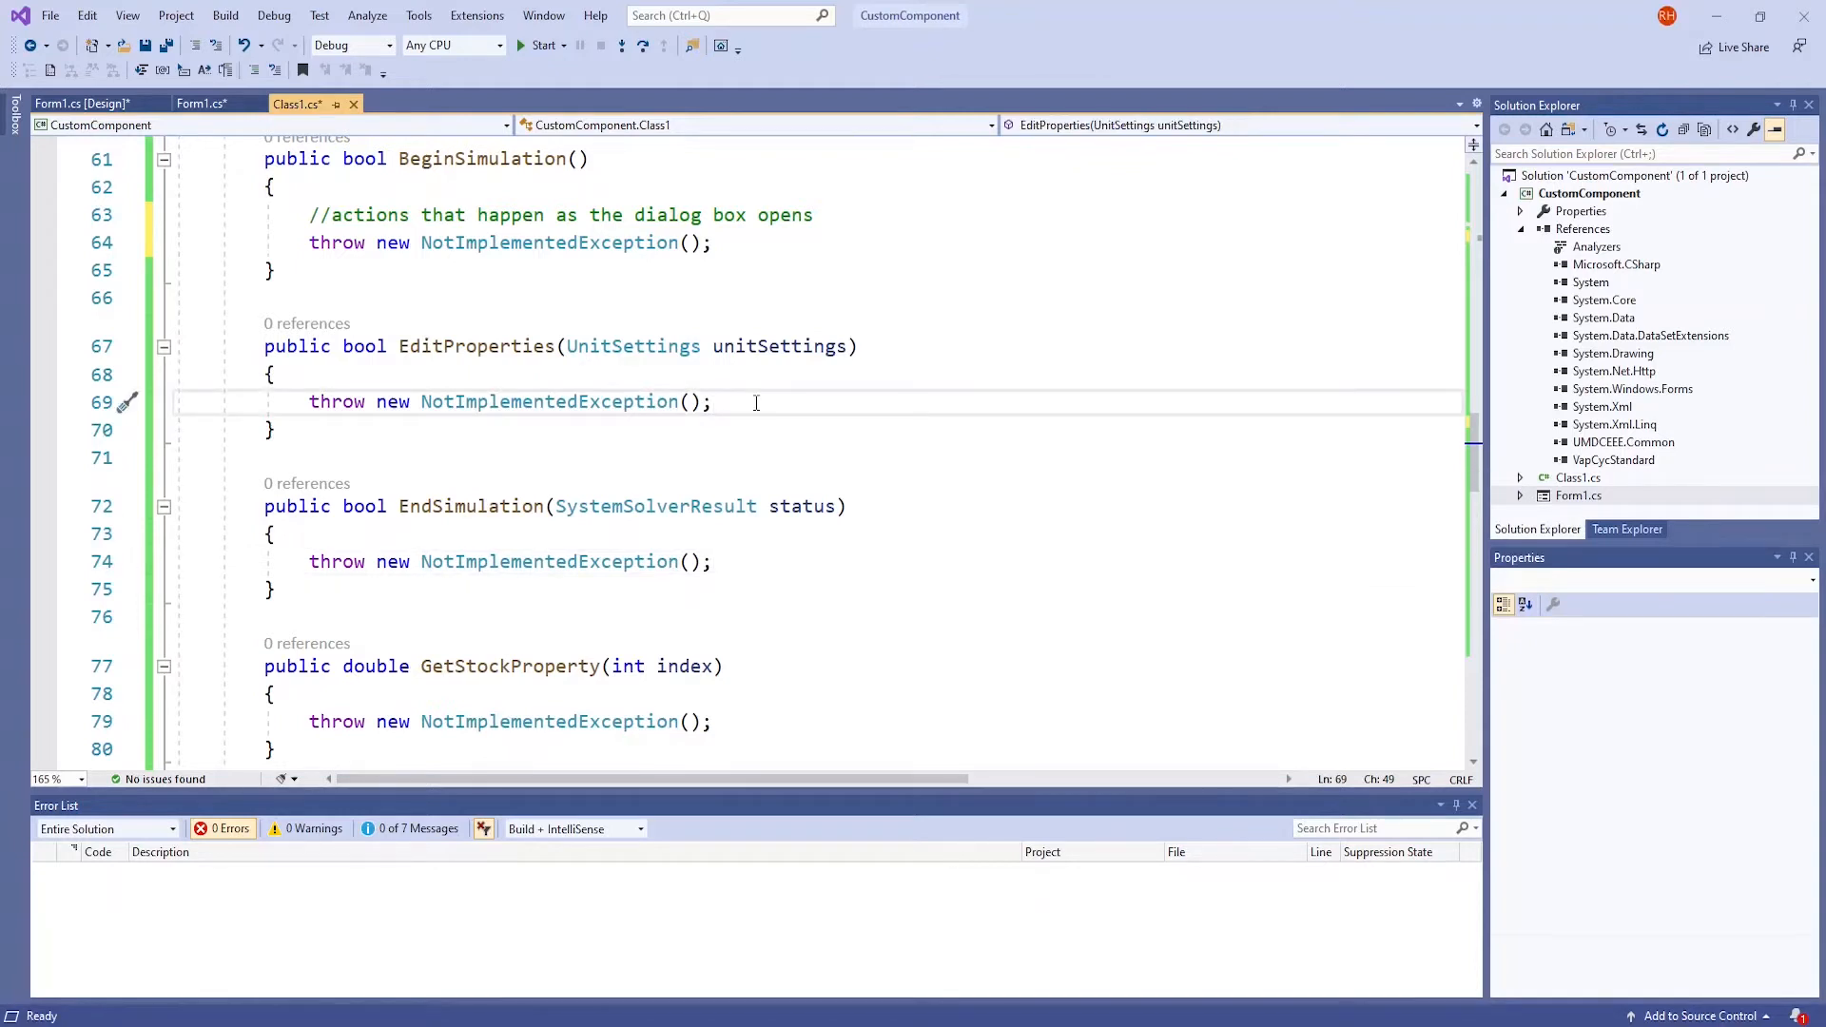
left_click(713, 401)
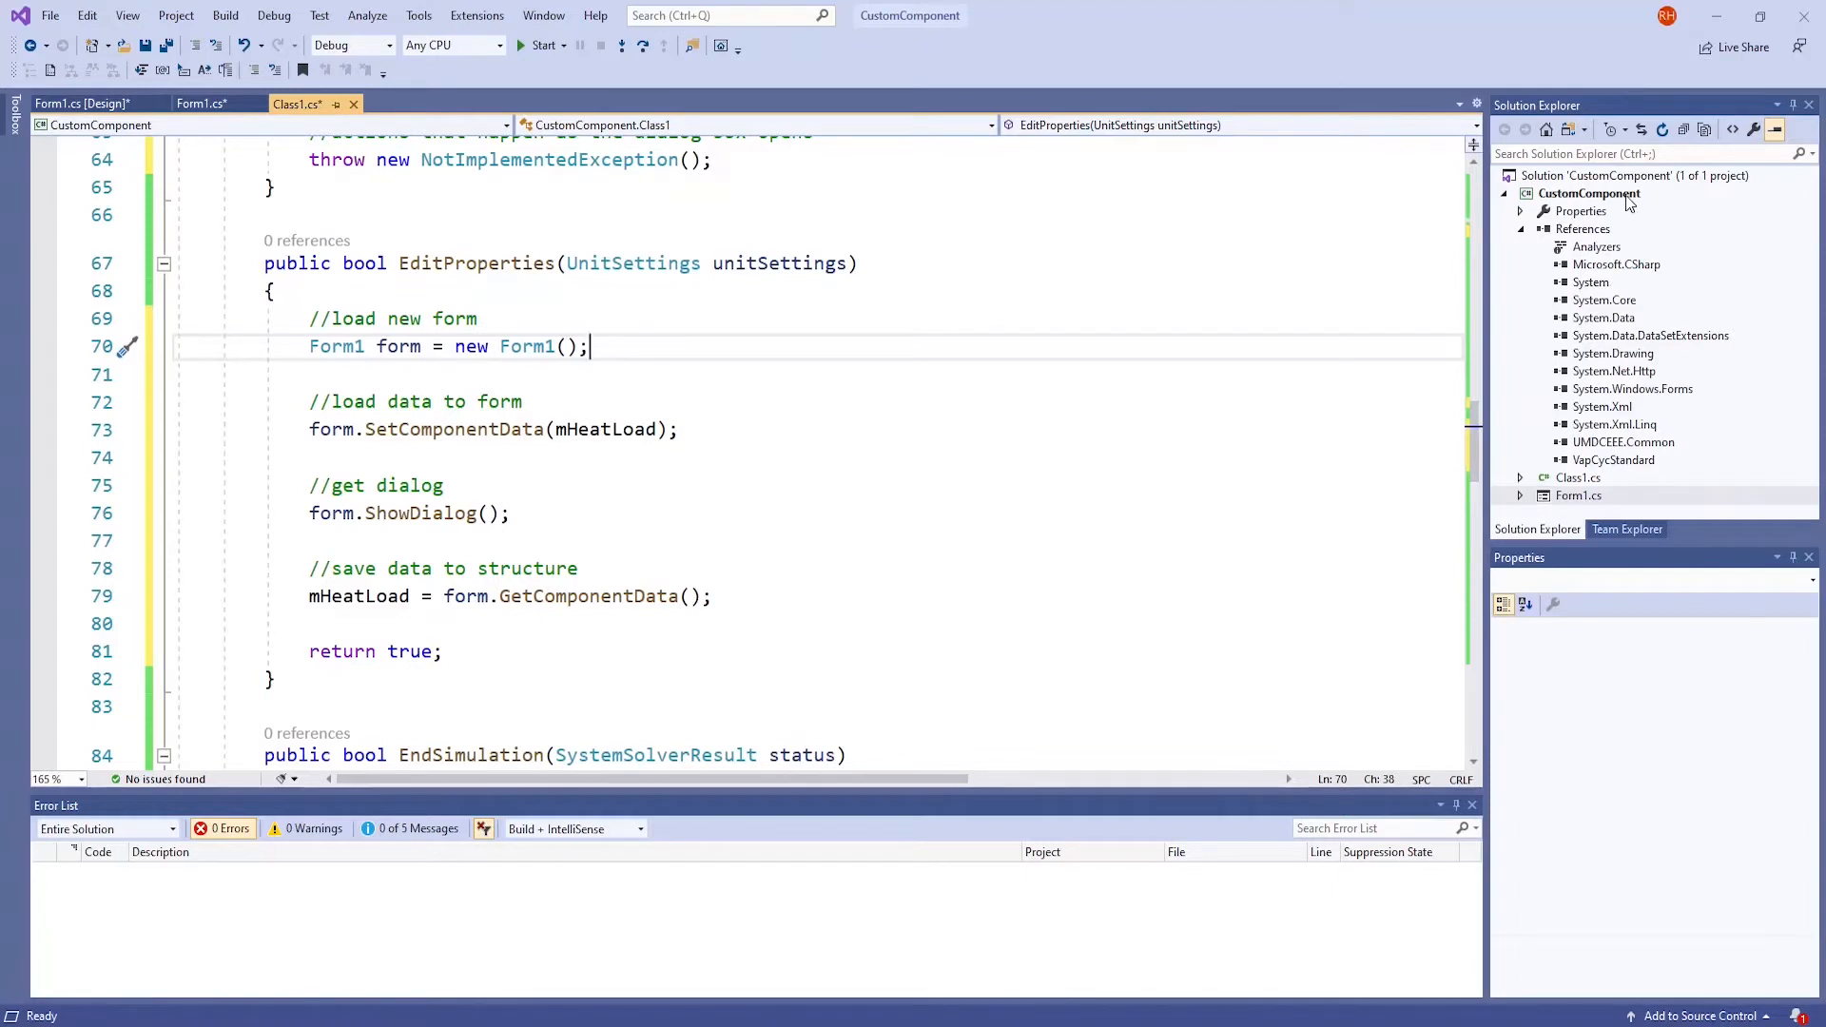
left_click(1590, 194)
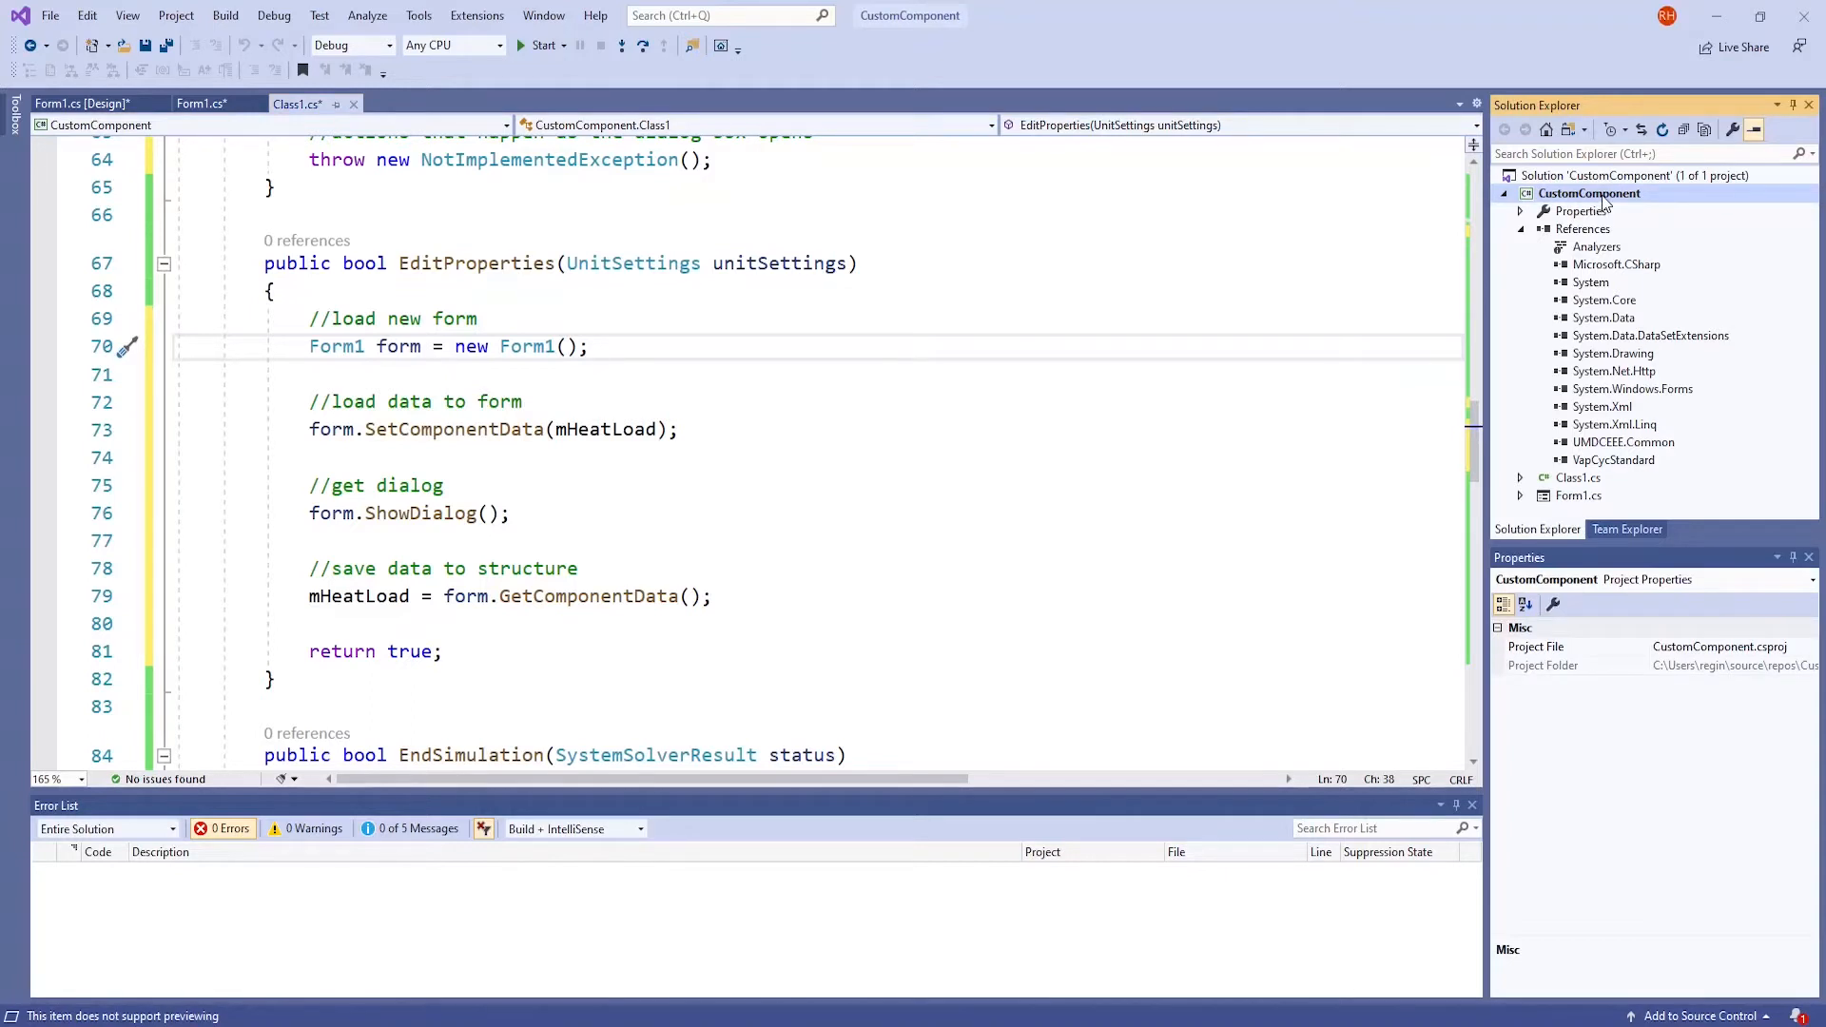
right_click(1590, 192)
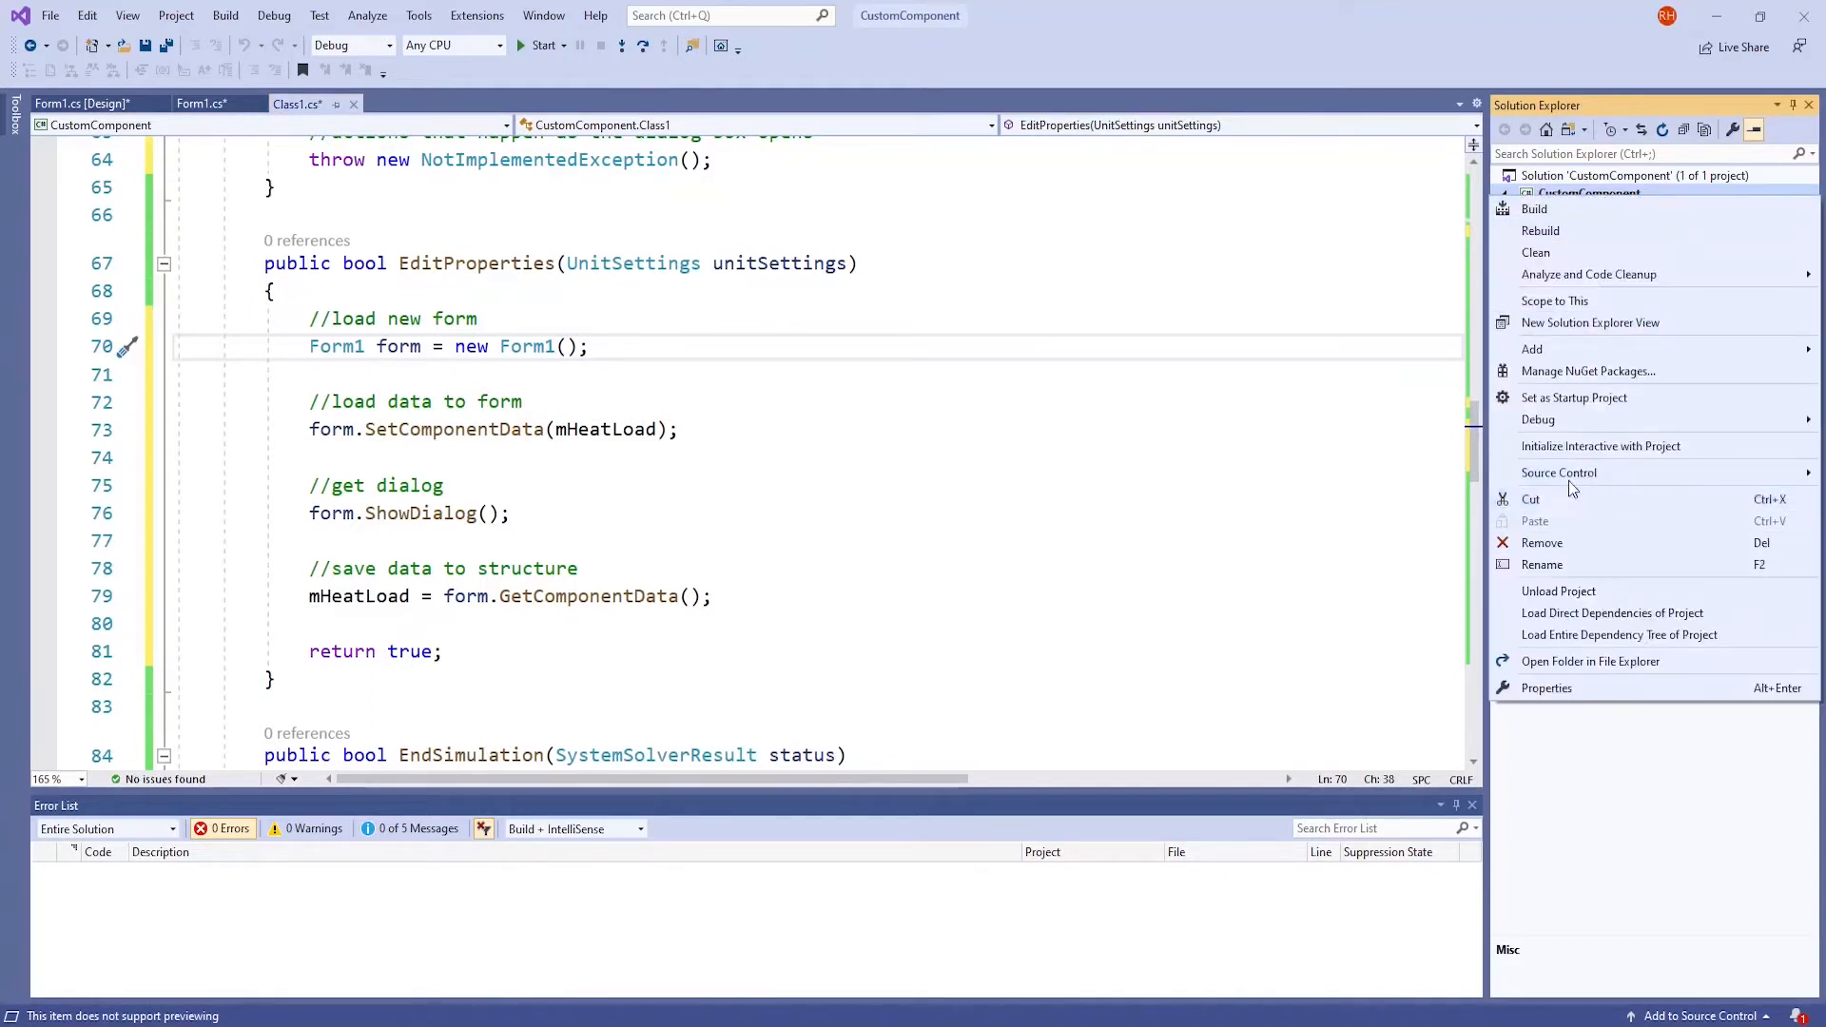
left_click(1533, 348)
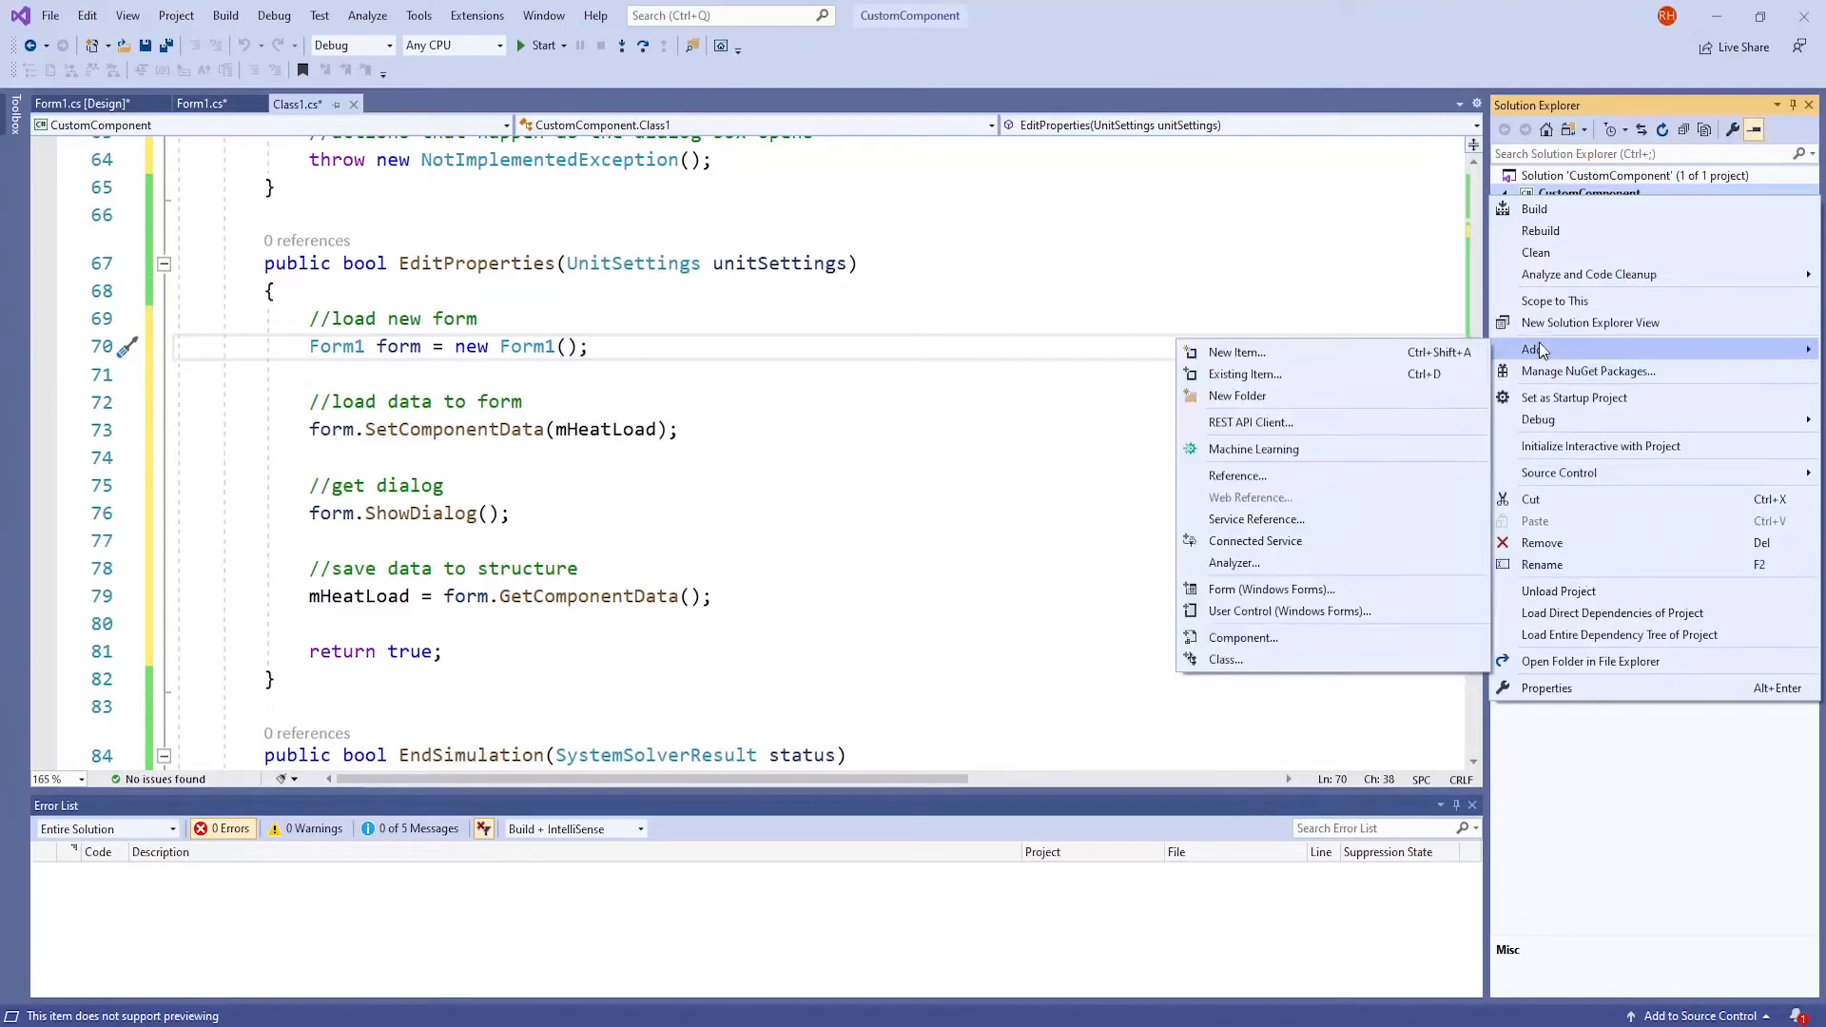
mouse_move(1269, 588)
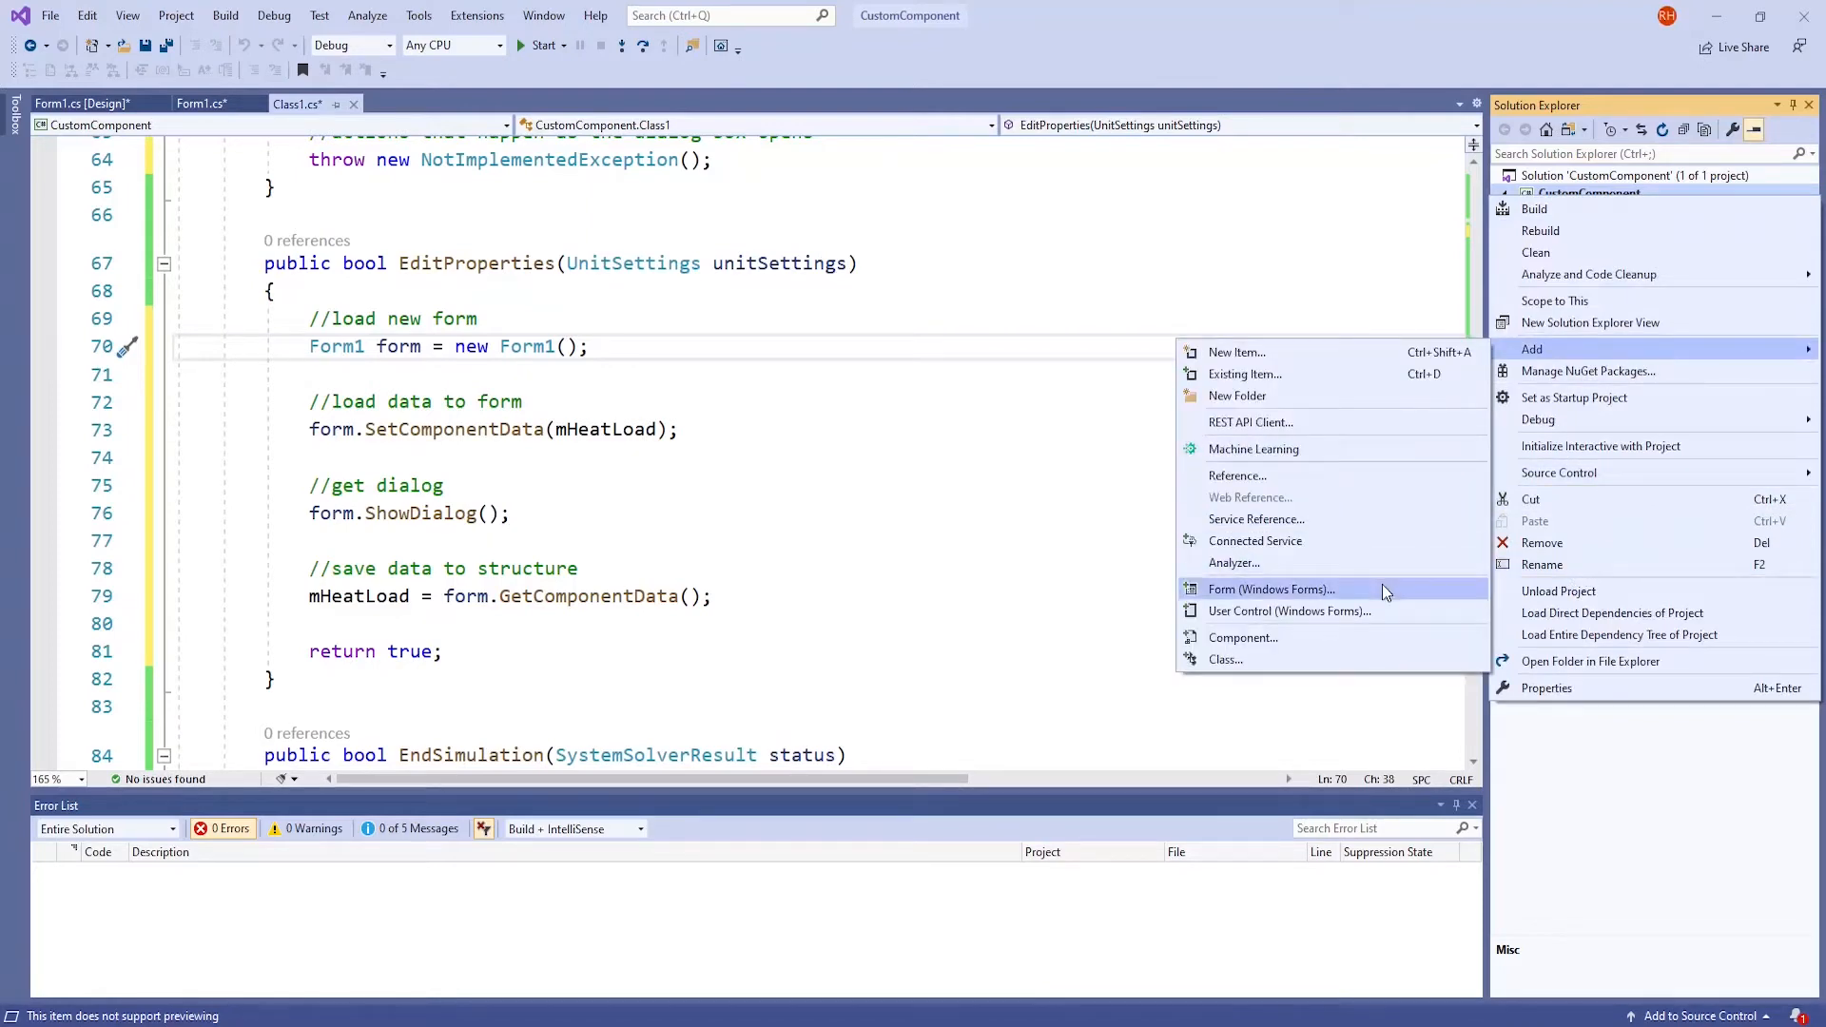
left_click(1268, 588)
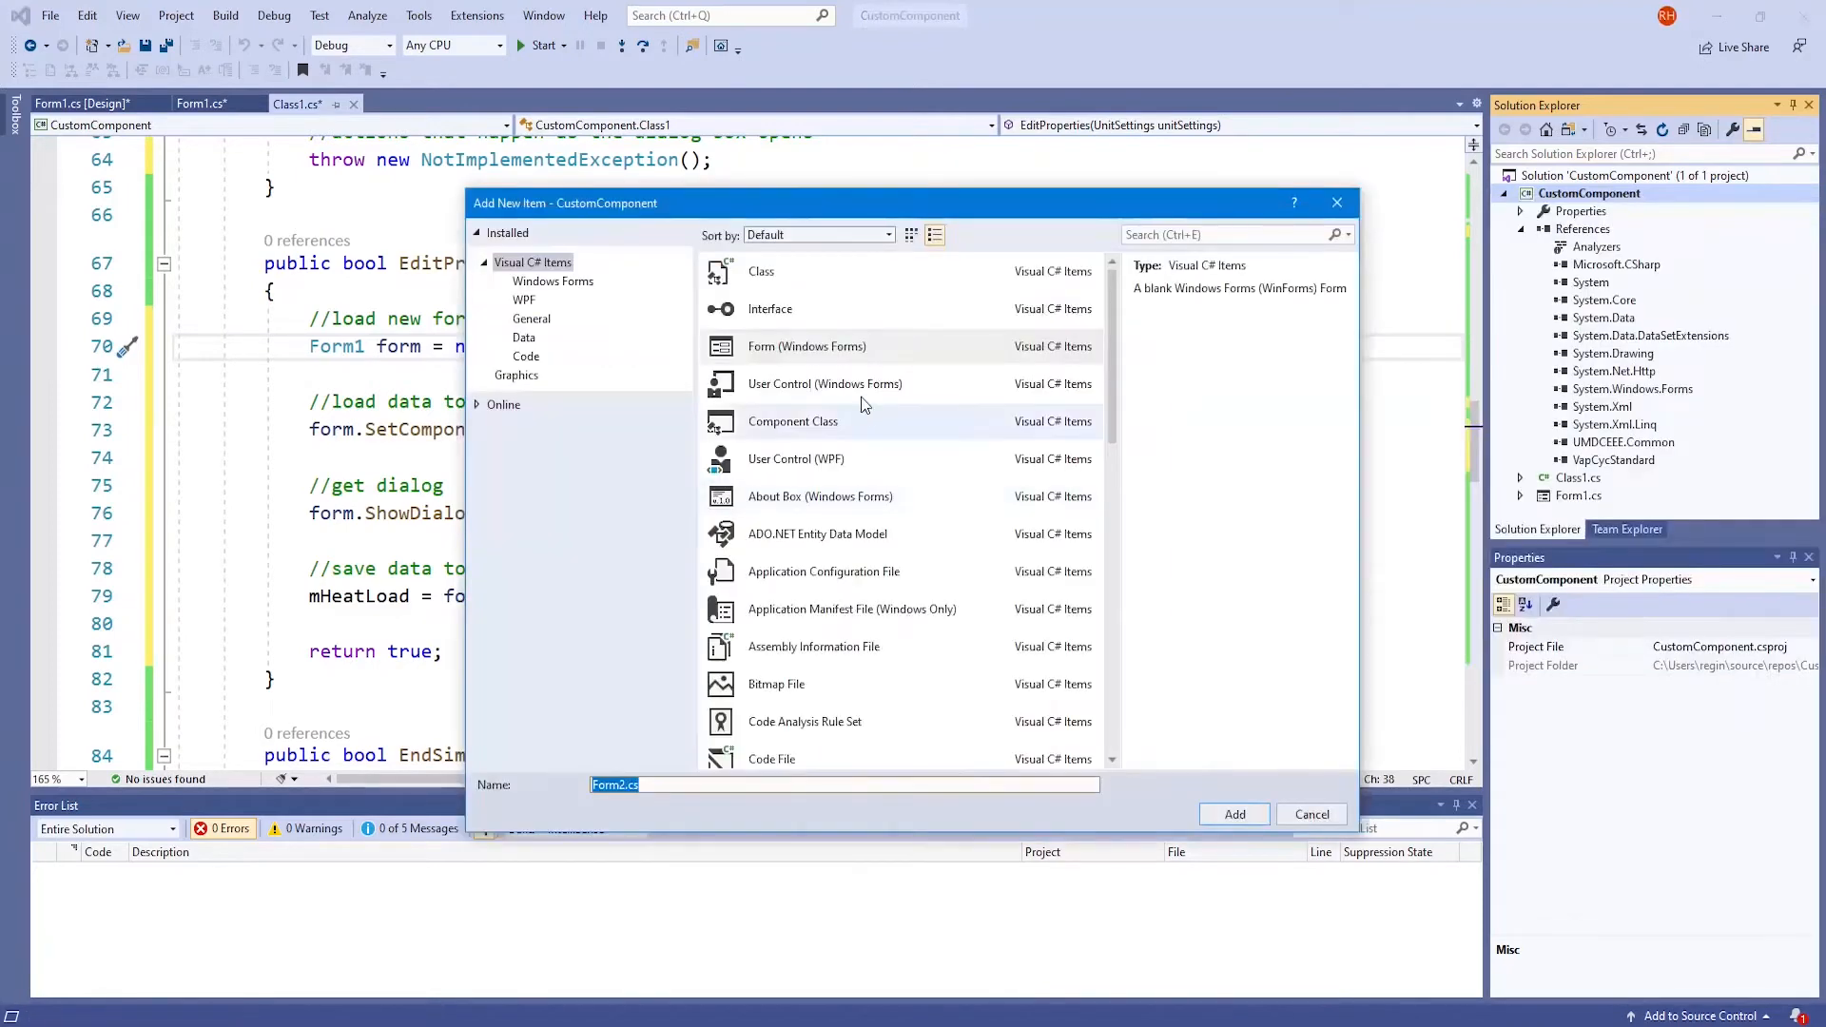
left_click(806, 346)
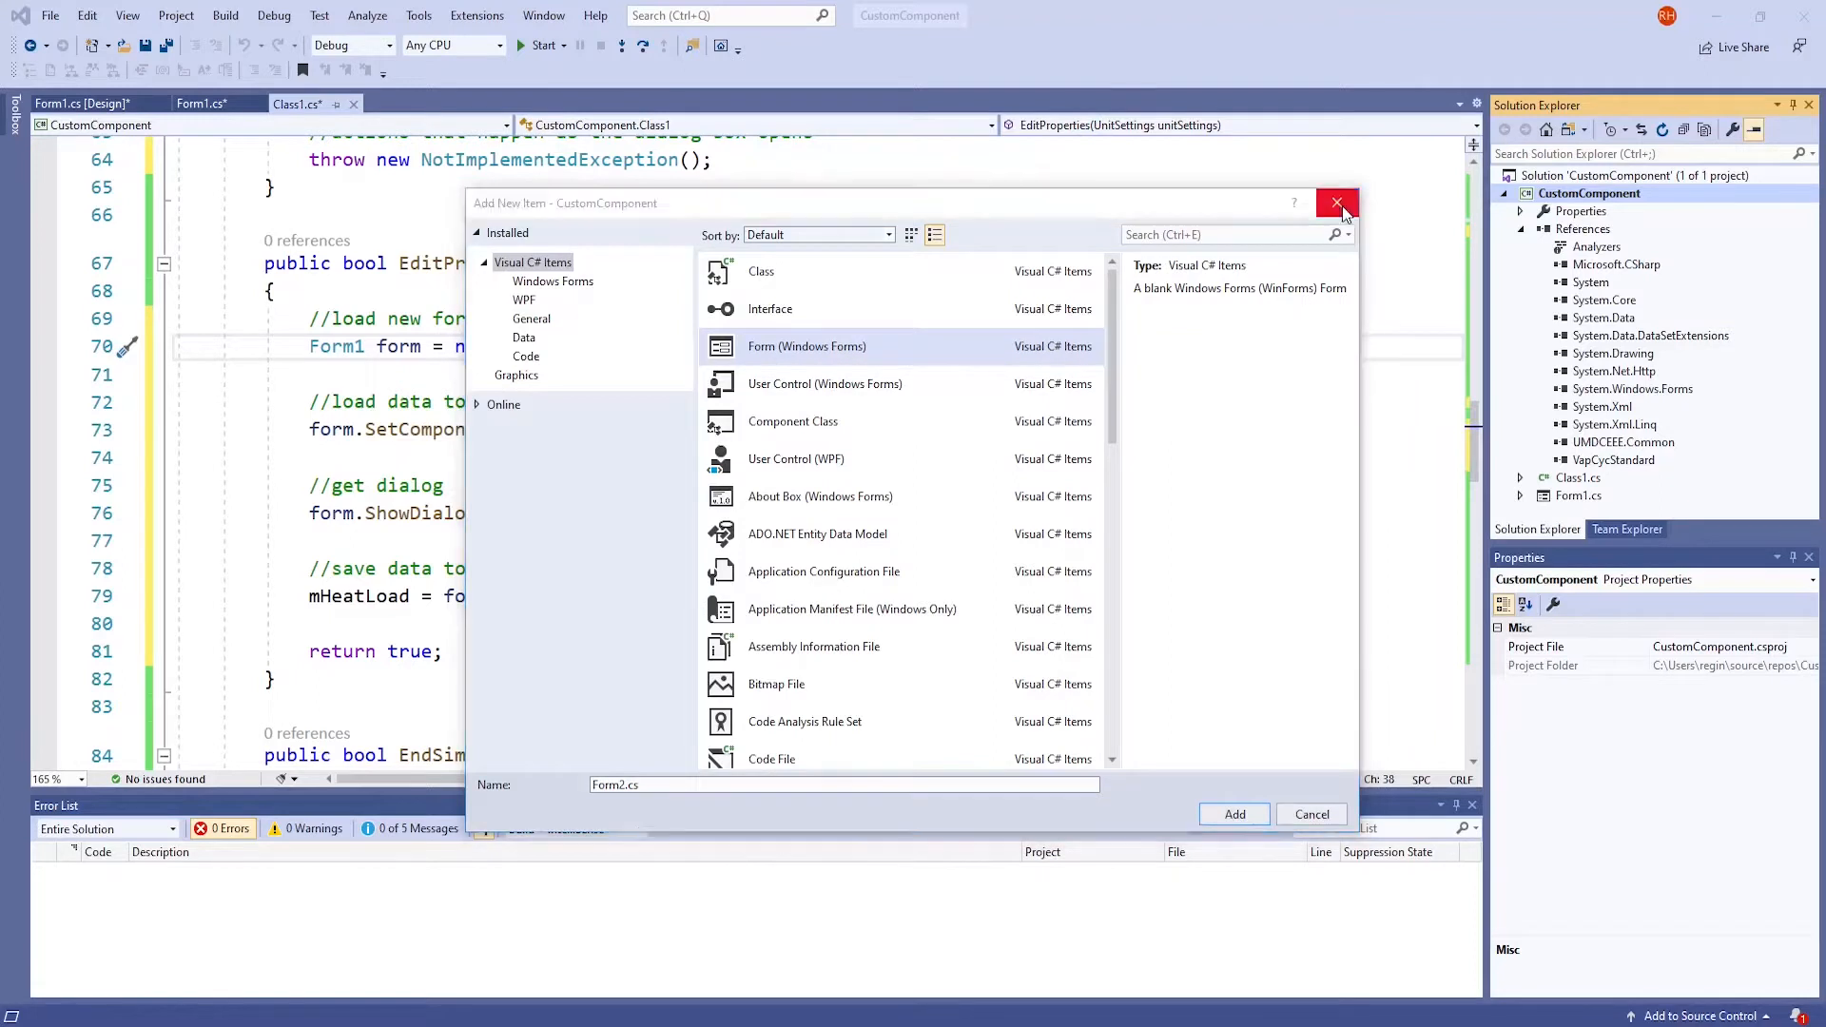
left_click(1335, 203)
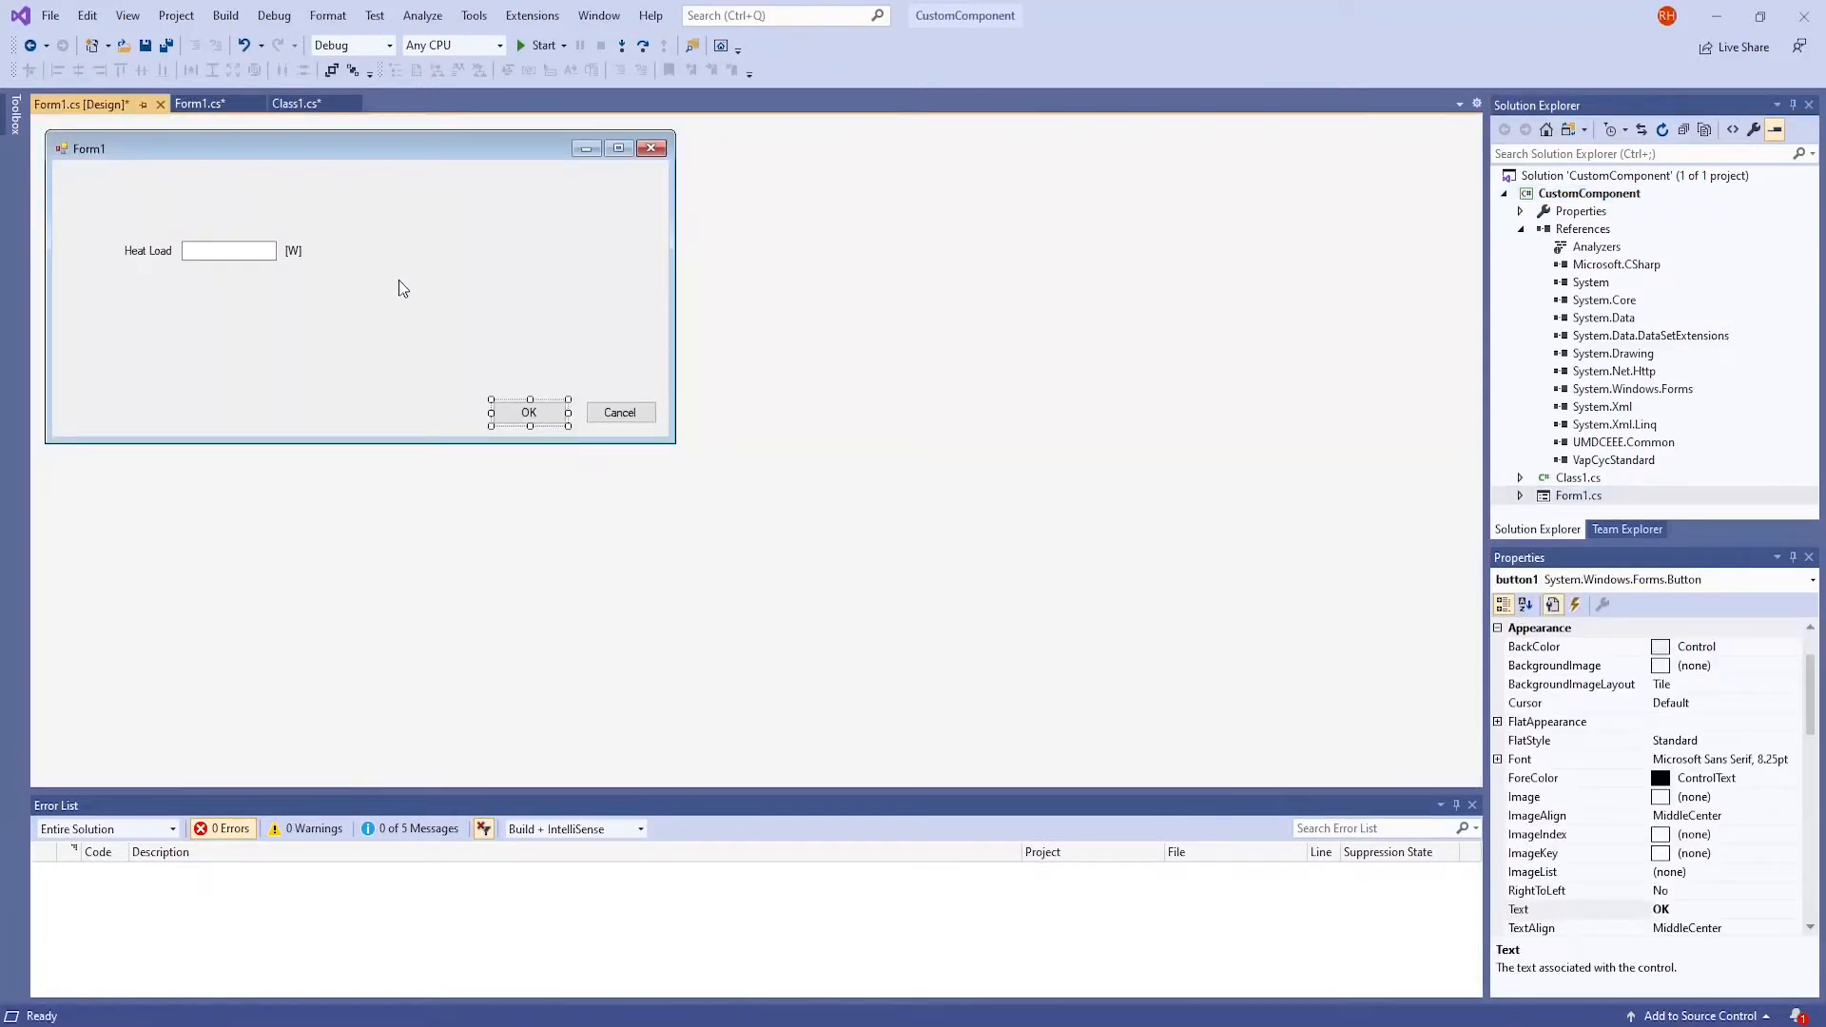
mouse_move(424, 262)
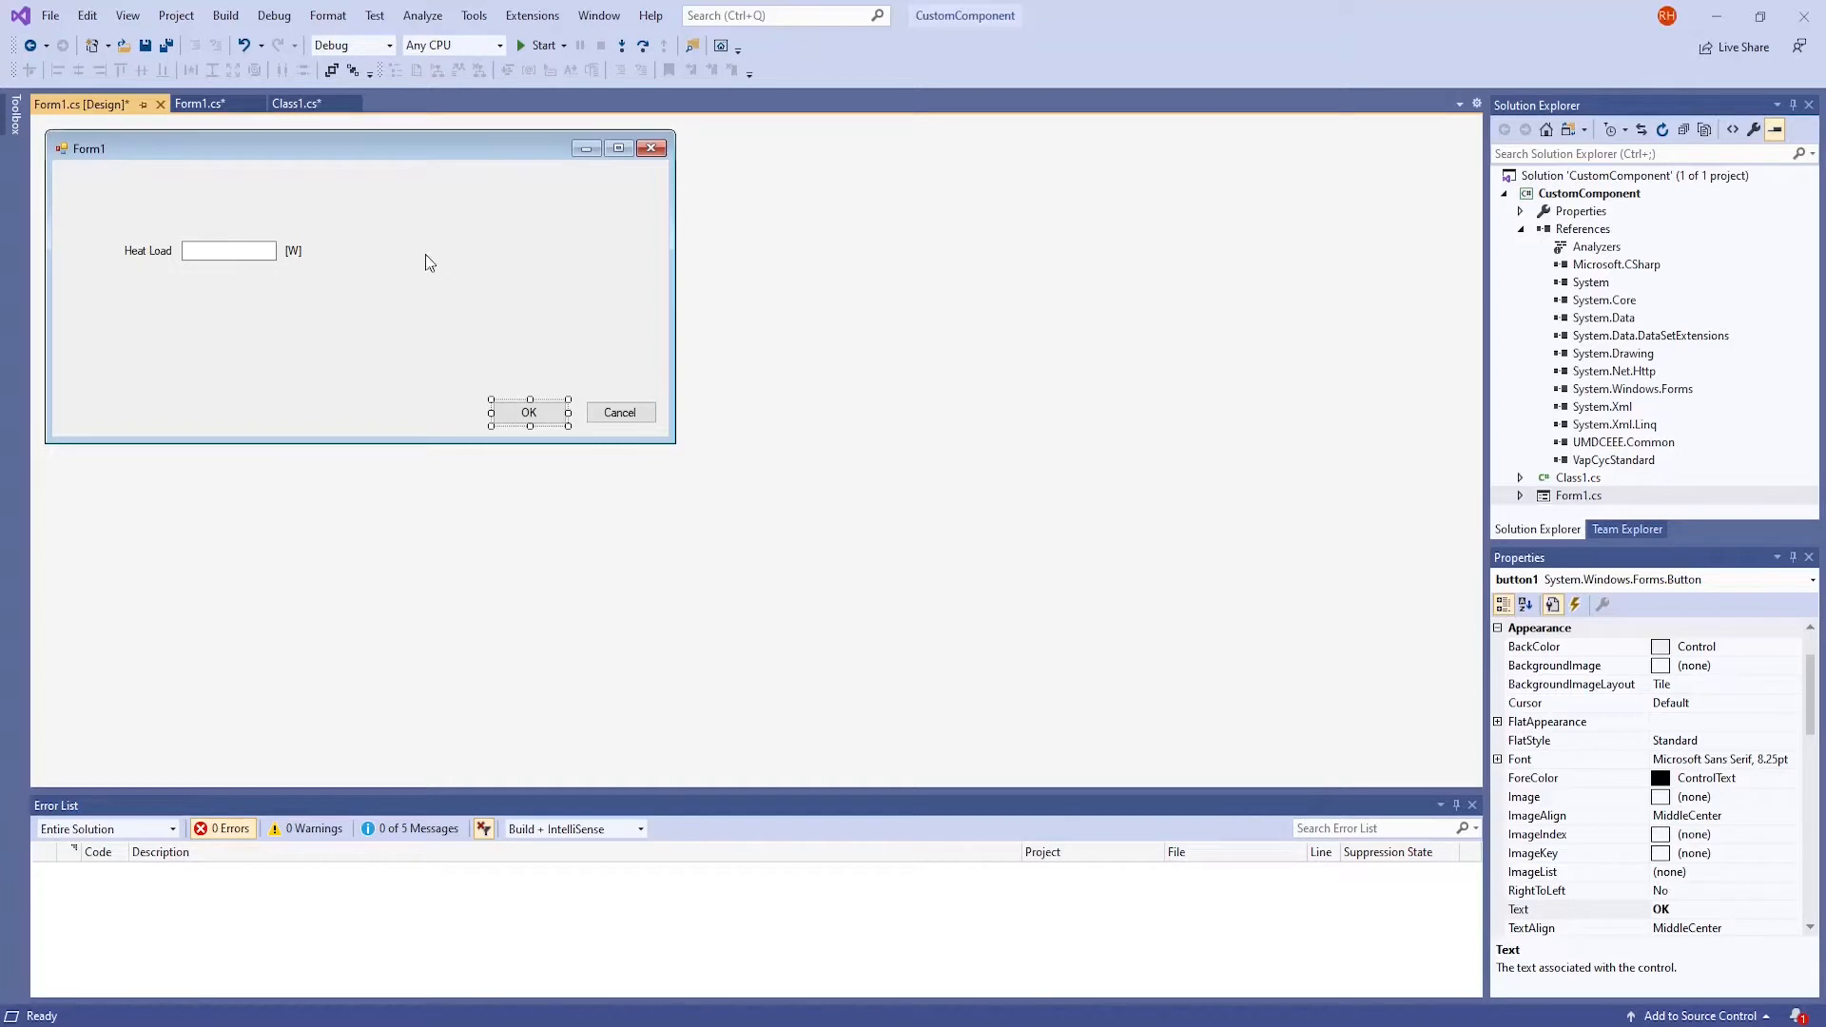
mouse_move(388, 268)
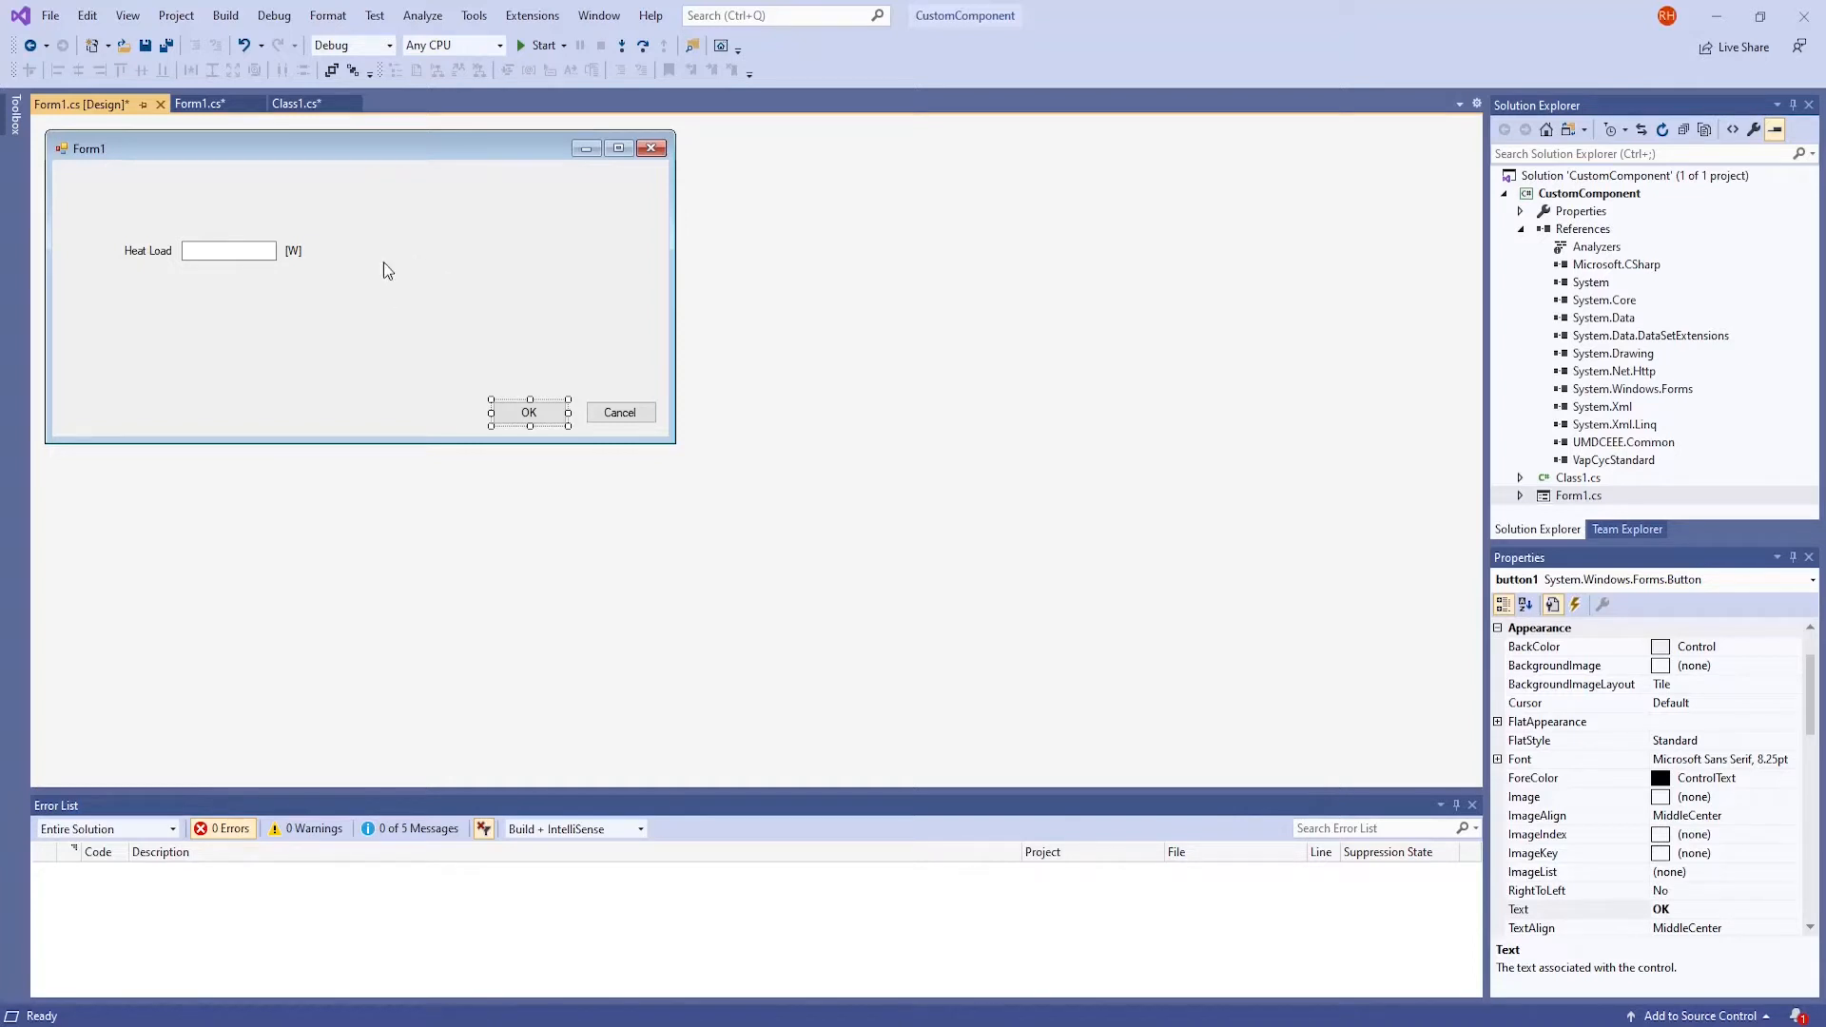
mouse_move(217, 253)
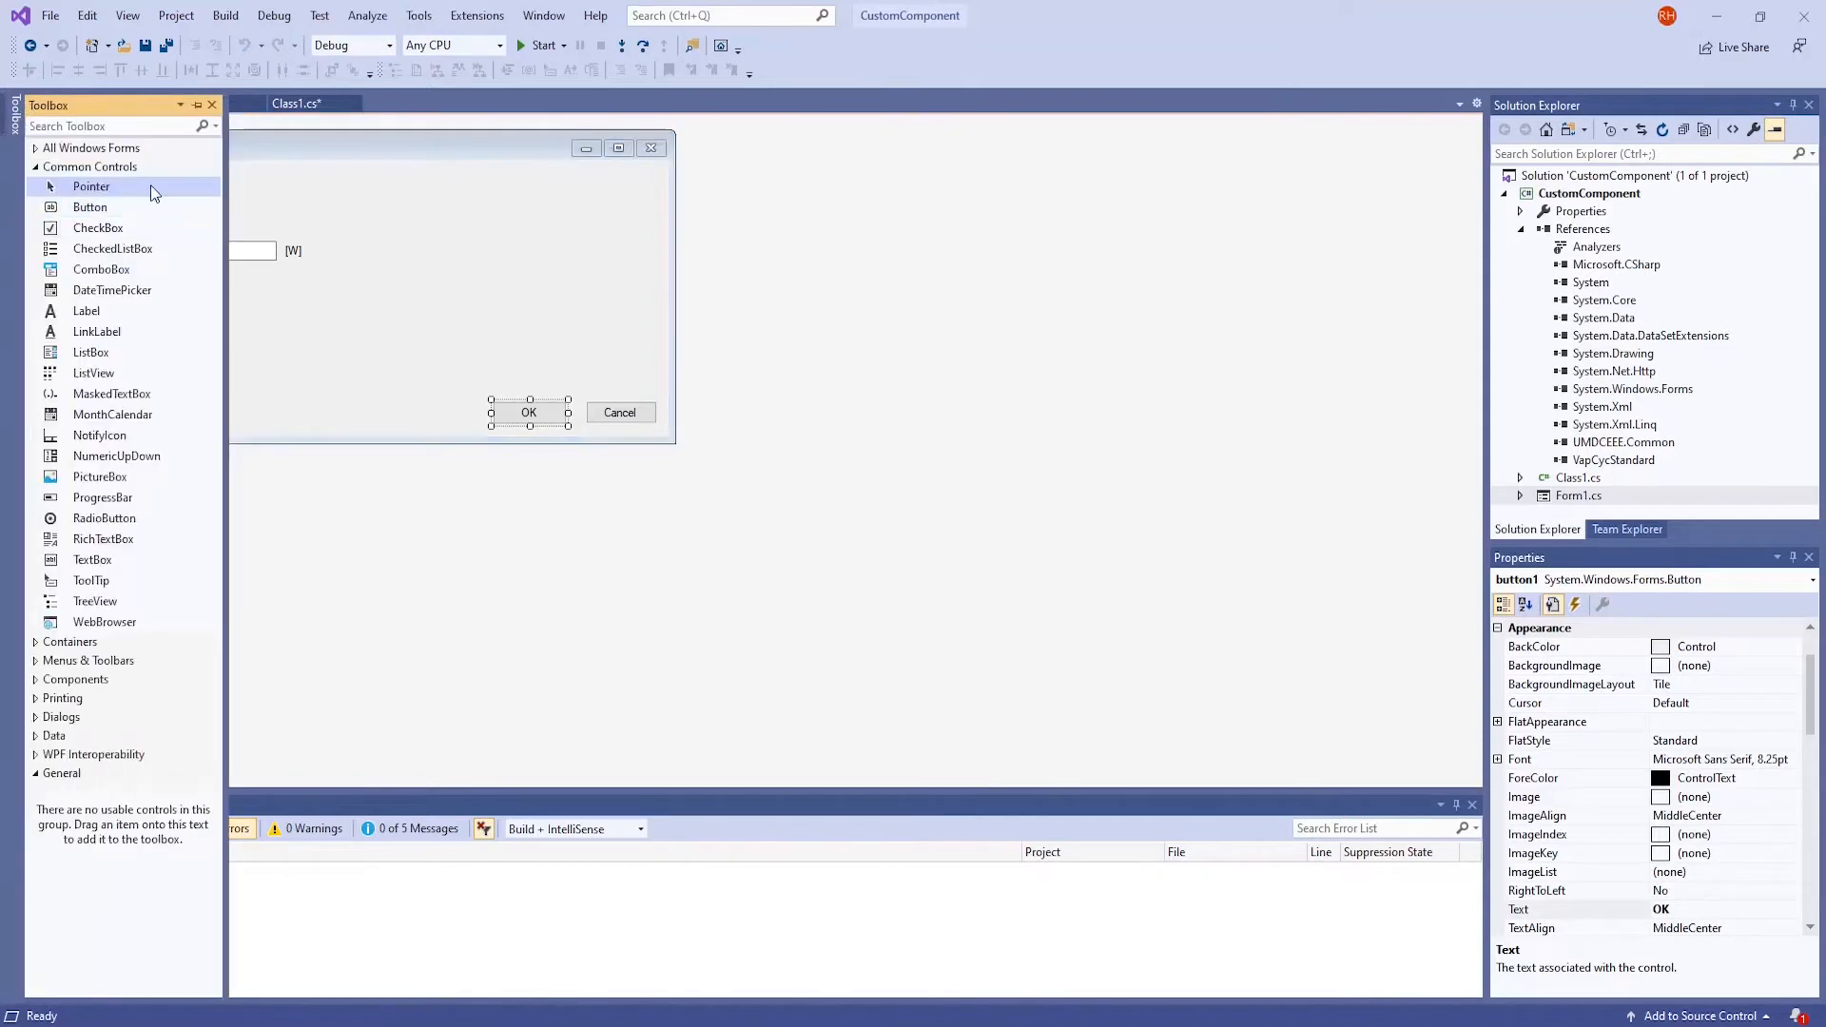
mouse_move(104, 620)
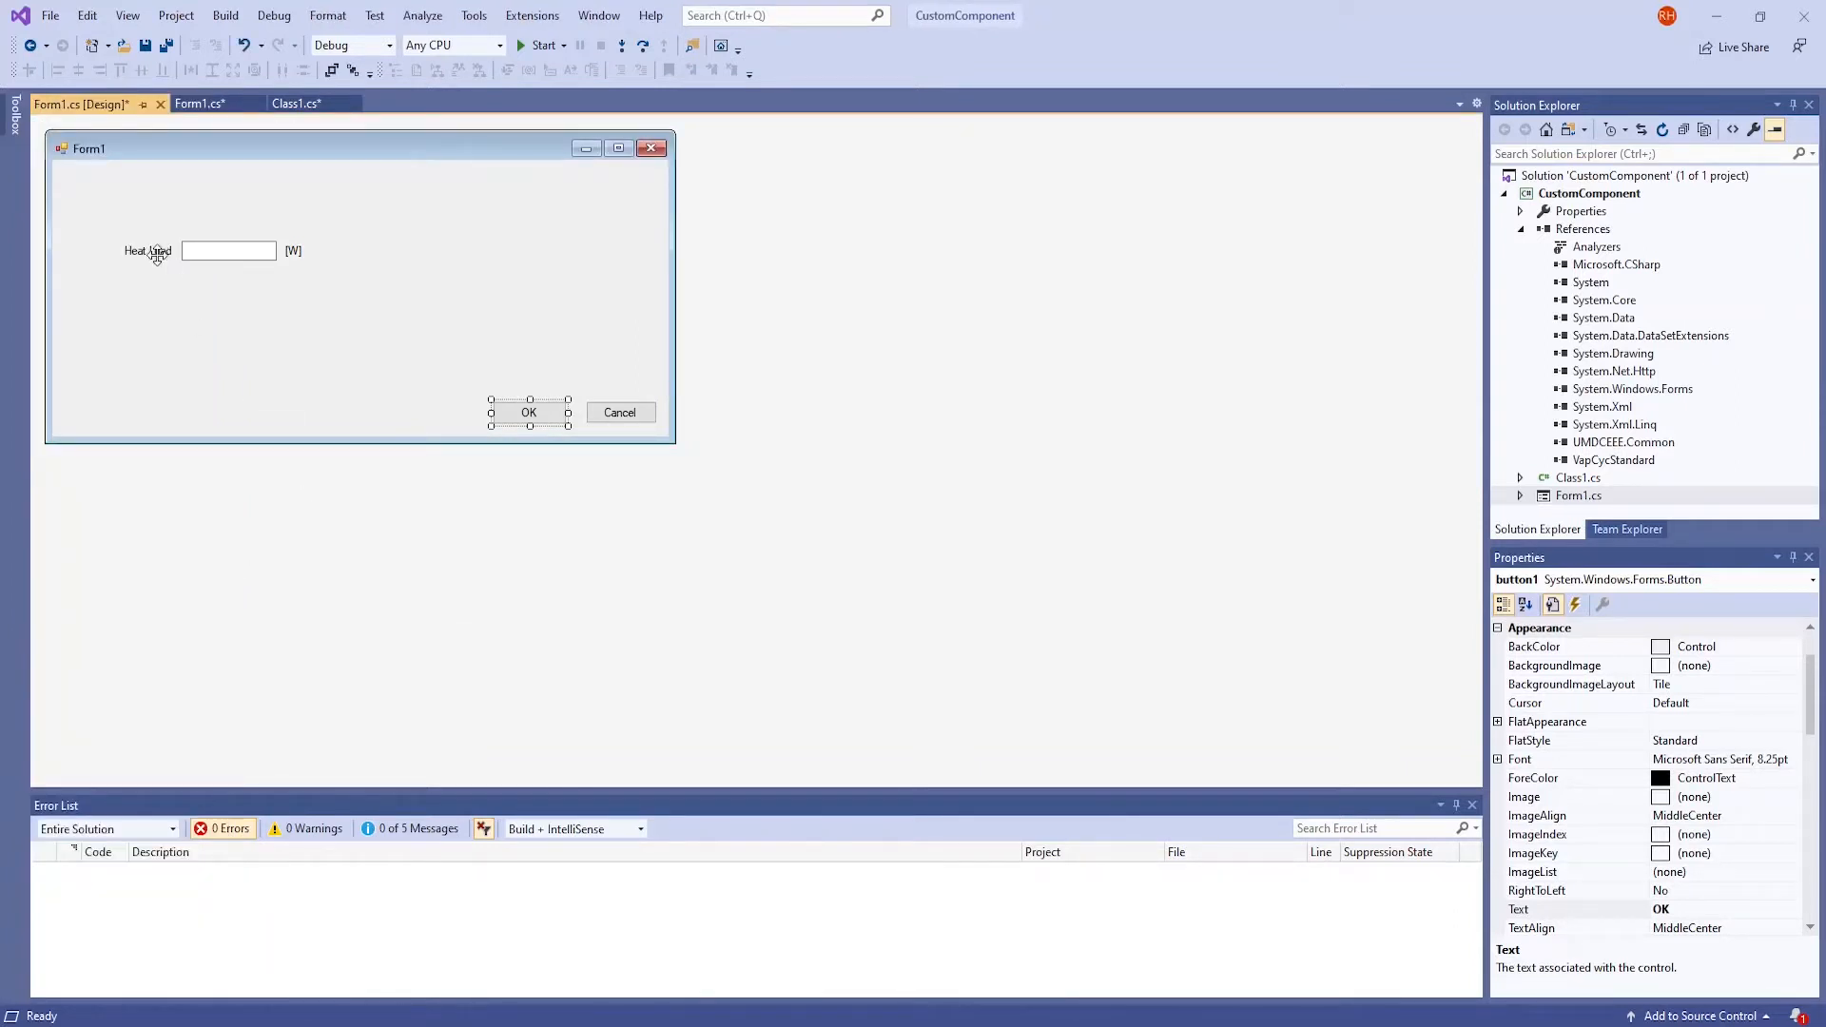
left_click(148, 251)
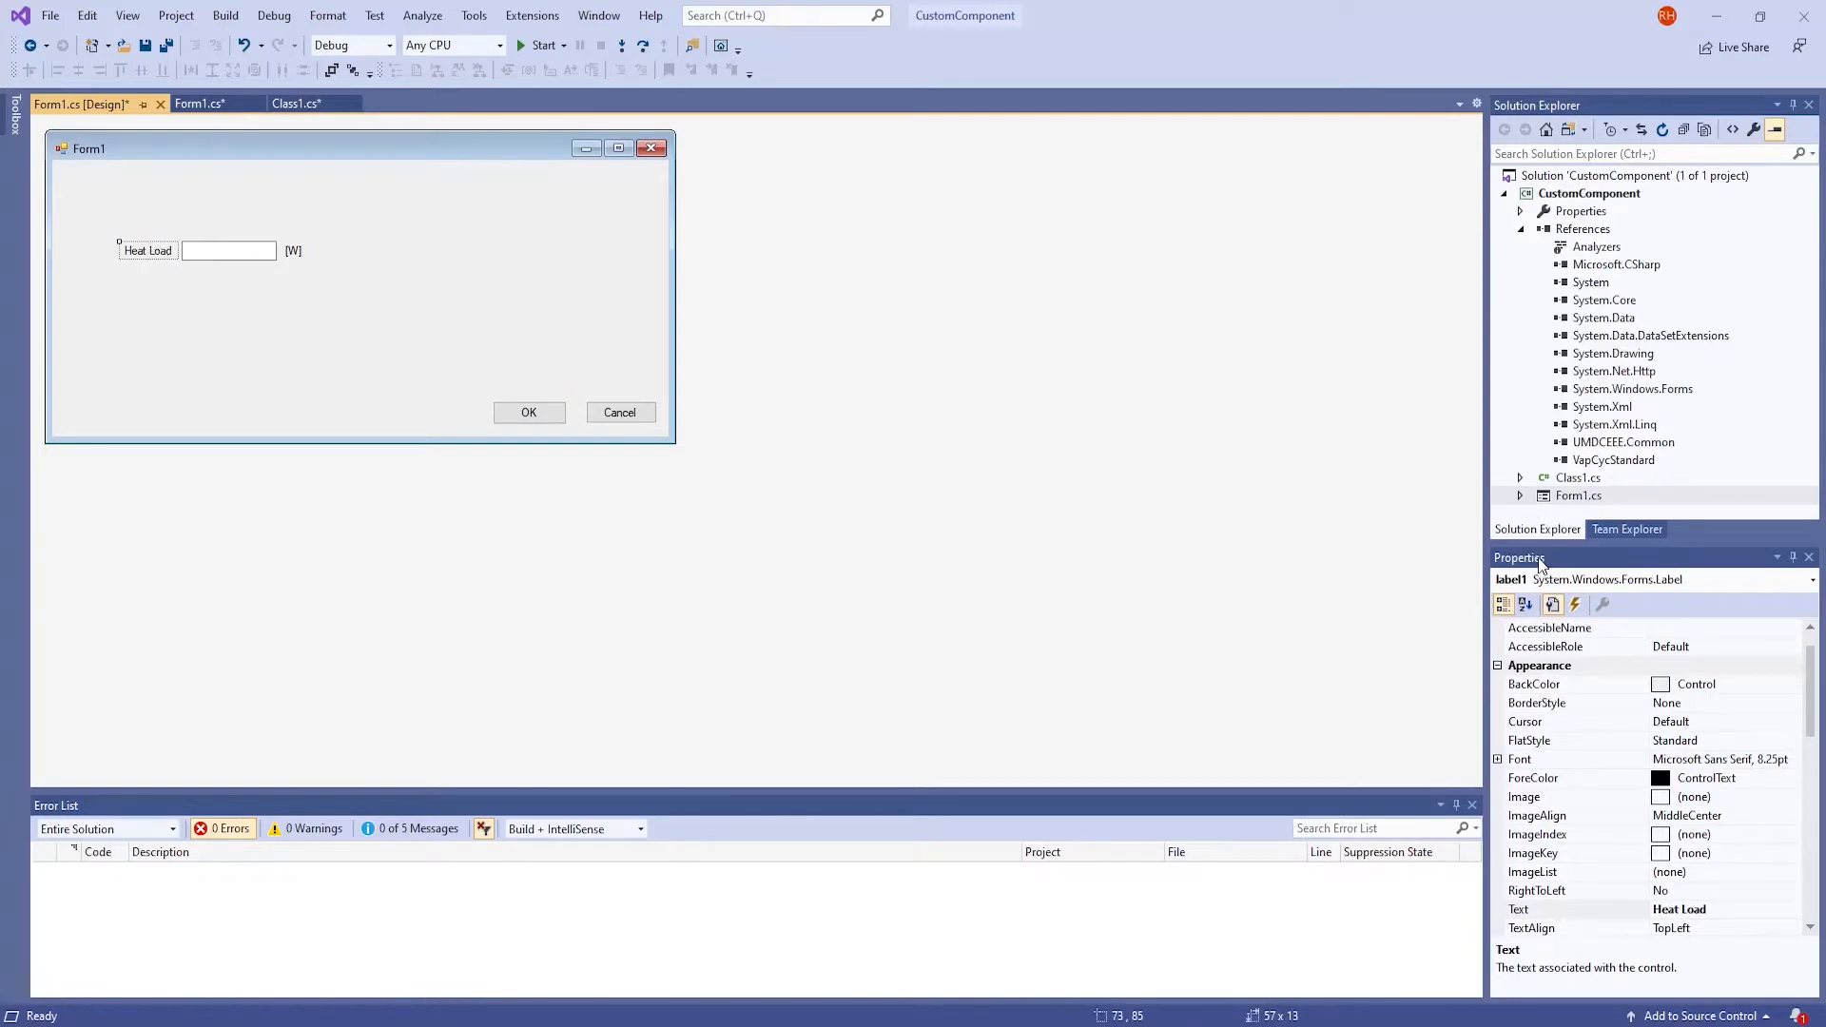
mouse_move(1616, 778)
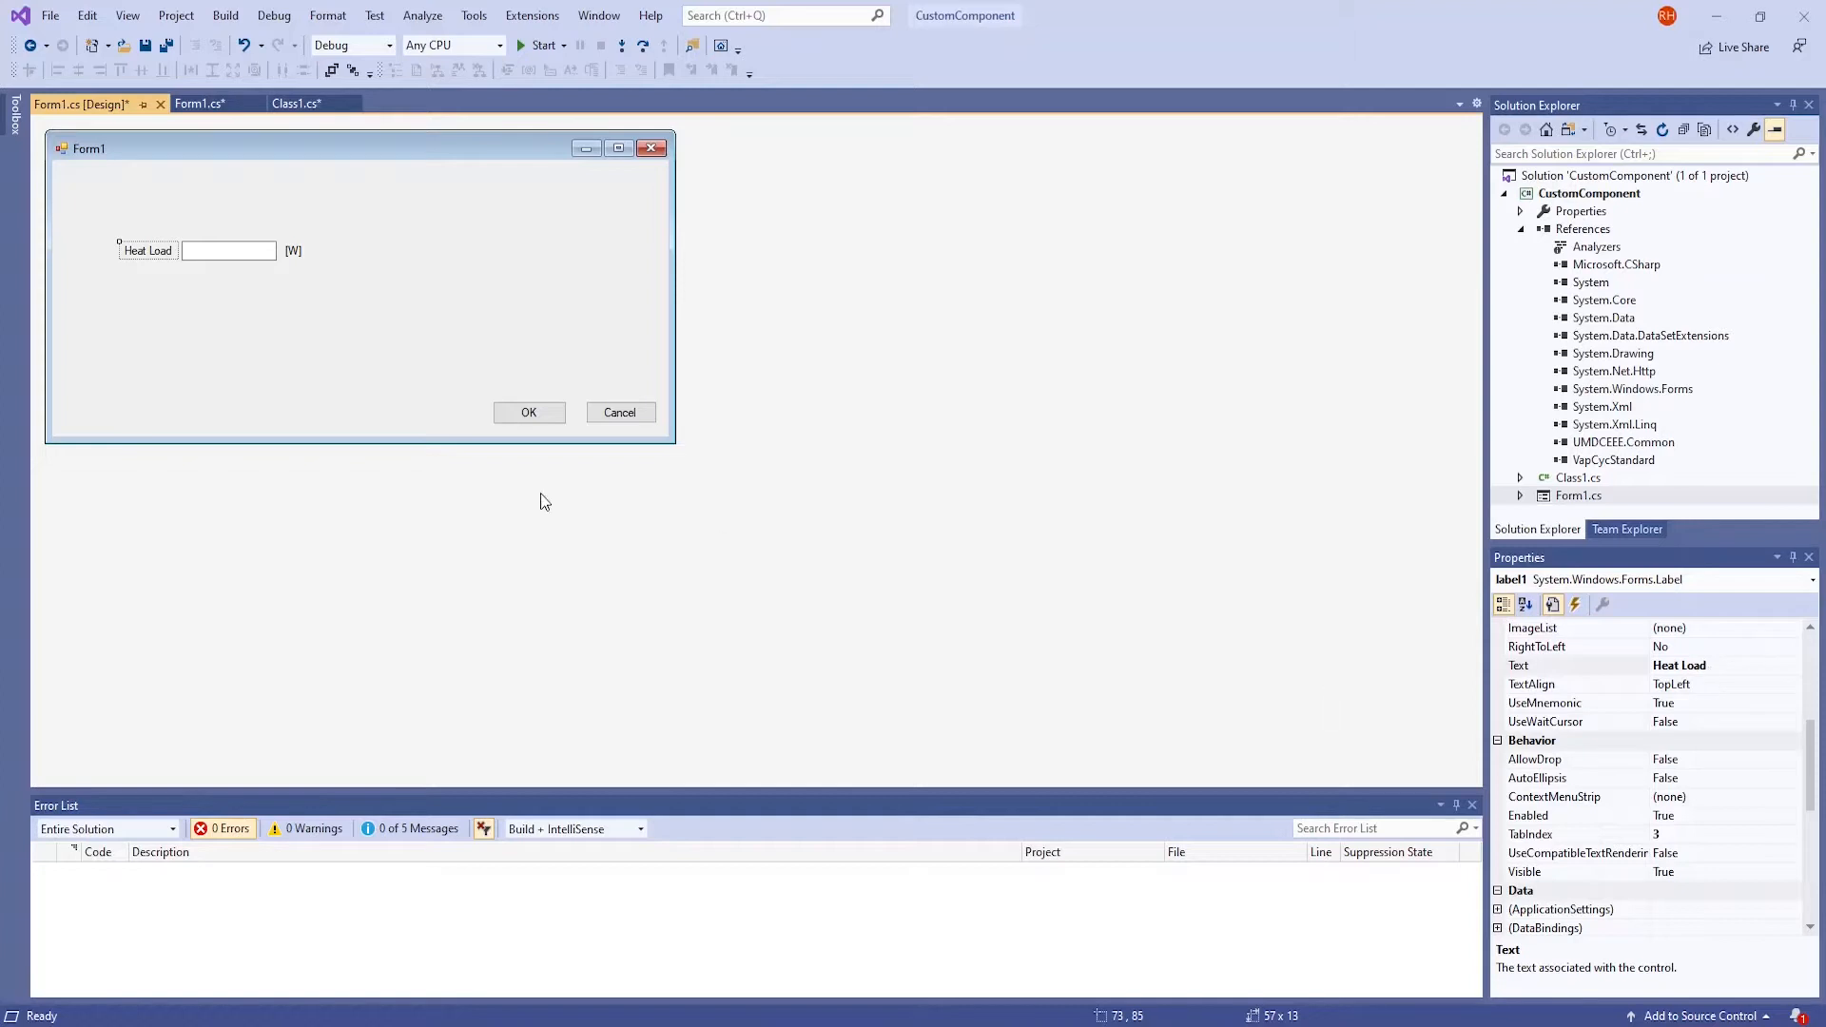
mouse_move(295, 251)
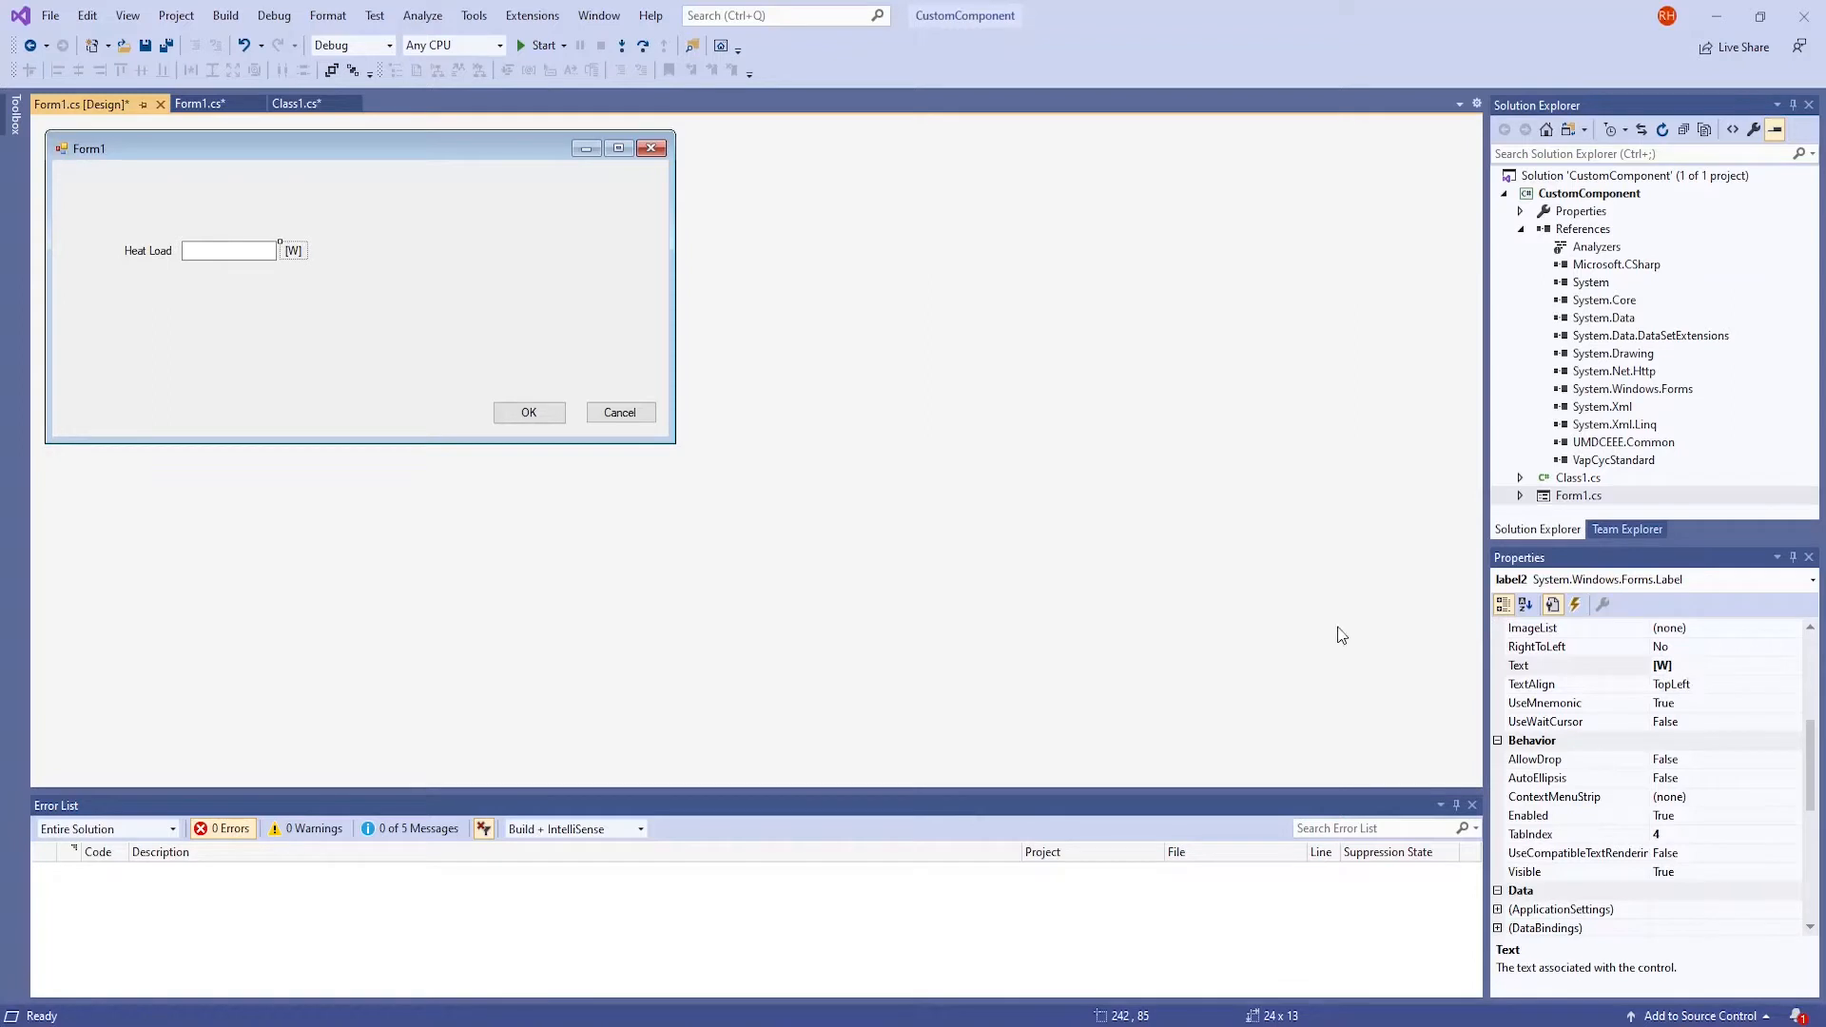
mouse_move(508, 439)
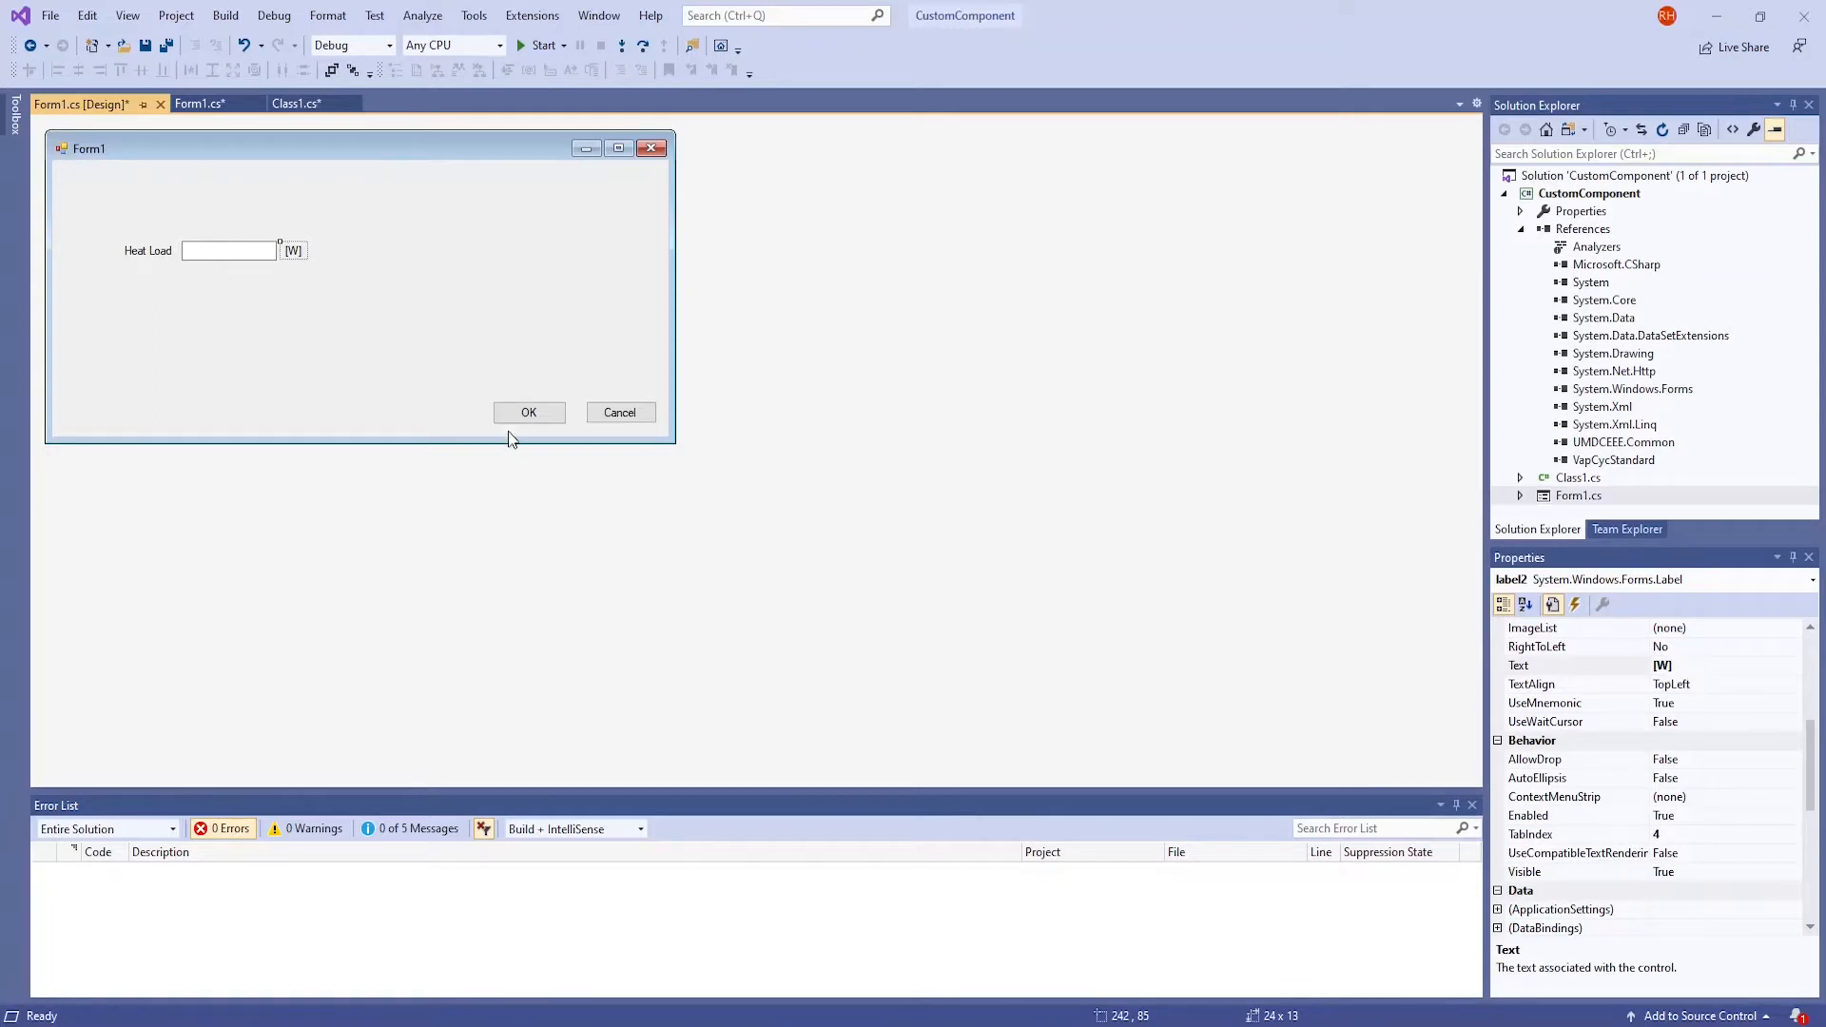
mouse_move(604, 422)
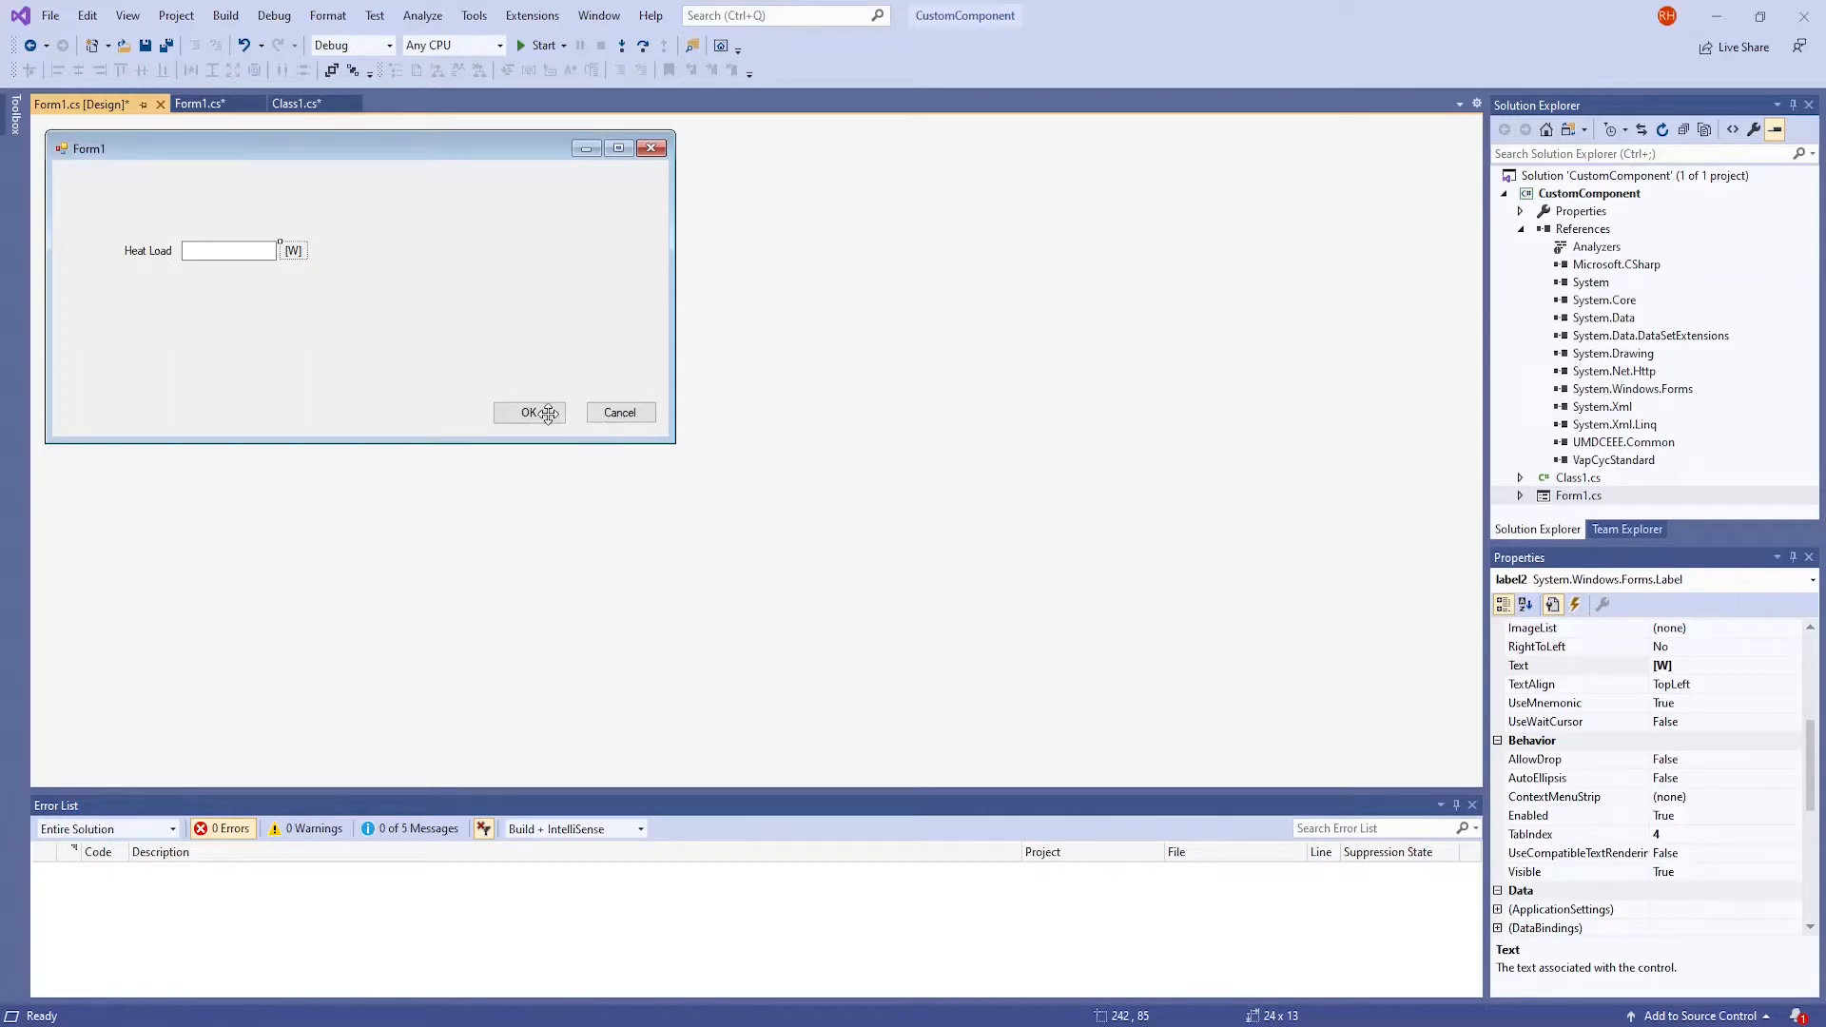
left_click(531, 413)
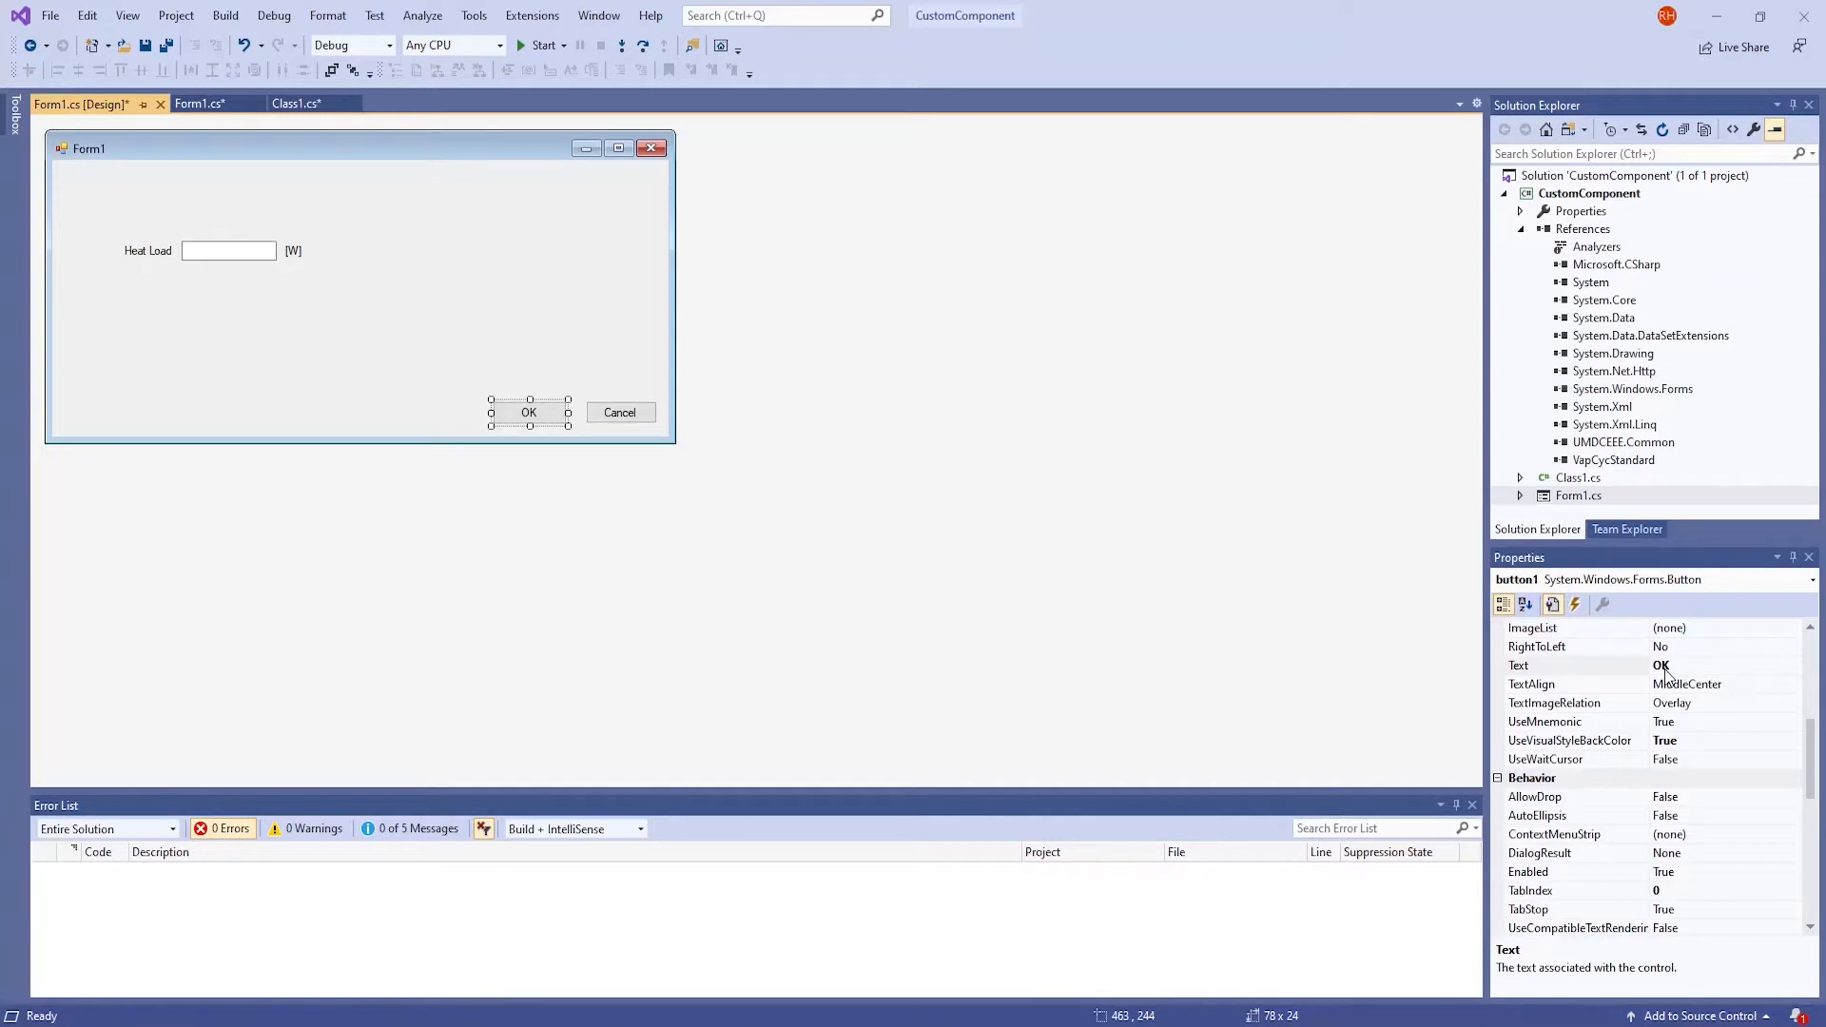
left_click(620, 413)
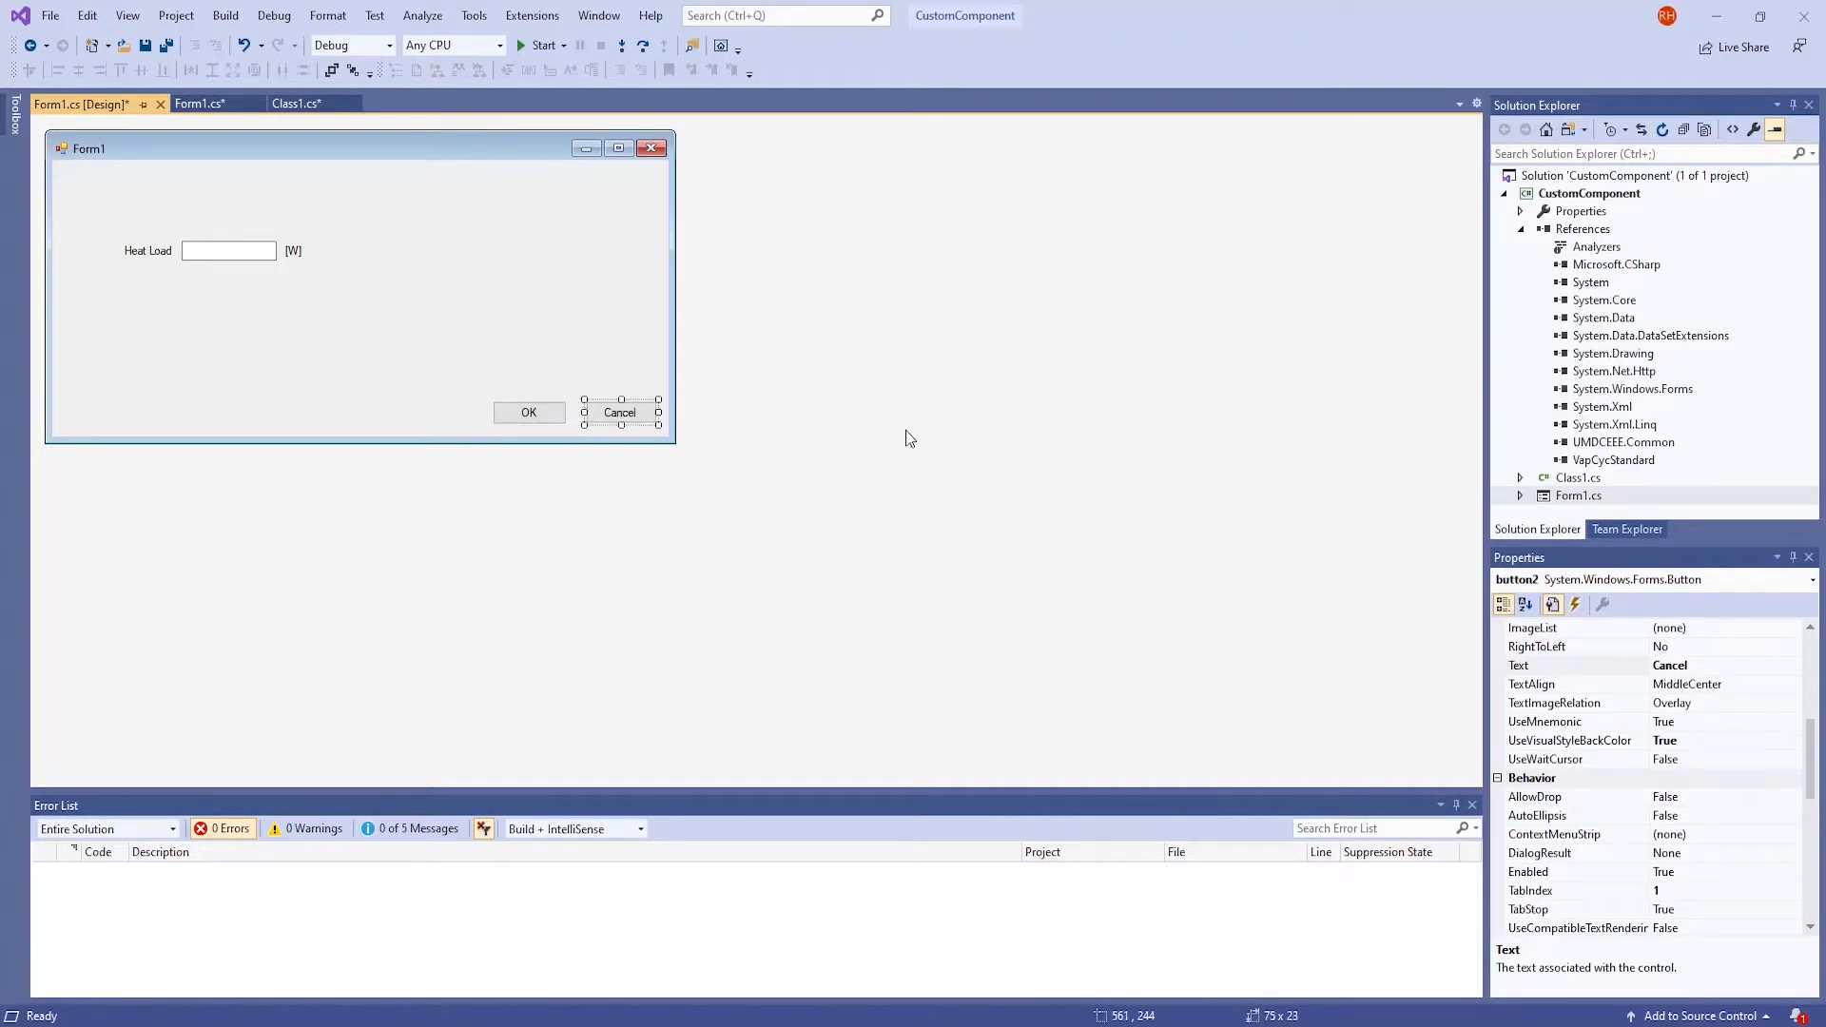
mouse_move(1687, 669)
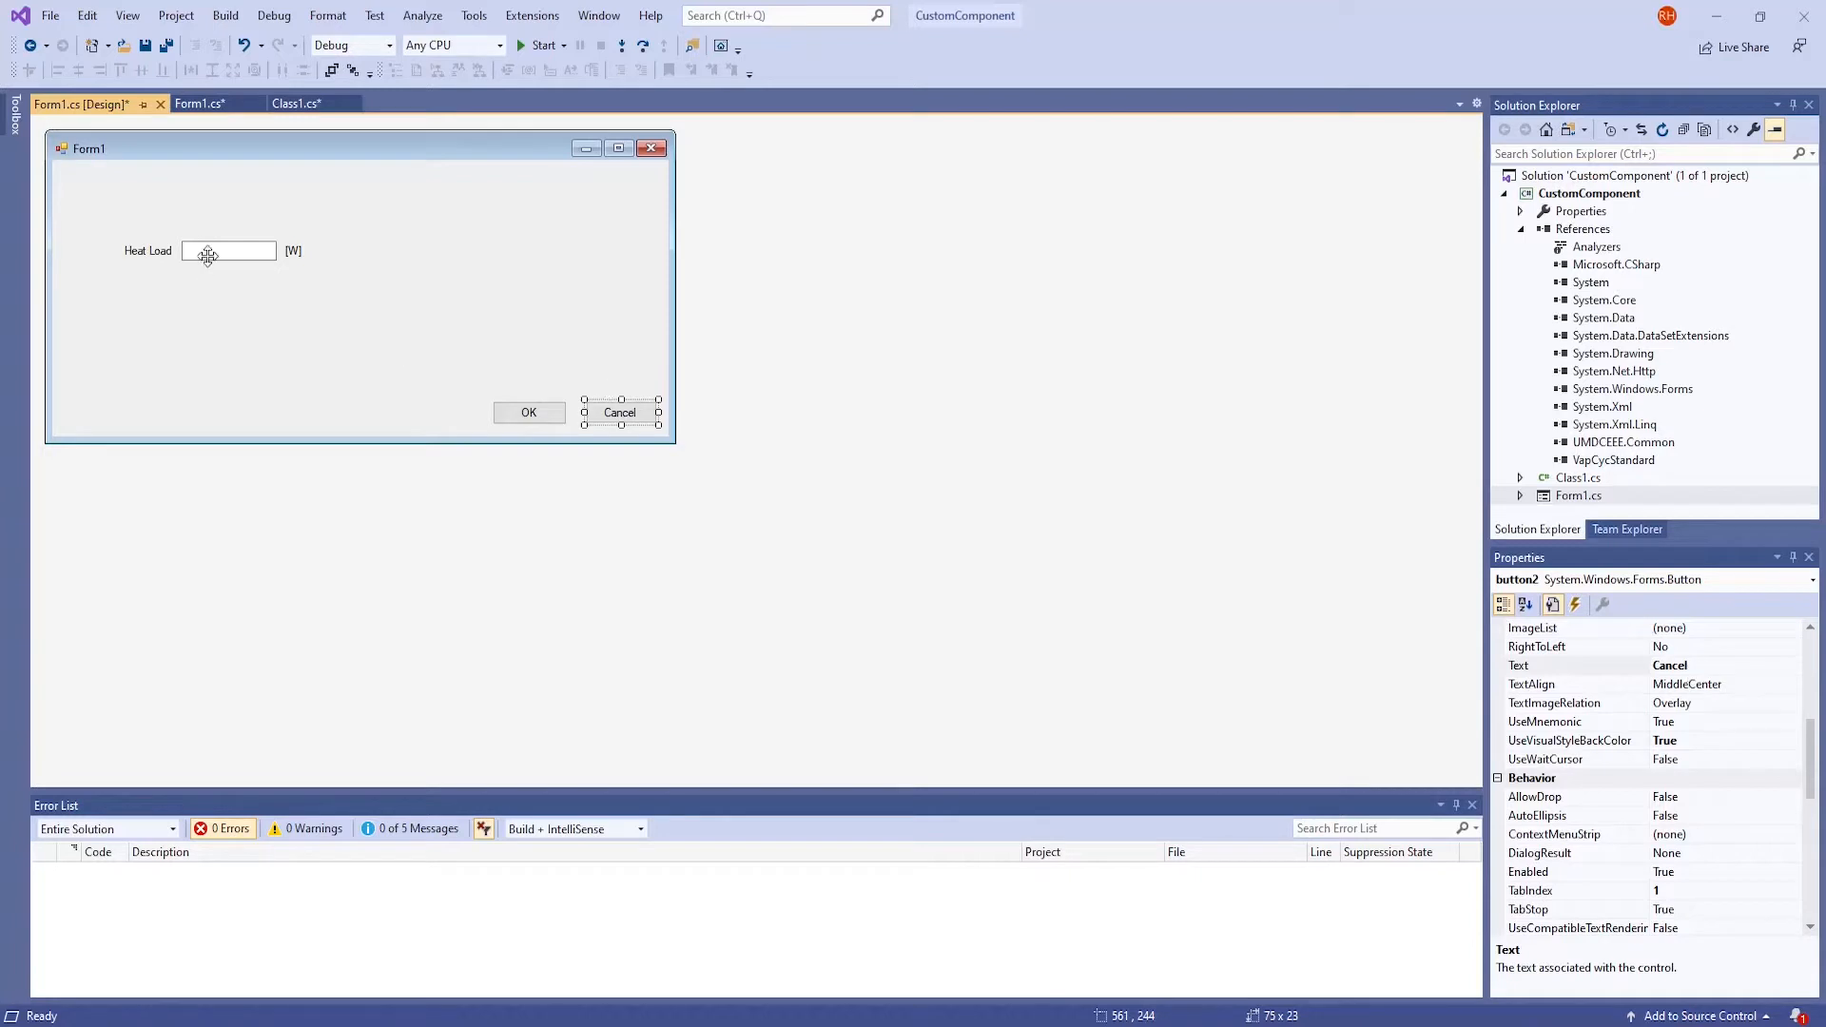
left_click(226, 249)
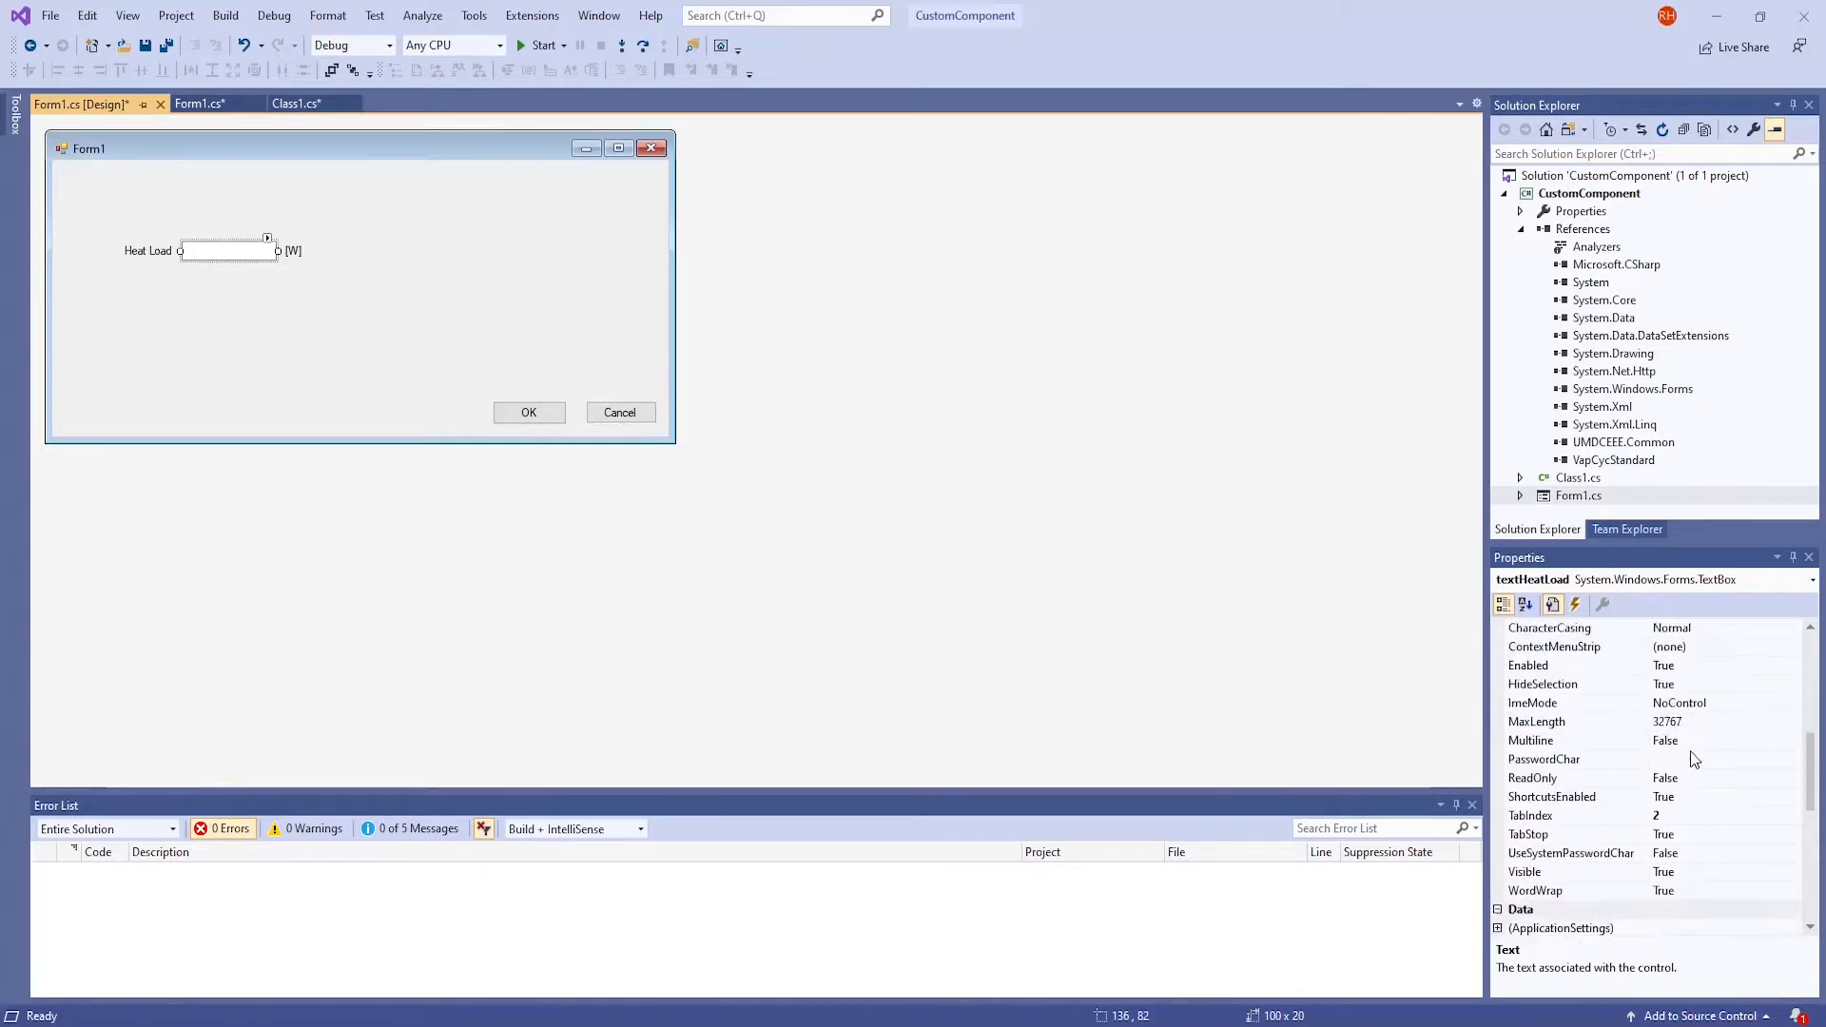
scroll("down", 3)
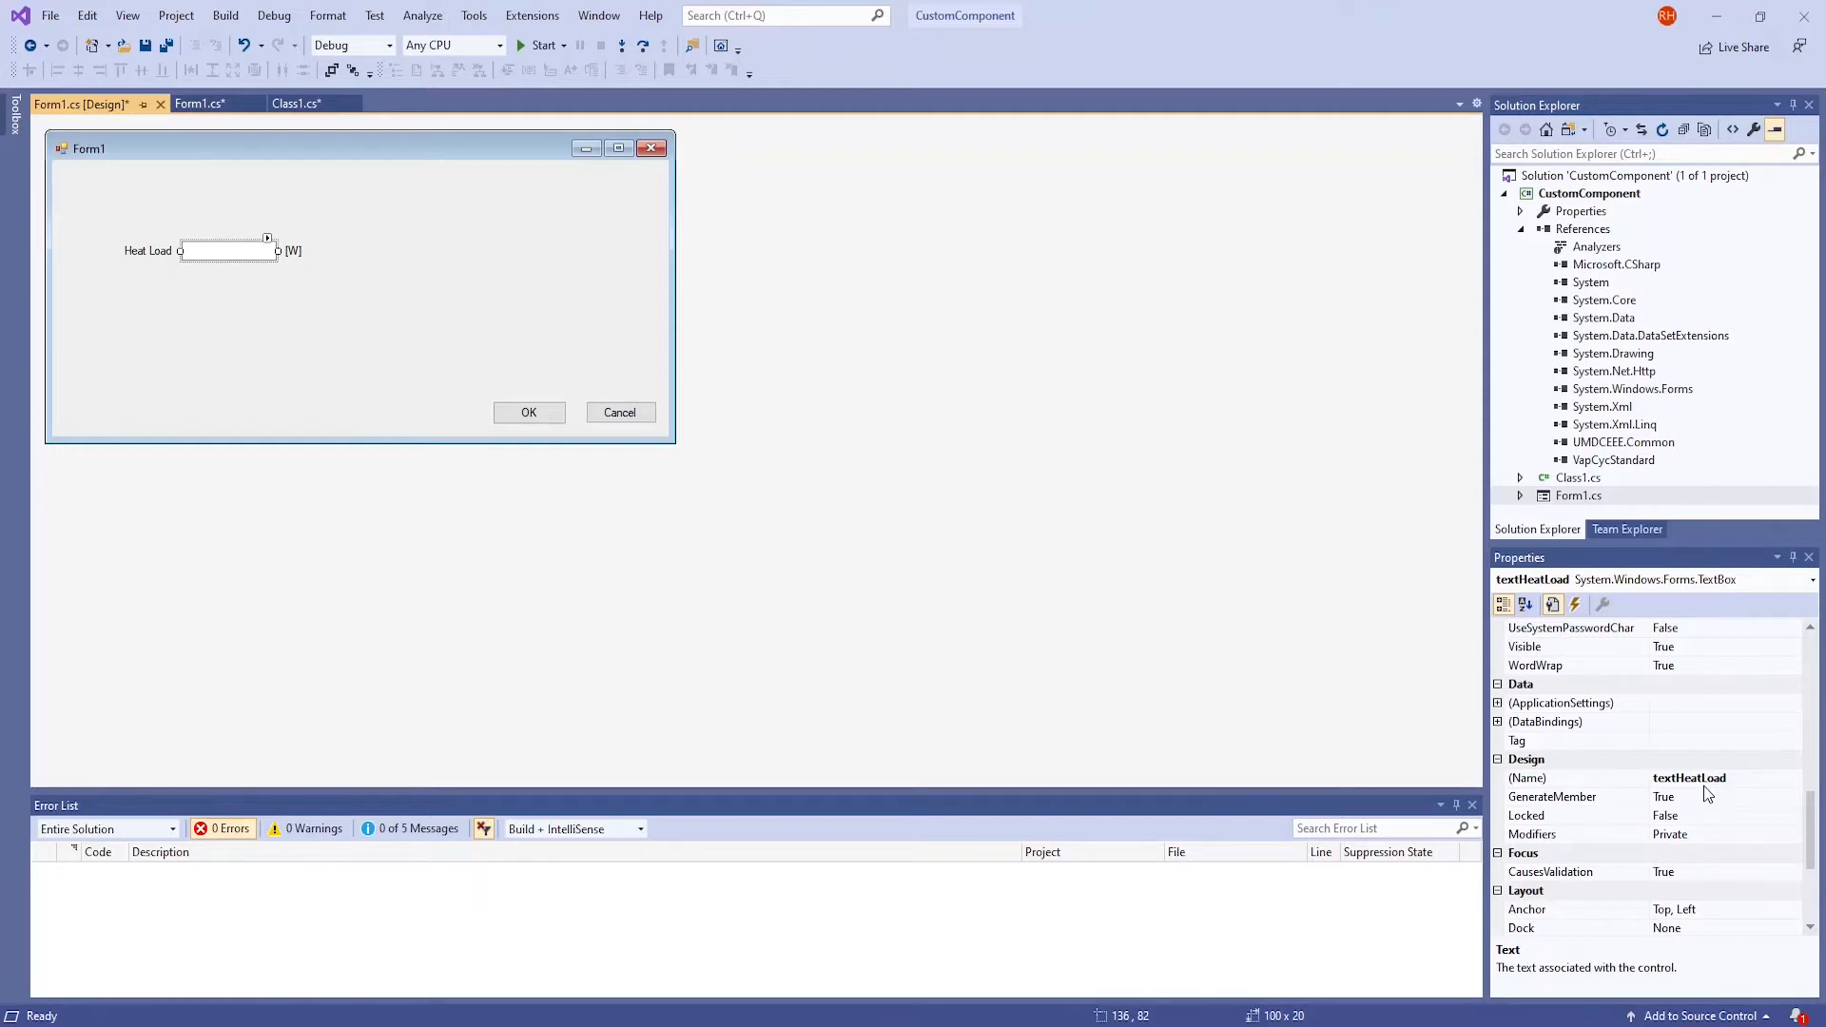
mouse_move(377, 296)
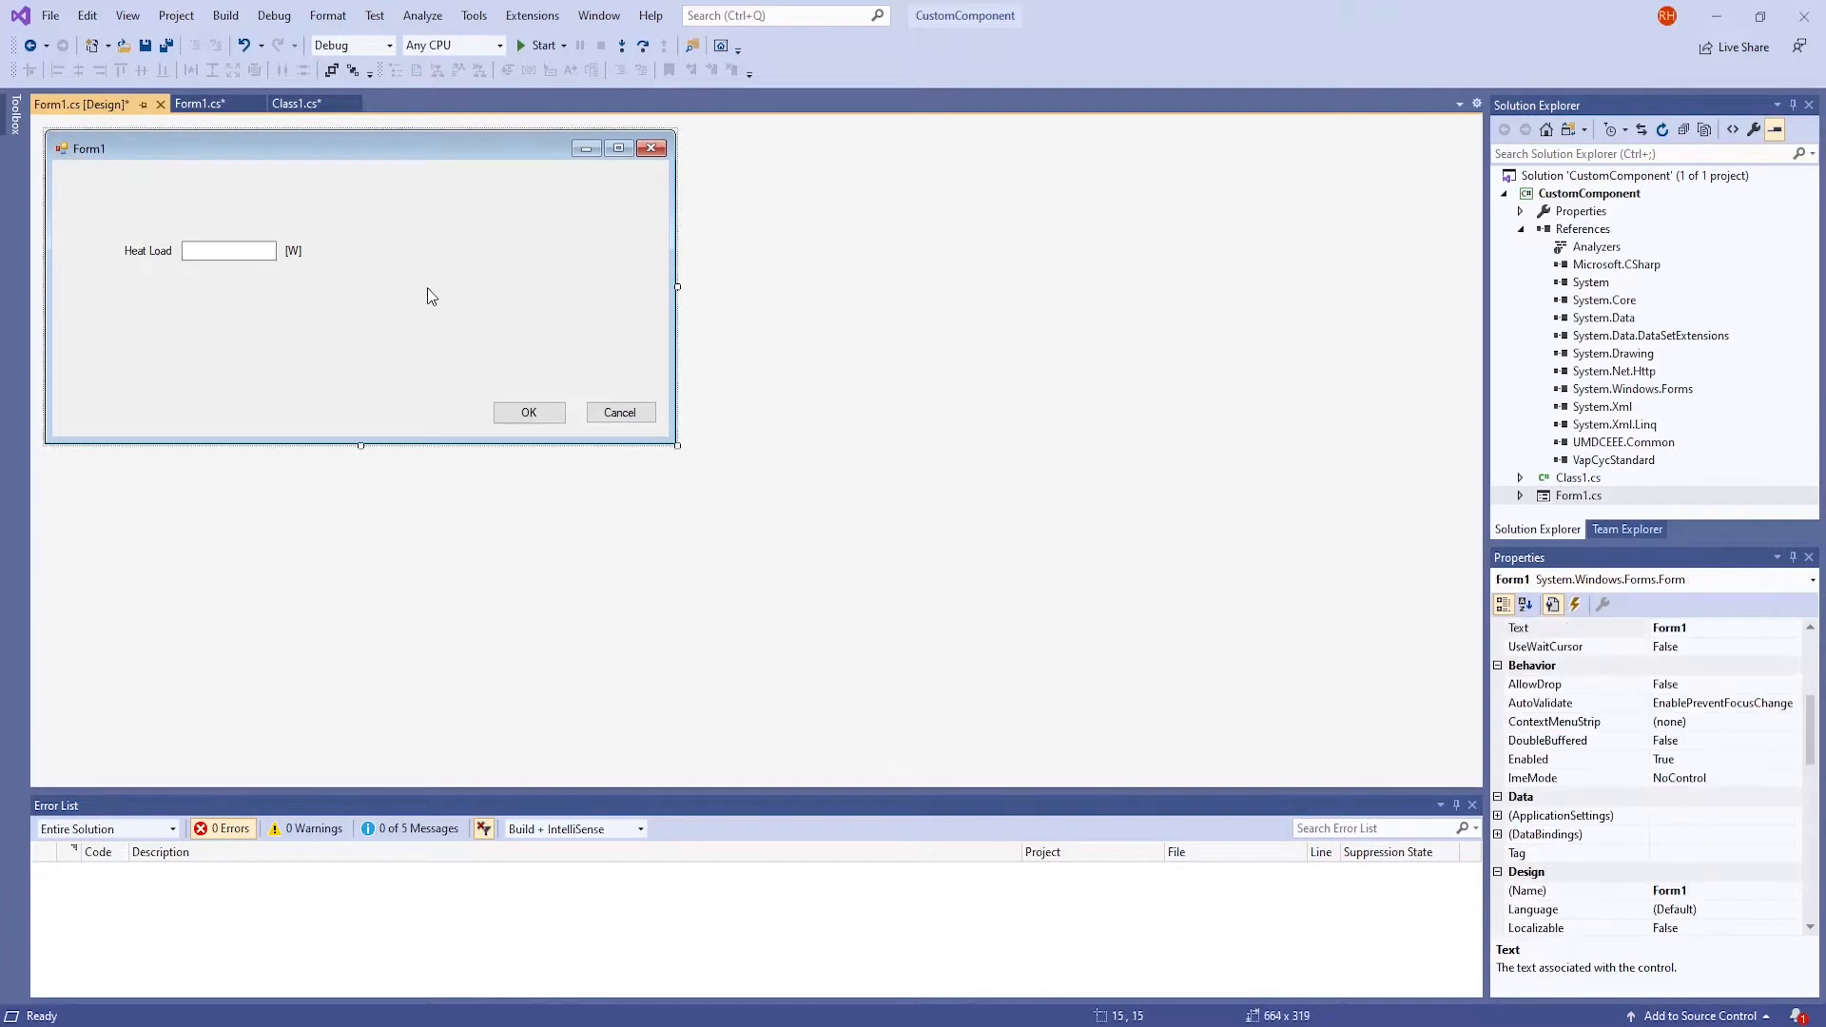
Review Form1's OK/Cancel DialogResult handlers and SetComponentData filling textHeatLoad, then return to the designer
left_click(200, 103)
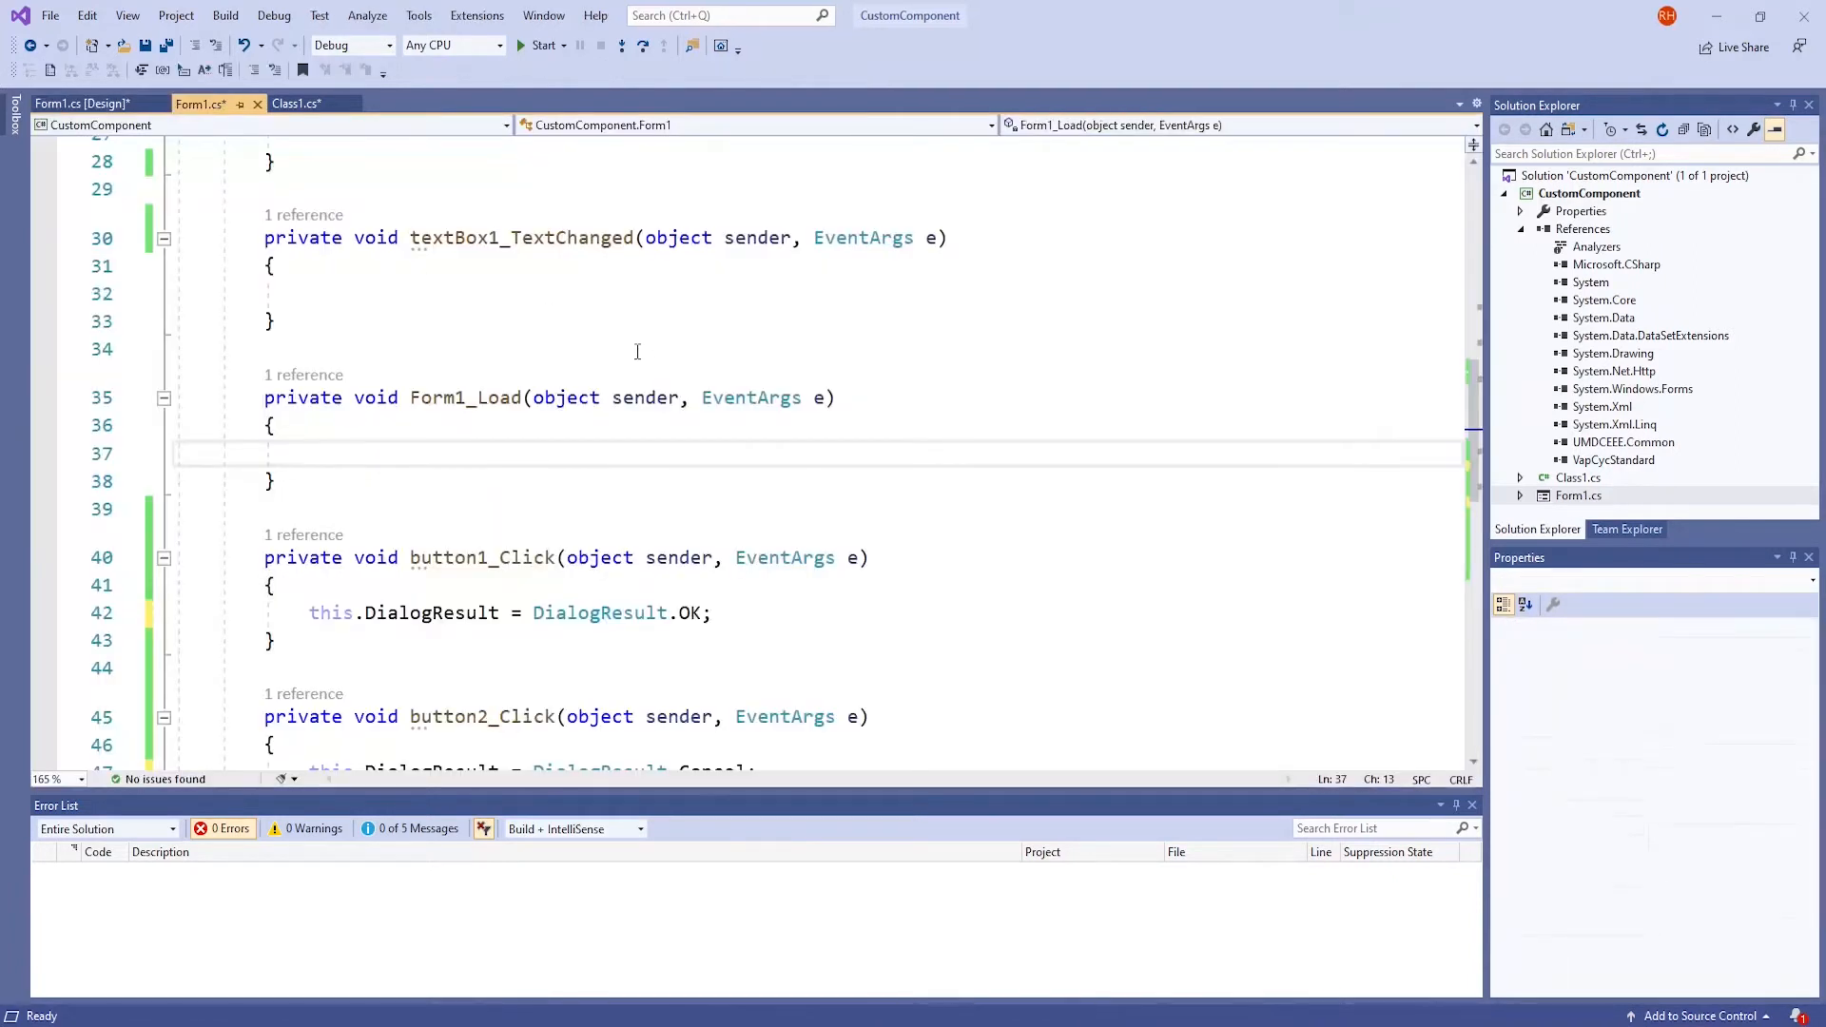
mouse_move(567, 333)
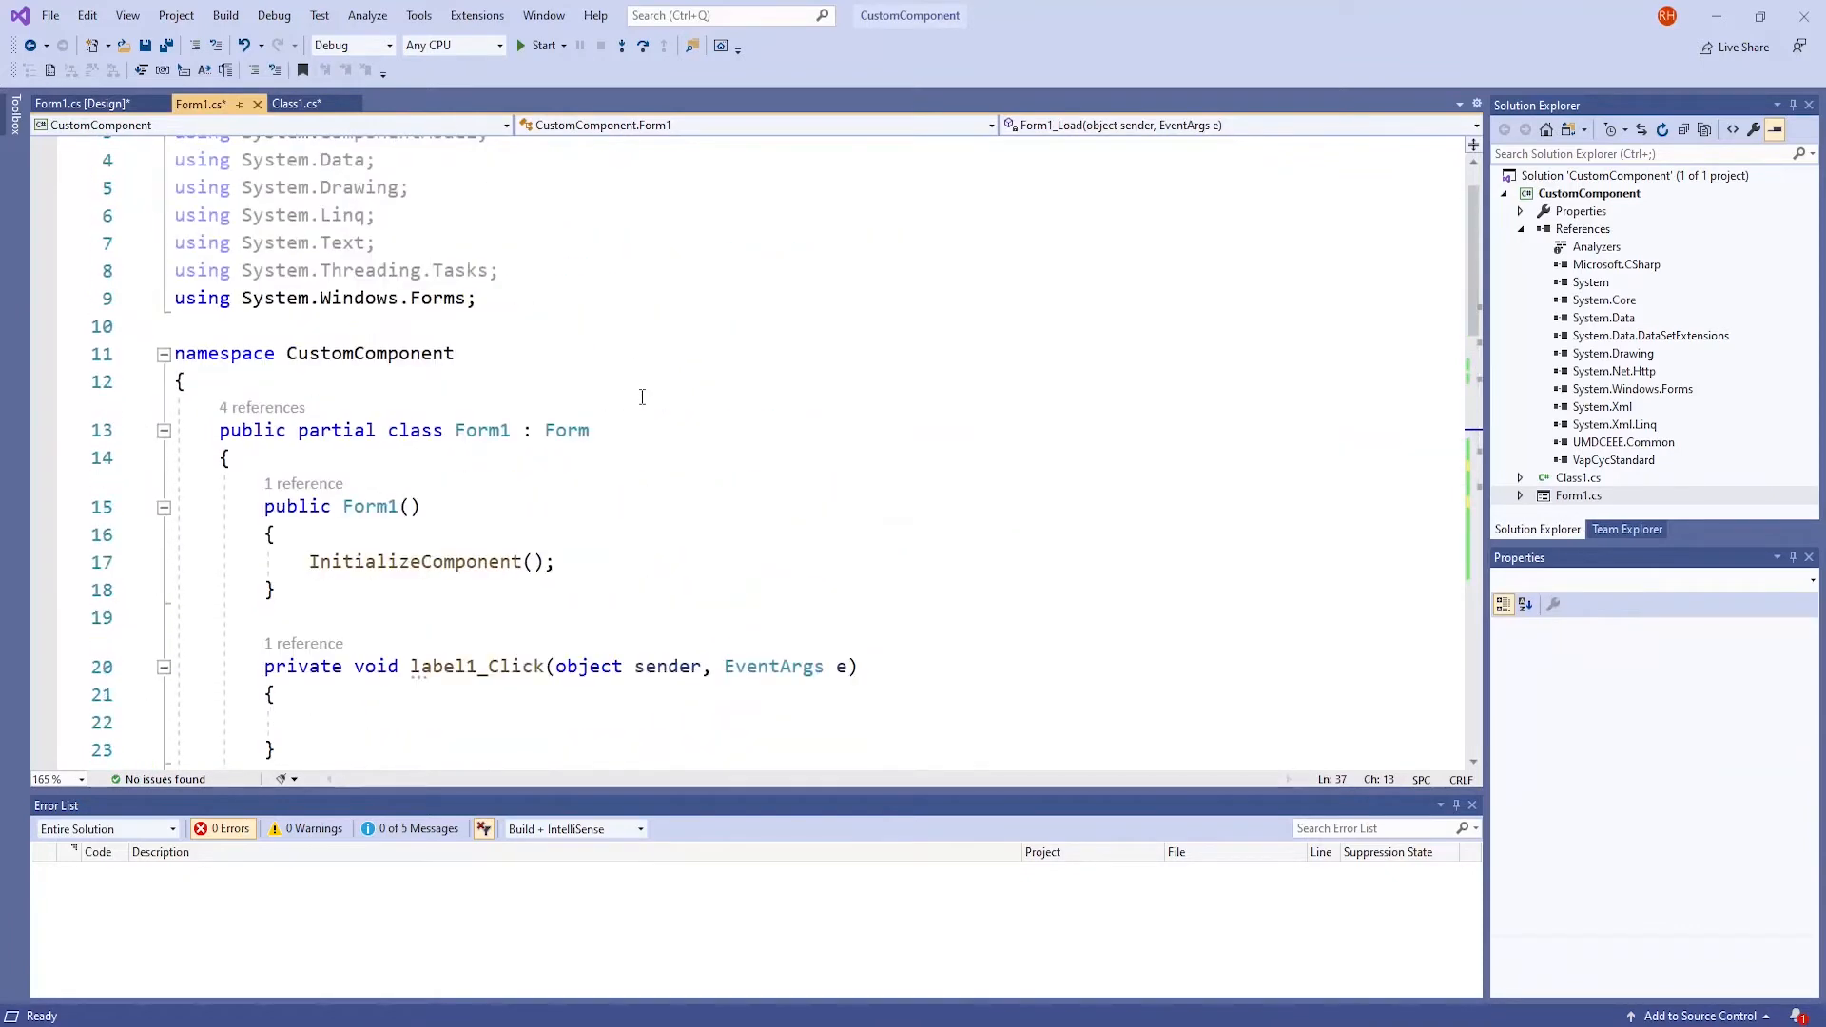
scroll("down", 3)
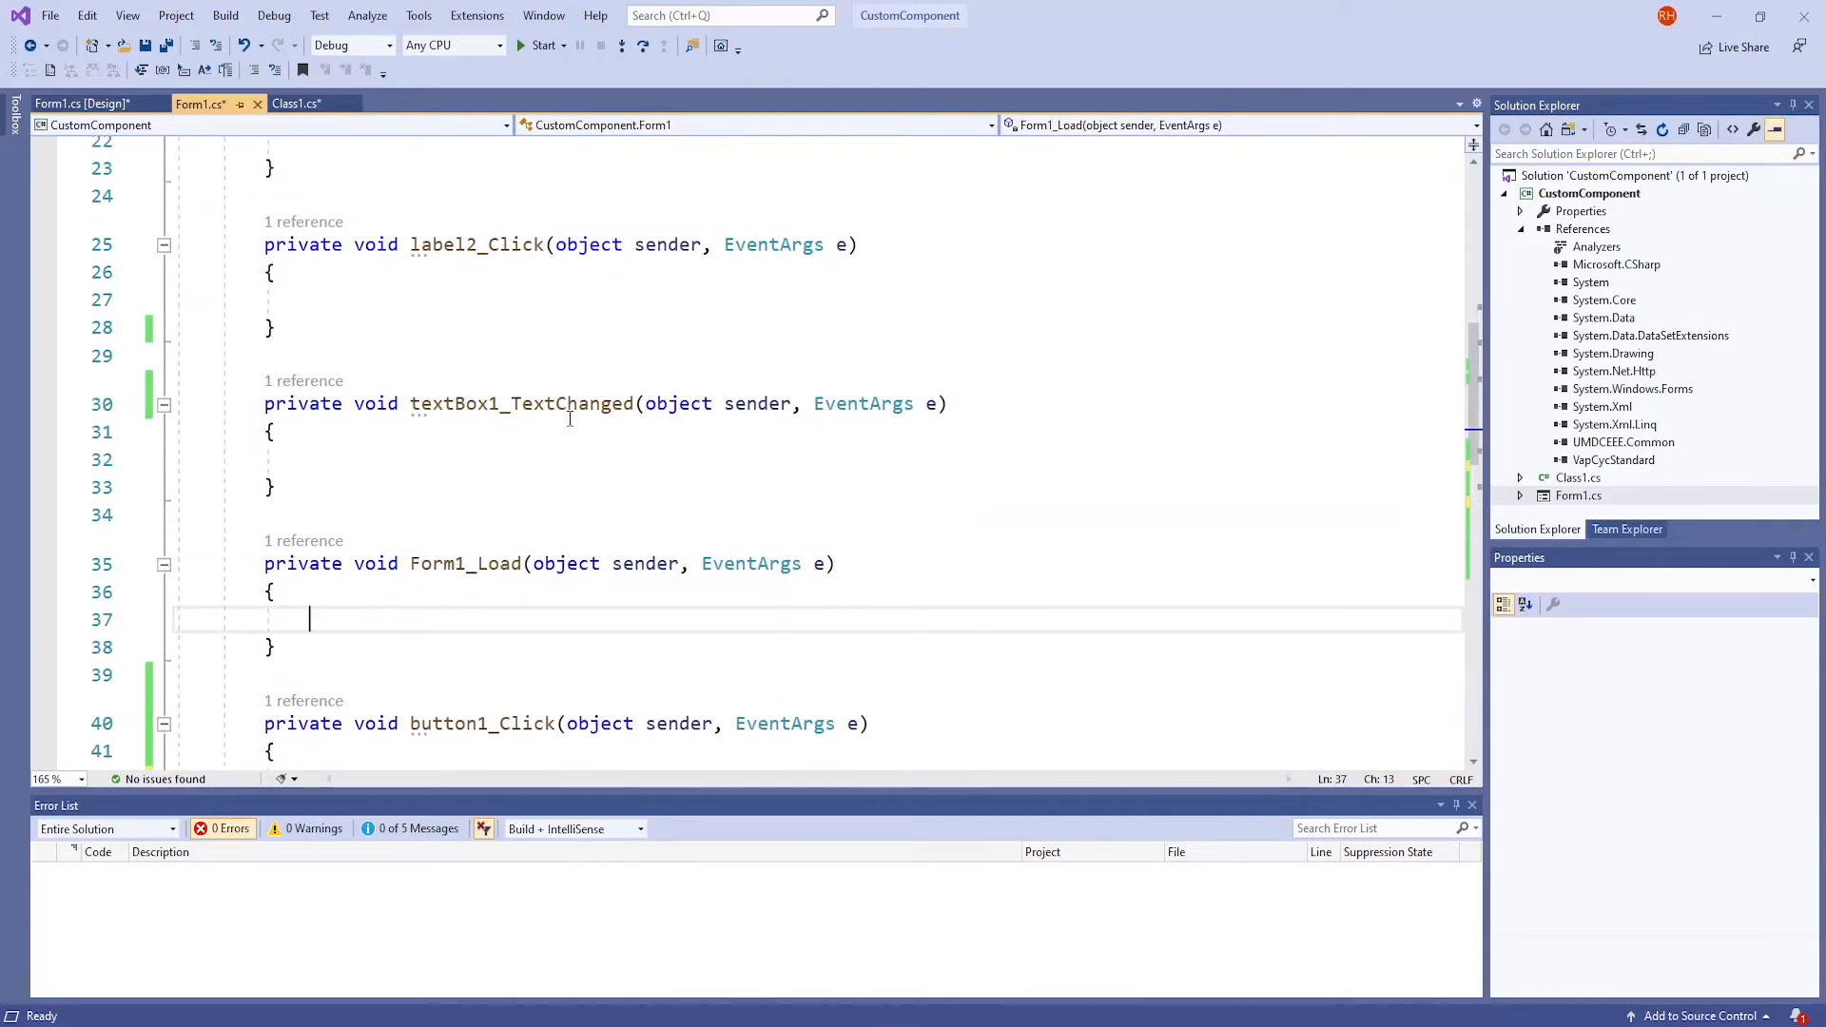
scroll("up", 3)
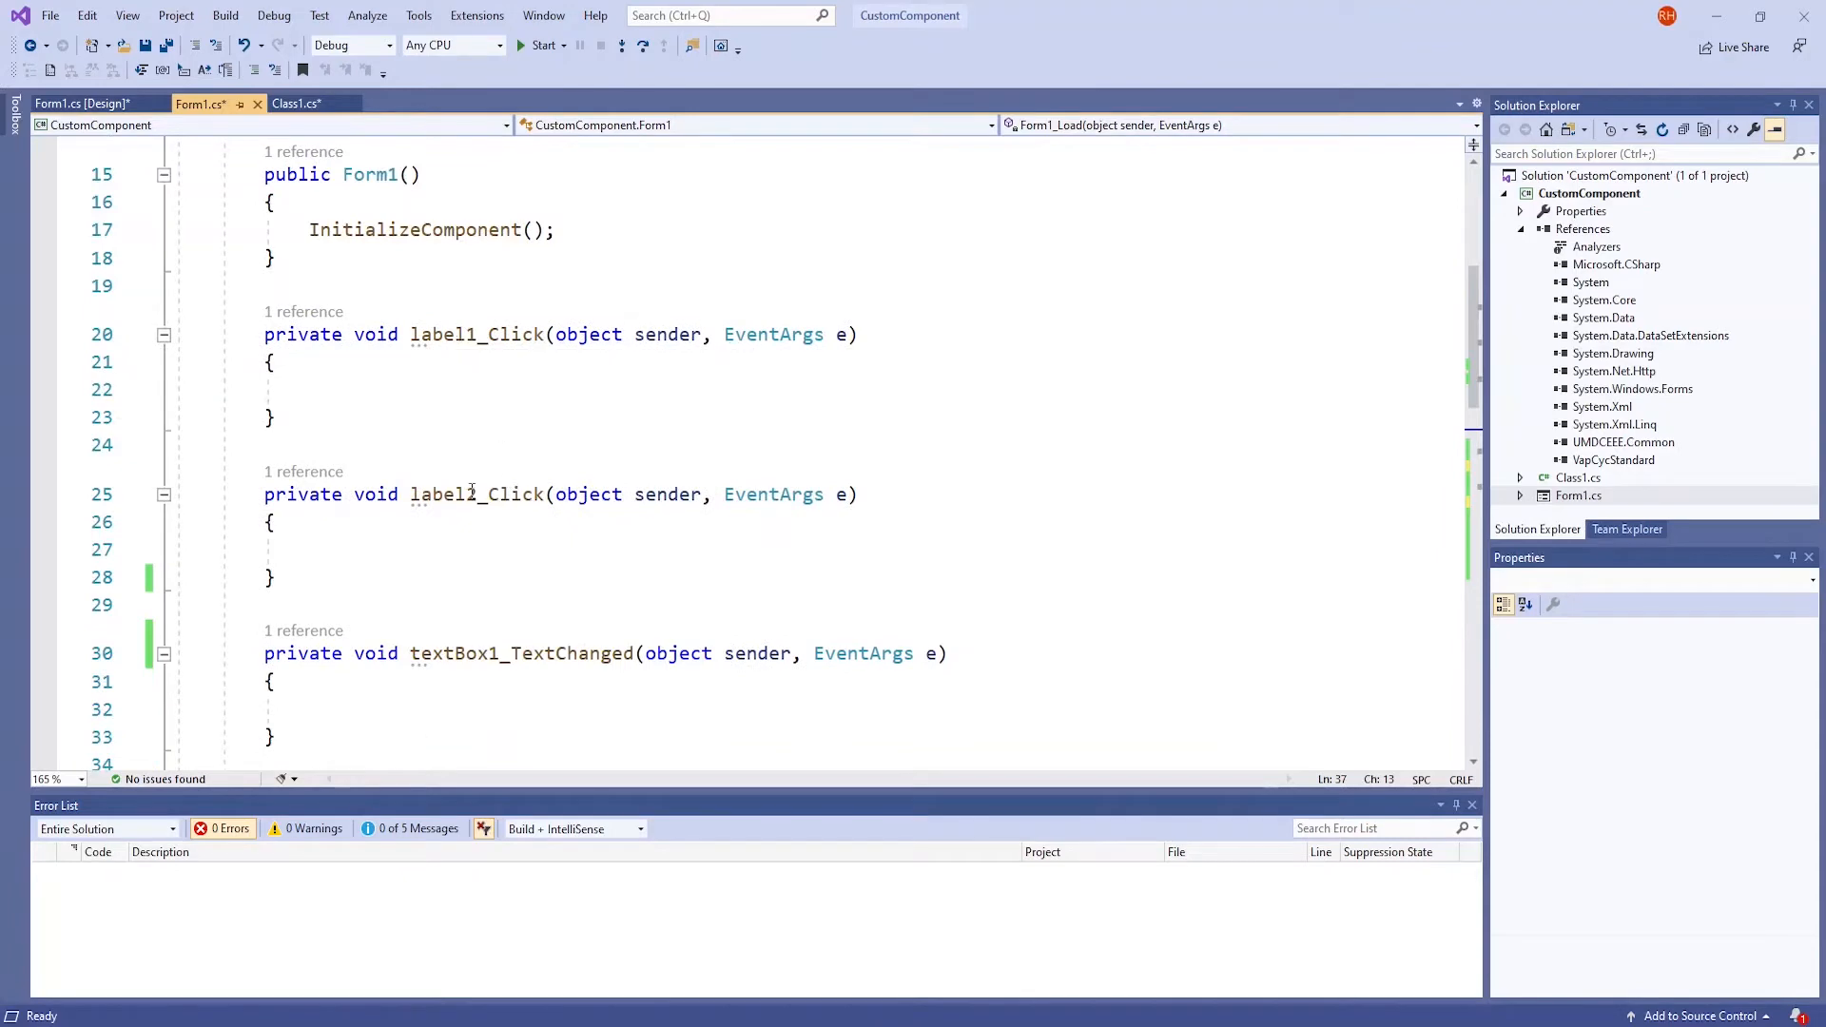
scroll("down", 3)
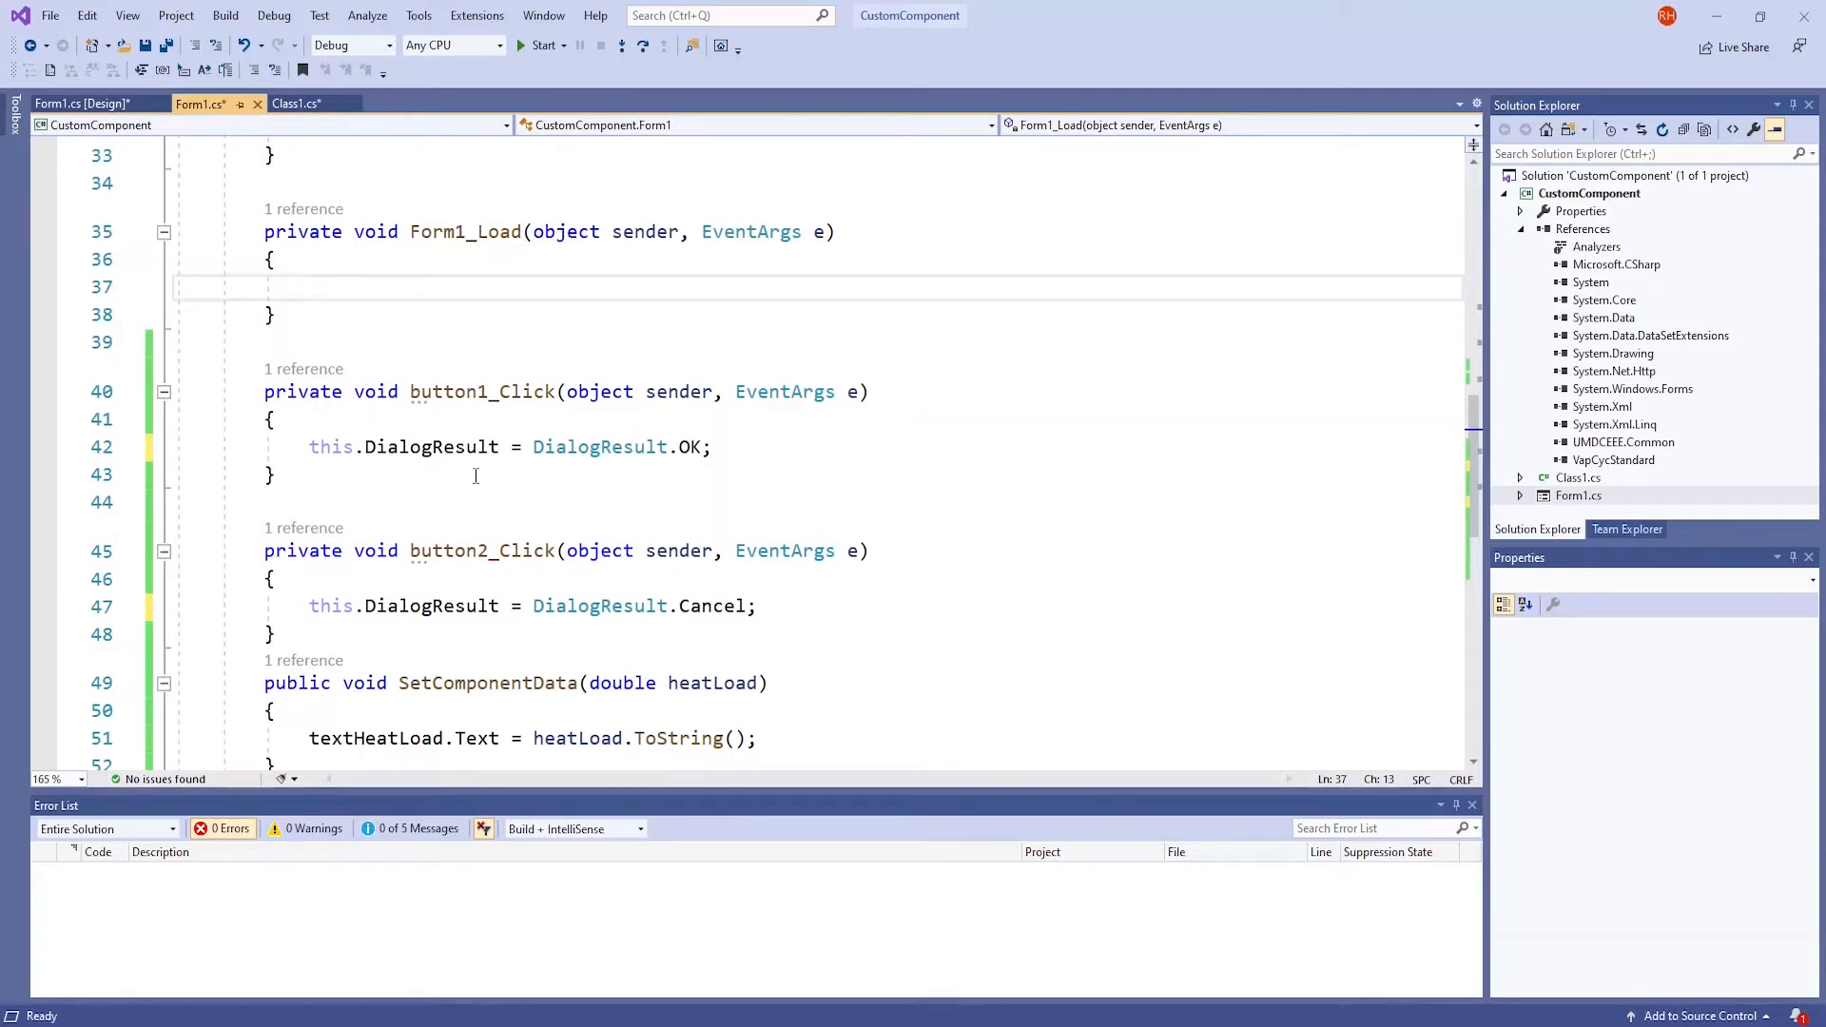
left_click(78, 102)
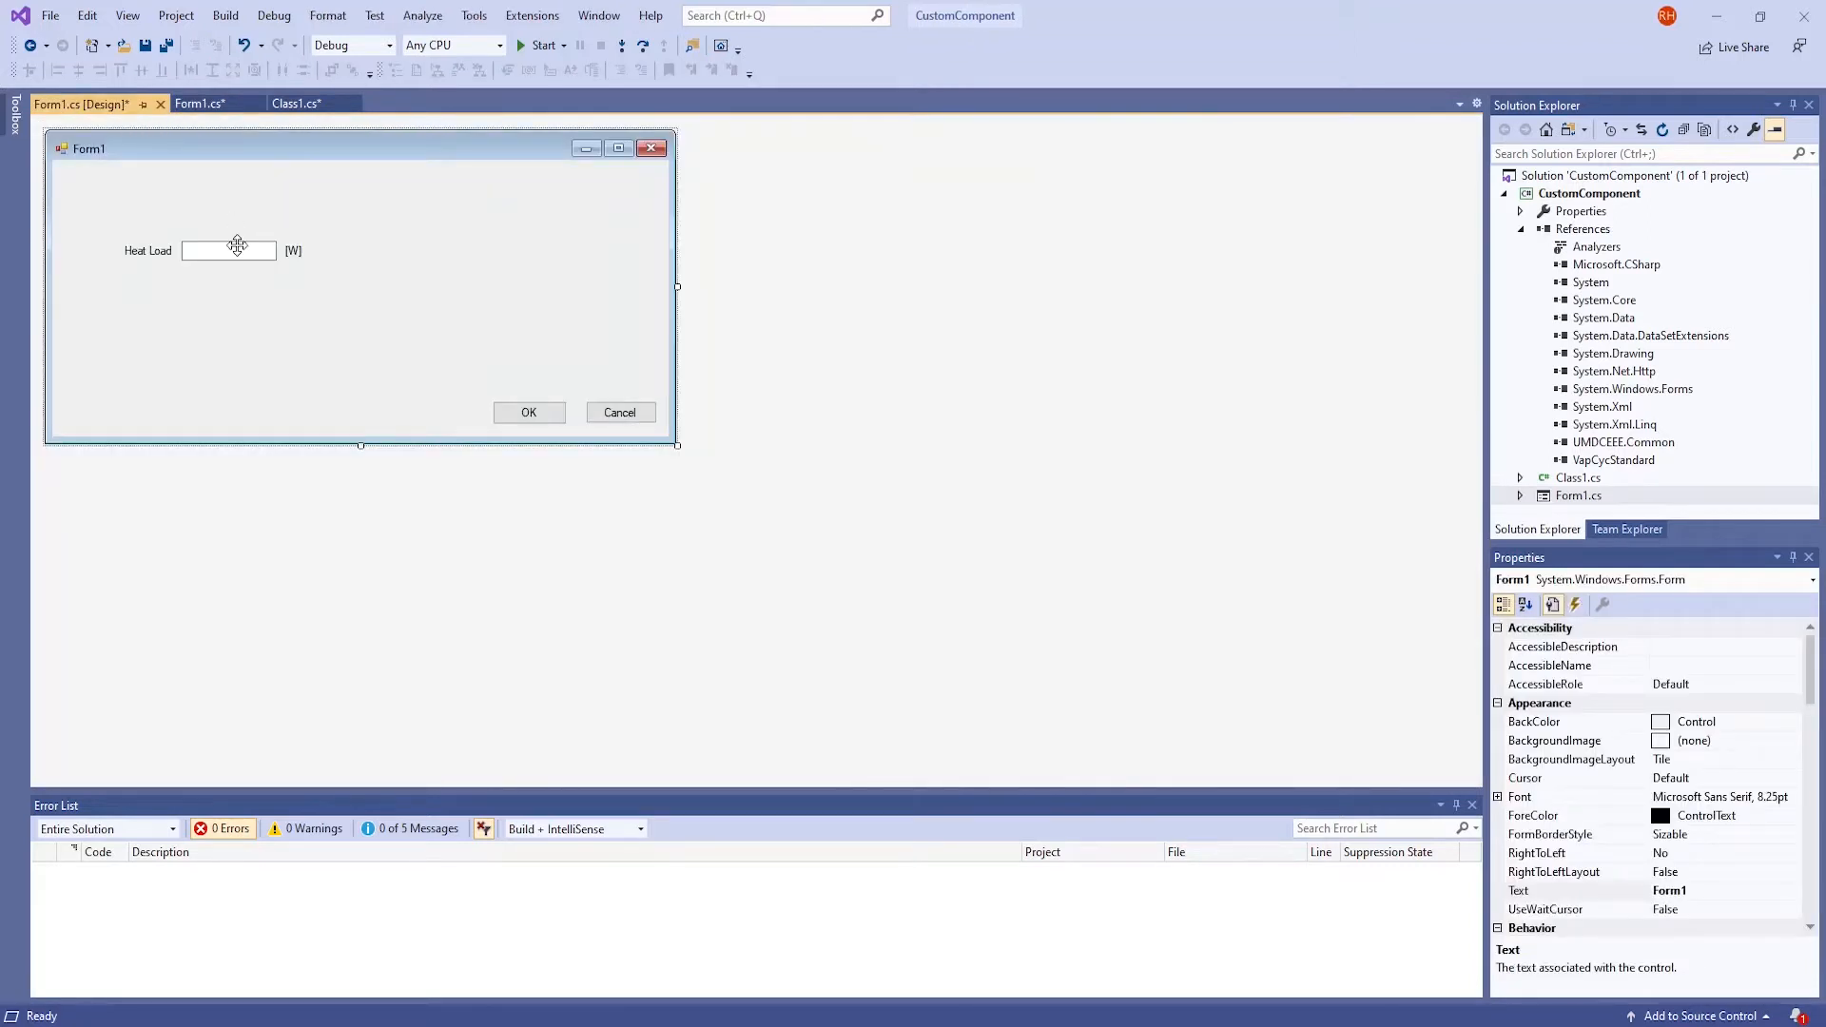
left_click(293, 251)
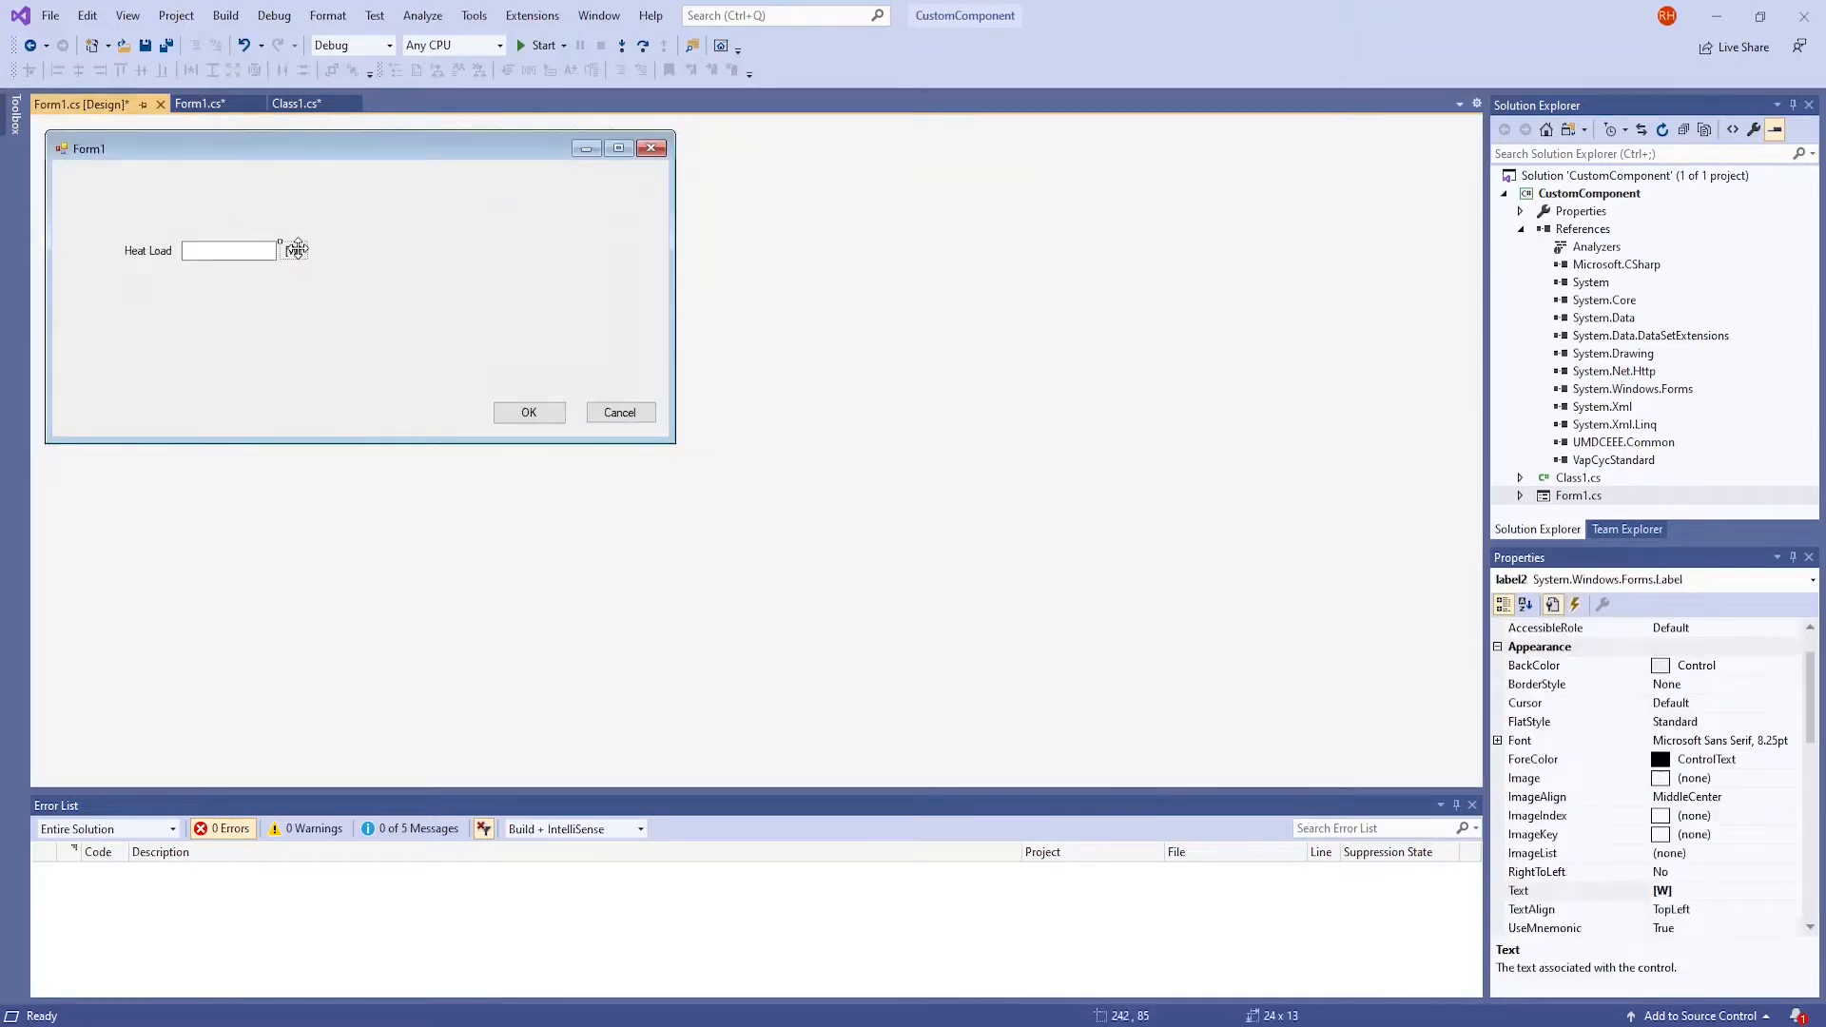
left_click(200, 102)
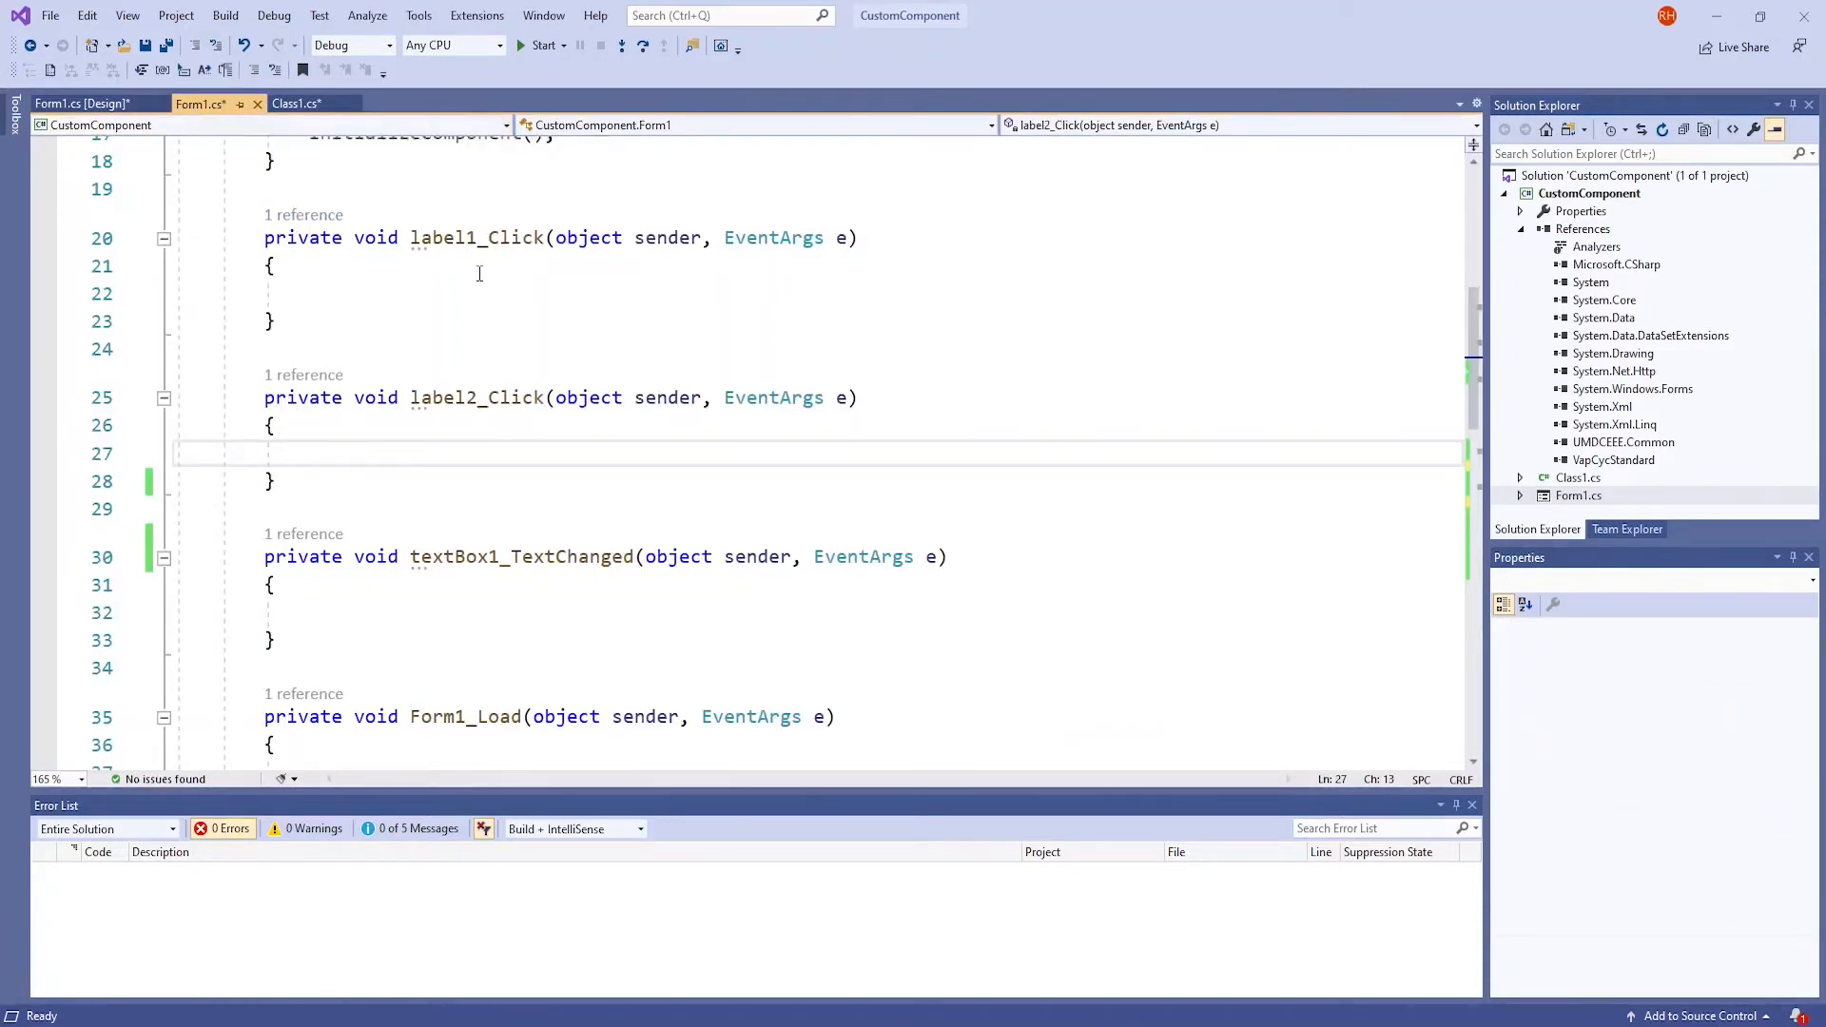
scroll("down", 3)
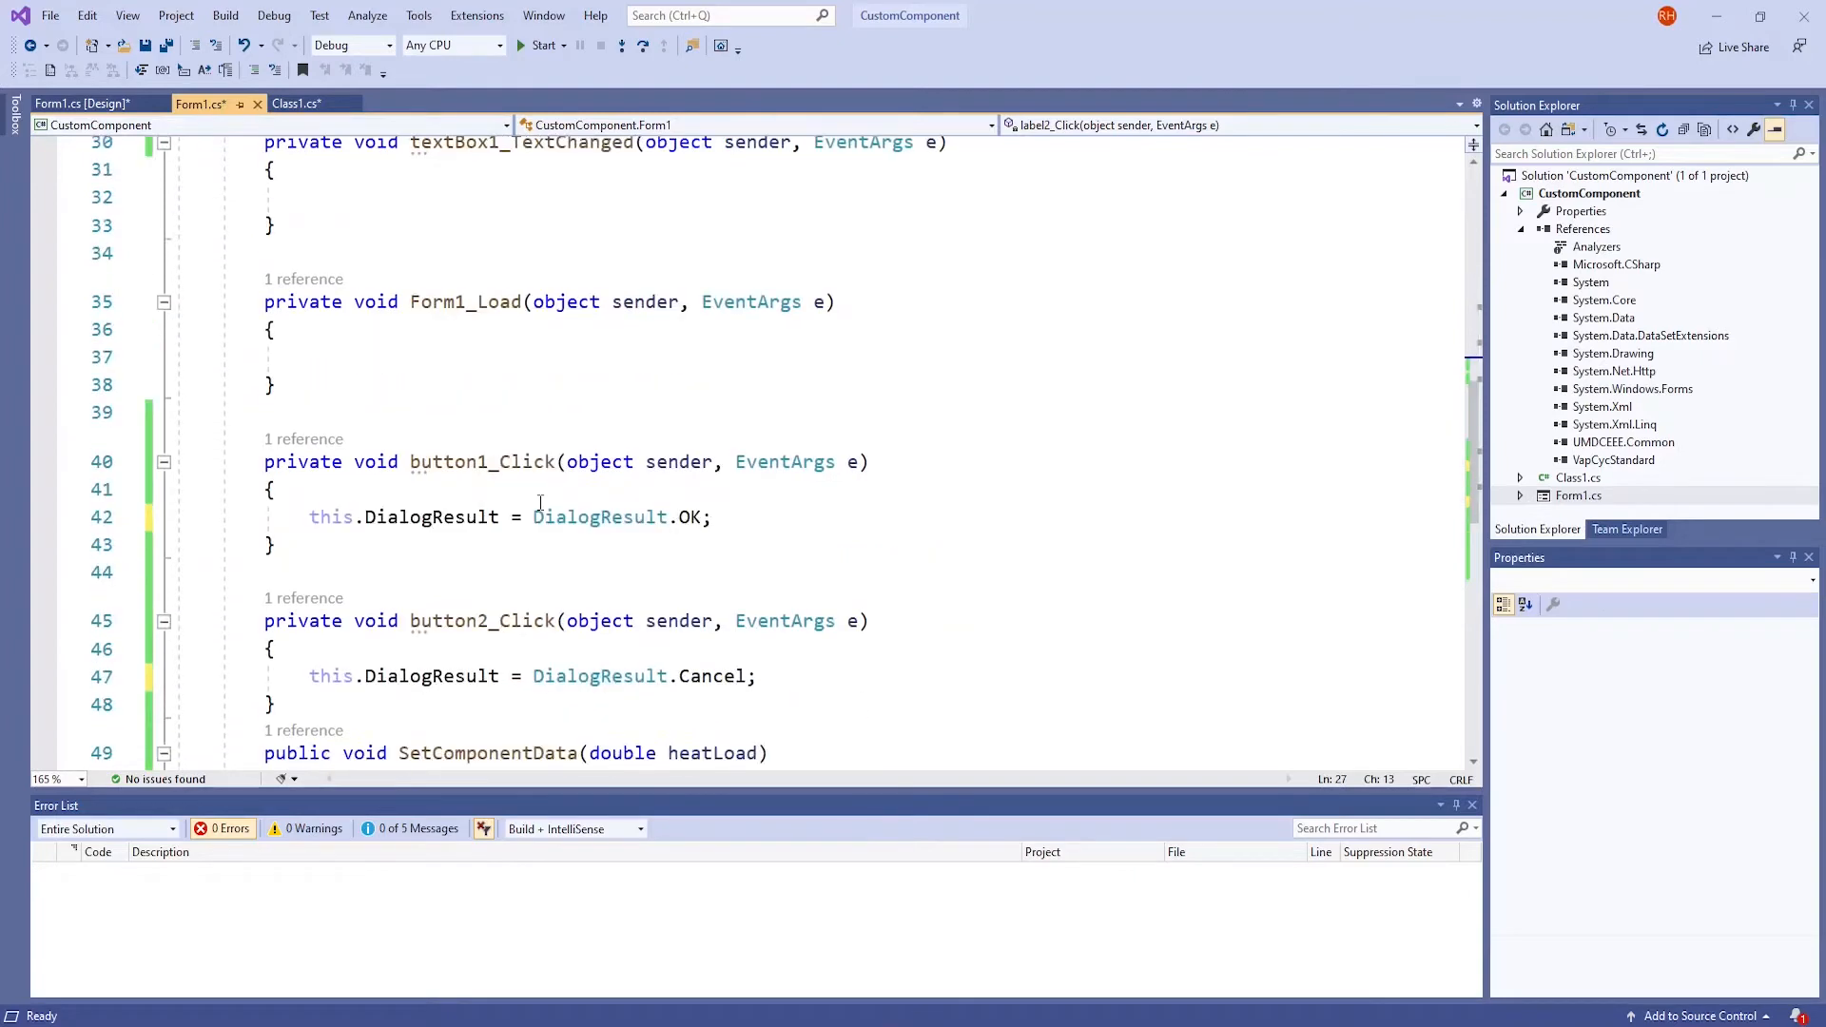
scroll("down", 3)
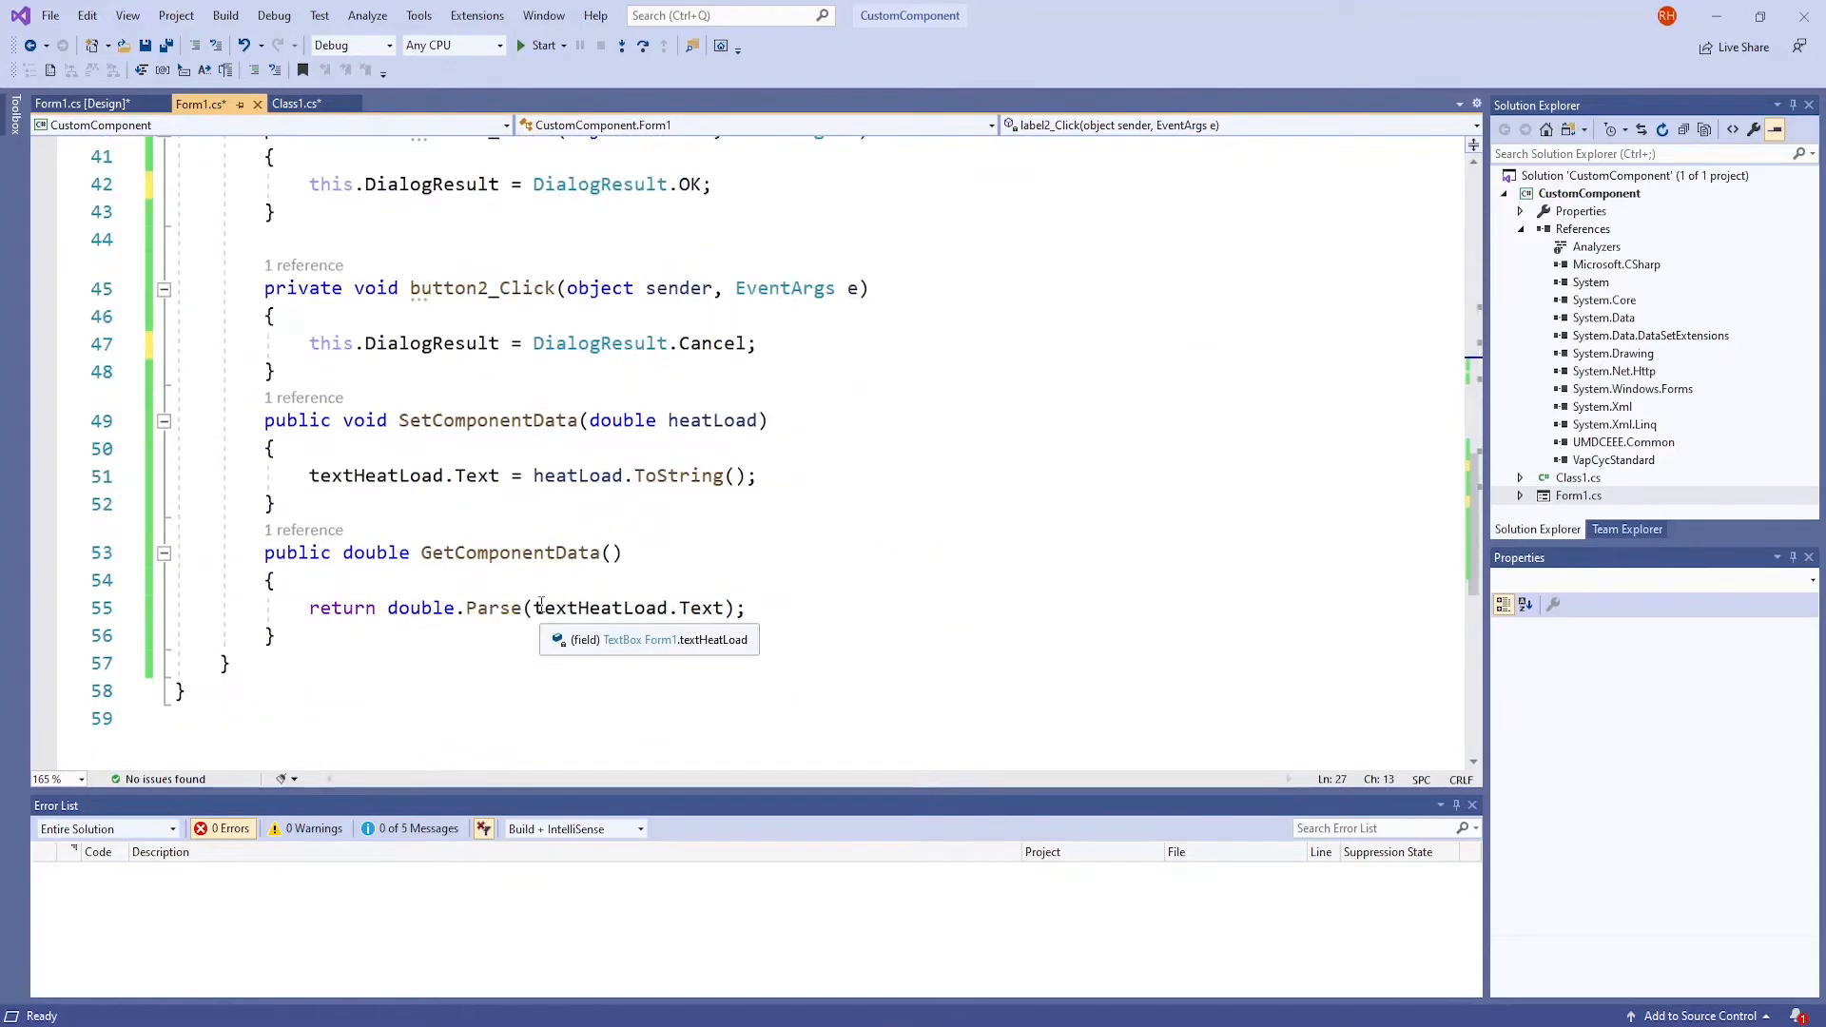
mouse_move(438, 440)
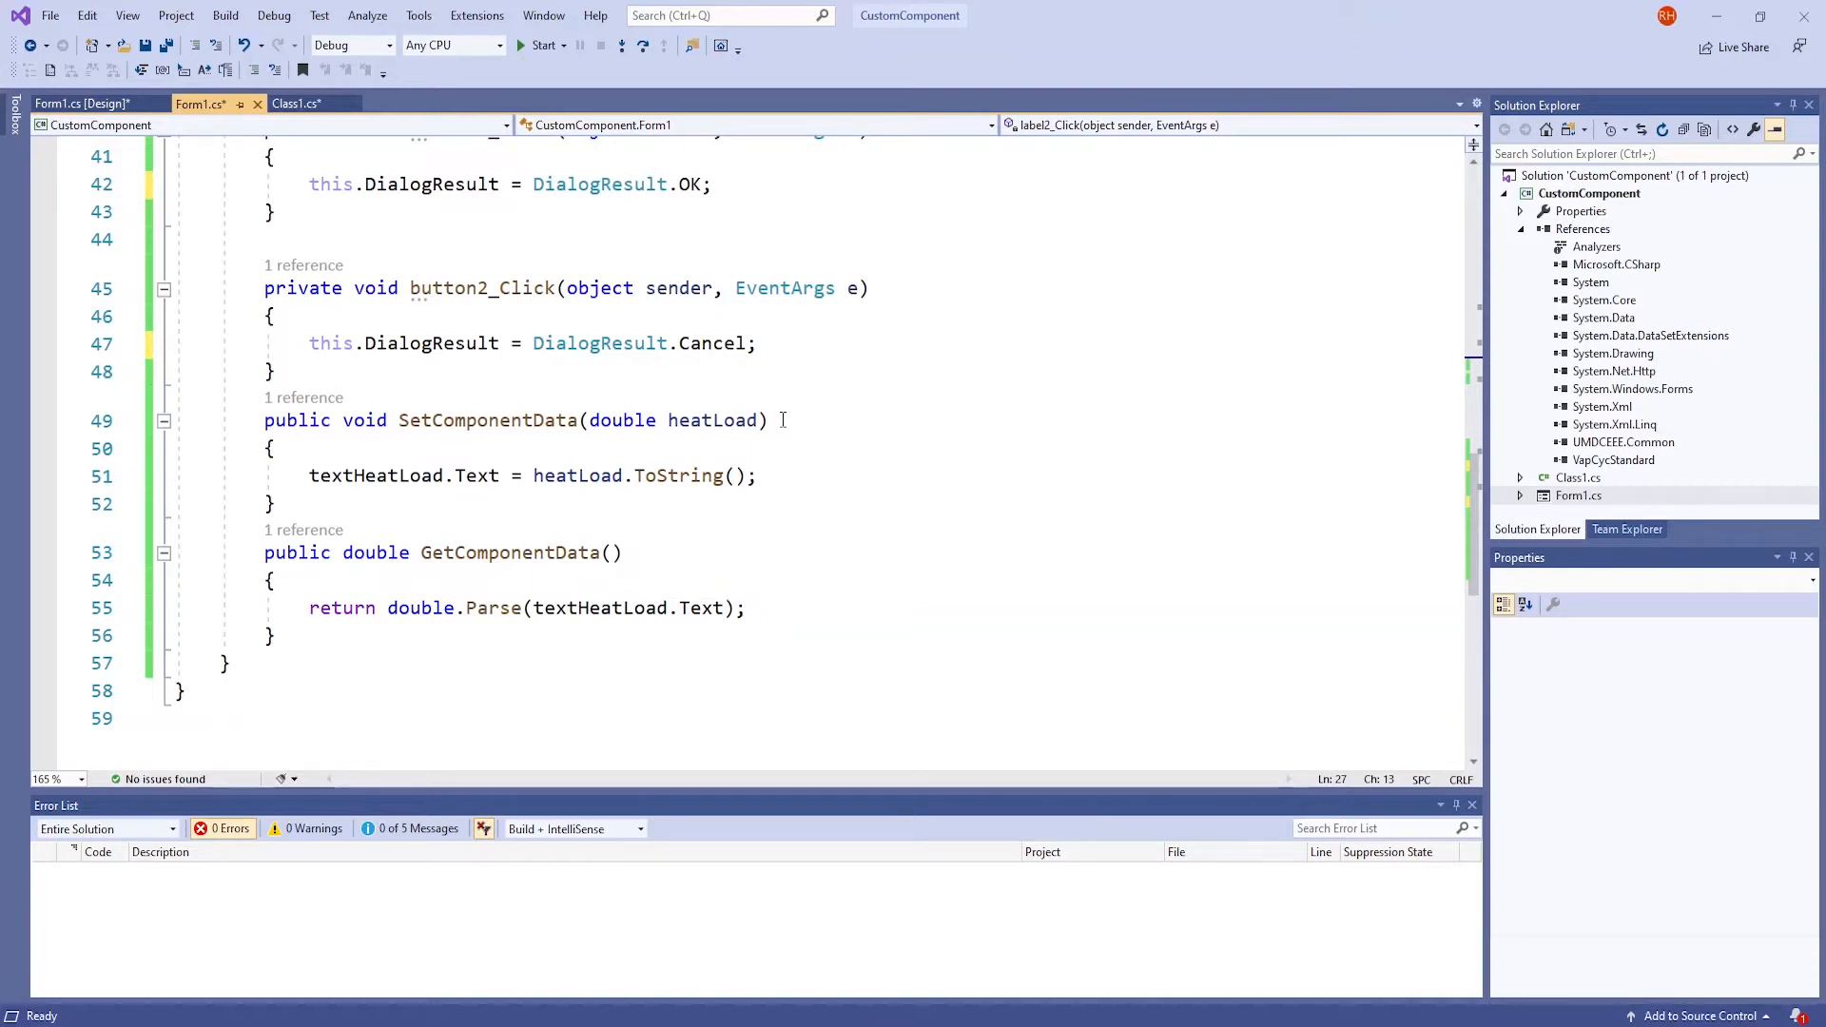
mouse_move(713, 420)
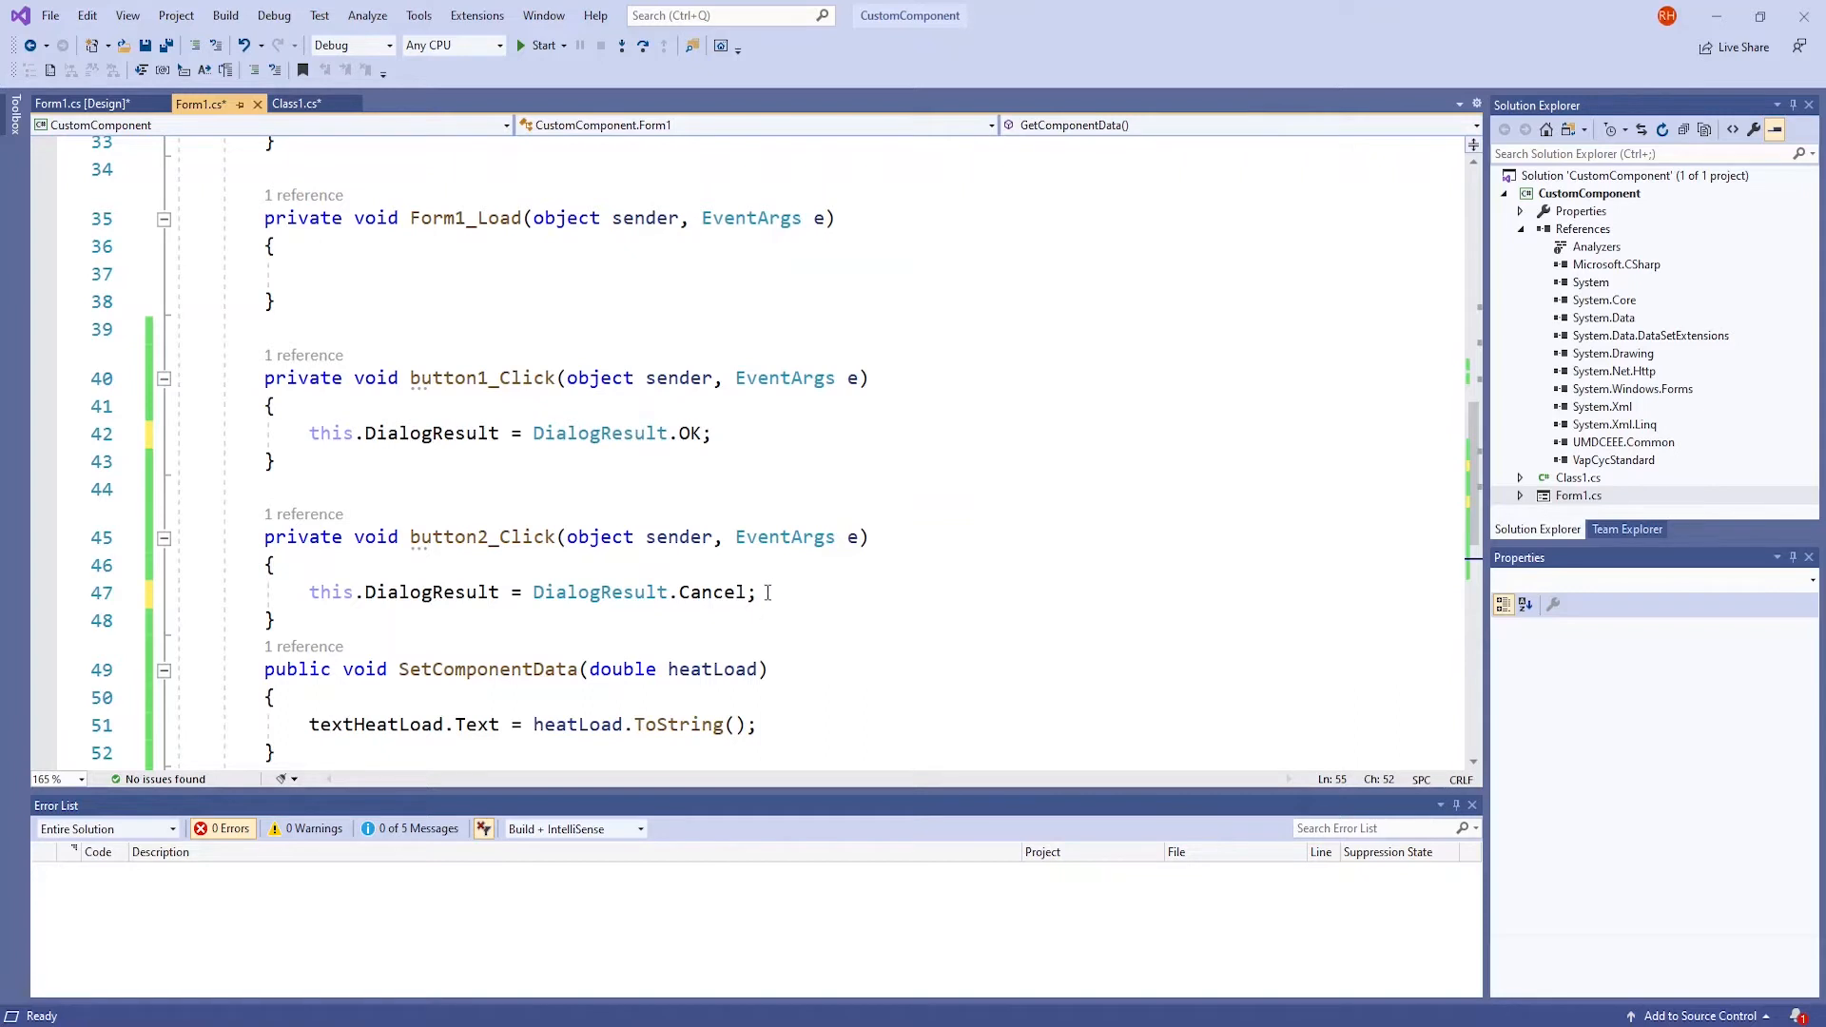
mouse_move(717, 506)
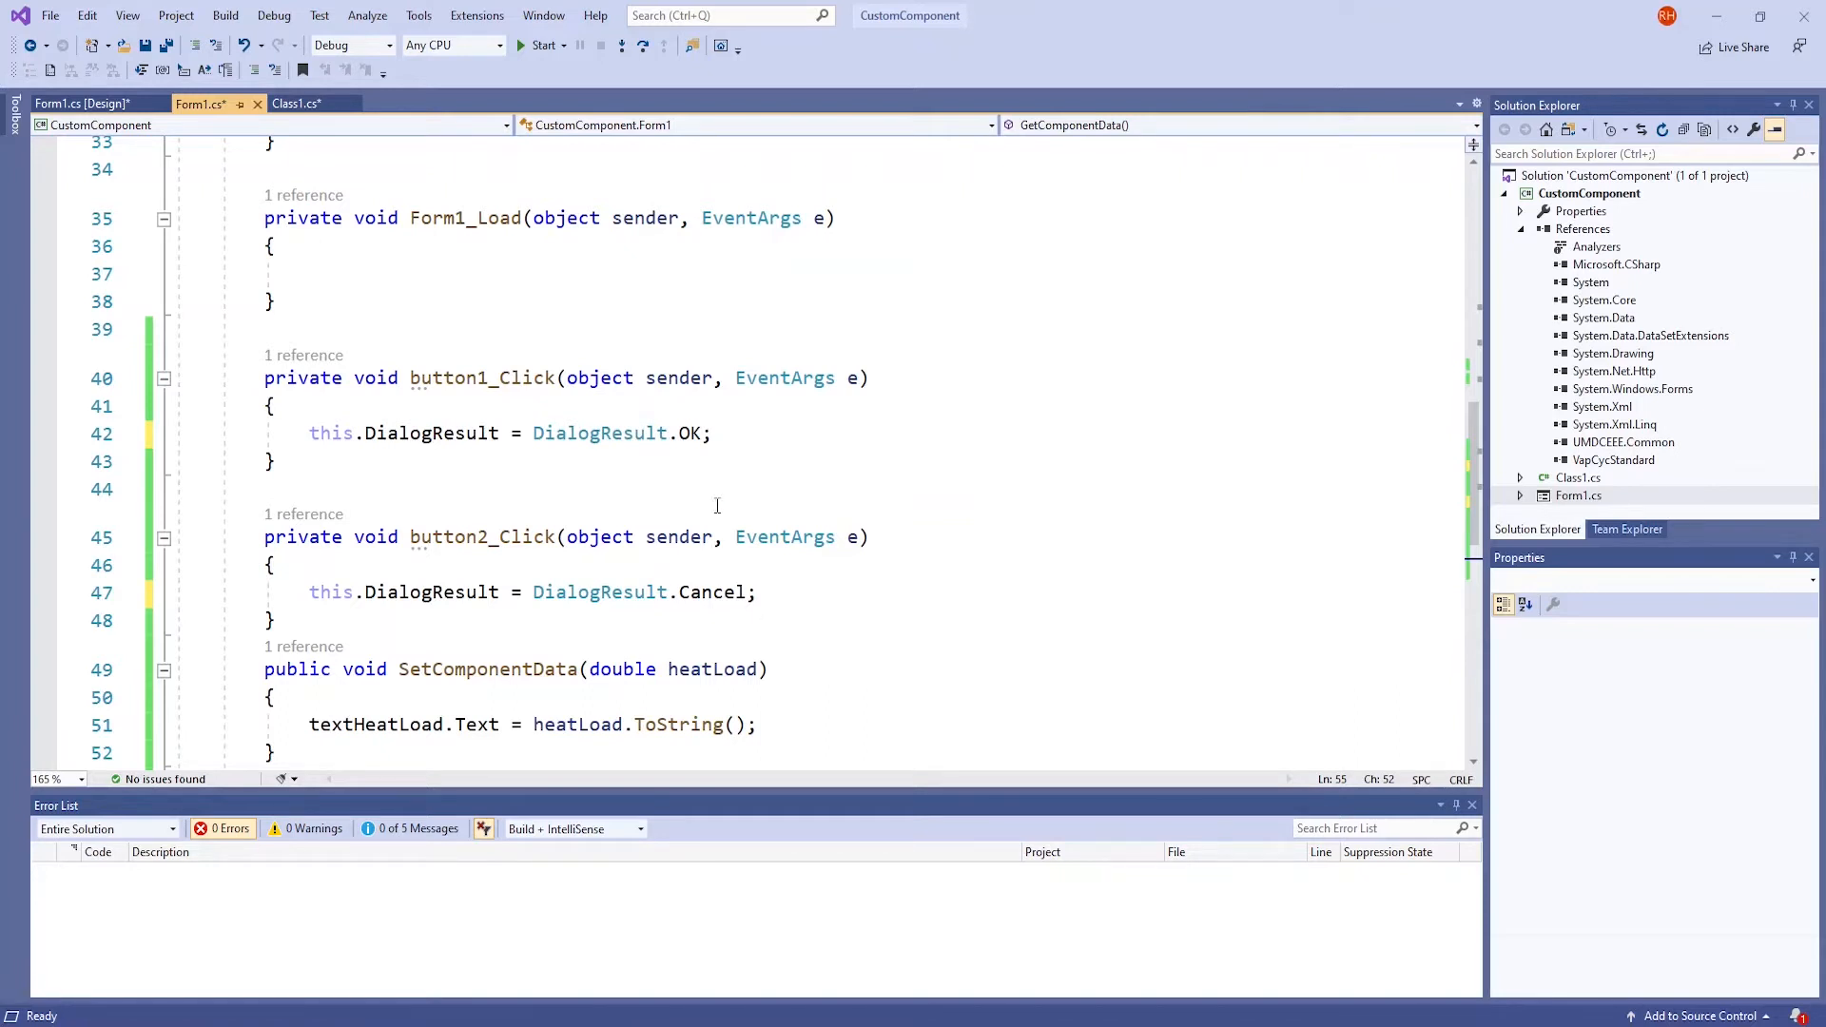
mouse_move(740, 432)
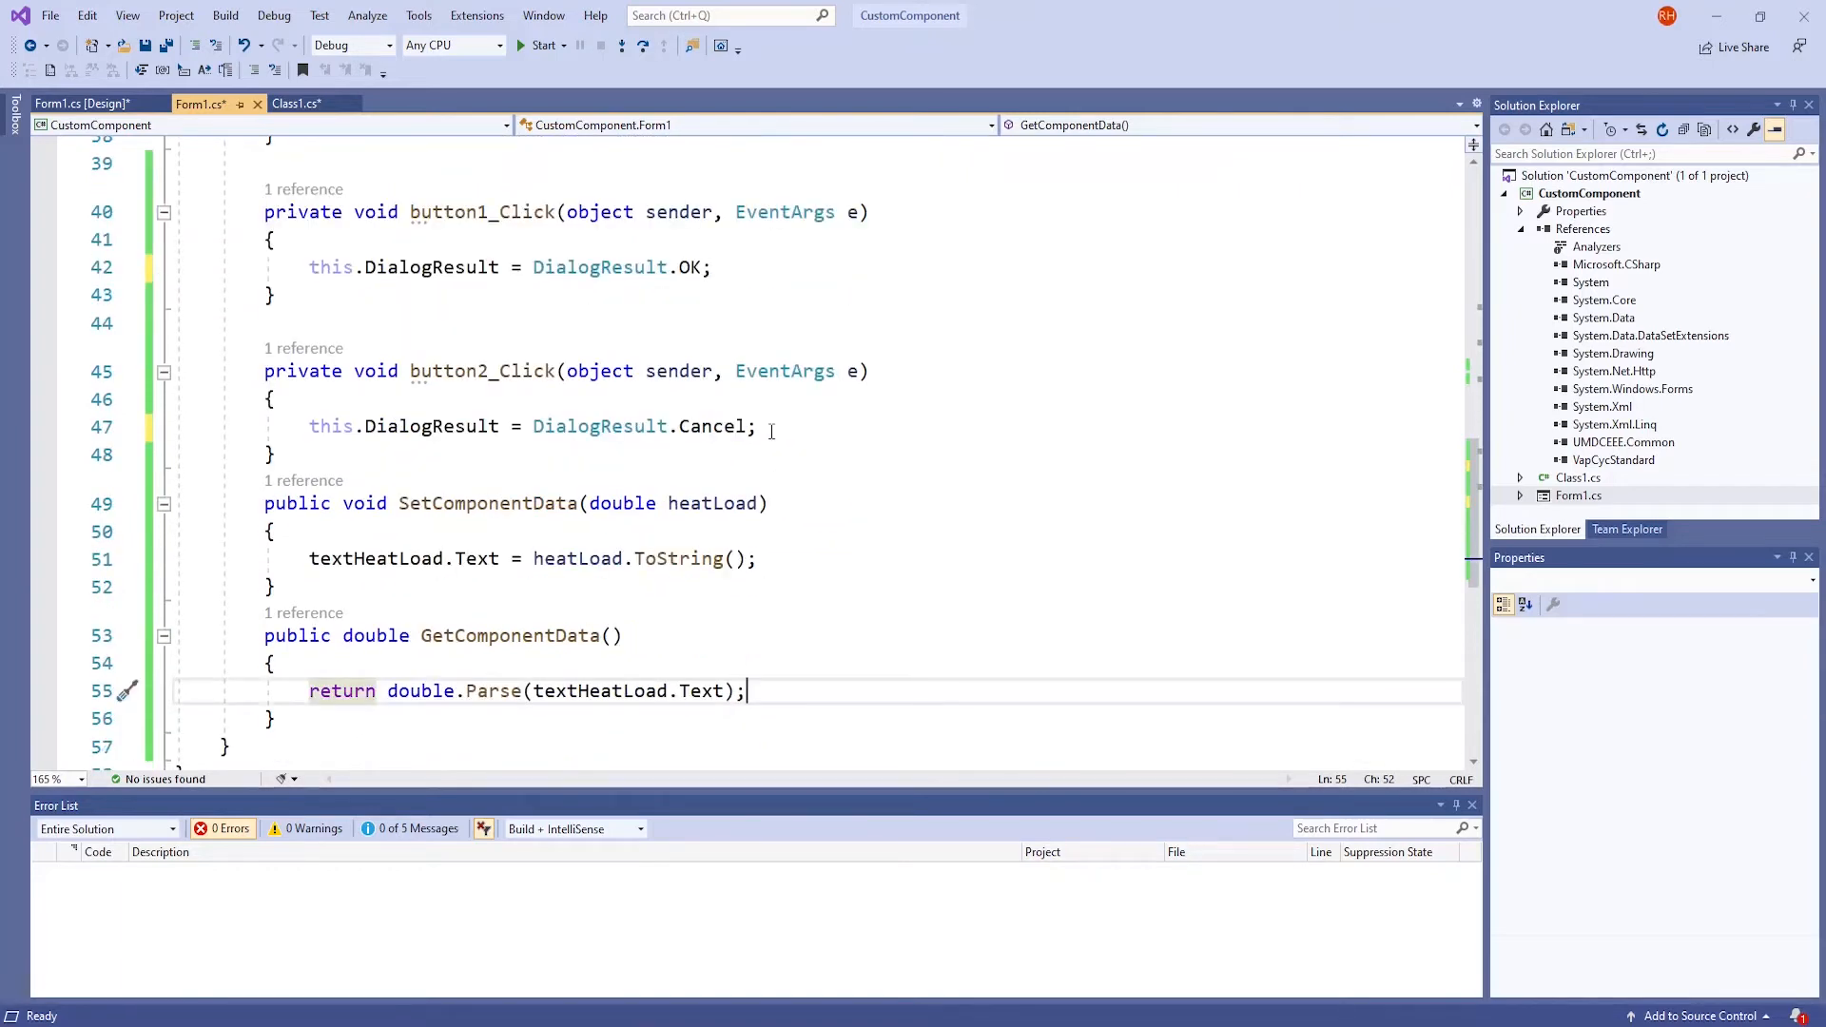
mouse_move(287, 103)
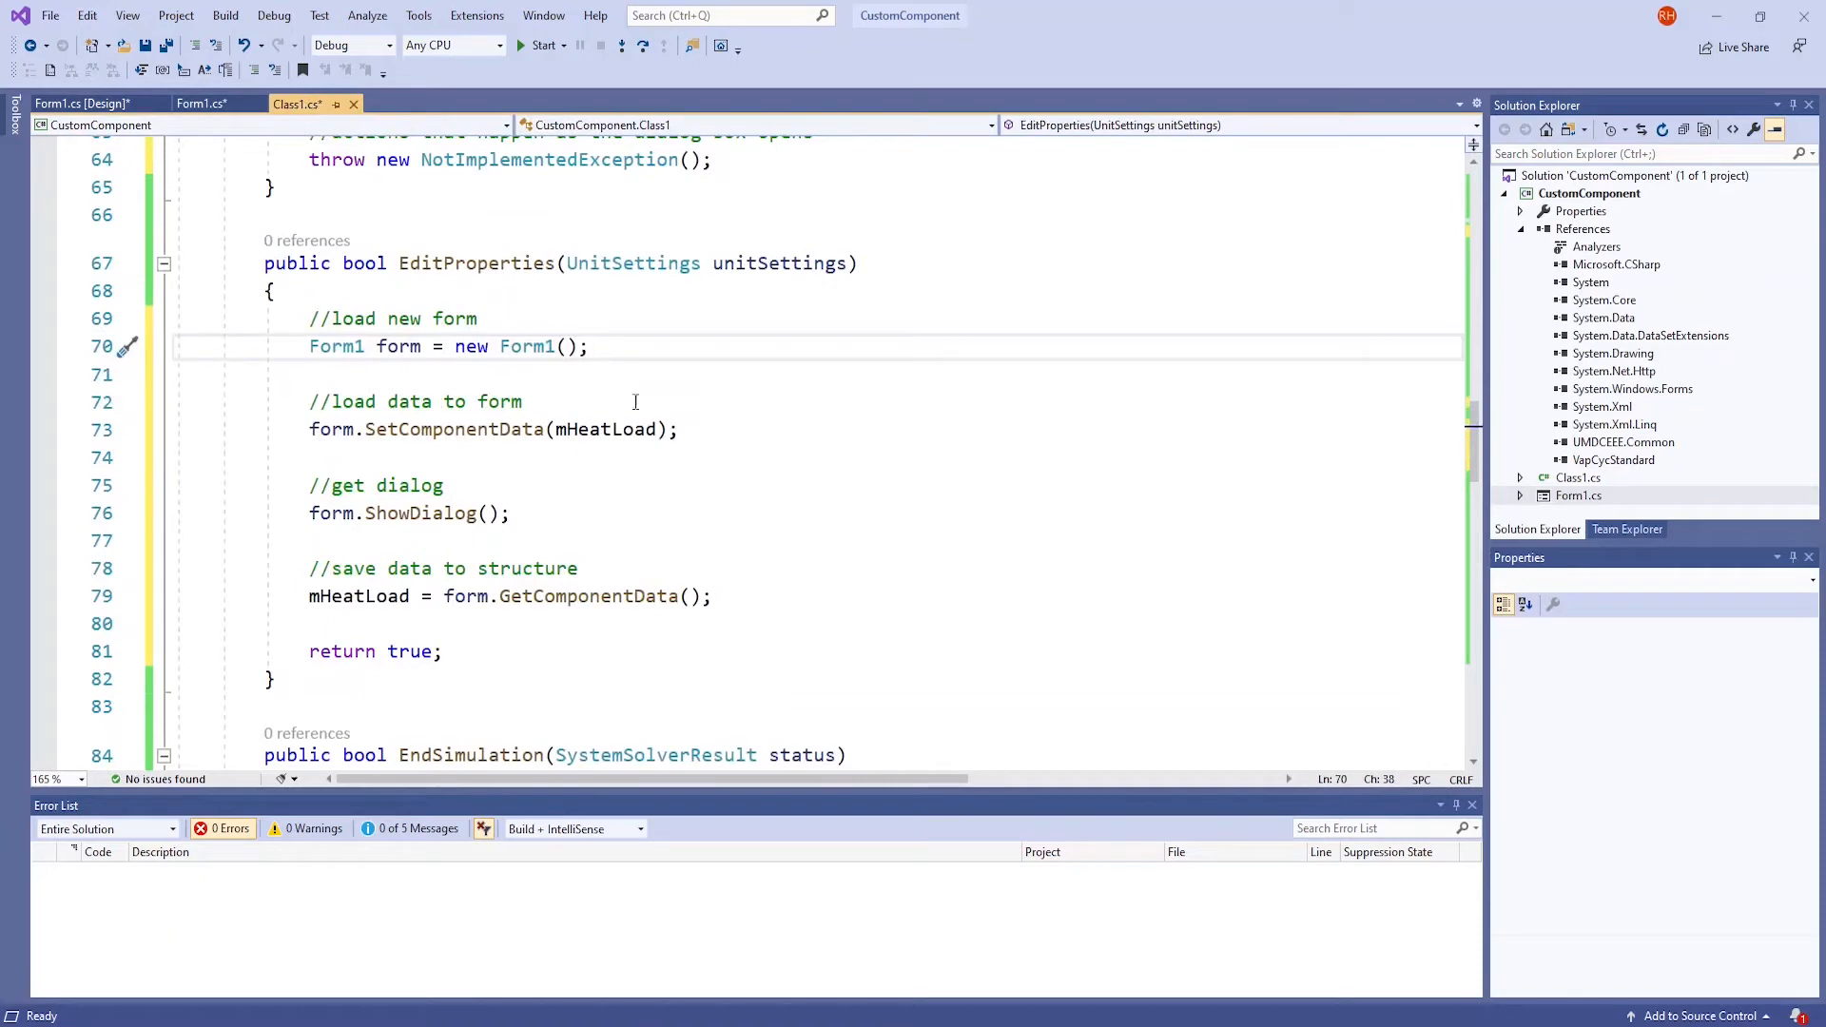
mouse_move(639, 338)
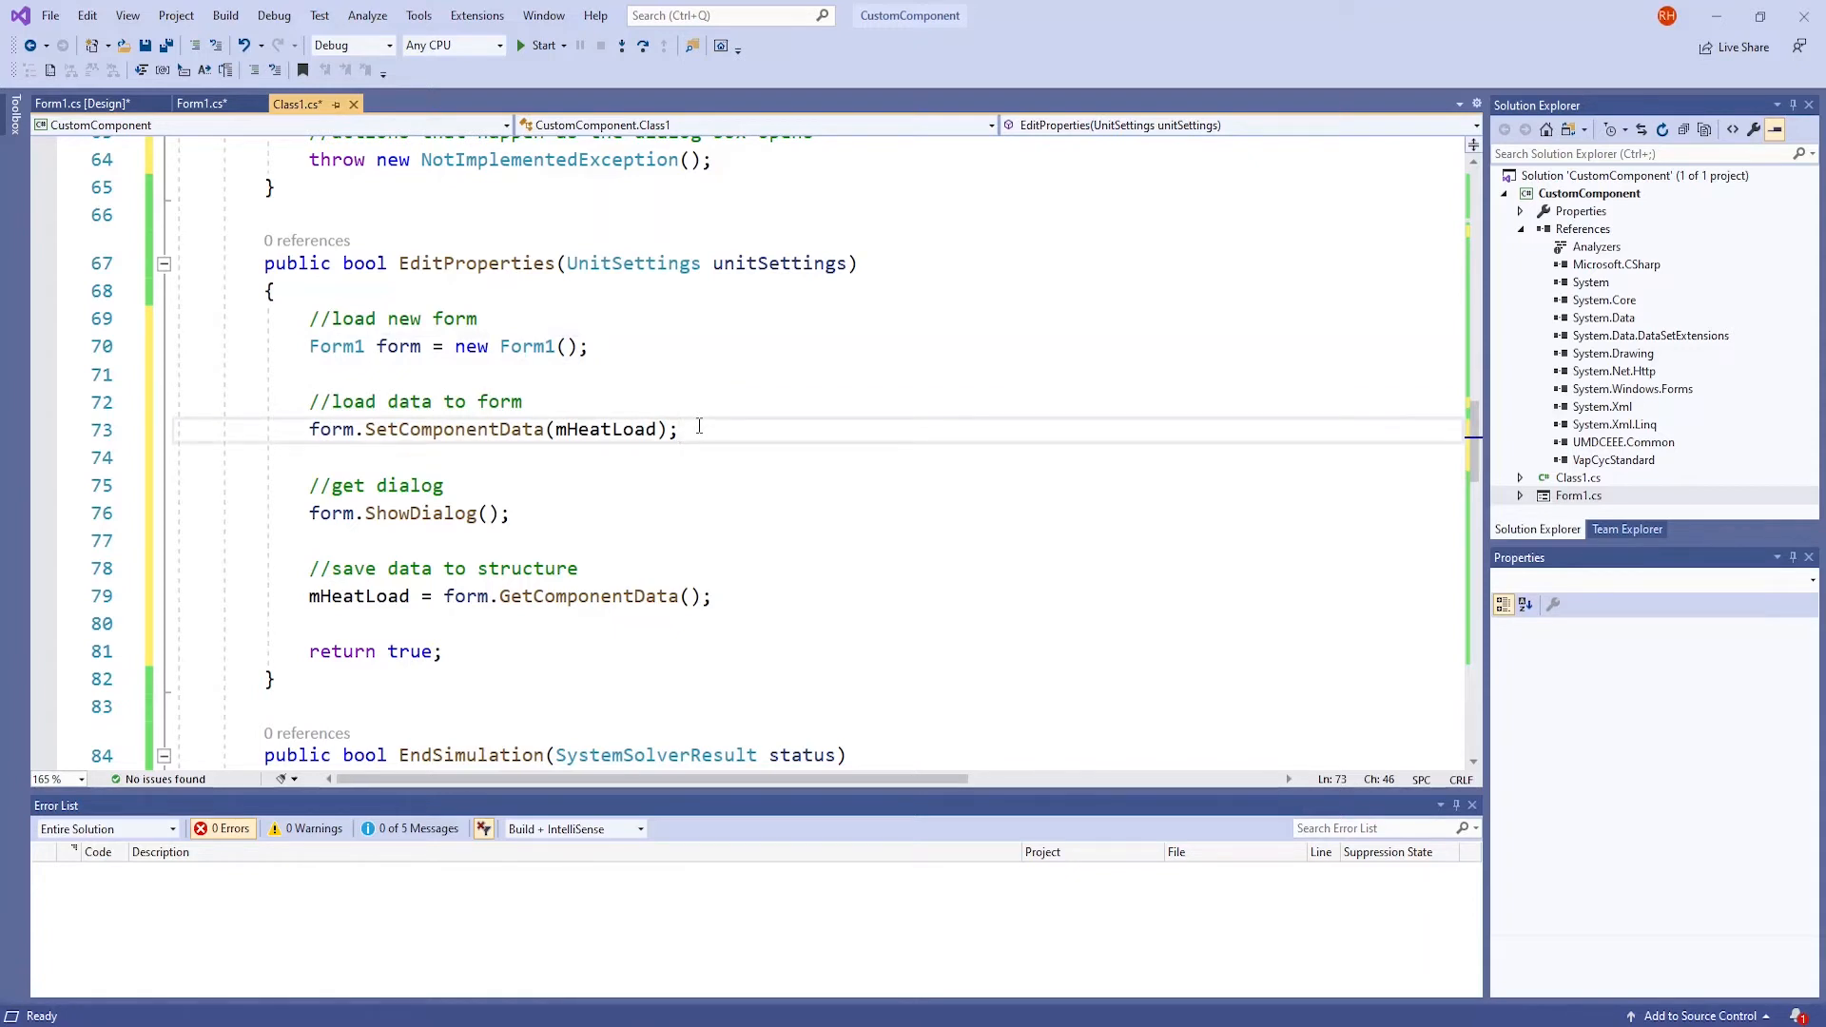
mouse_move(565, 511)
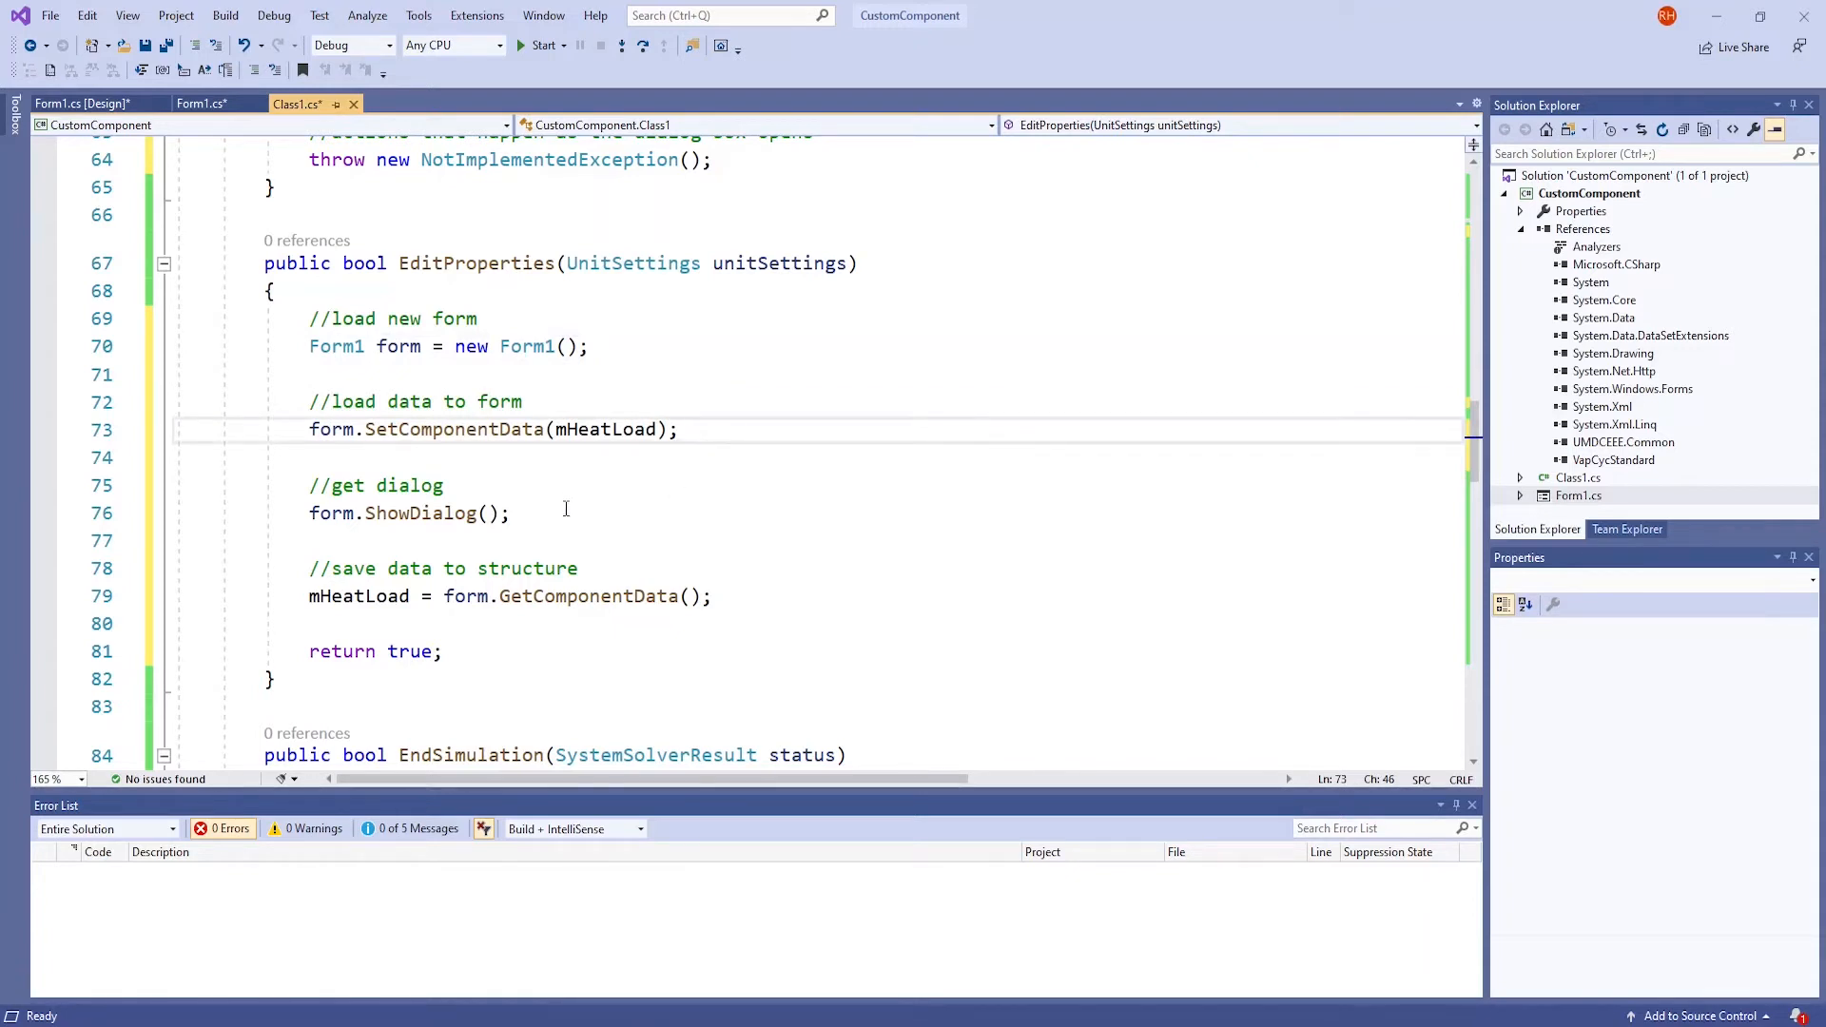
Review EditProperties calling Form1's SetComponentData and GetComponentData around ShowDialog
left_click(542, 512)
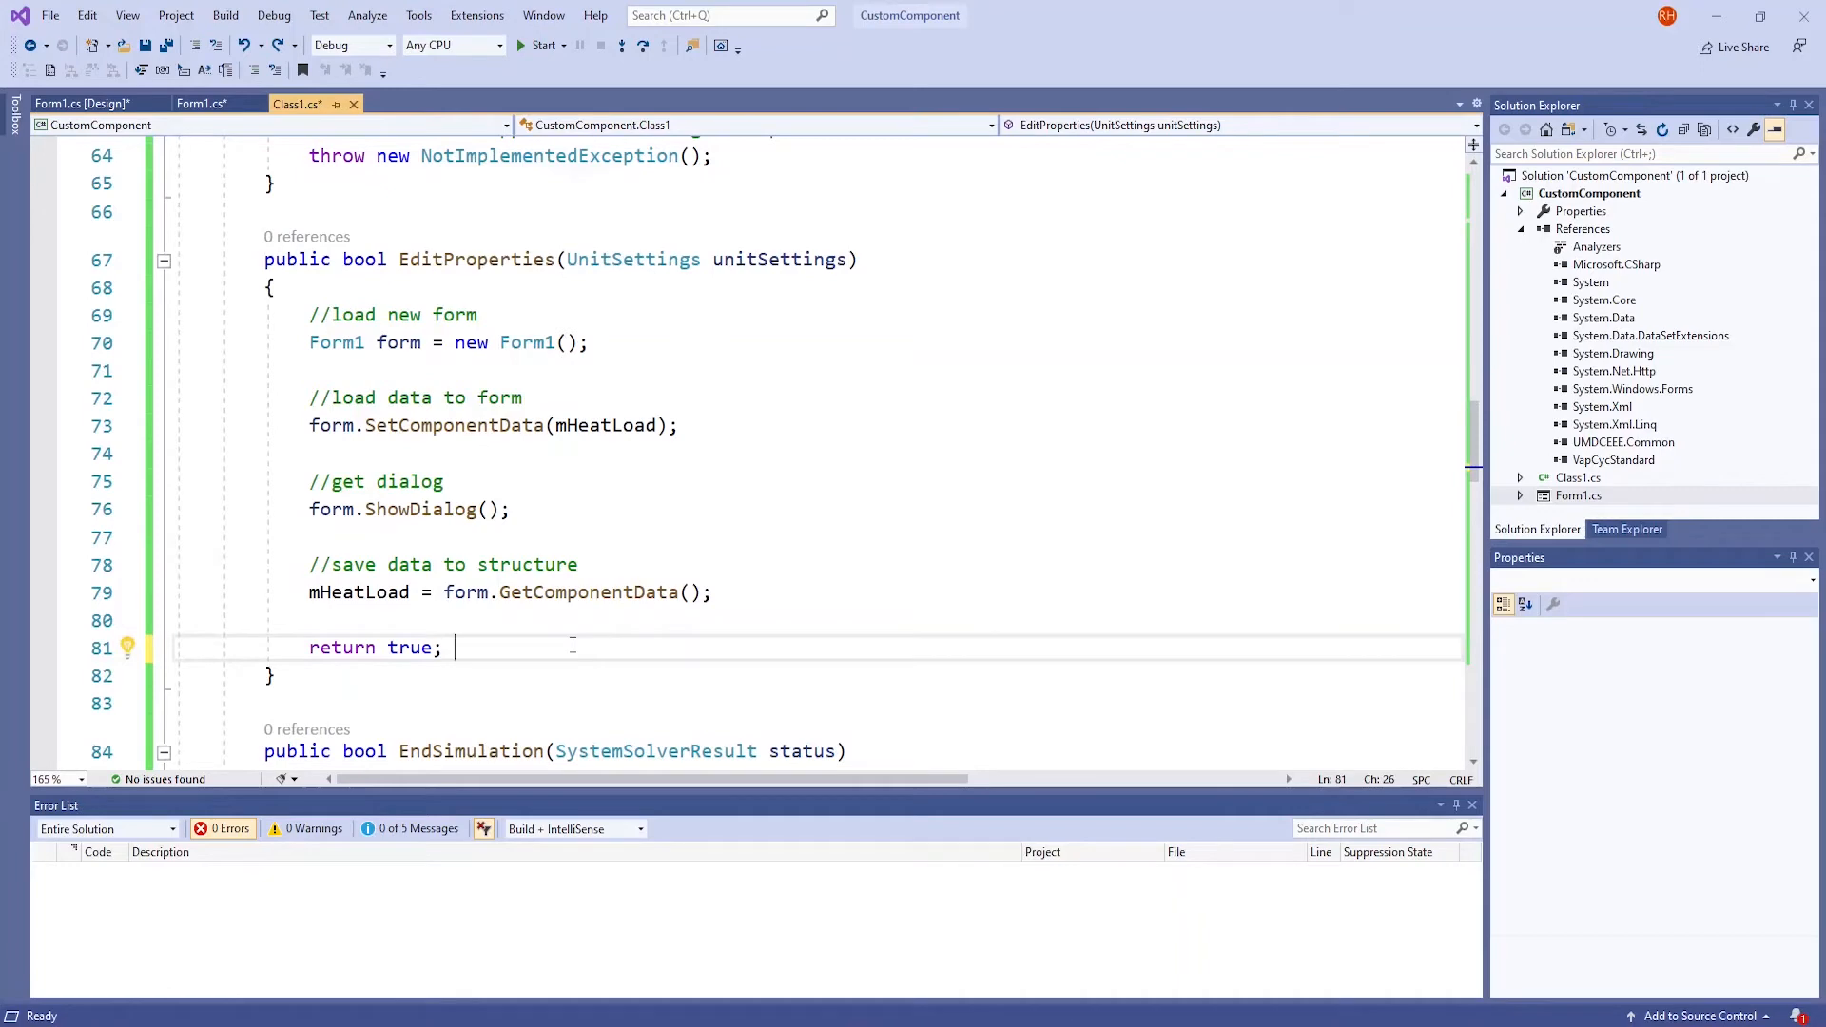
Add 'public int PortCount;' below 'double mHeatLoad;' at the top of Class1
scroll("down", 3)
type("PortCount = 2;")
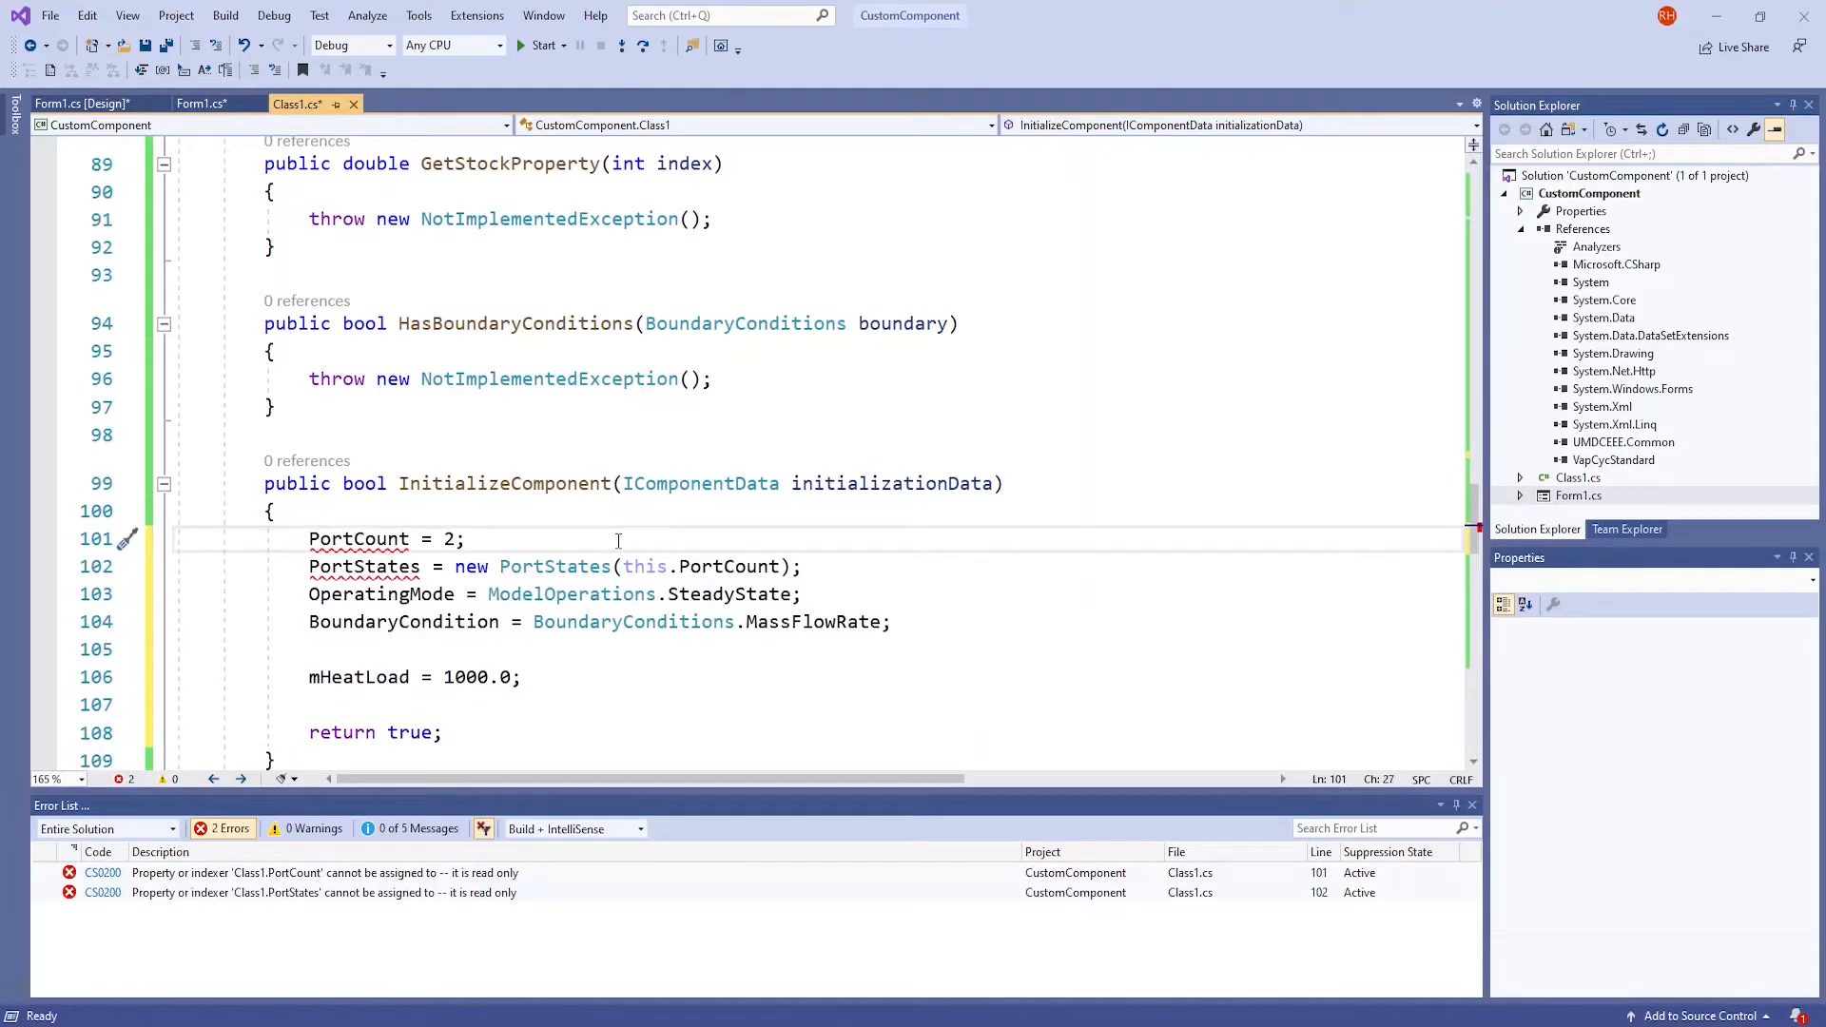
left_click(464, 538)
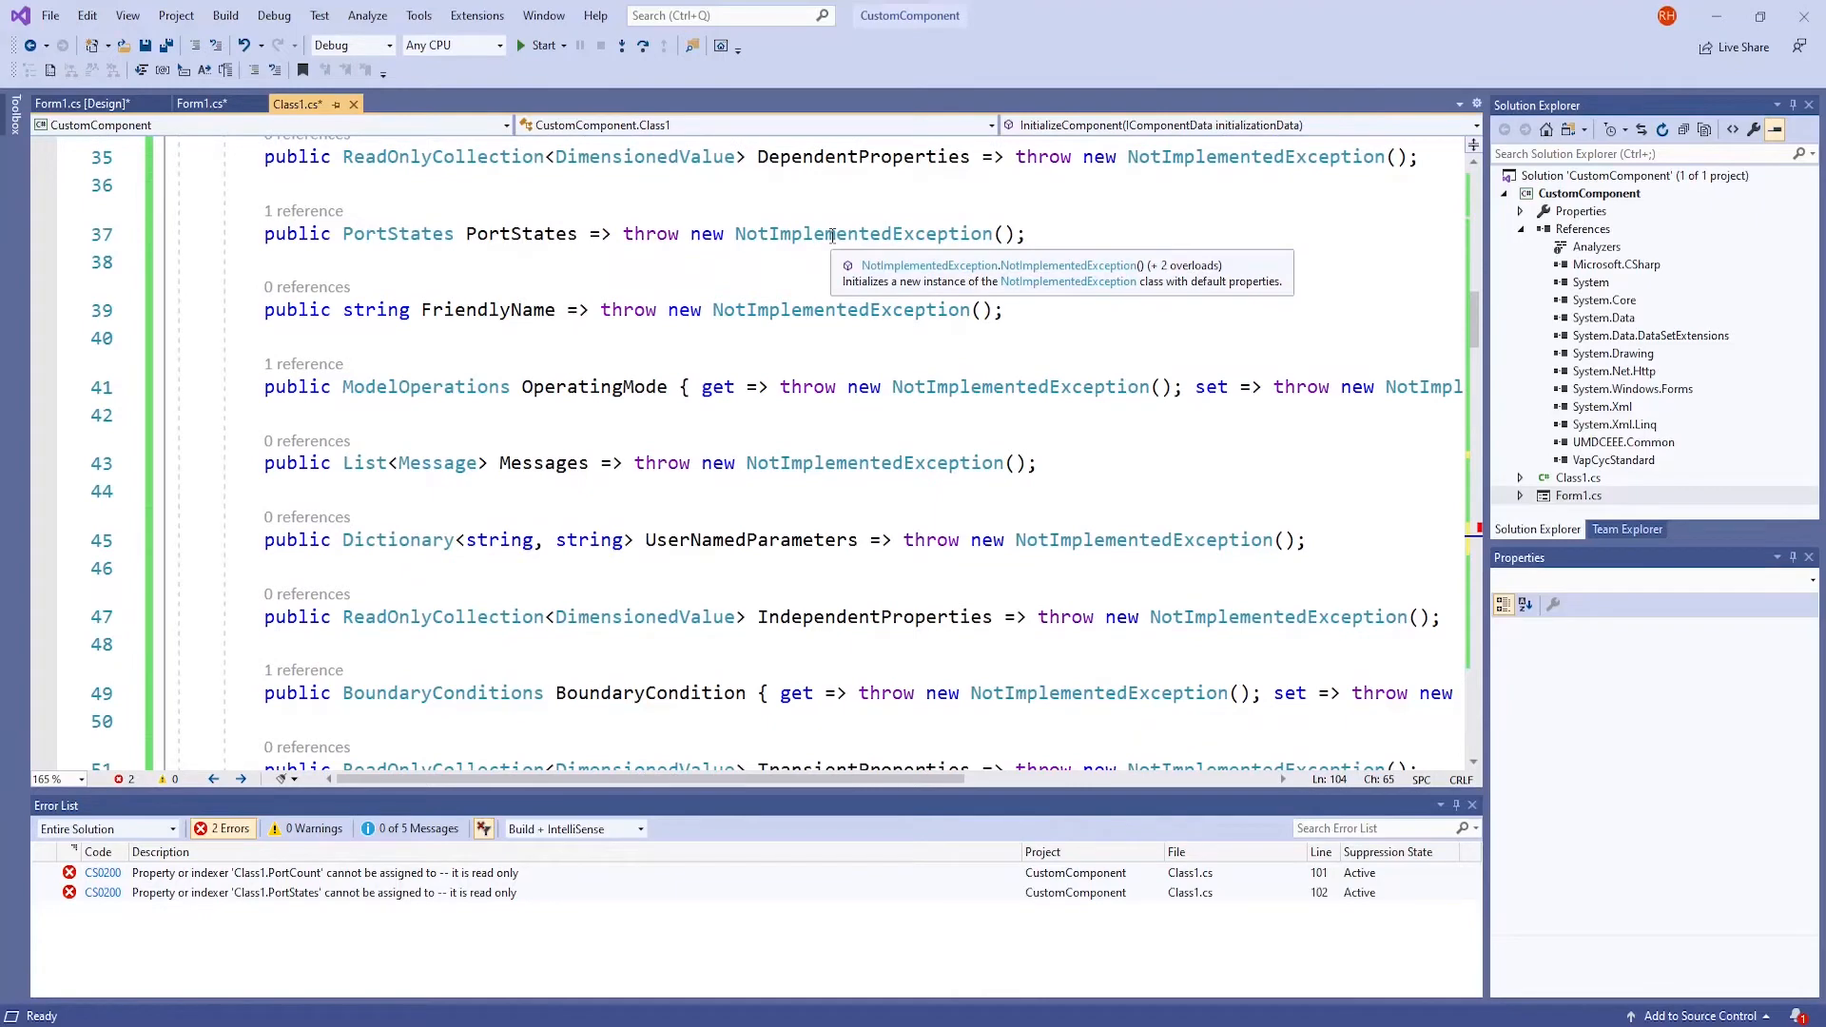
mouse_move(920, 253)
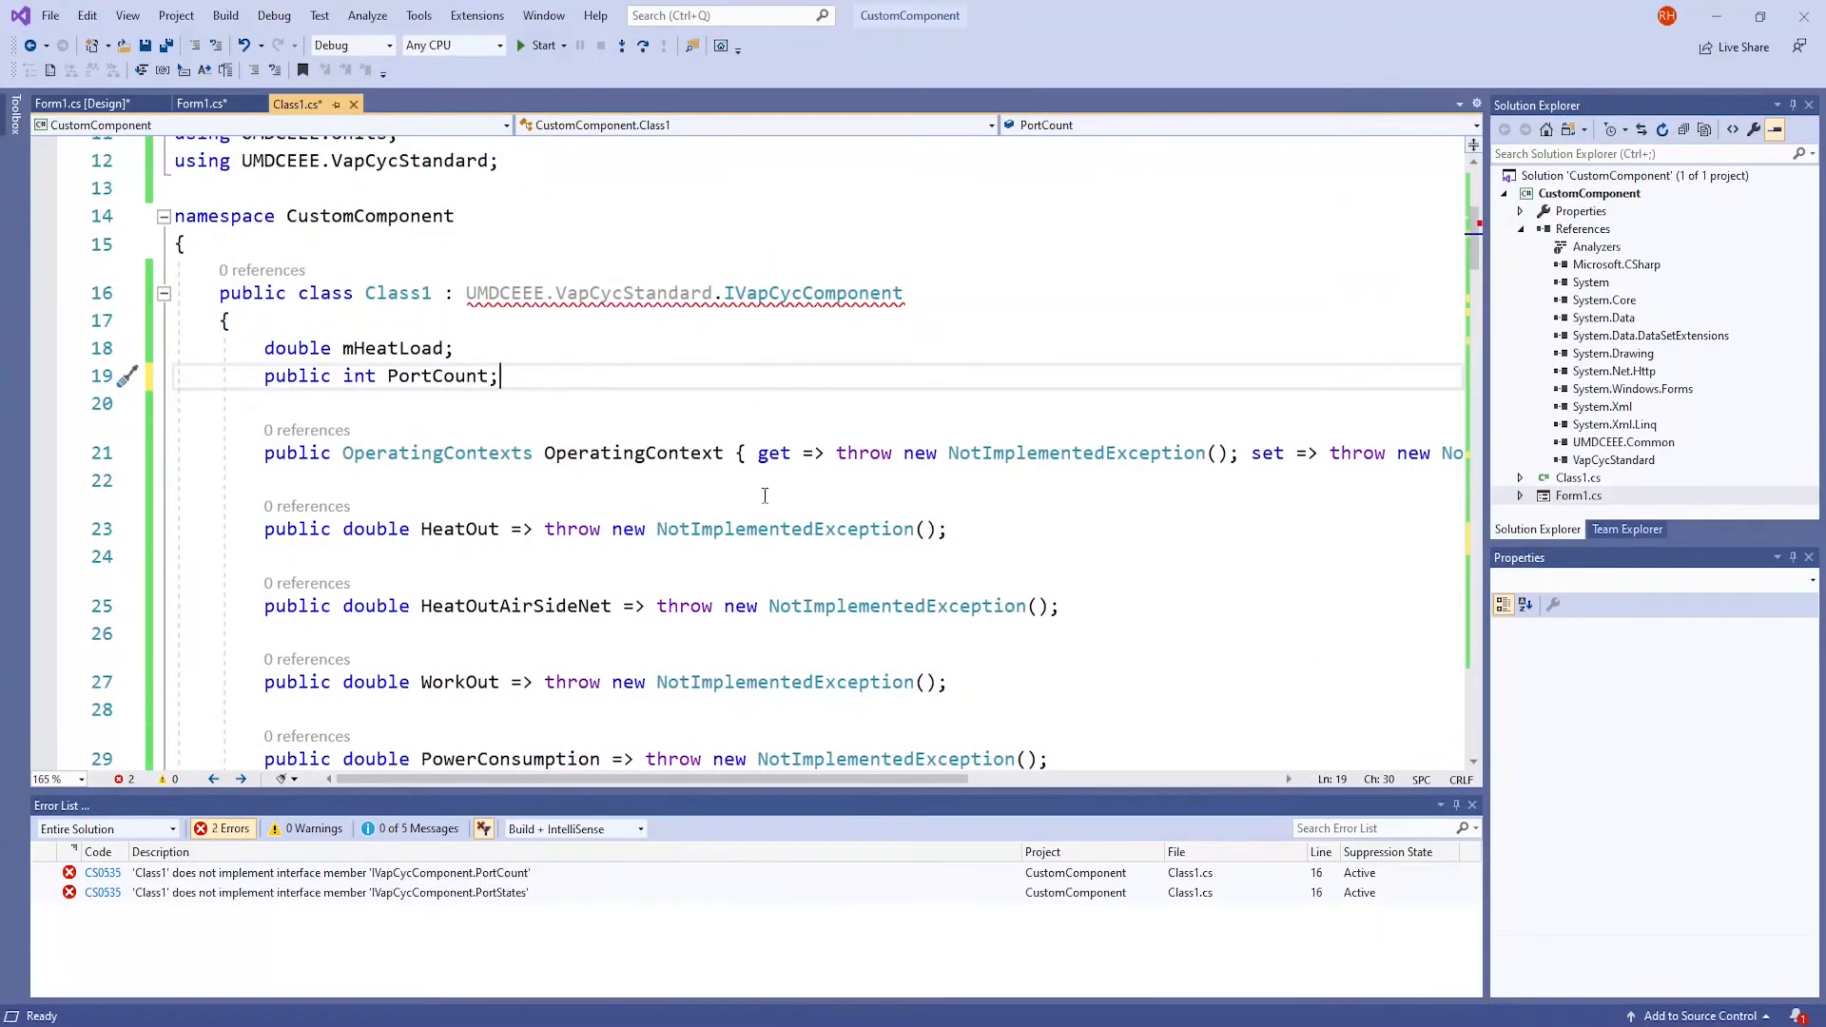
scroll("down", 3)
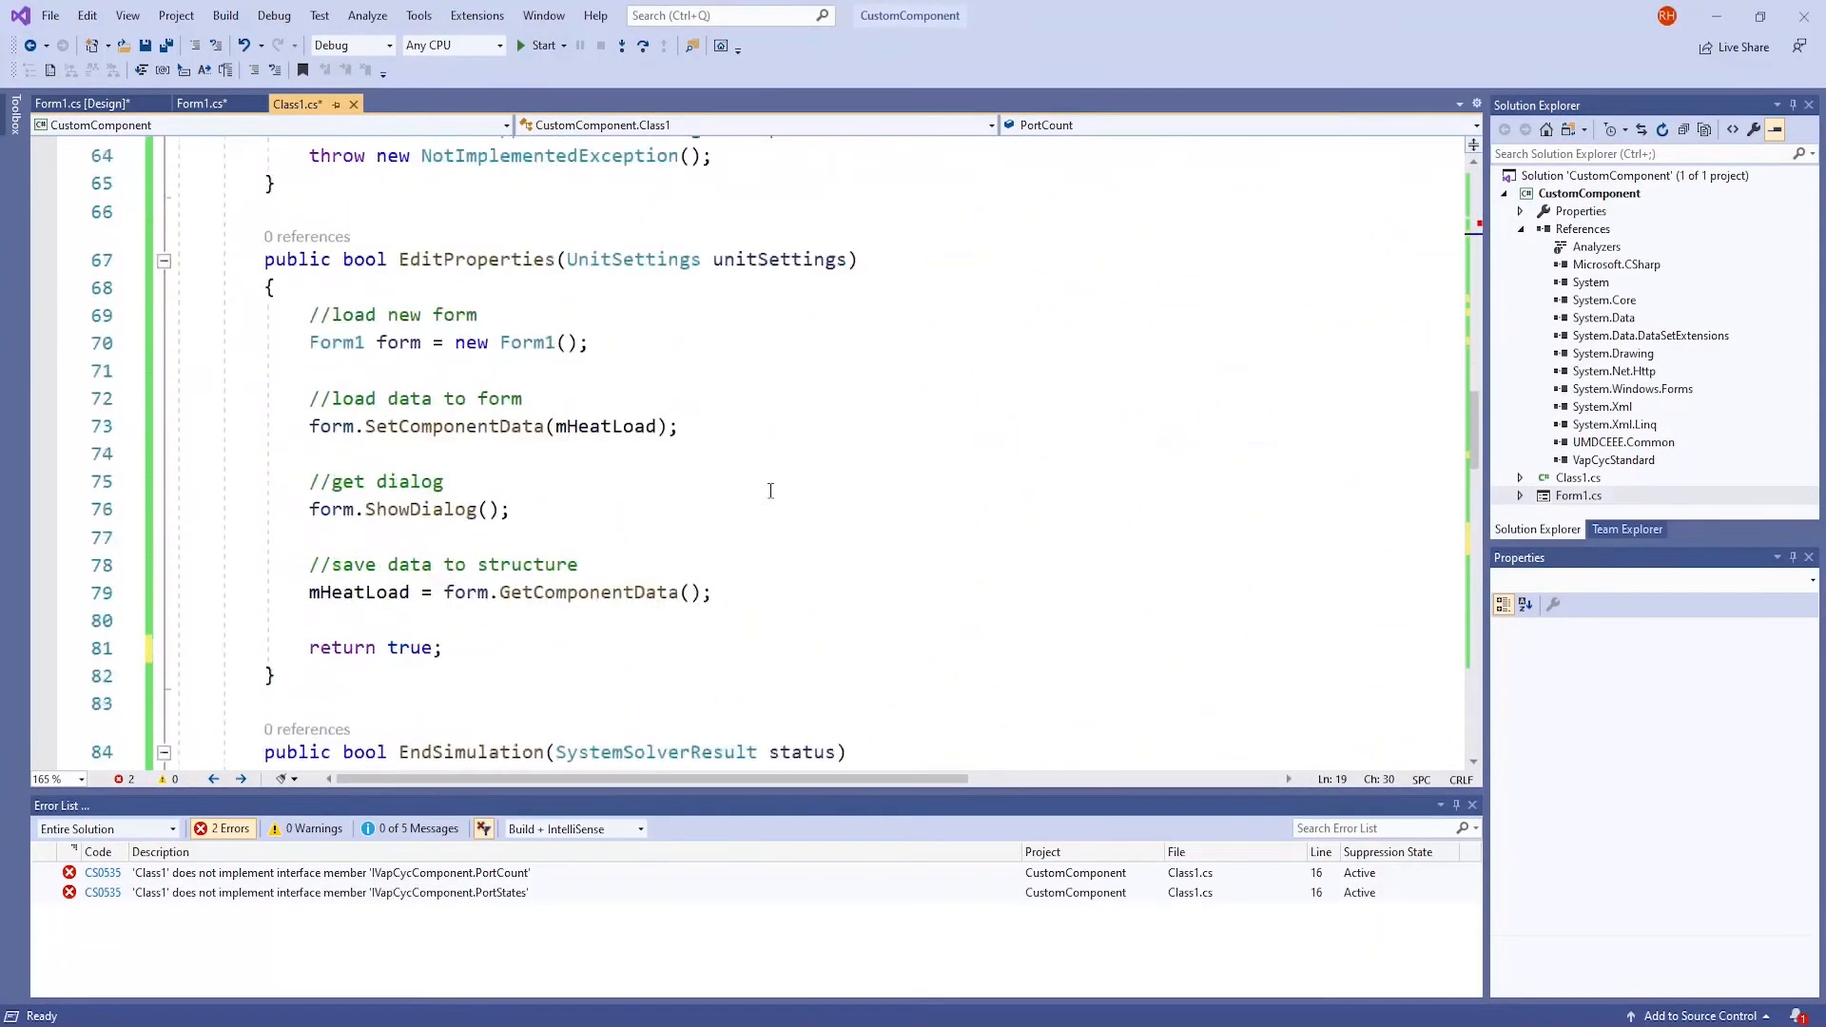
scroll("down", 3)
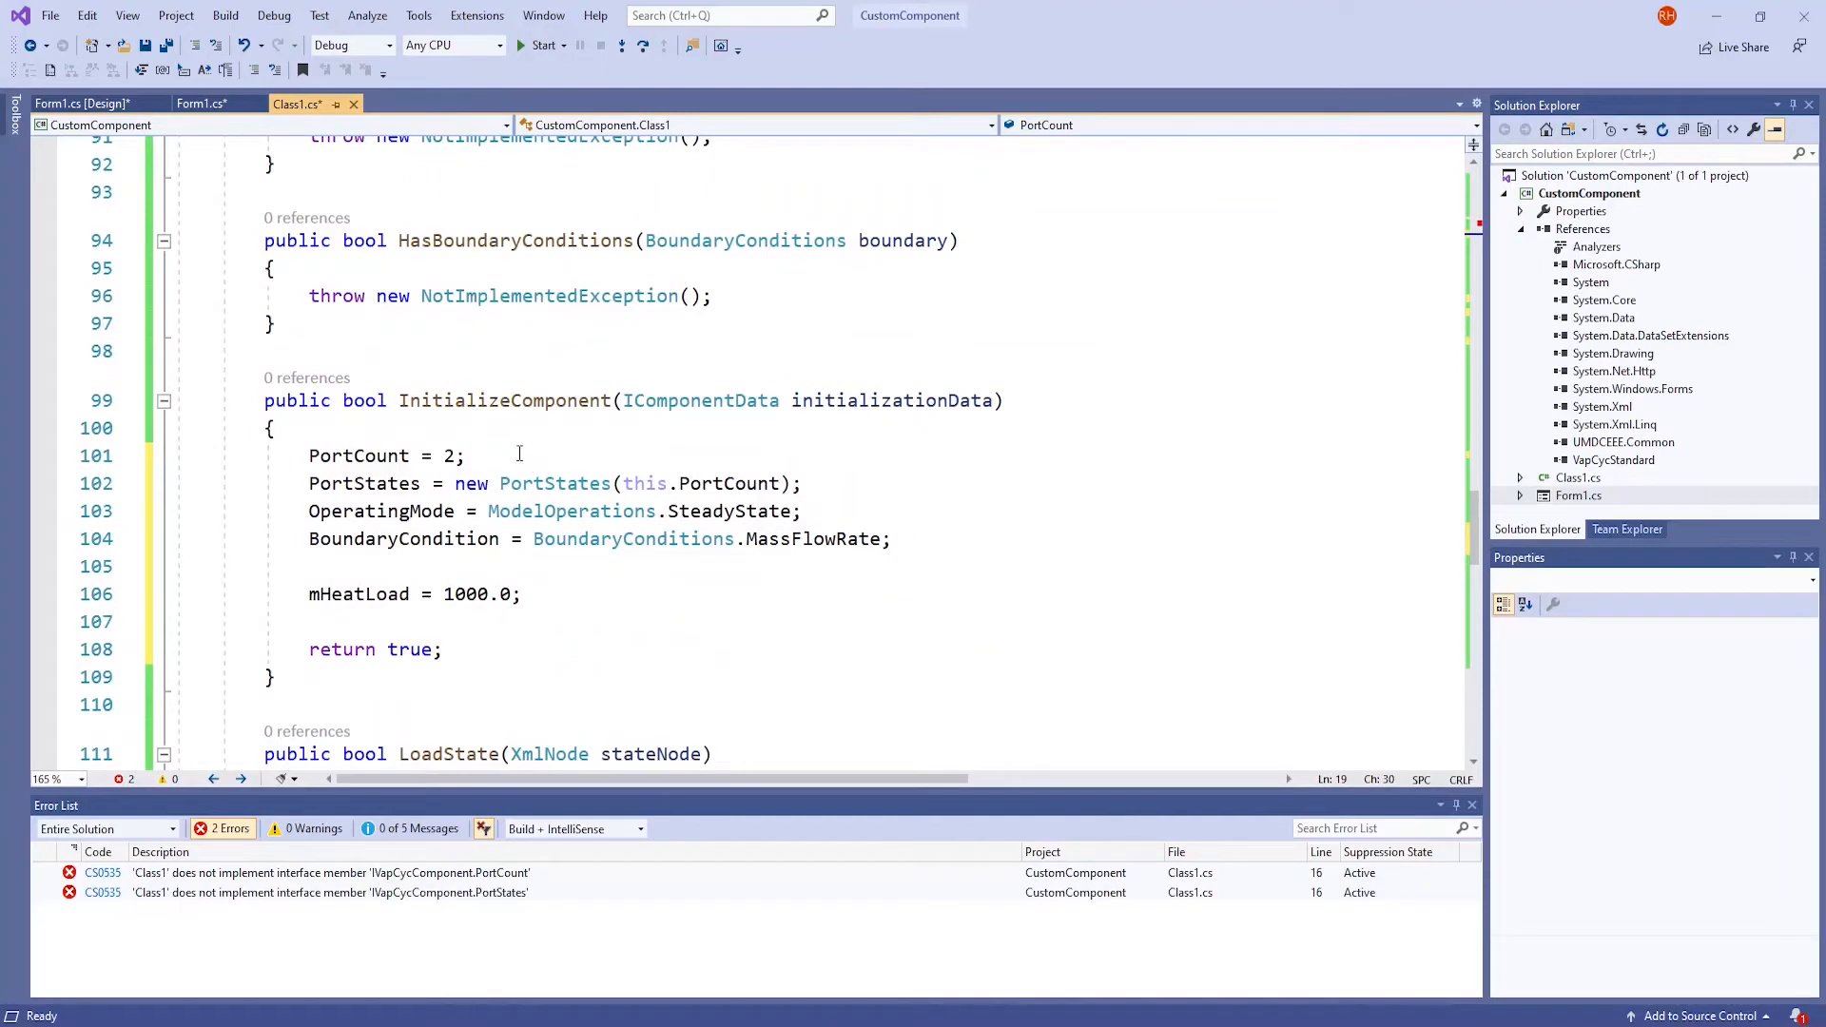
left_click(524, 593)
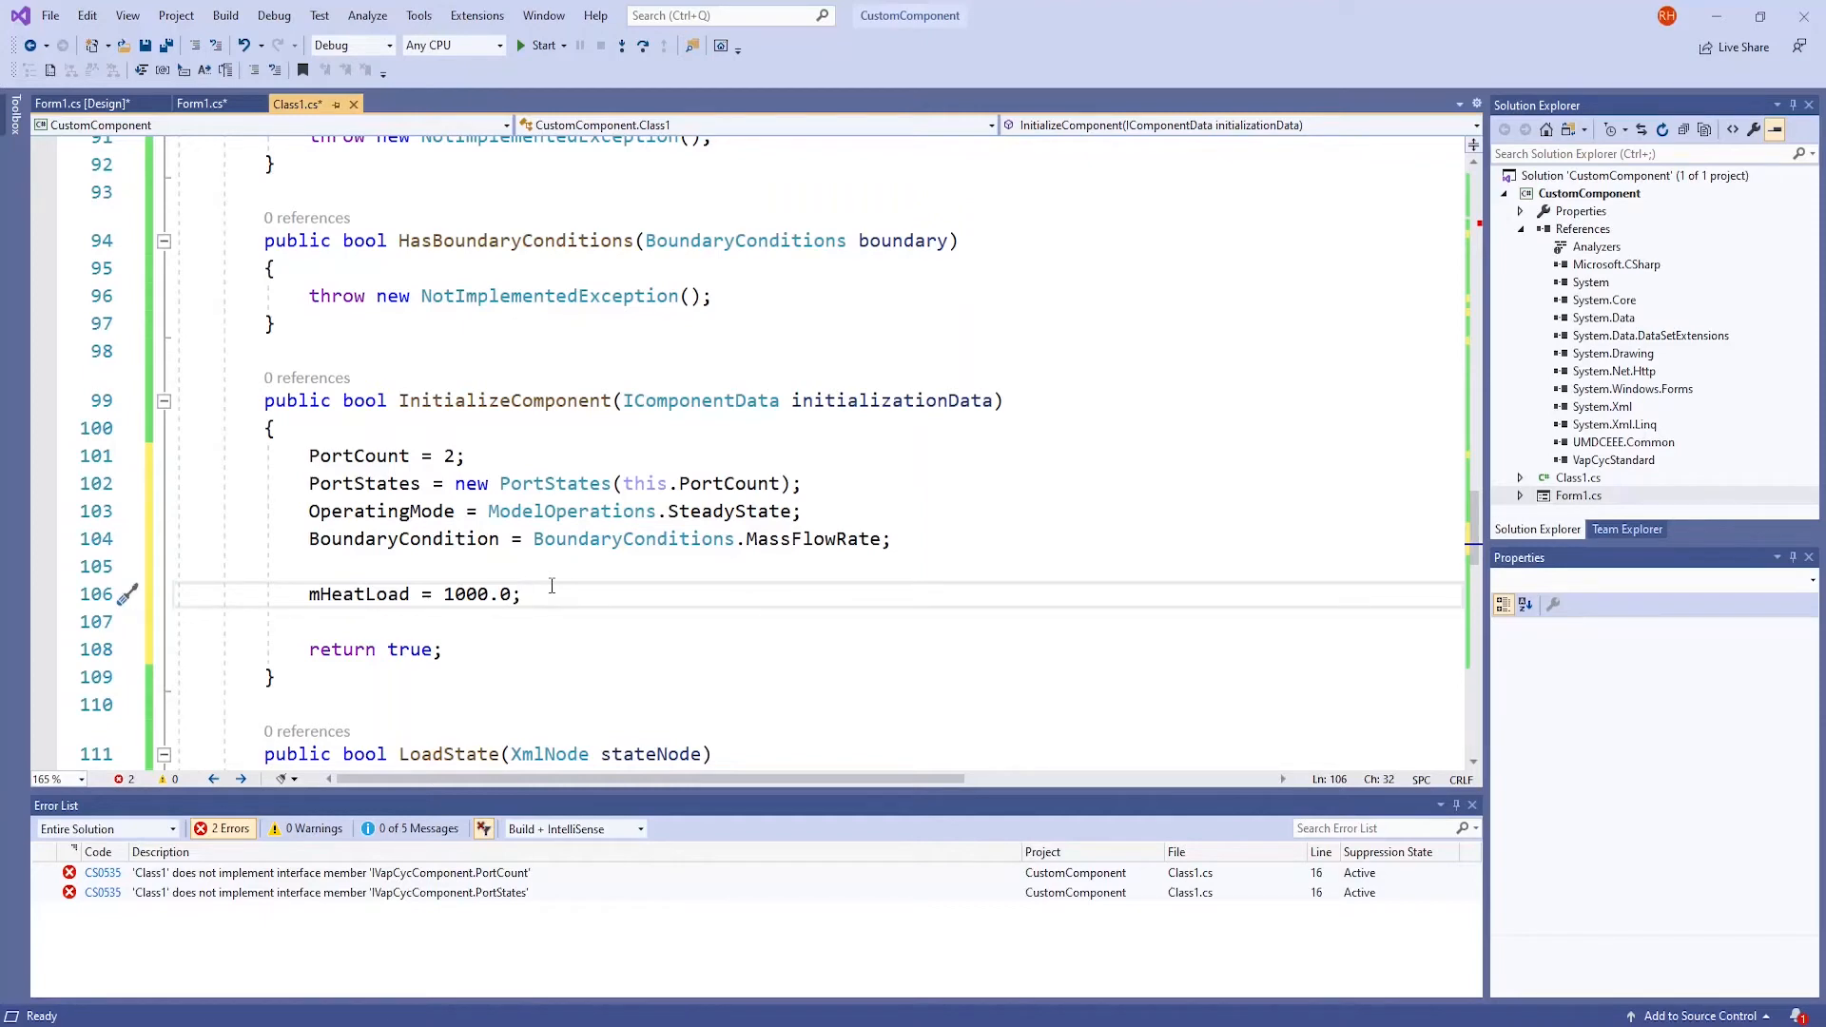
left_click(443, 651)
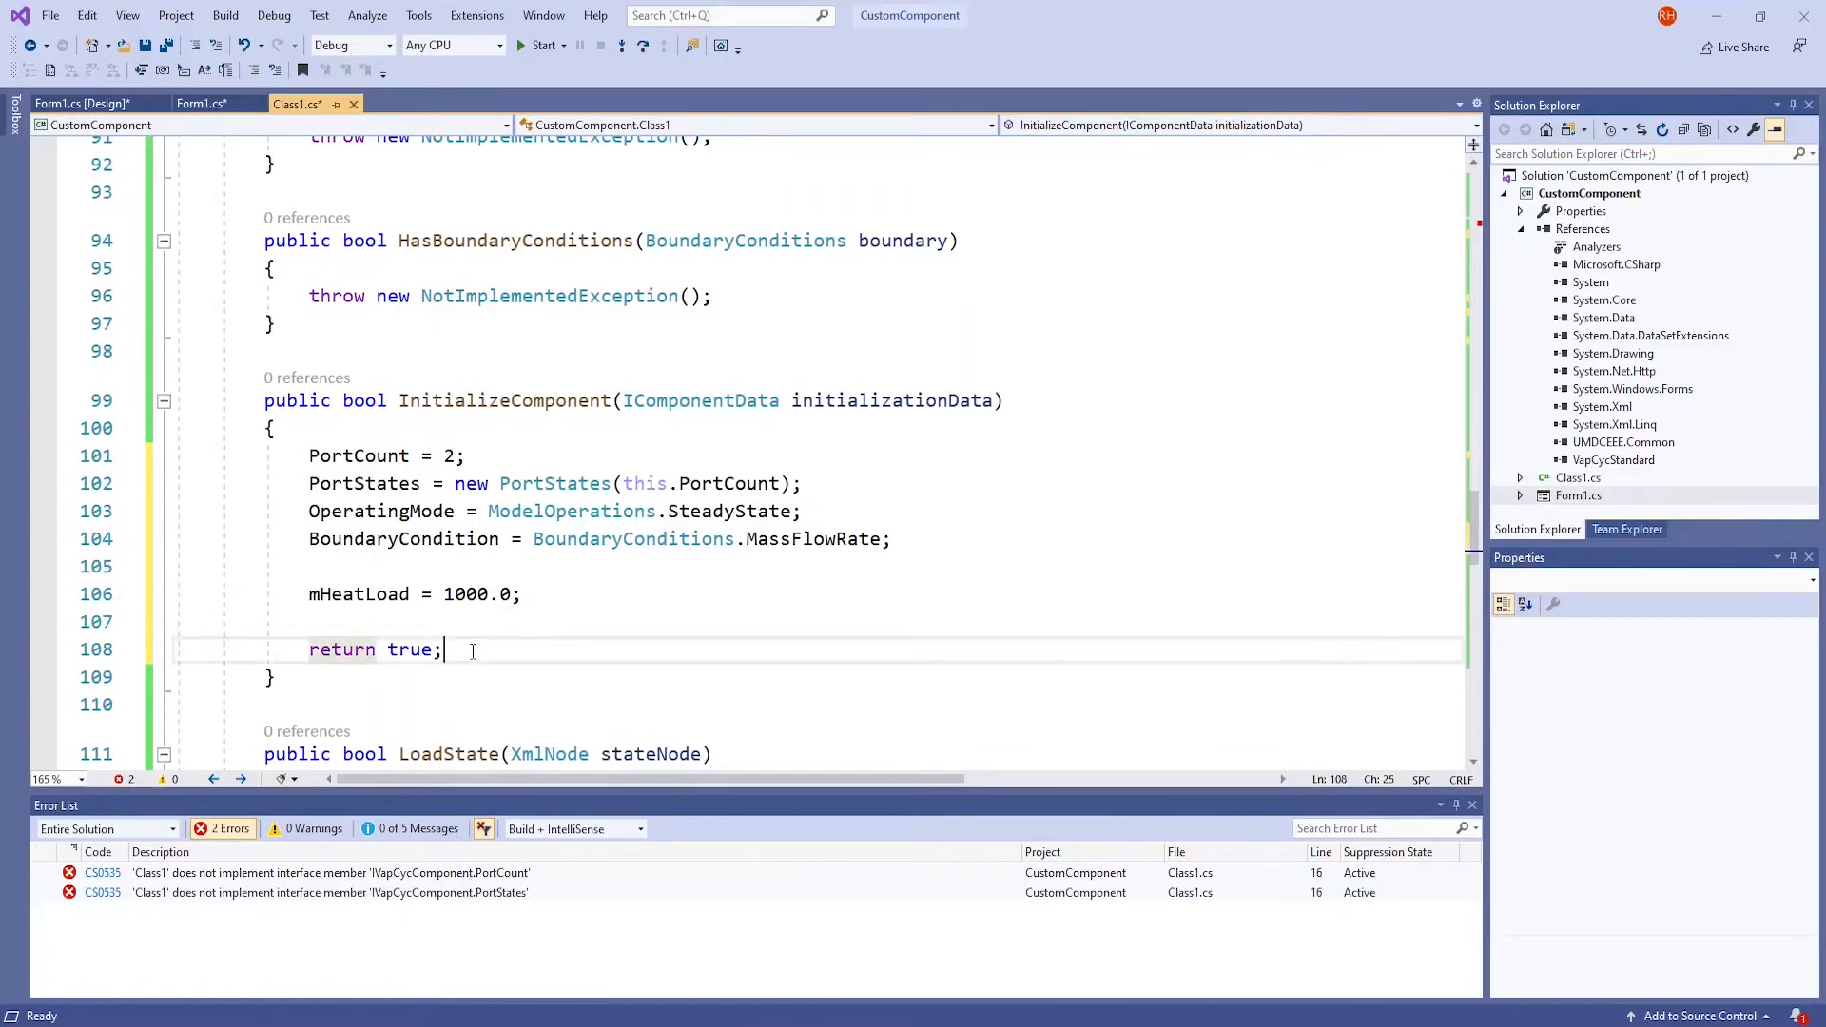
scroll("down", 3)
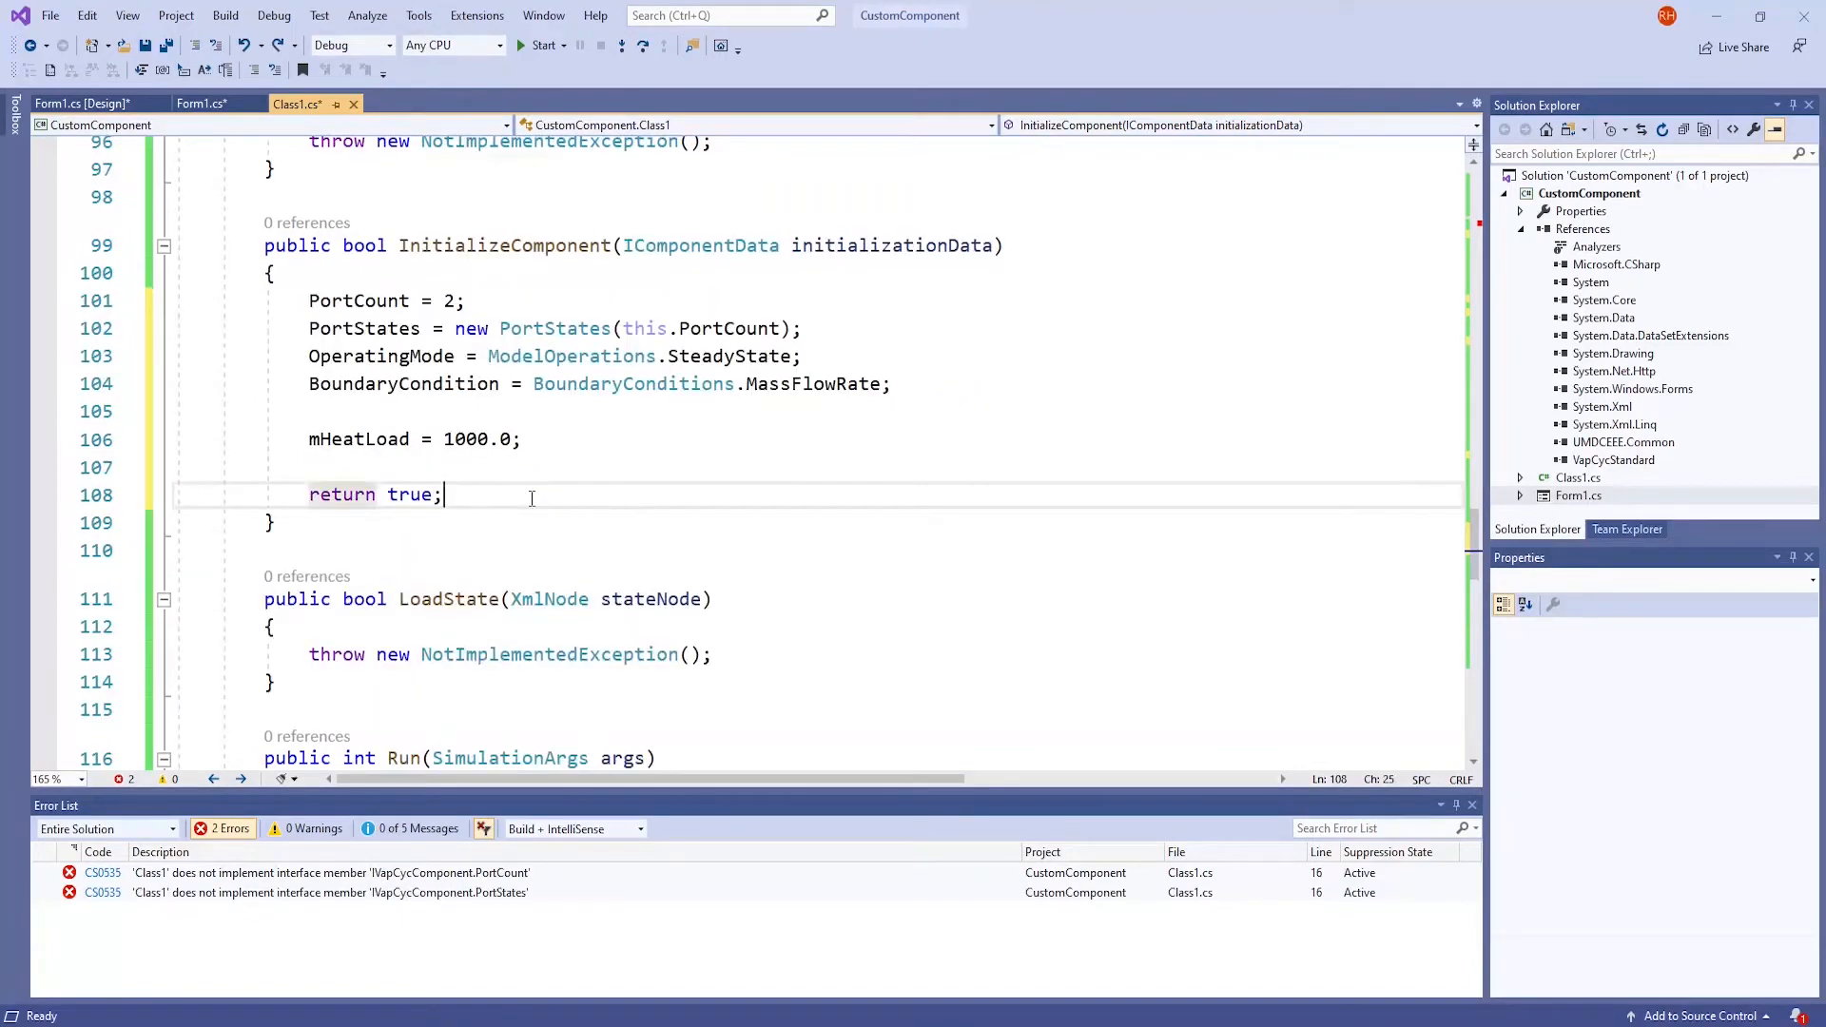
Review Run setting PortStates[2] pressure, enthalpy and mass flow from inlet and heatload, then save
scroll("down", 3)
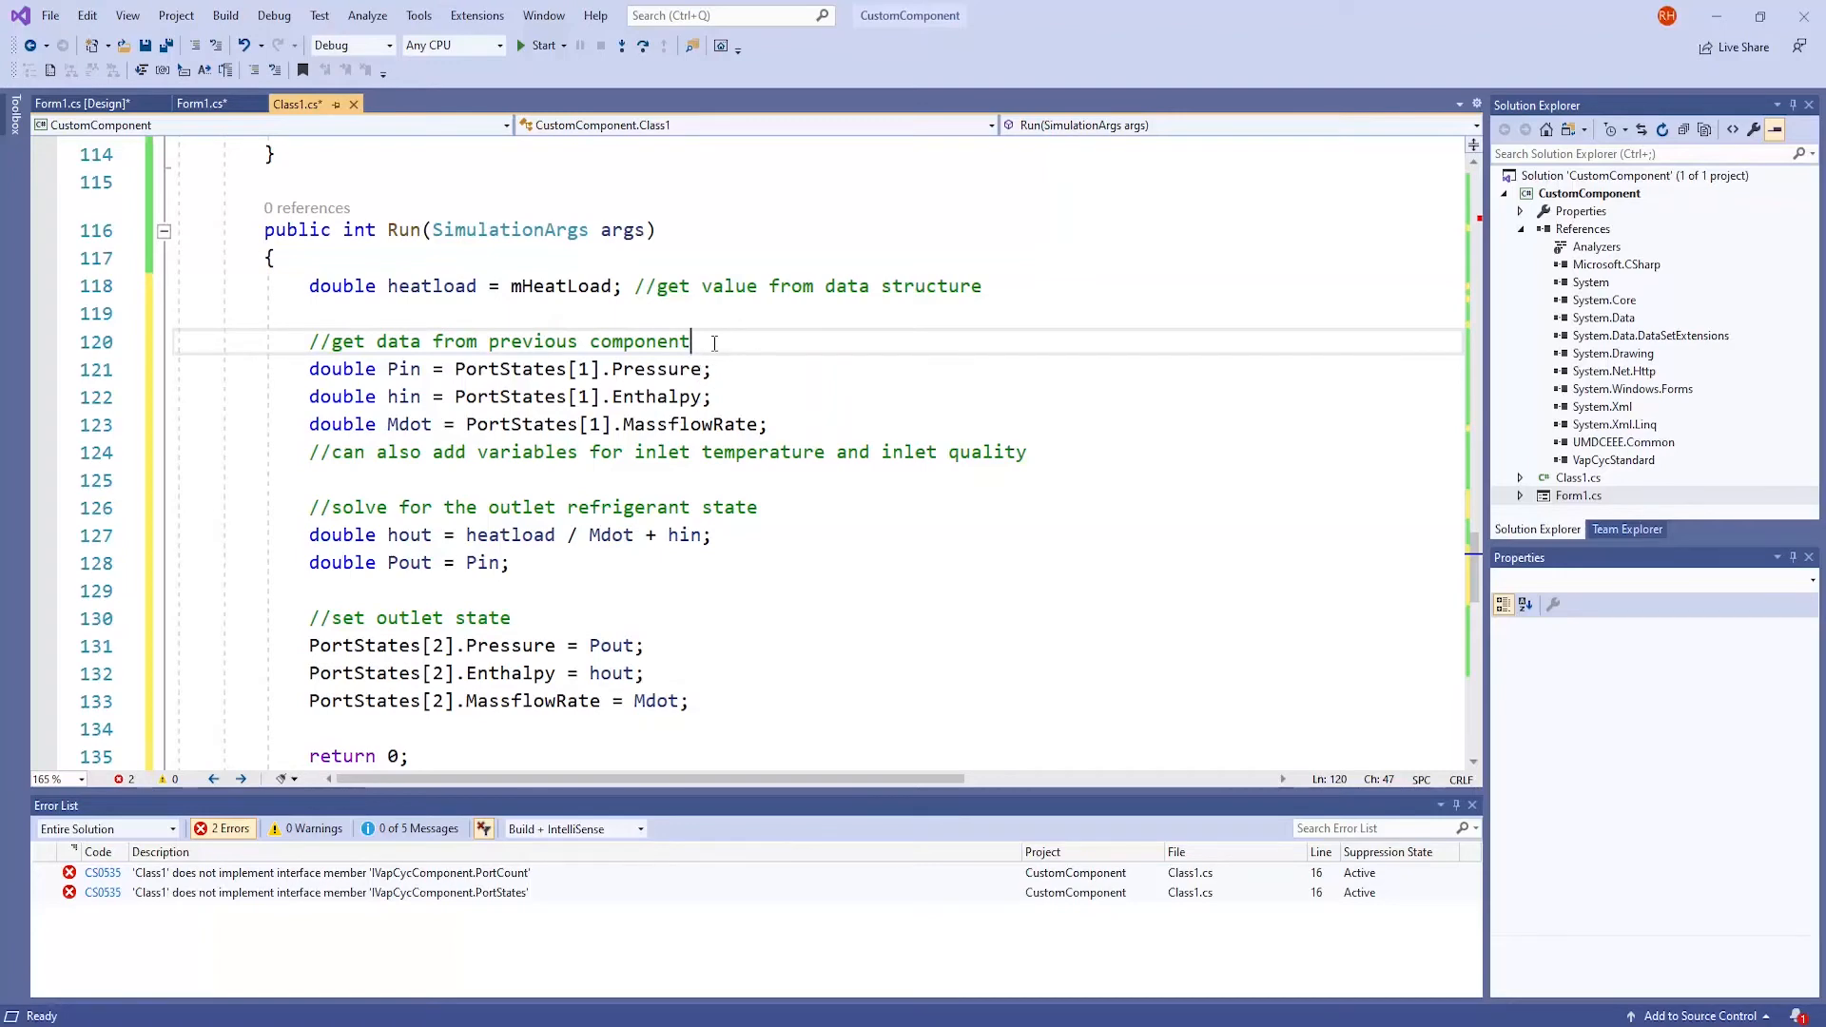
mouse_move(743, 369)
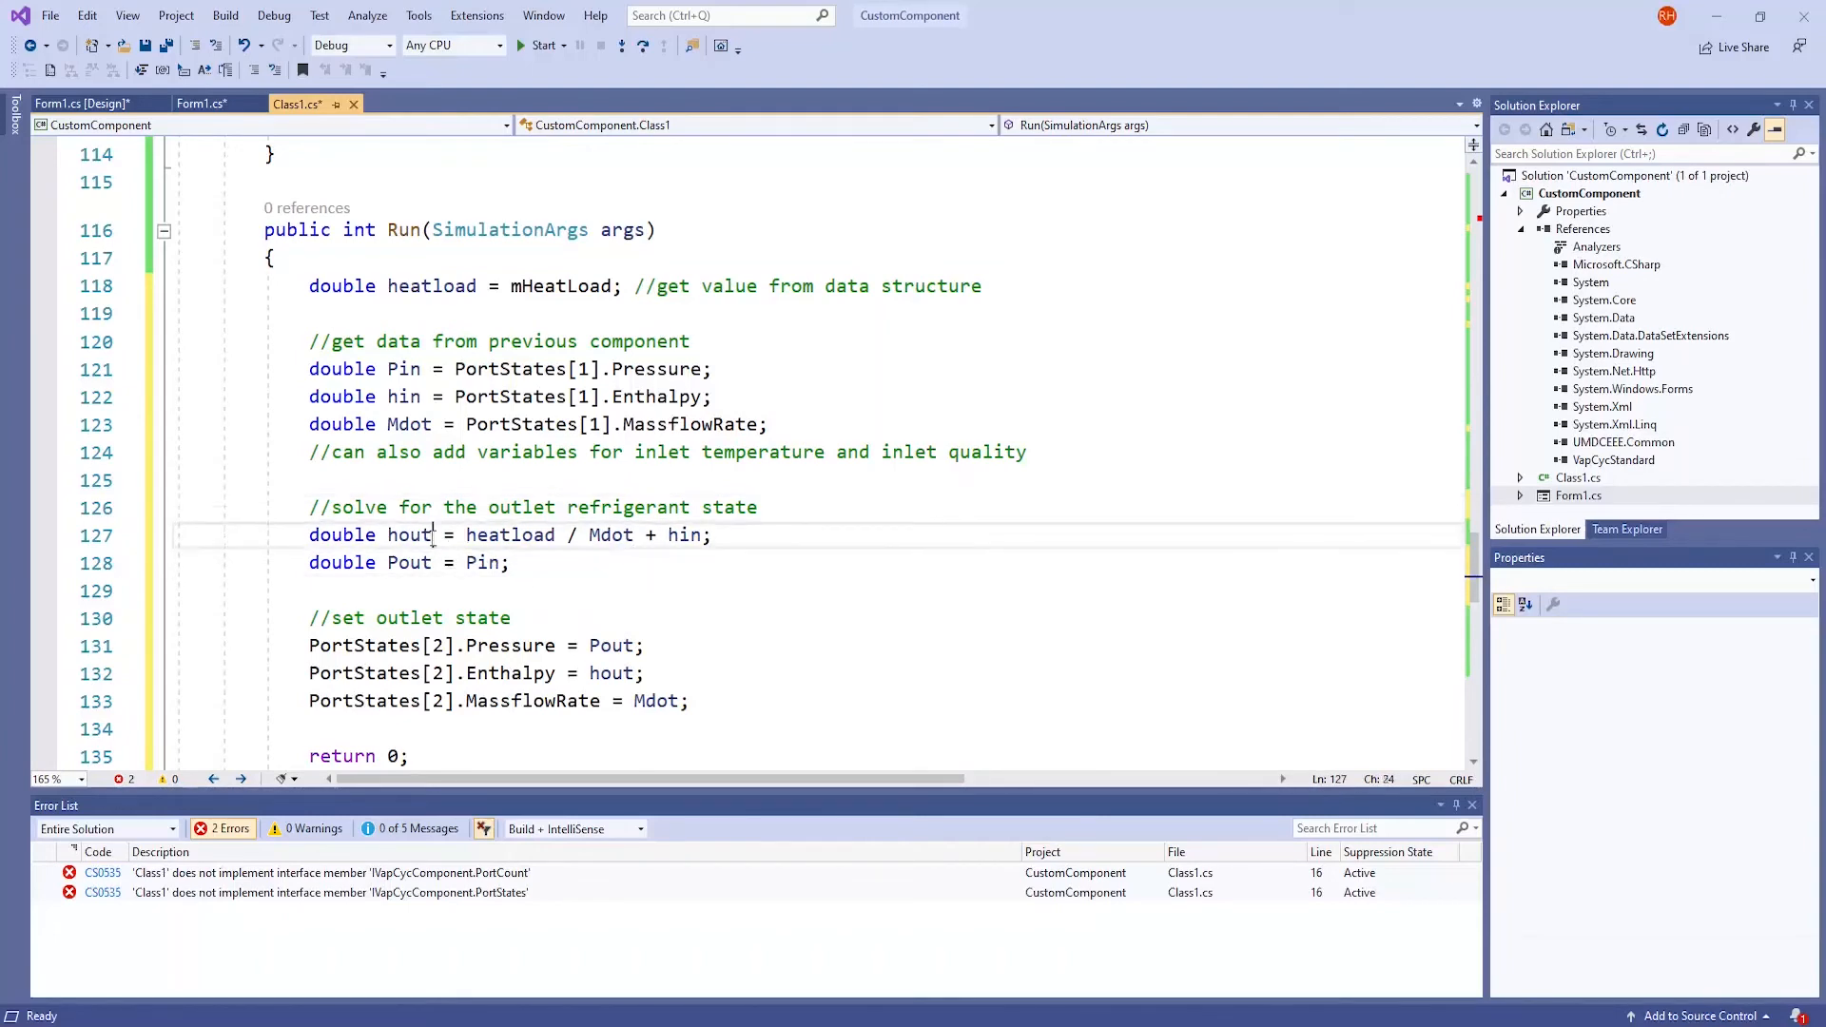
mouse_move(407, 535)
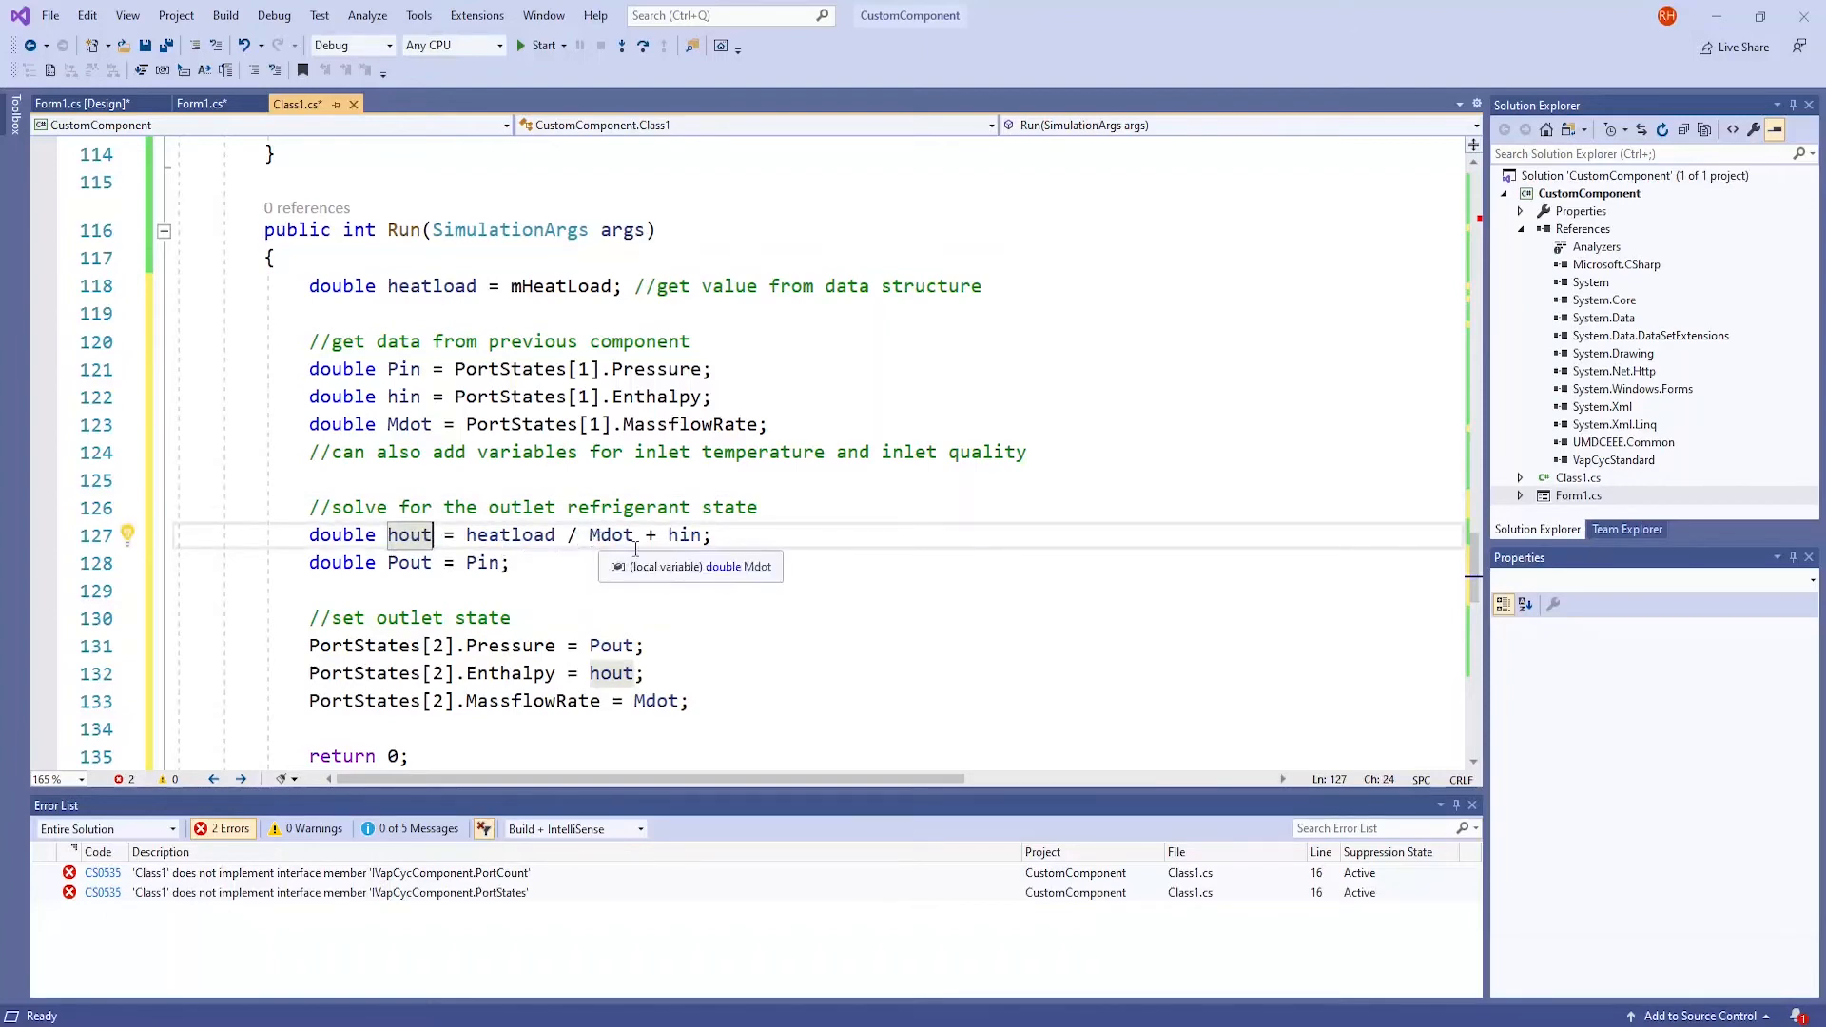
mouse_move(687, 534)
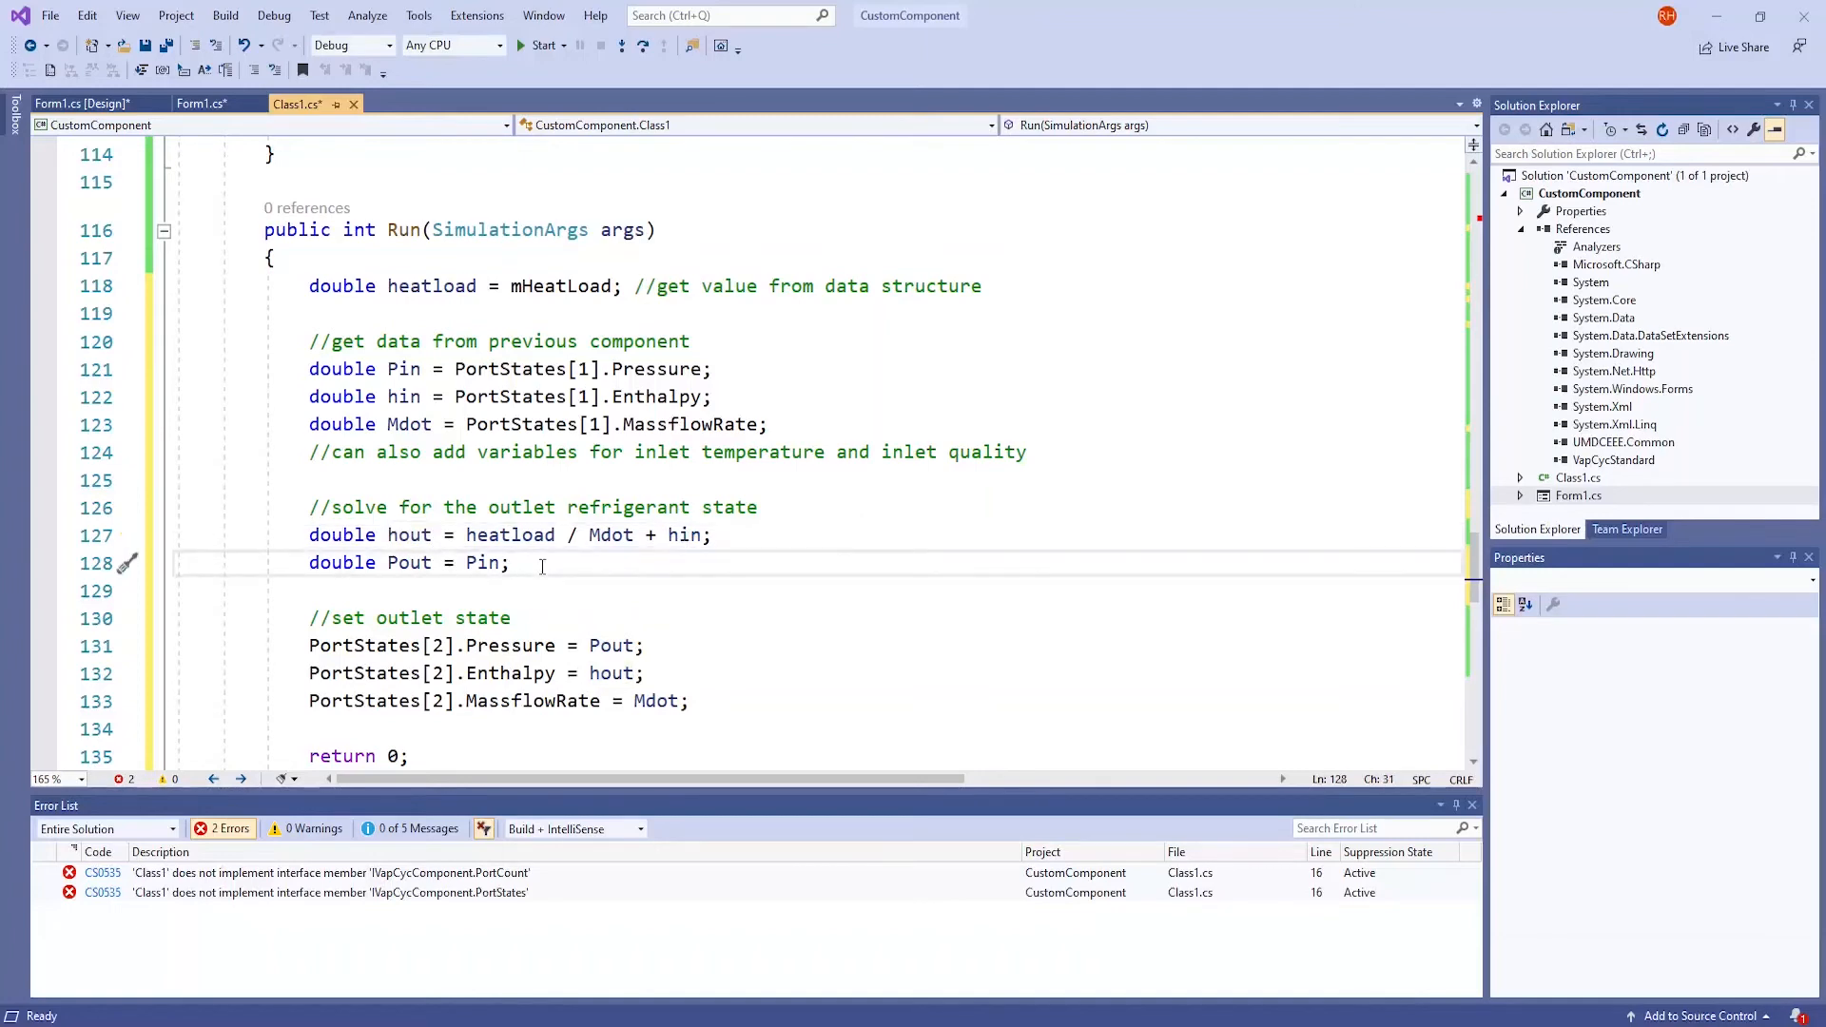
mouse_move(690, 637)
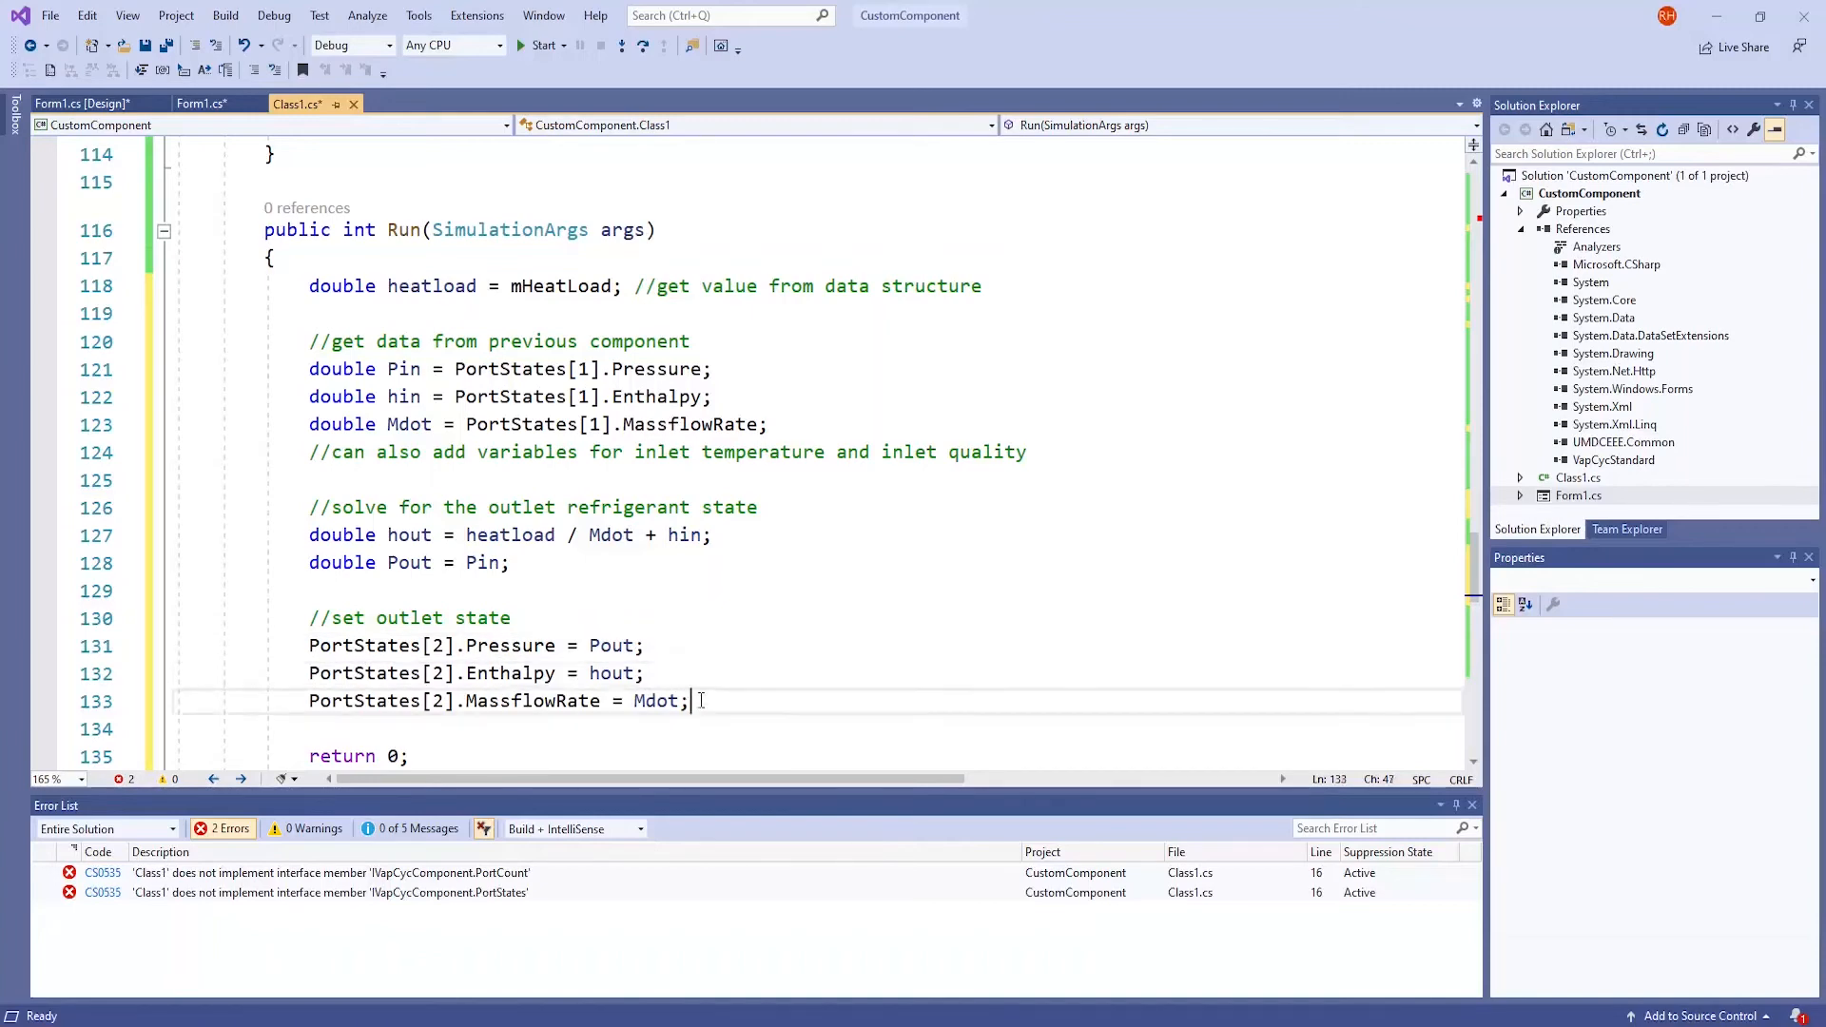
mouse_move(717, 700)
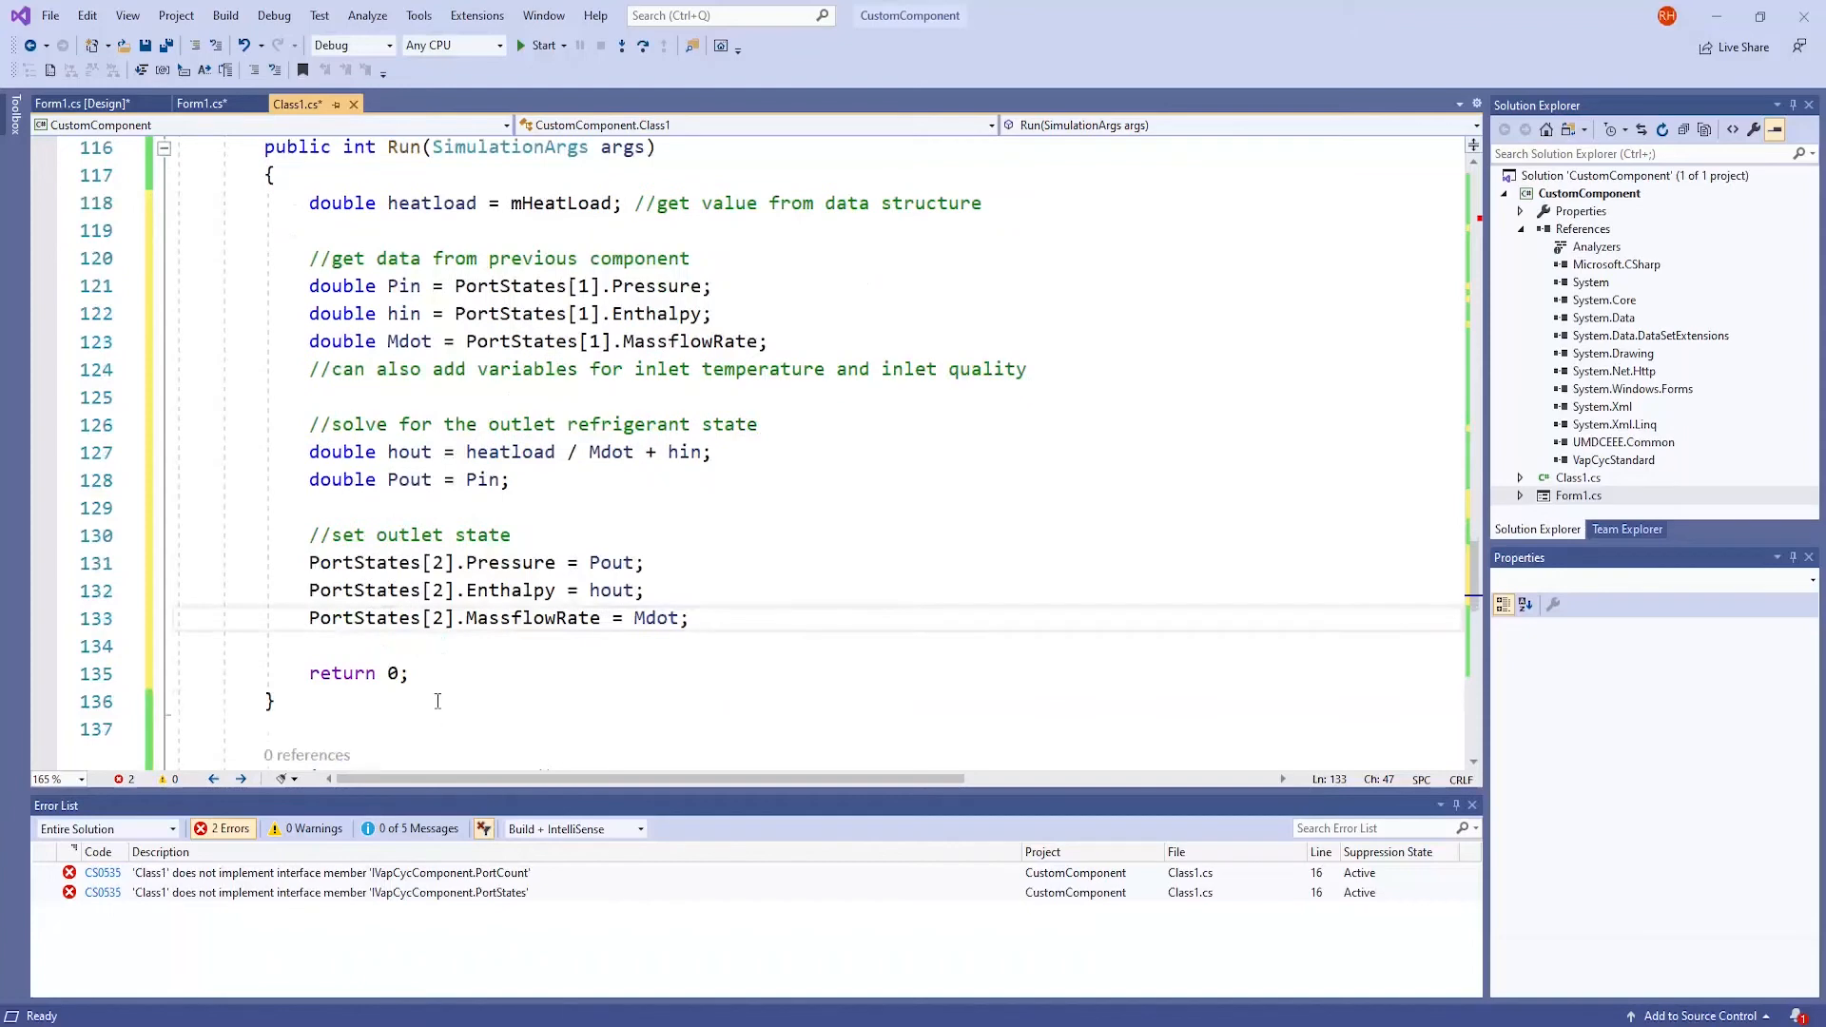
left_click(434, 674)
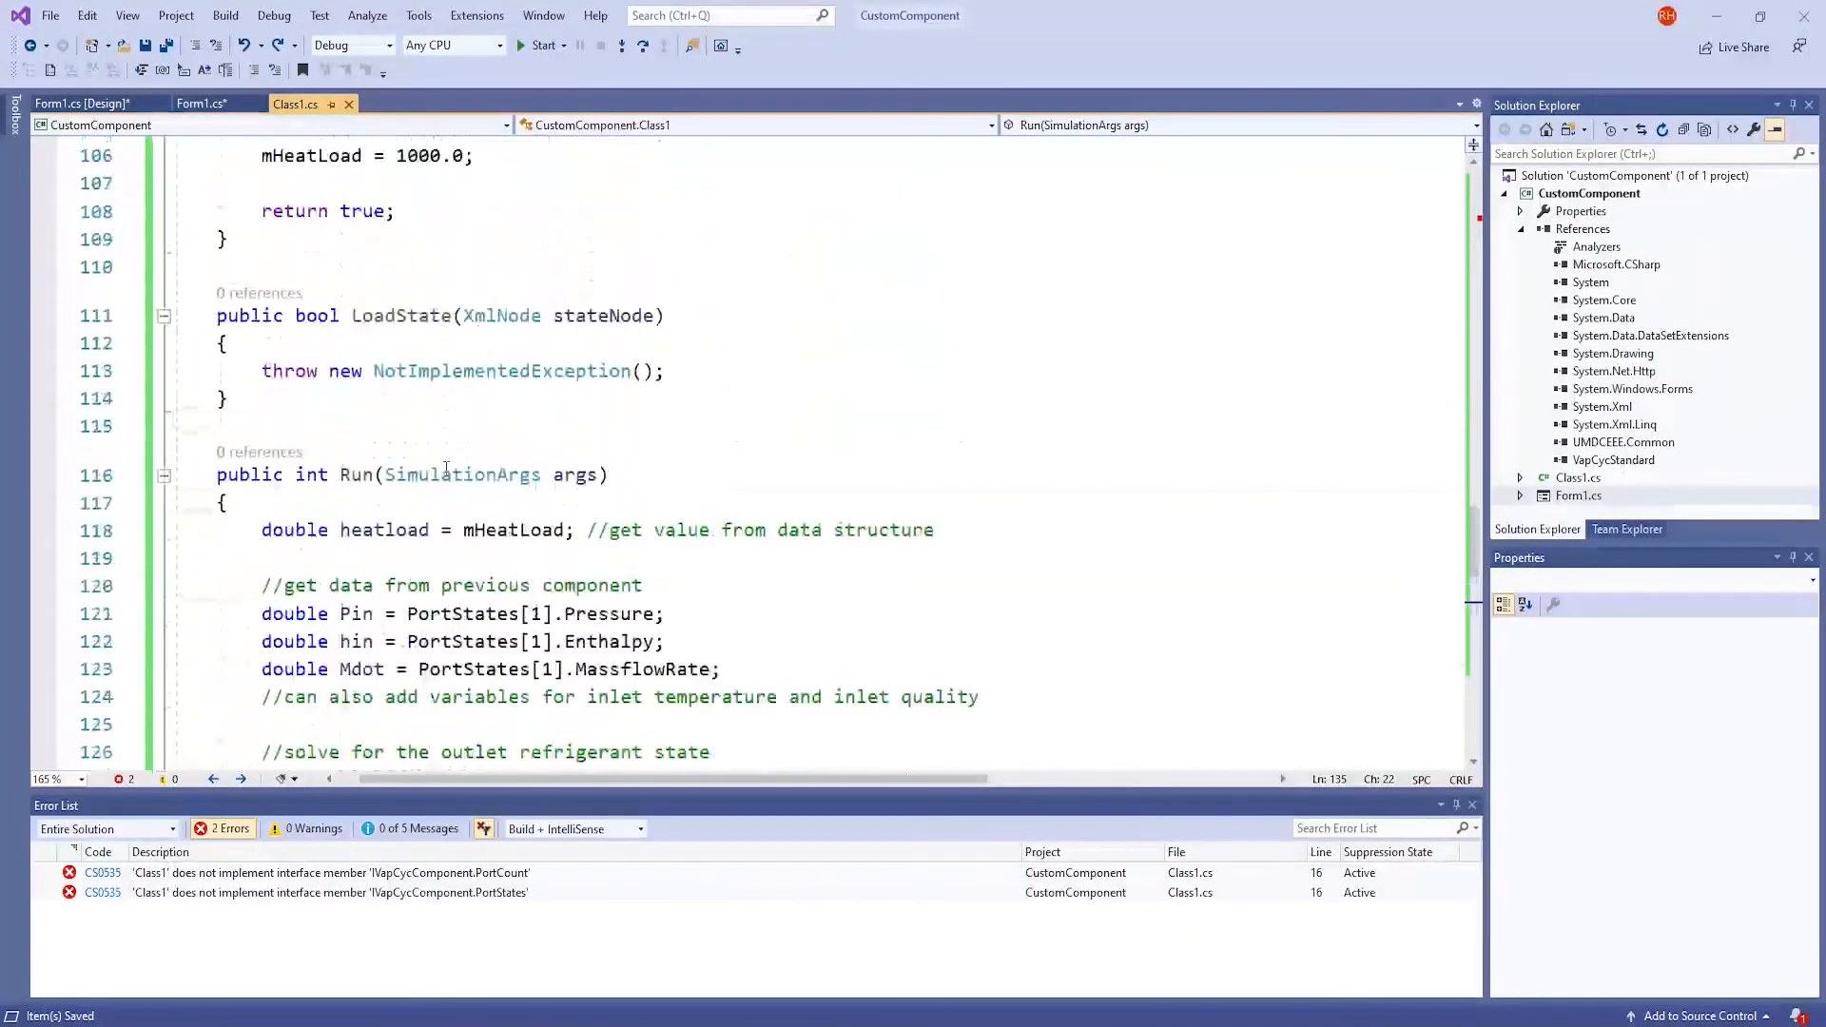
mouse_move(399, 315)
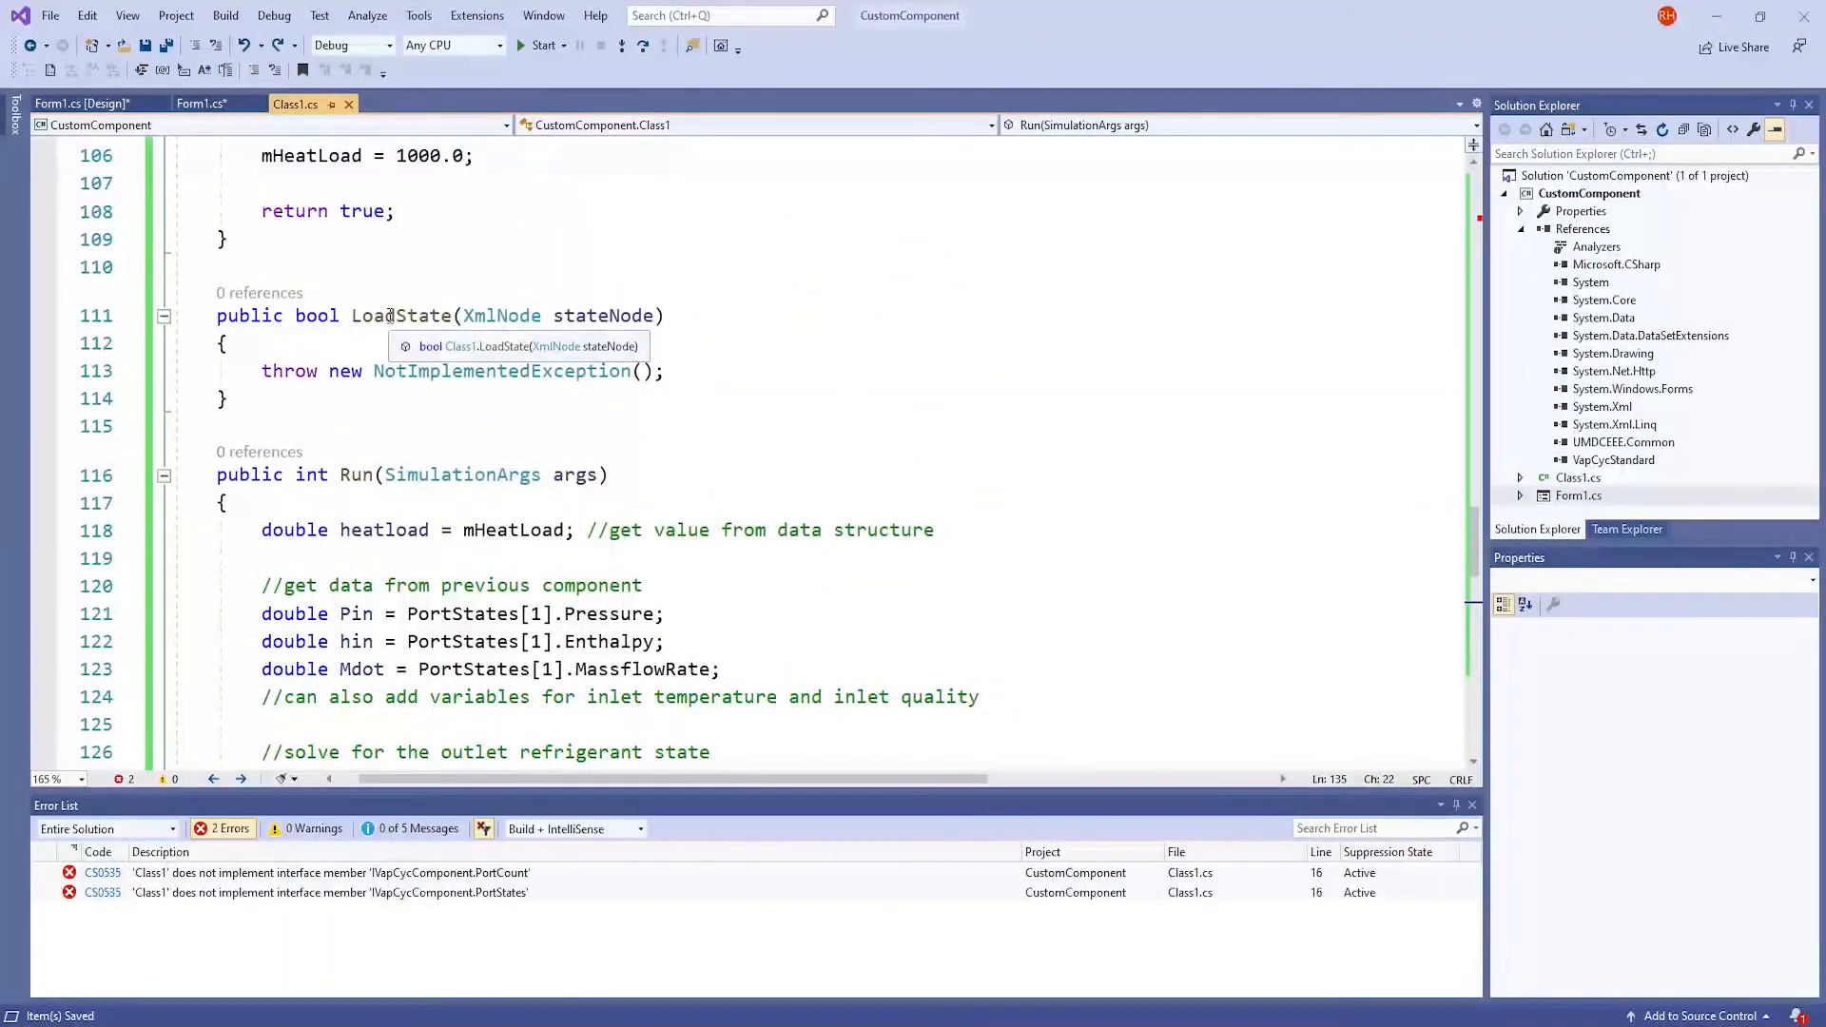
Write SaveState with XmlDocument, StringDictionary heatload entry, GetComponentConfigHeader and SaveCollection, returning xn
scroll("down", 3)
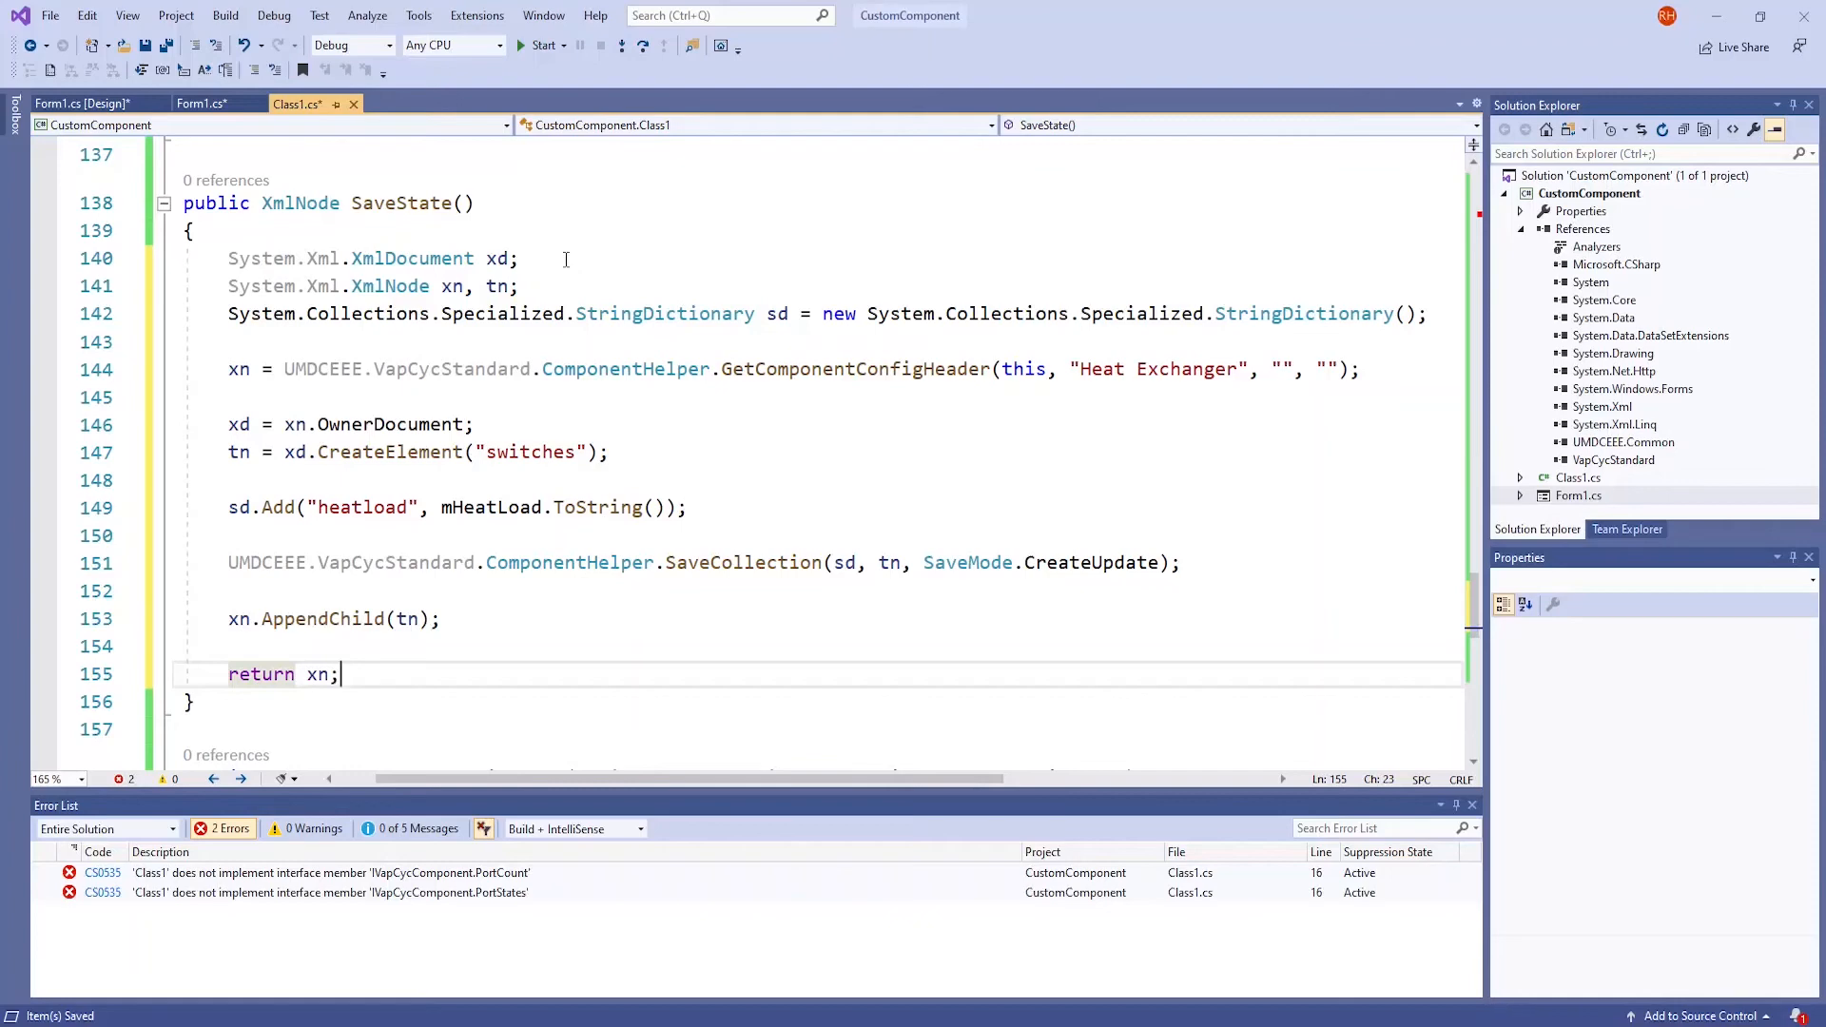
mouse_move(254, 334)
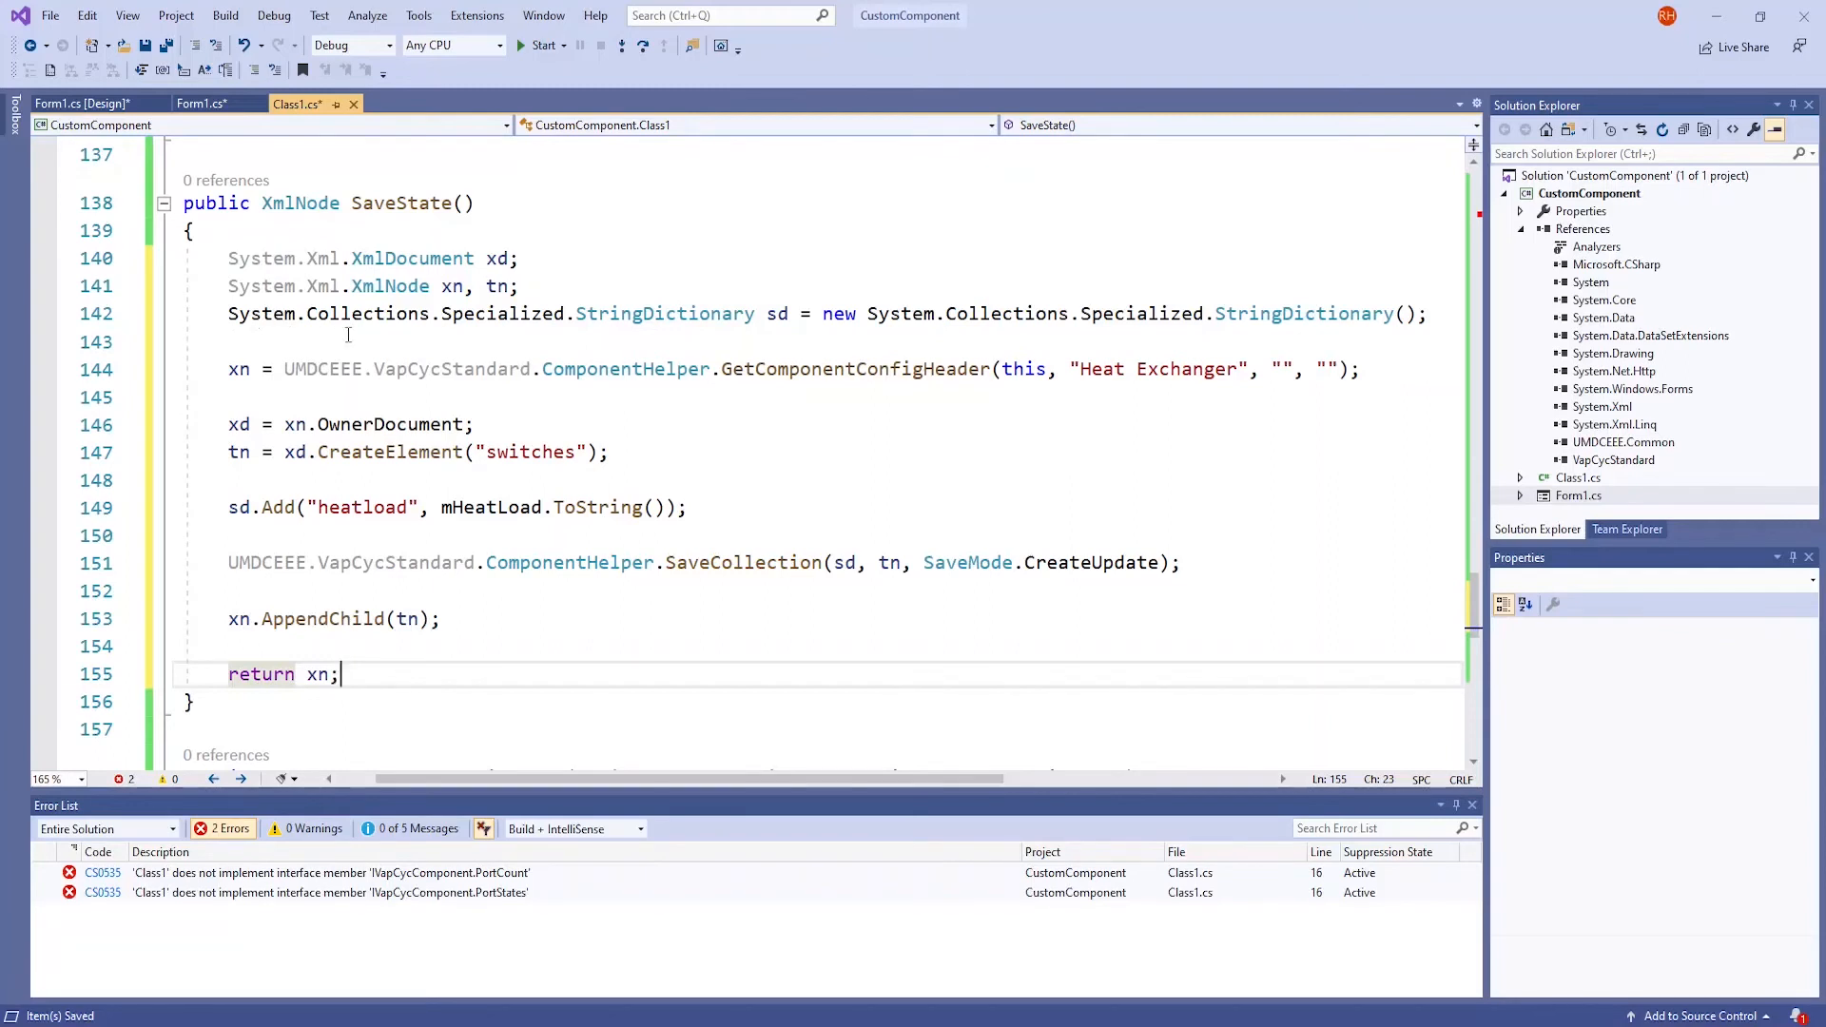
mouse_move(553, 335)
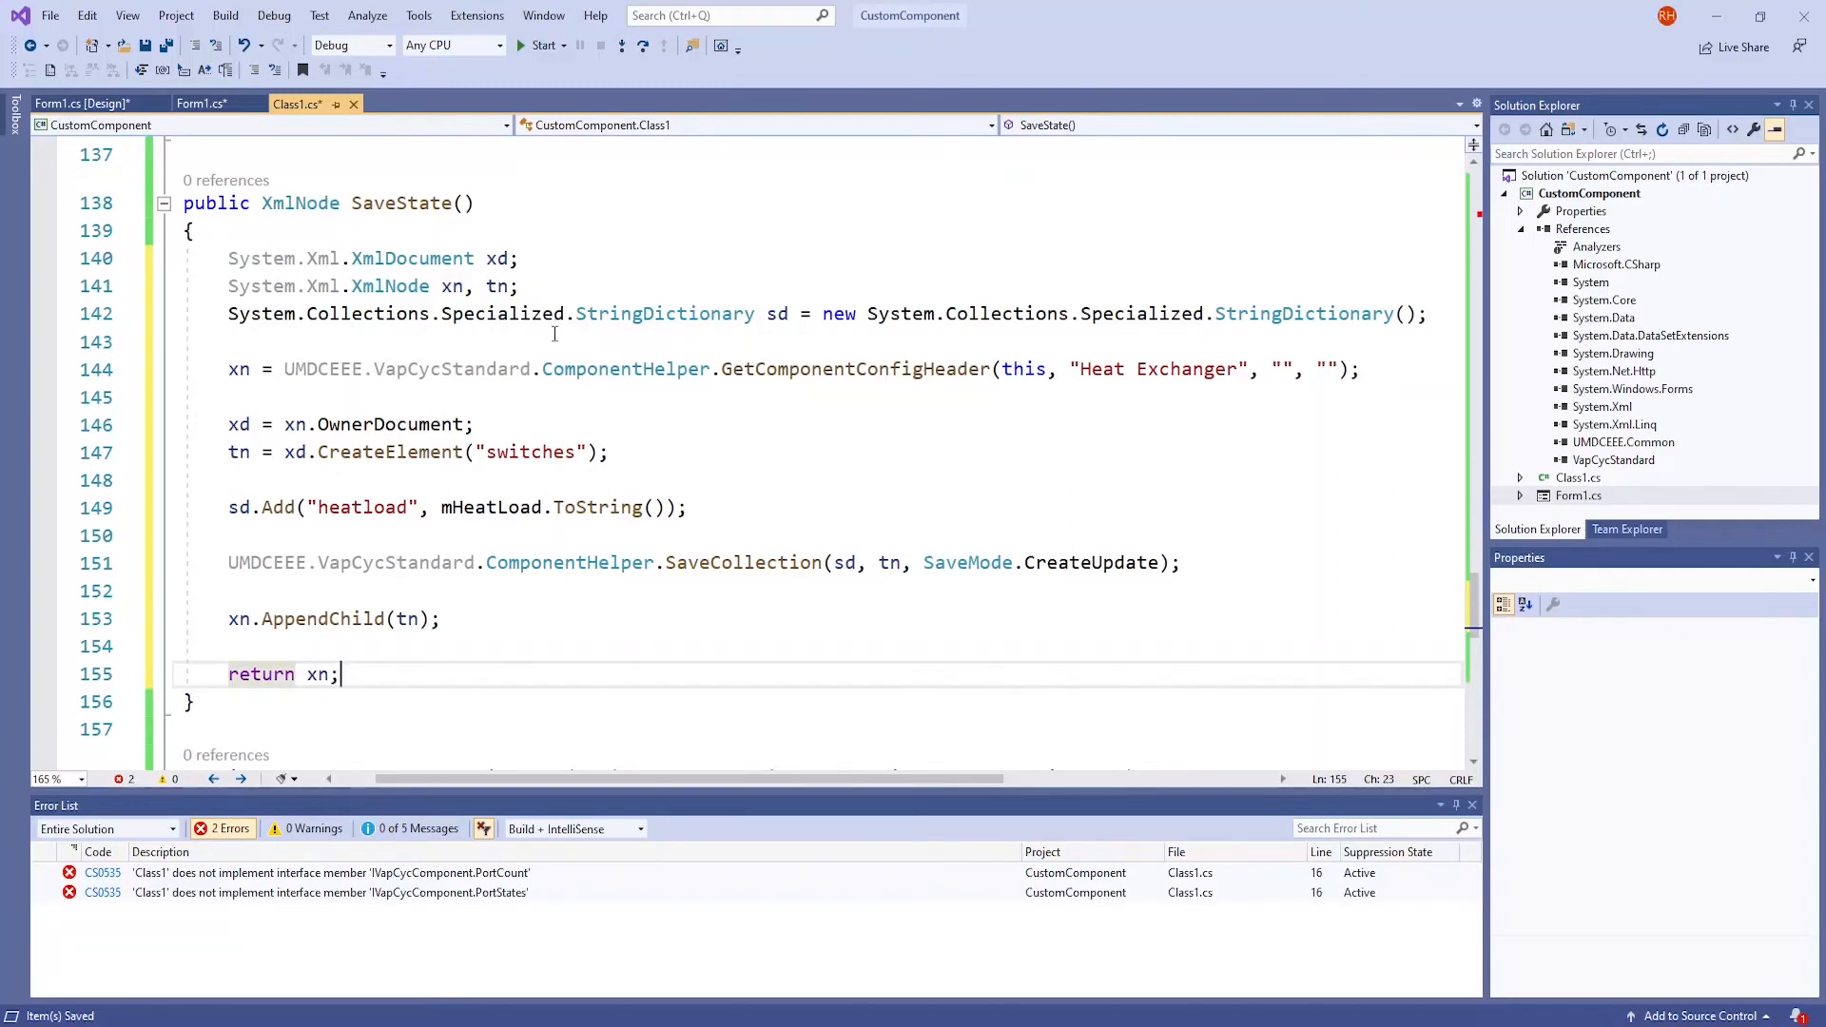
mouse_move(797, 325)
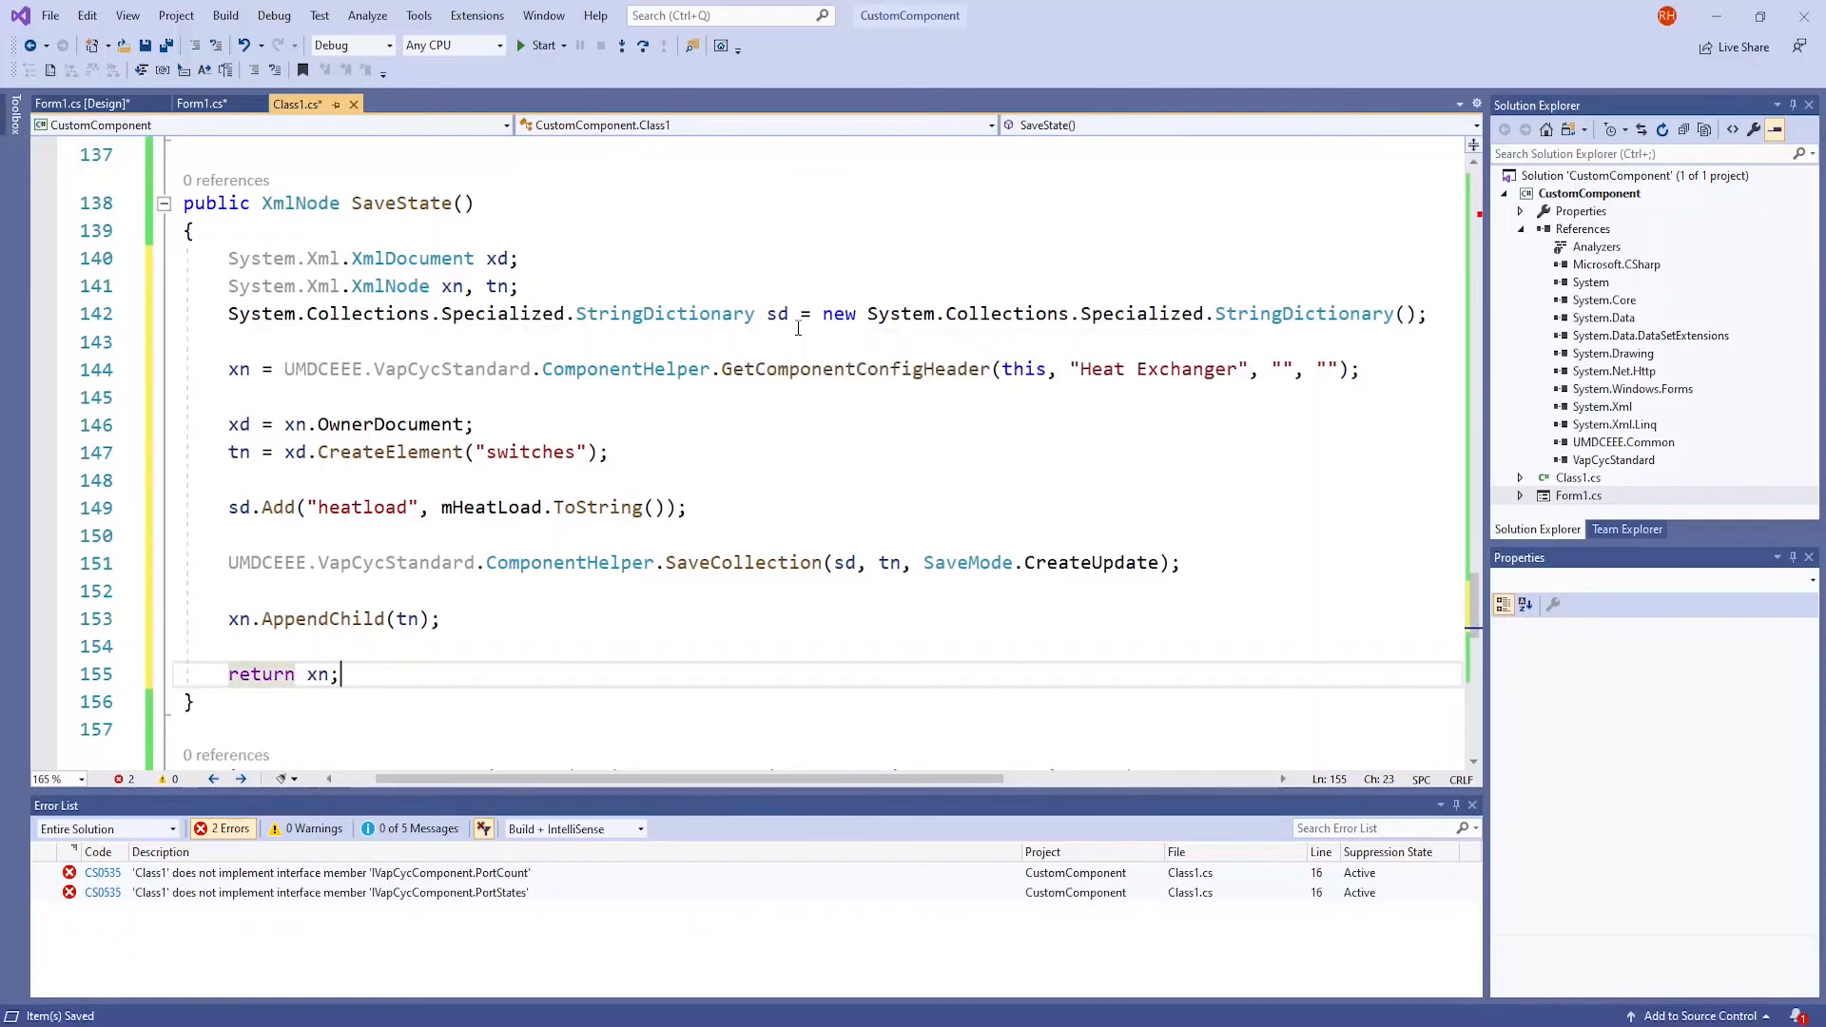
mouse_move(927, 331)
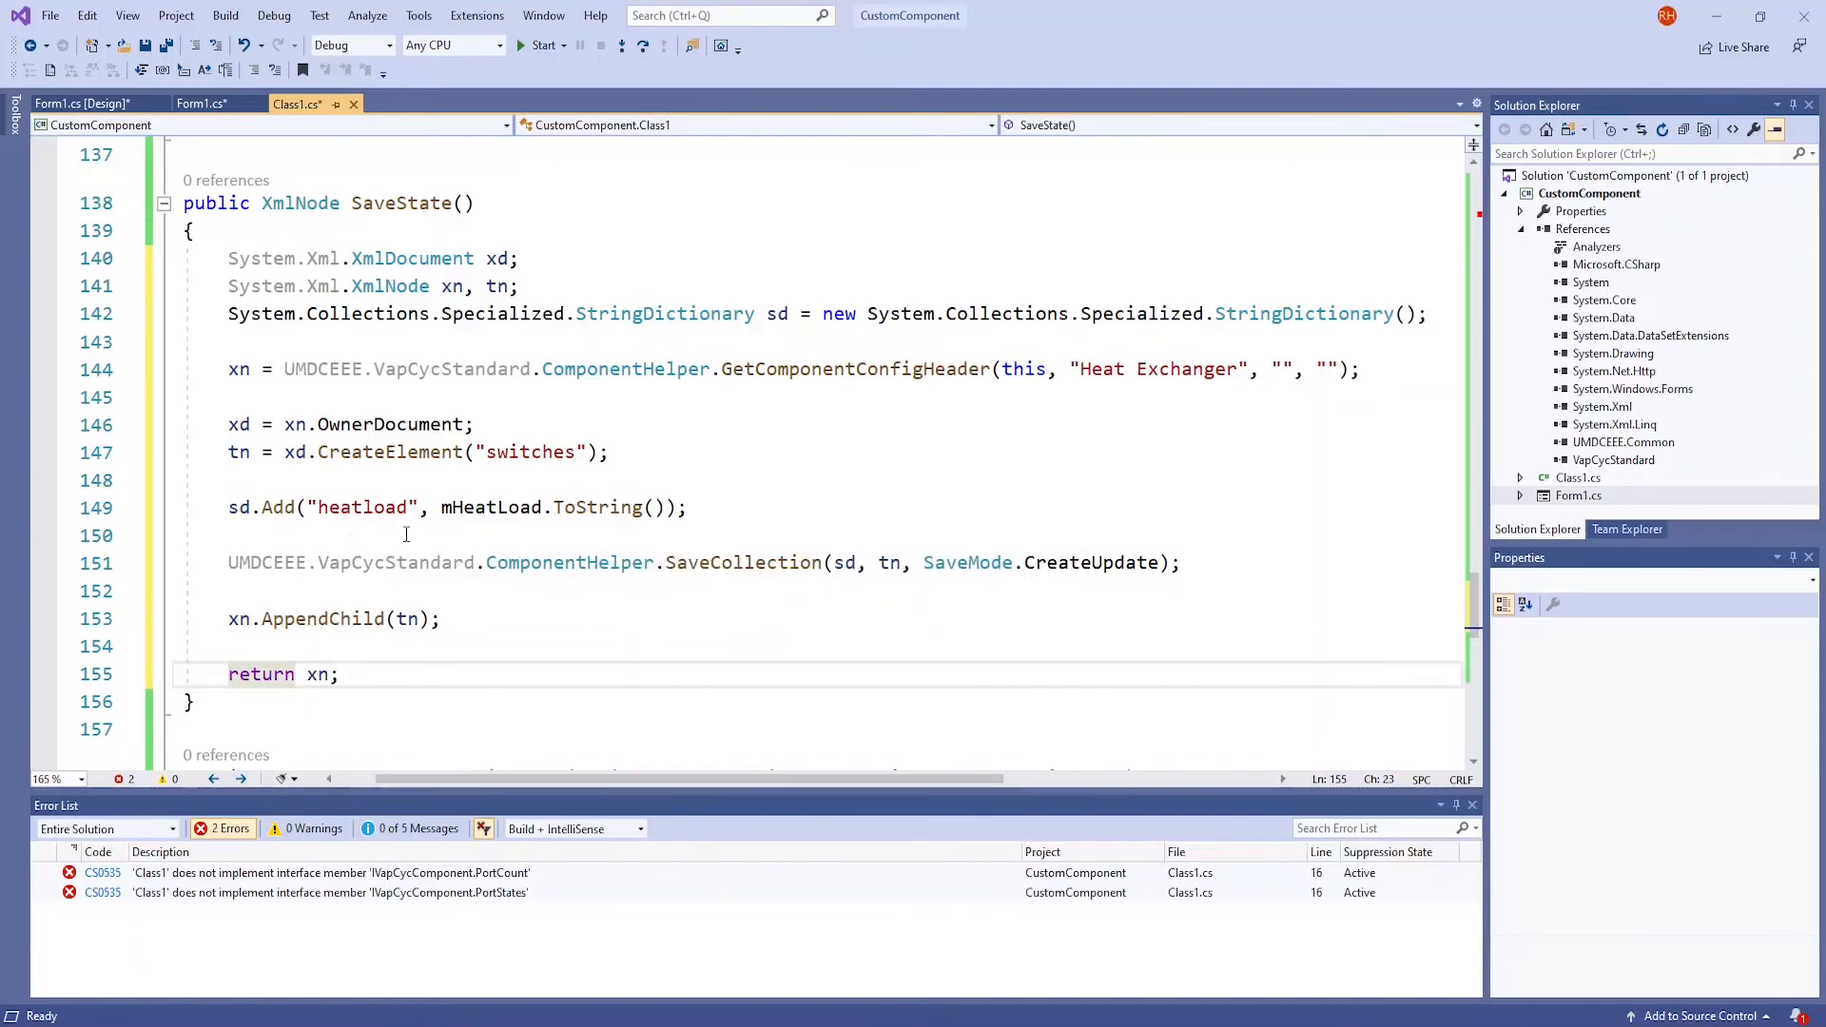
mouse_move(597, 506)
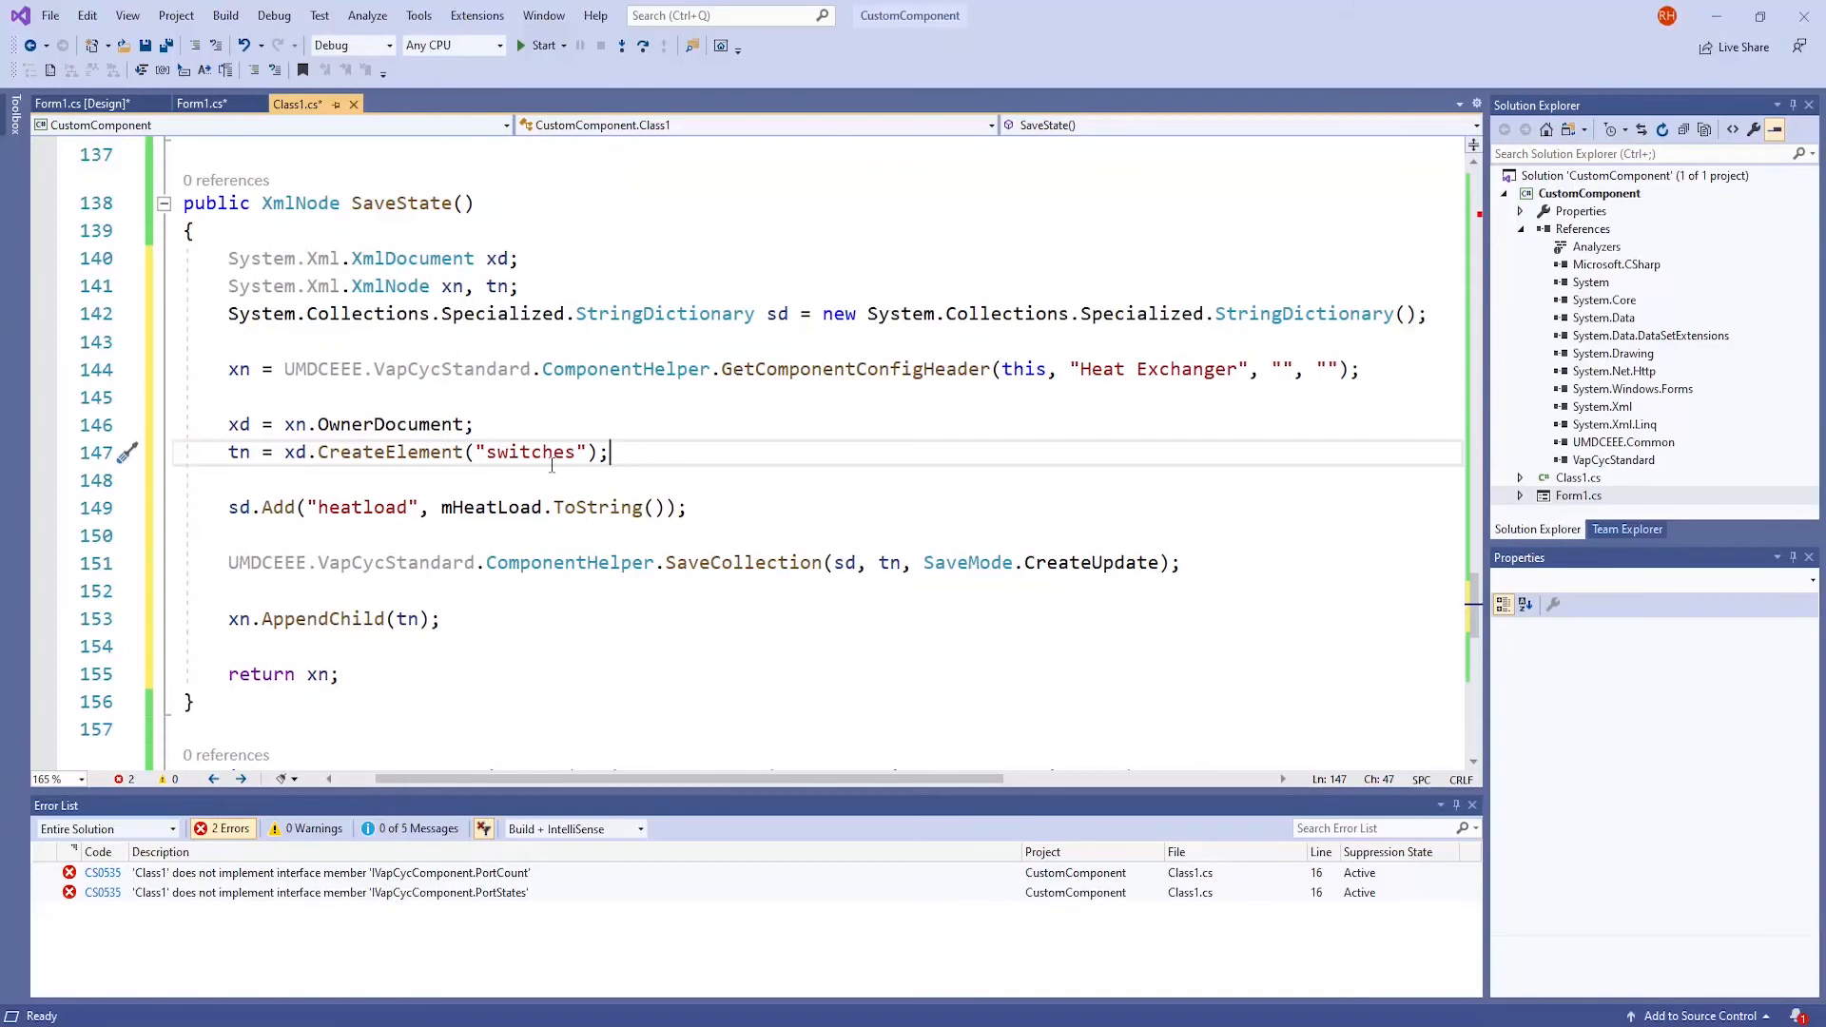
mouse_move(571, 506)
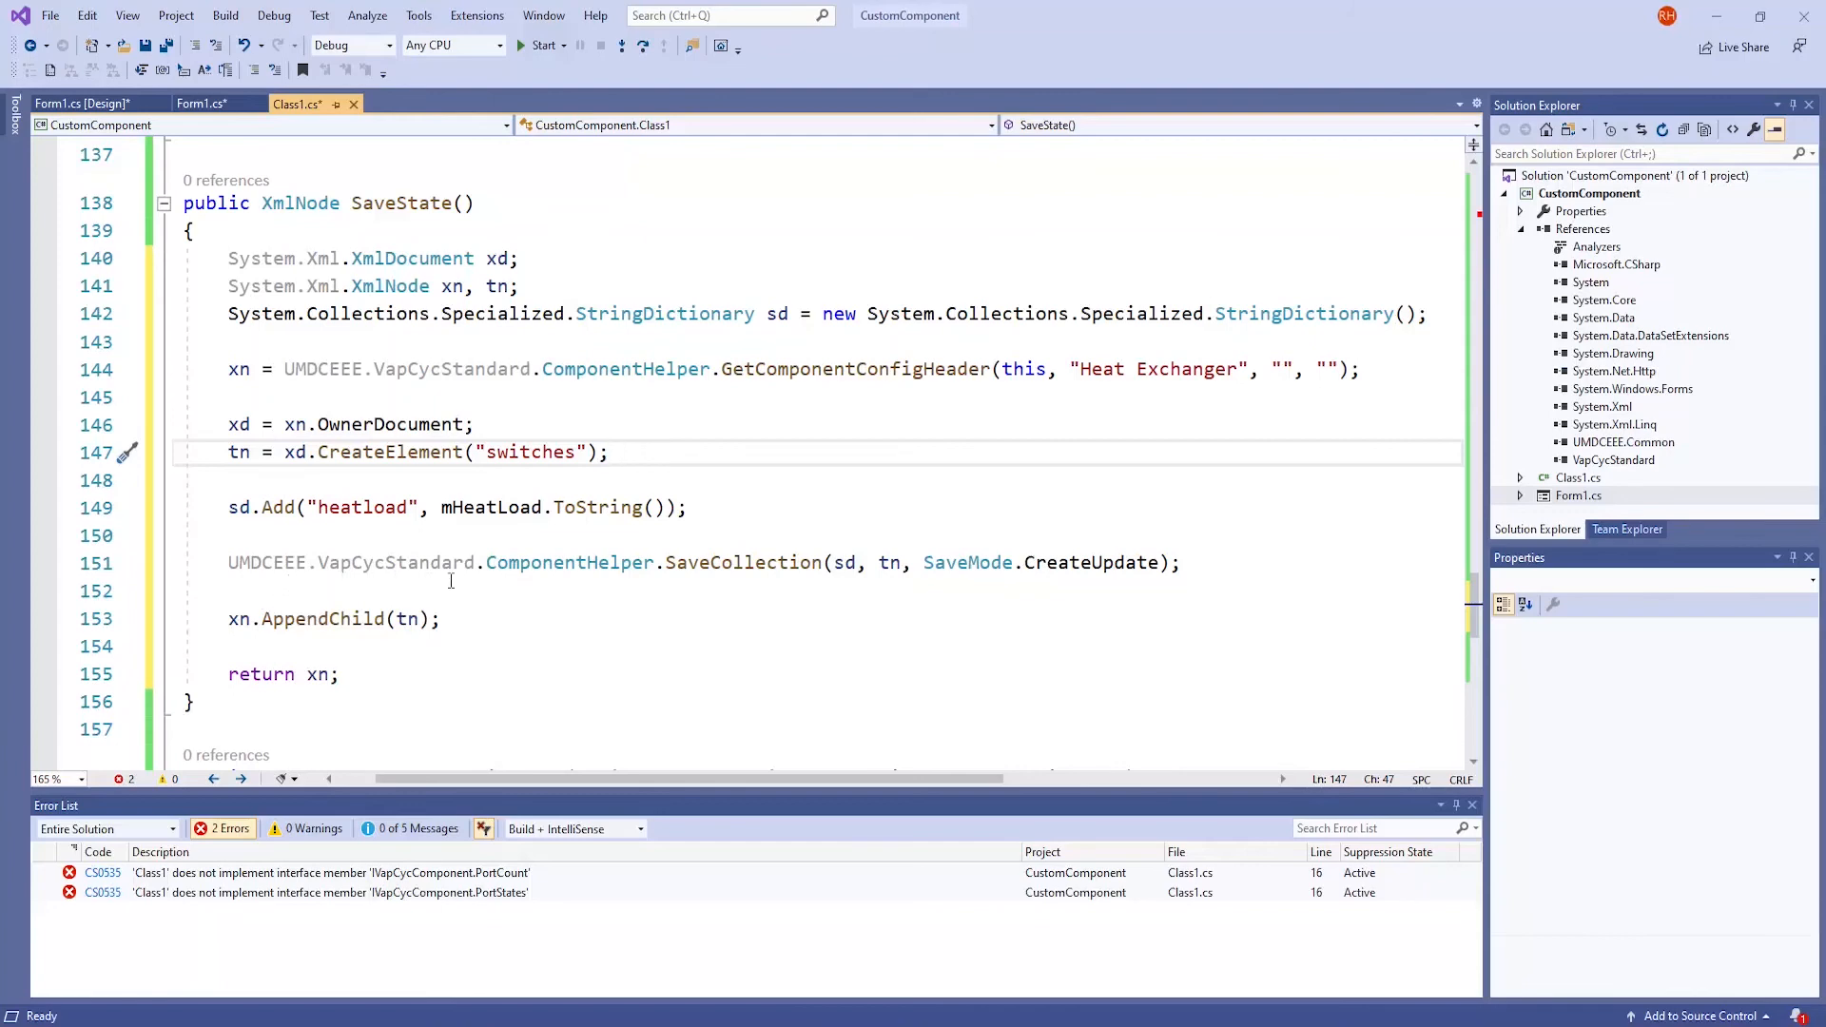
mouse_move(740, 585)
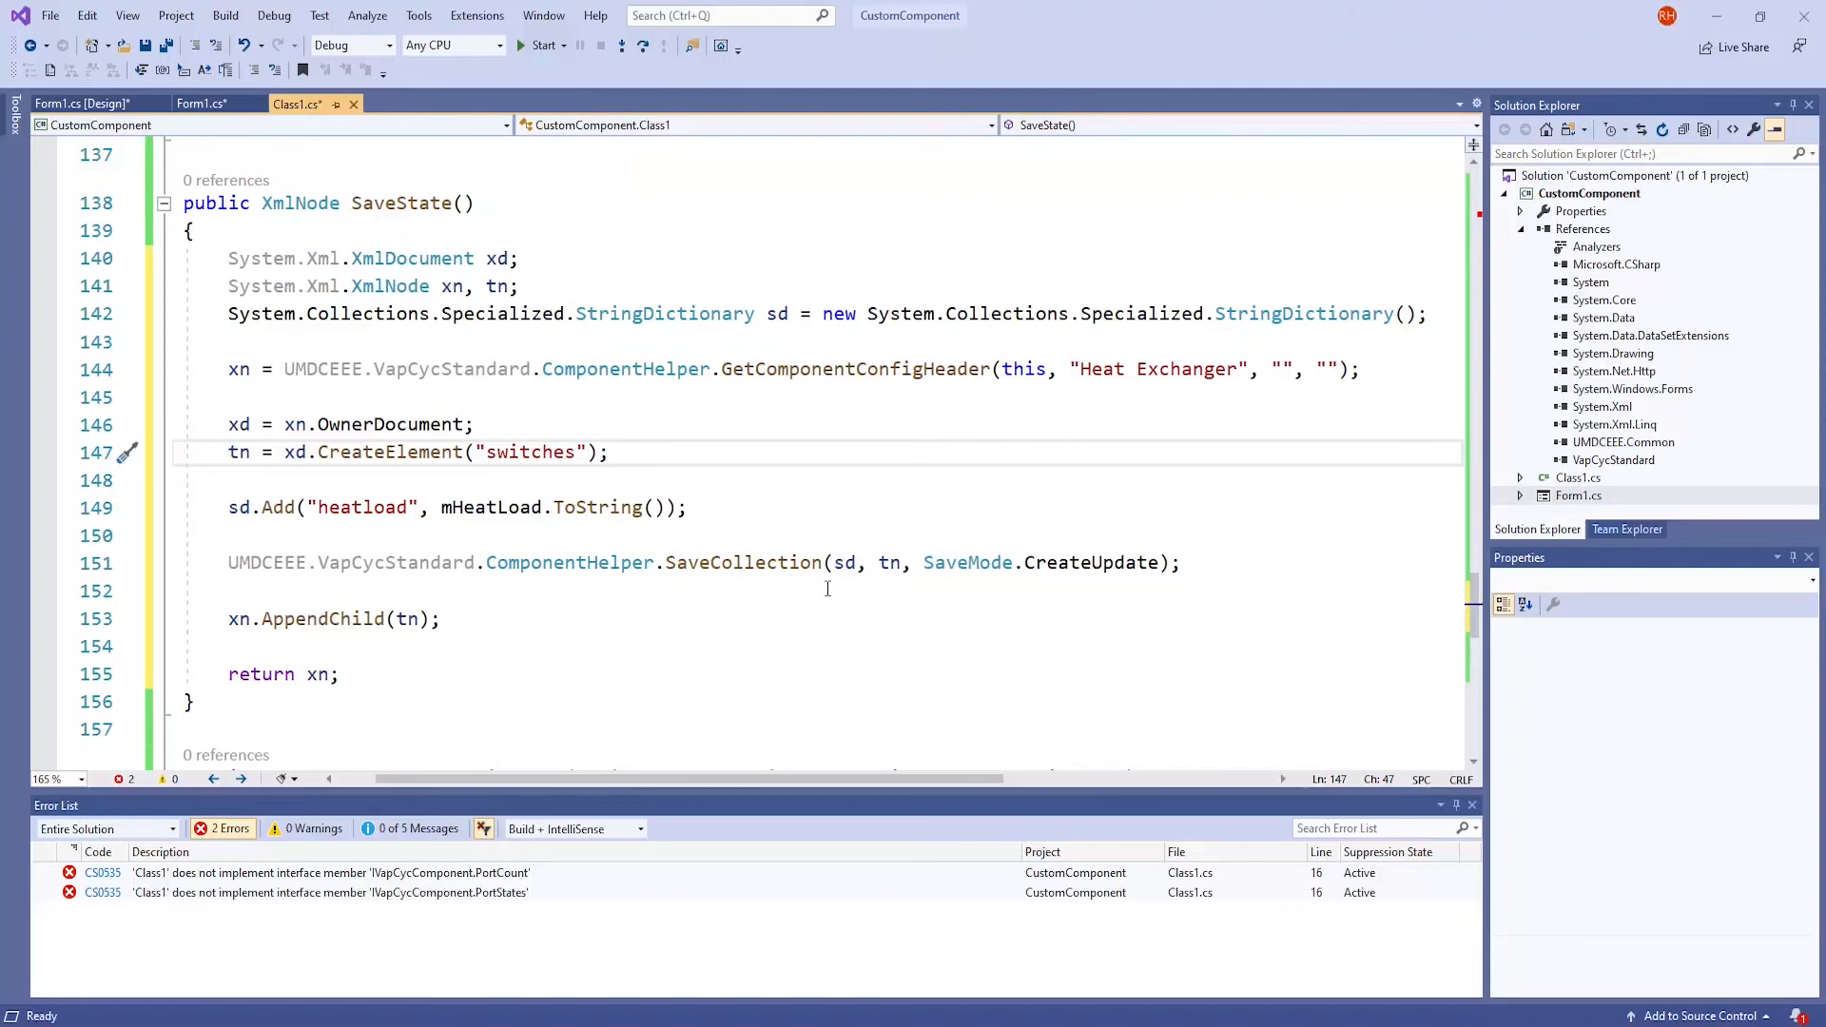
left_click(609, 453)
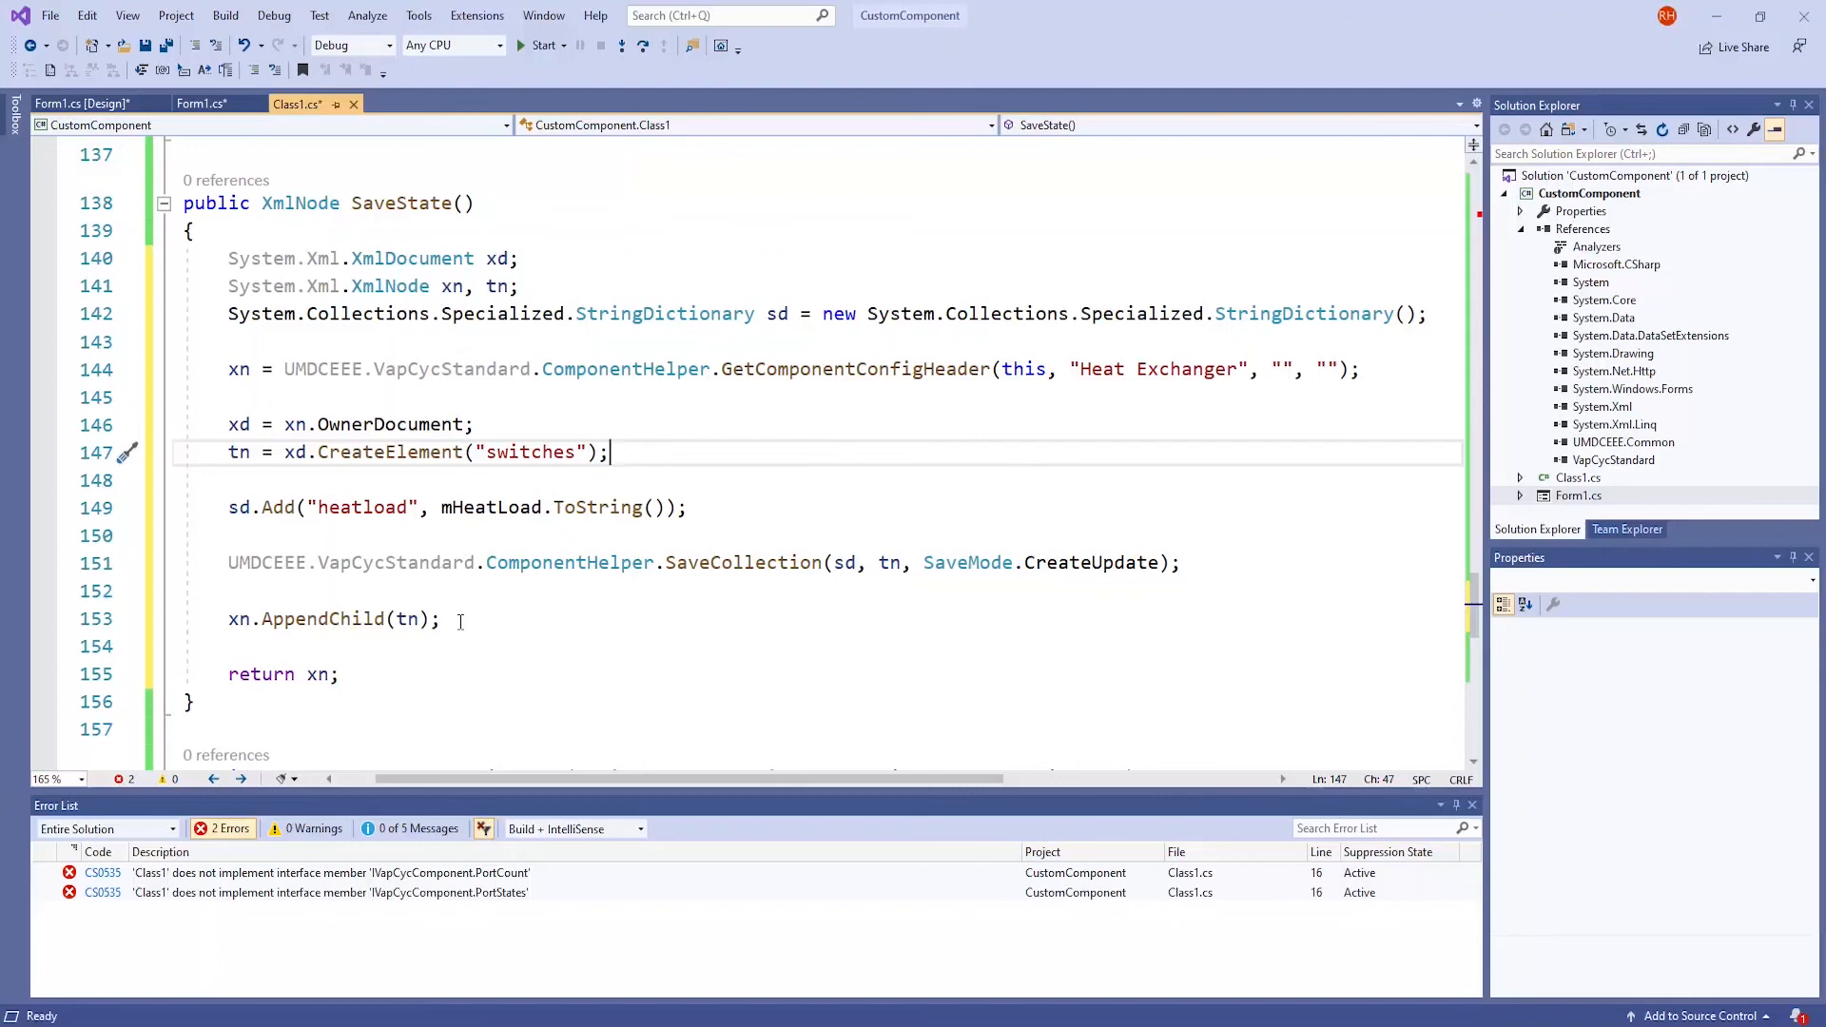
left_click(443, 618)
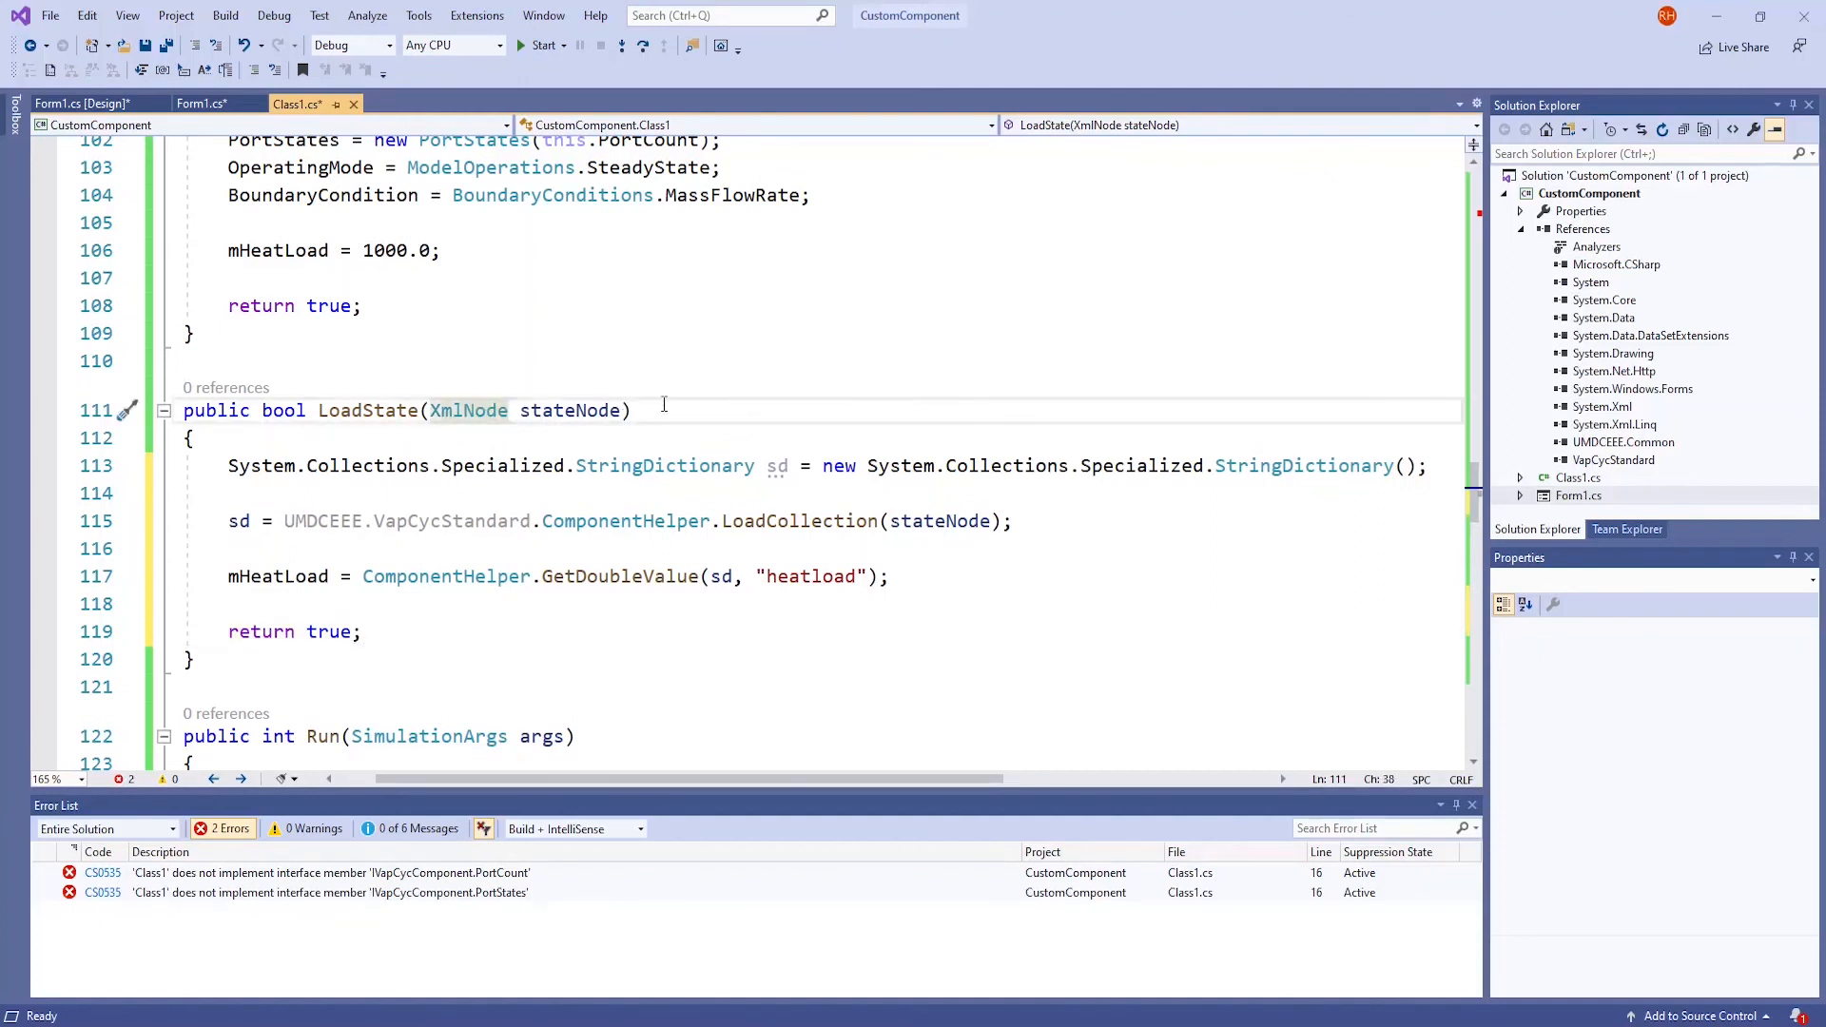
Make LoadState call LoadCollection(stateNode), read mHeatLoad via GetDoubleValue(sd, "heatload") and return true
left_click(632, 411)
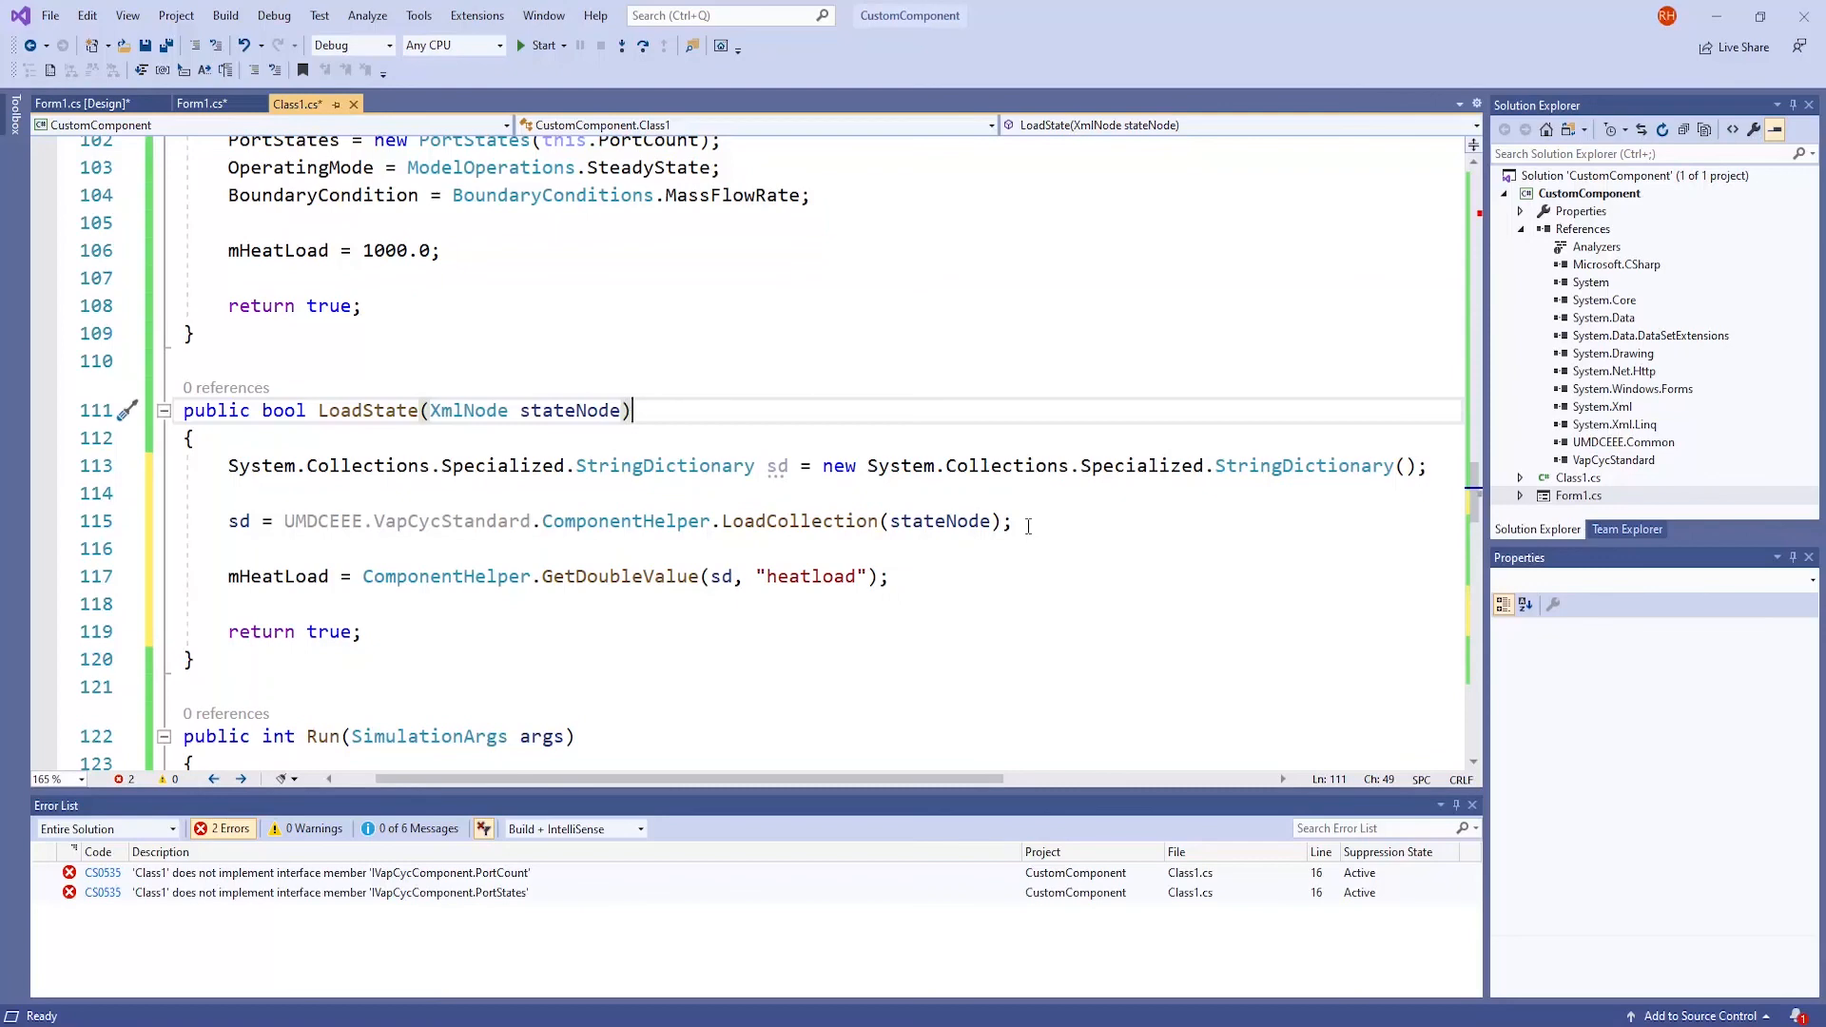
mouse_move(811, 575)
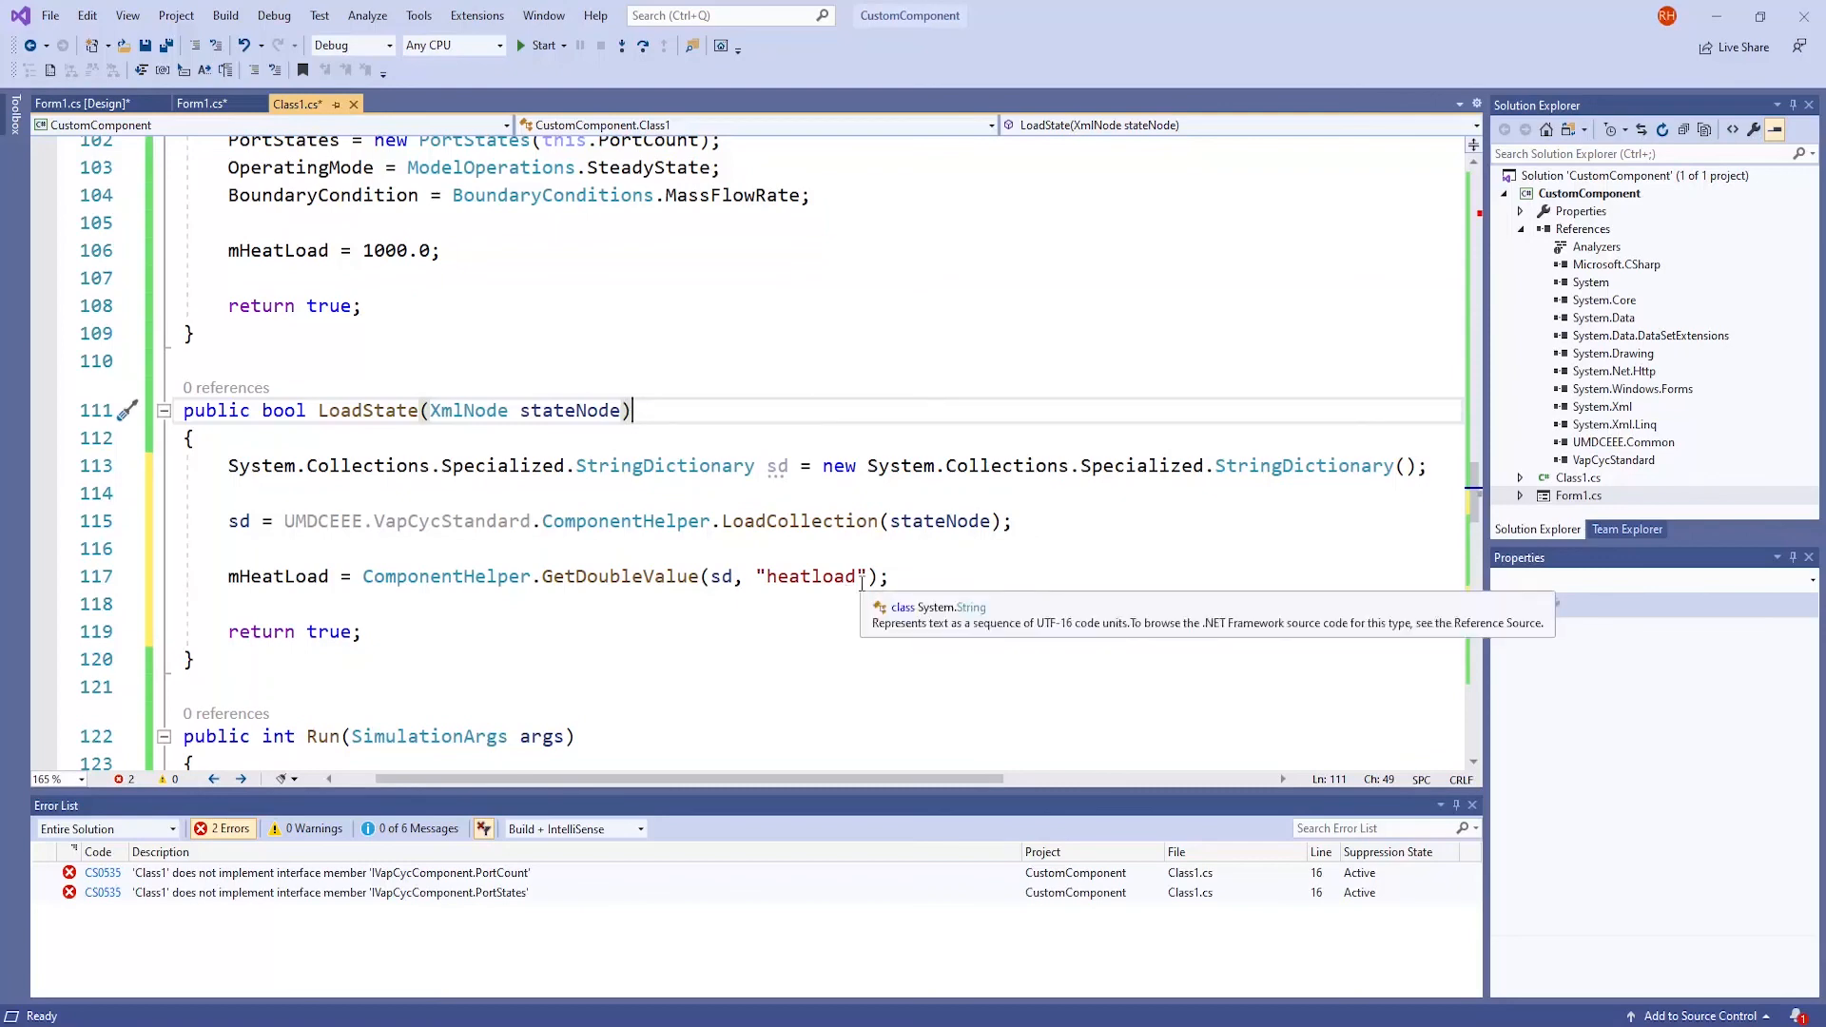